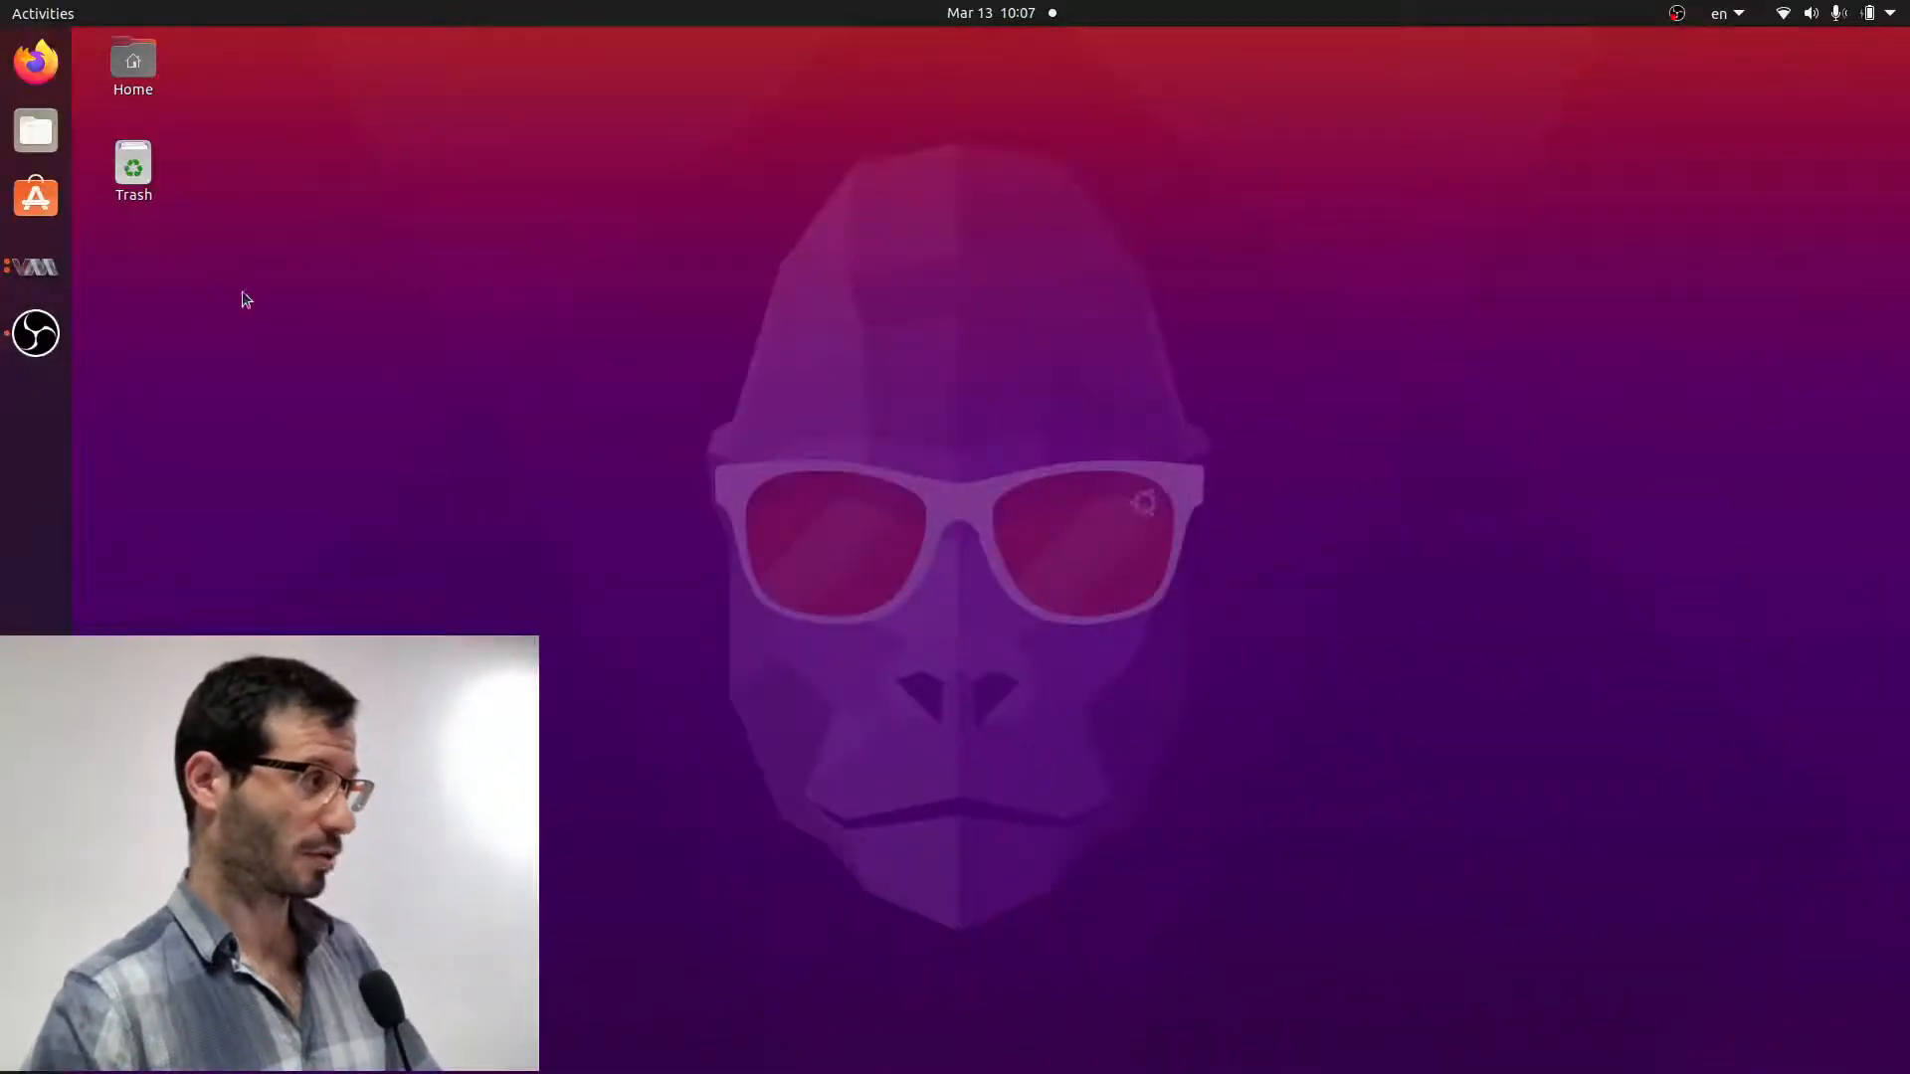
# Open the macOS VM from Virtual Machine Manager and verify Remote Login is on in Sharing.
pyautogui.click(34, 265)
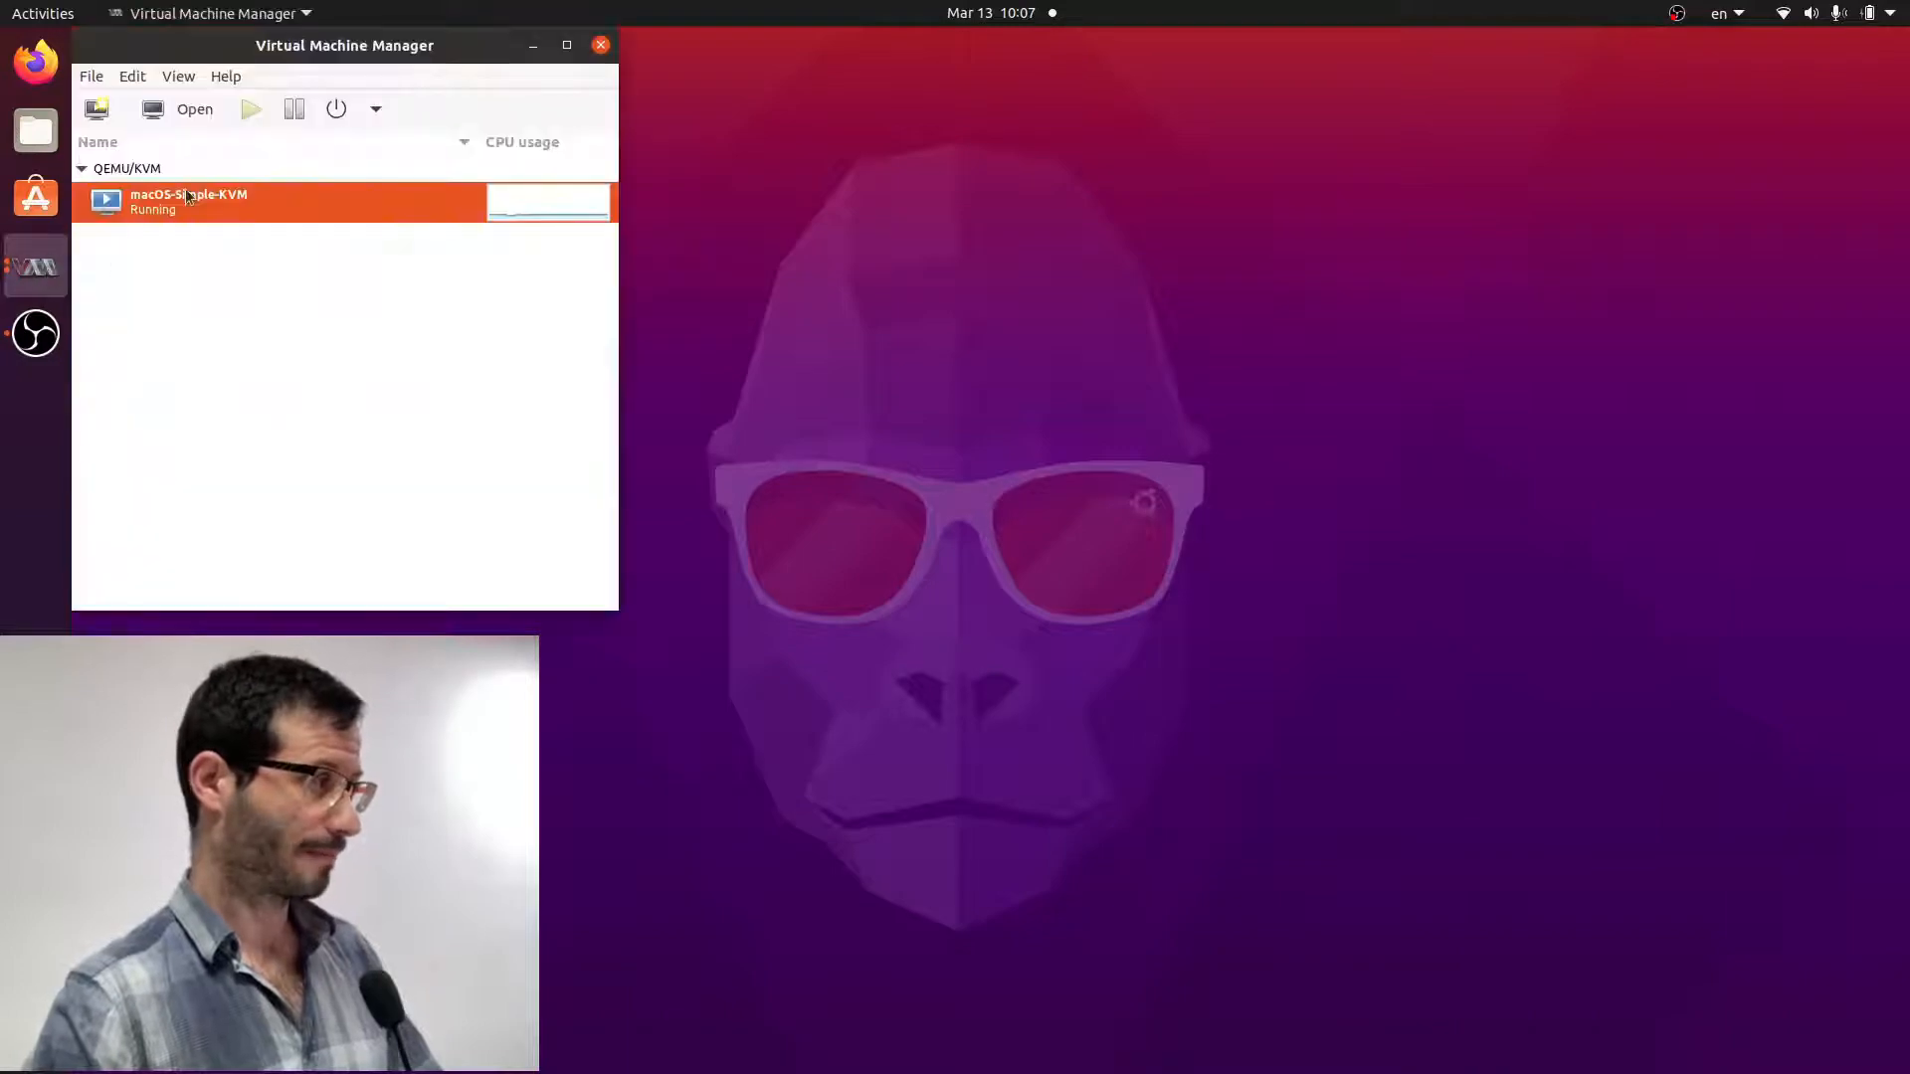
pyautogui.doubleClick(189, 201)
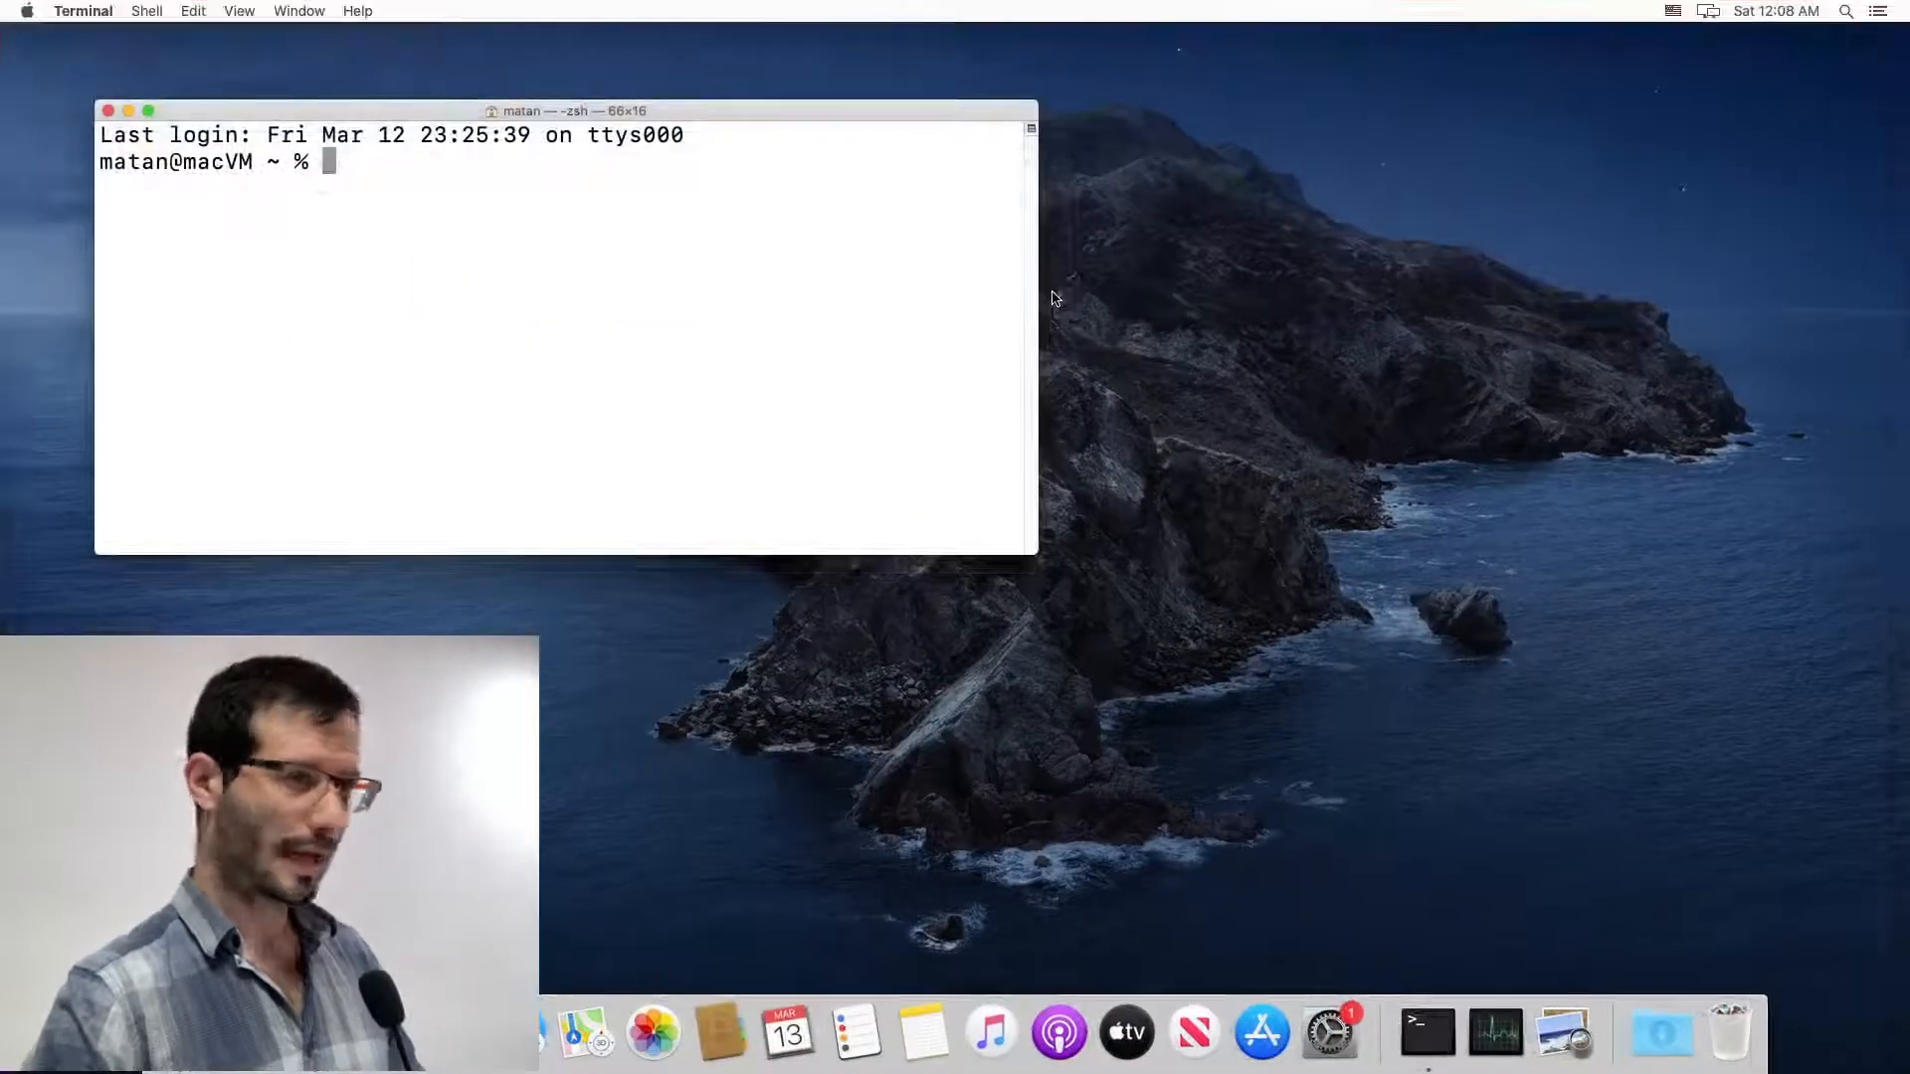
pyautogui.write('sharing')
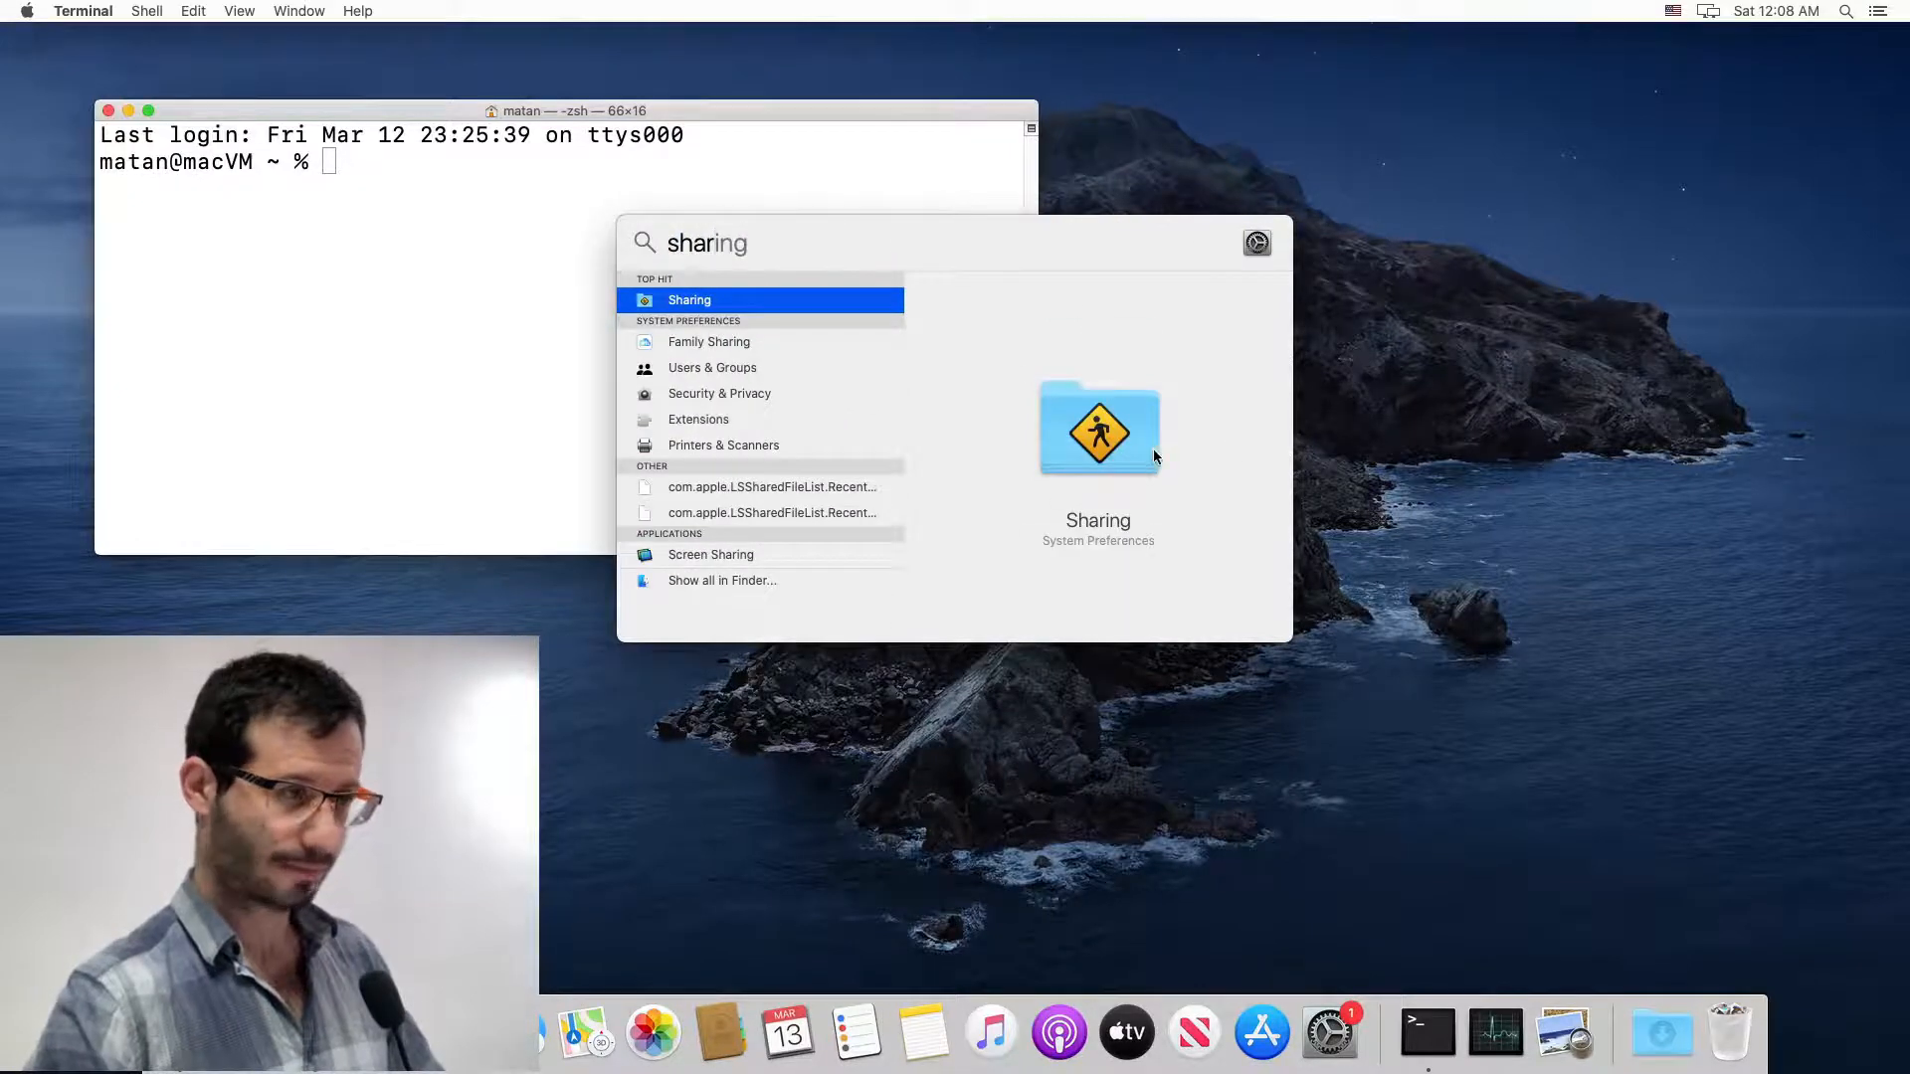
pyautogui.click(691, 300)
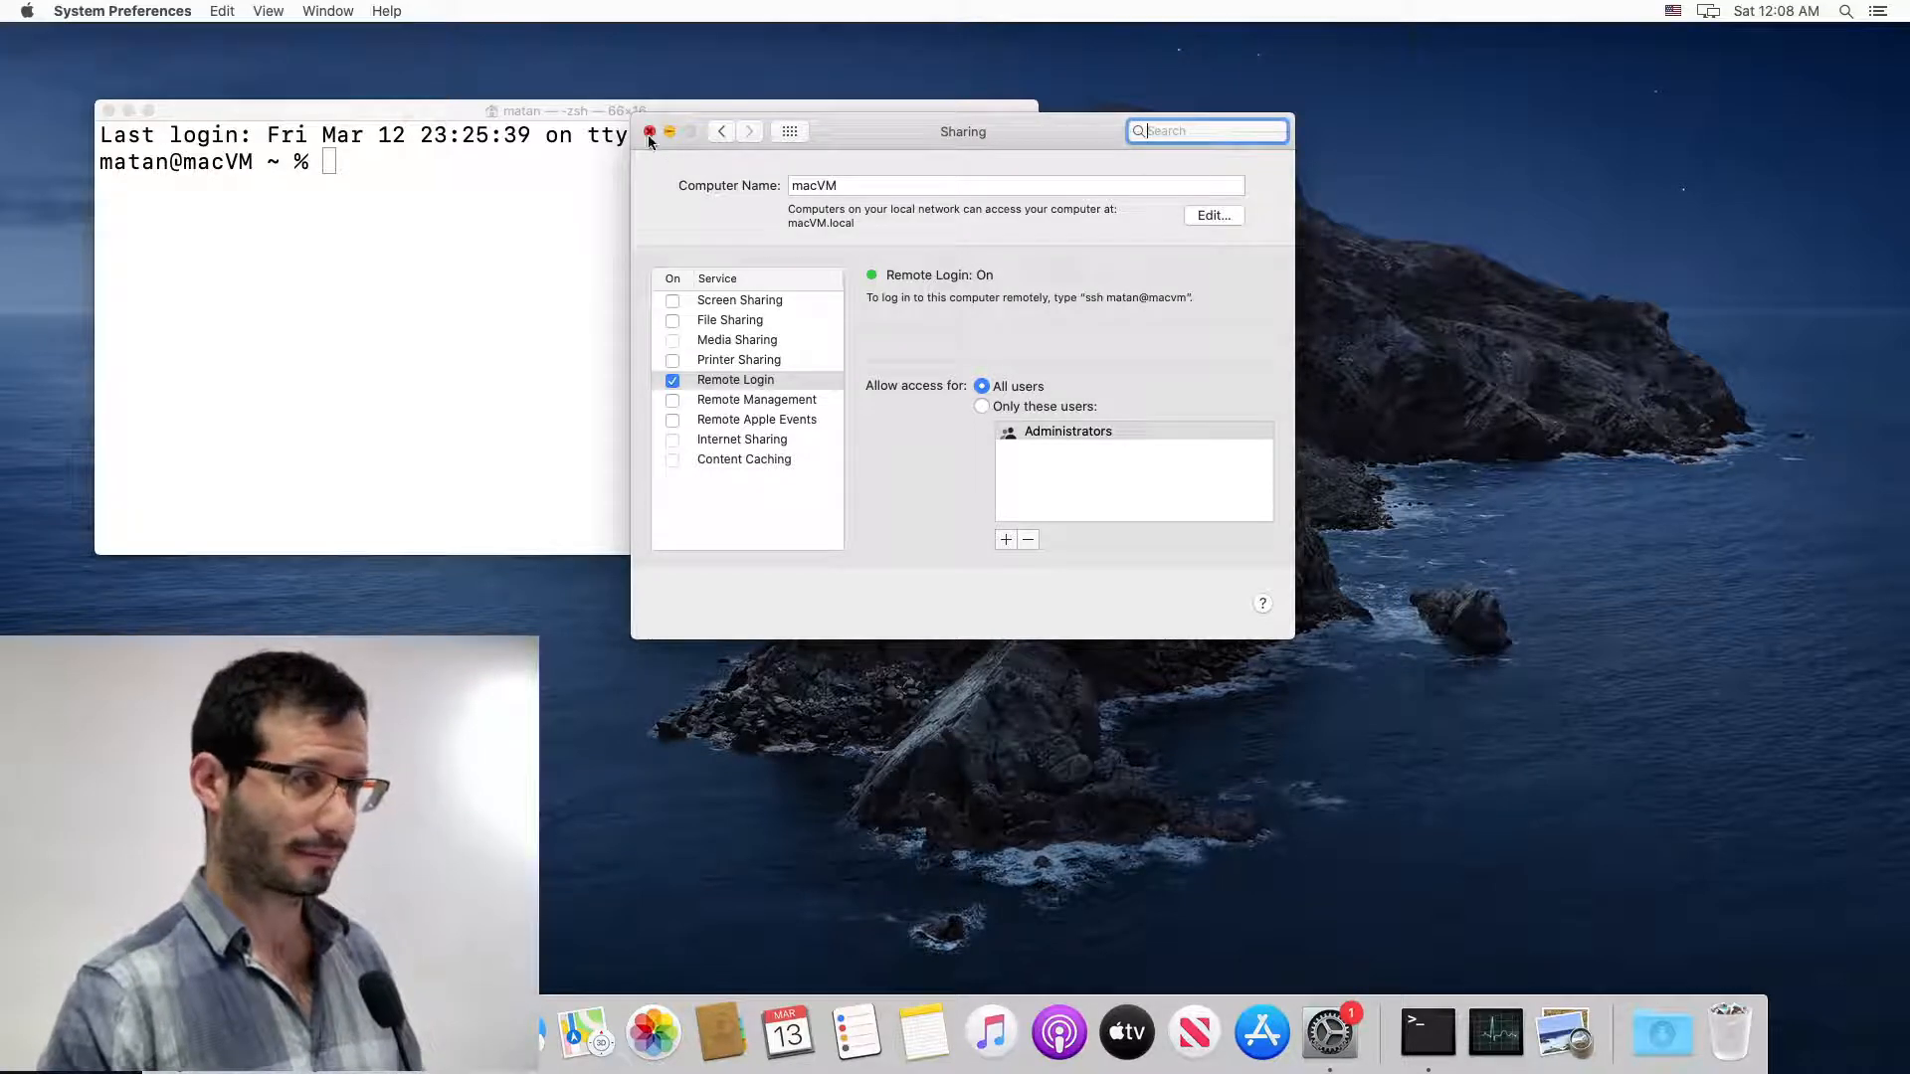
pyautogui.click(648, 133)
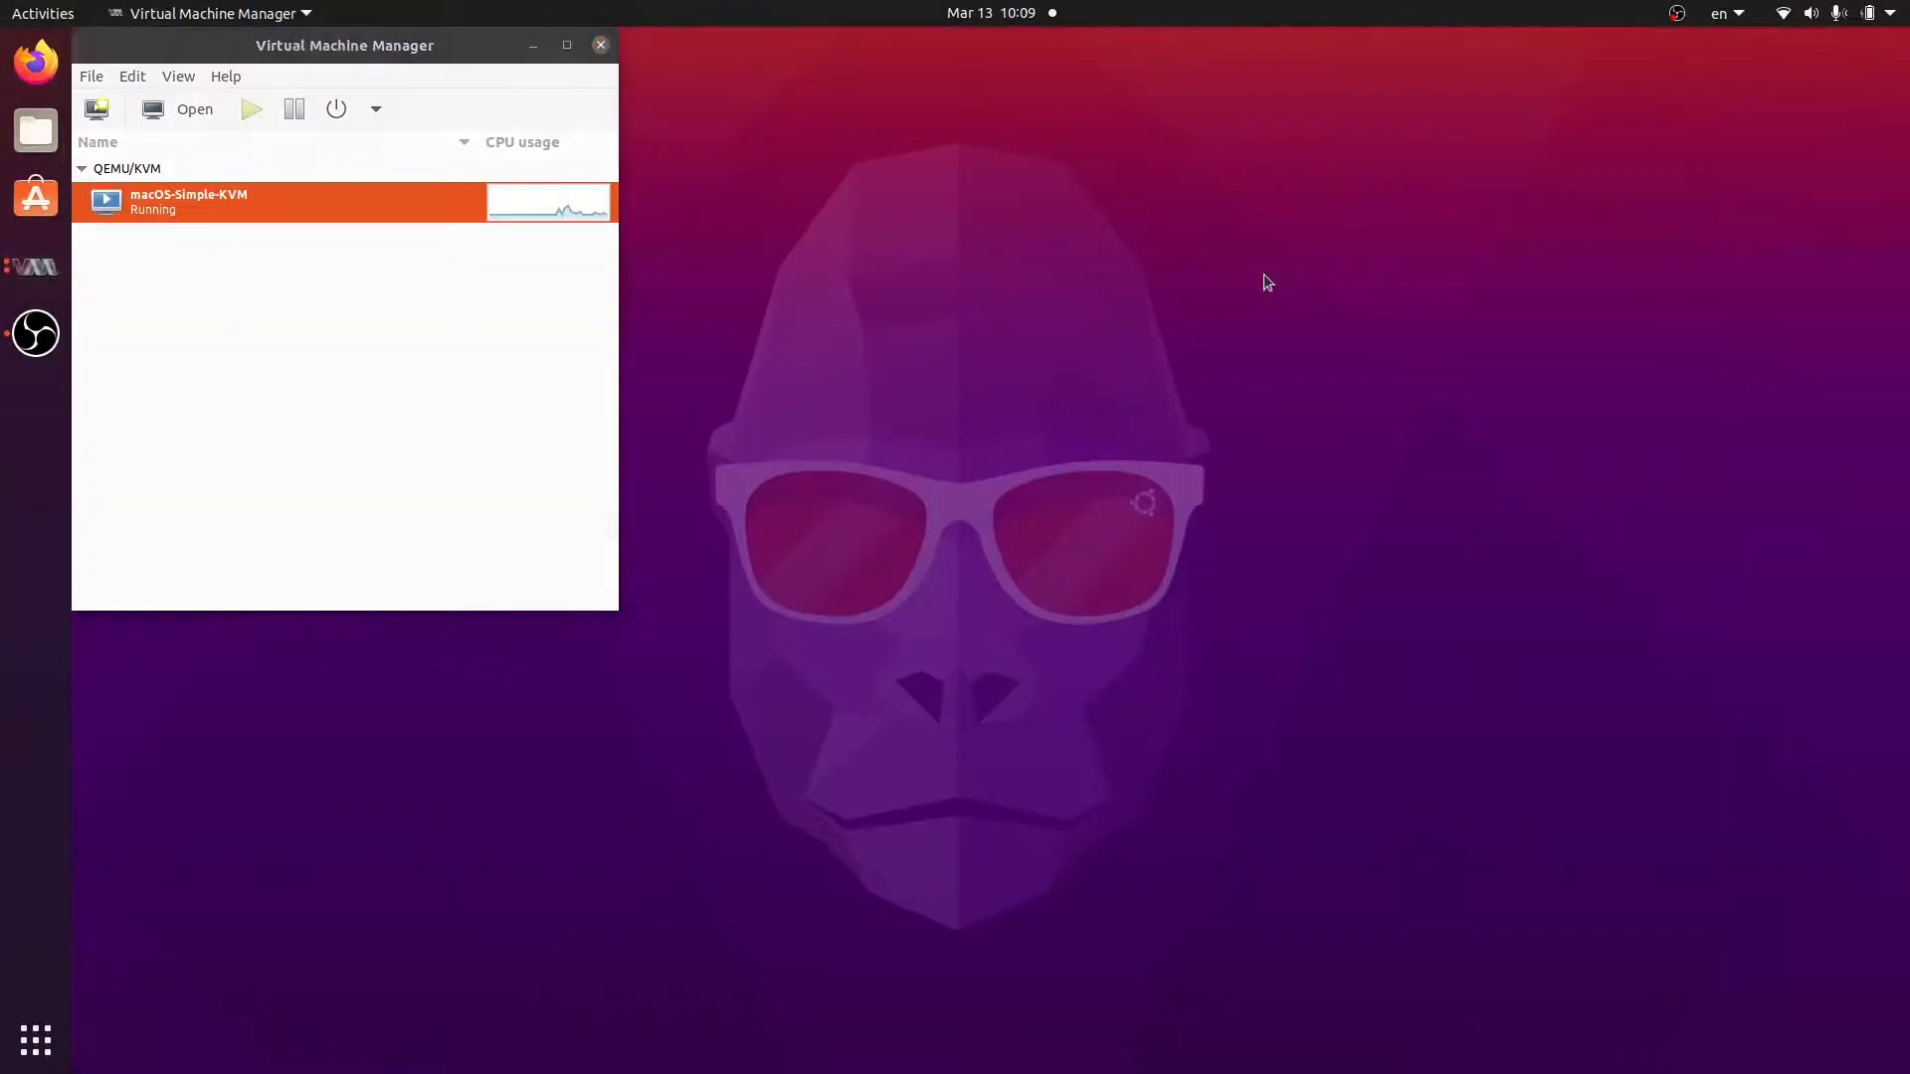
# Run 'sudo apt install filezilla' in a new Terminal and supply the sudo password.
pyautogui.write('term')
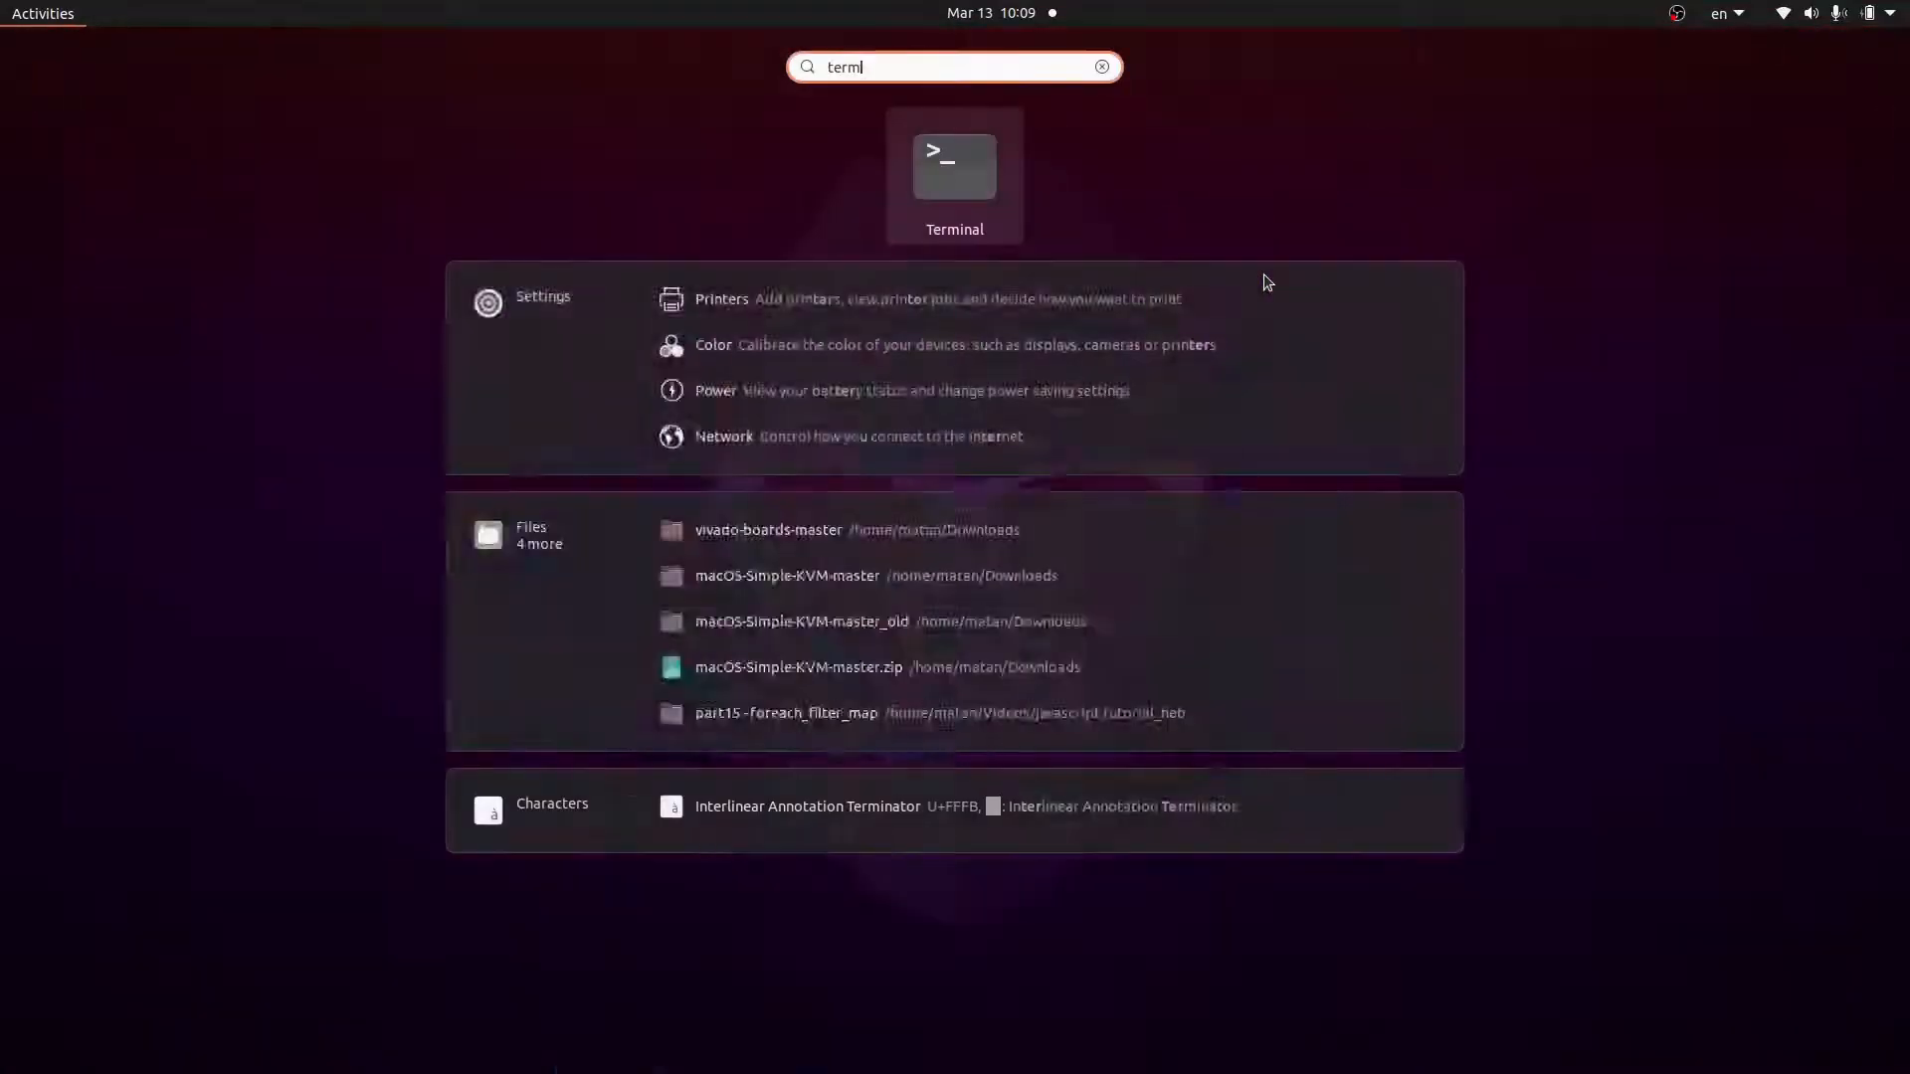
pyautogui.click(953, 168)
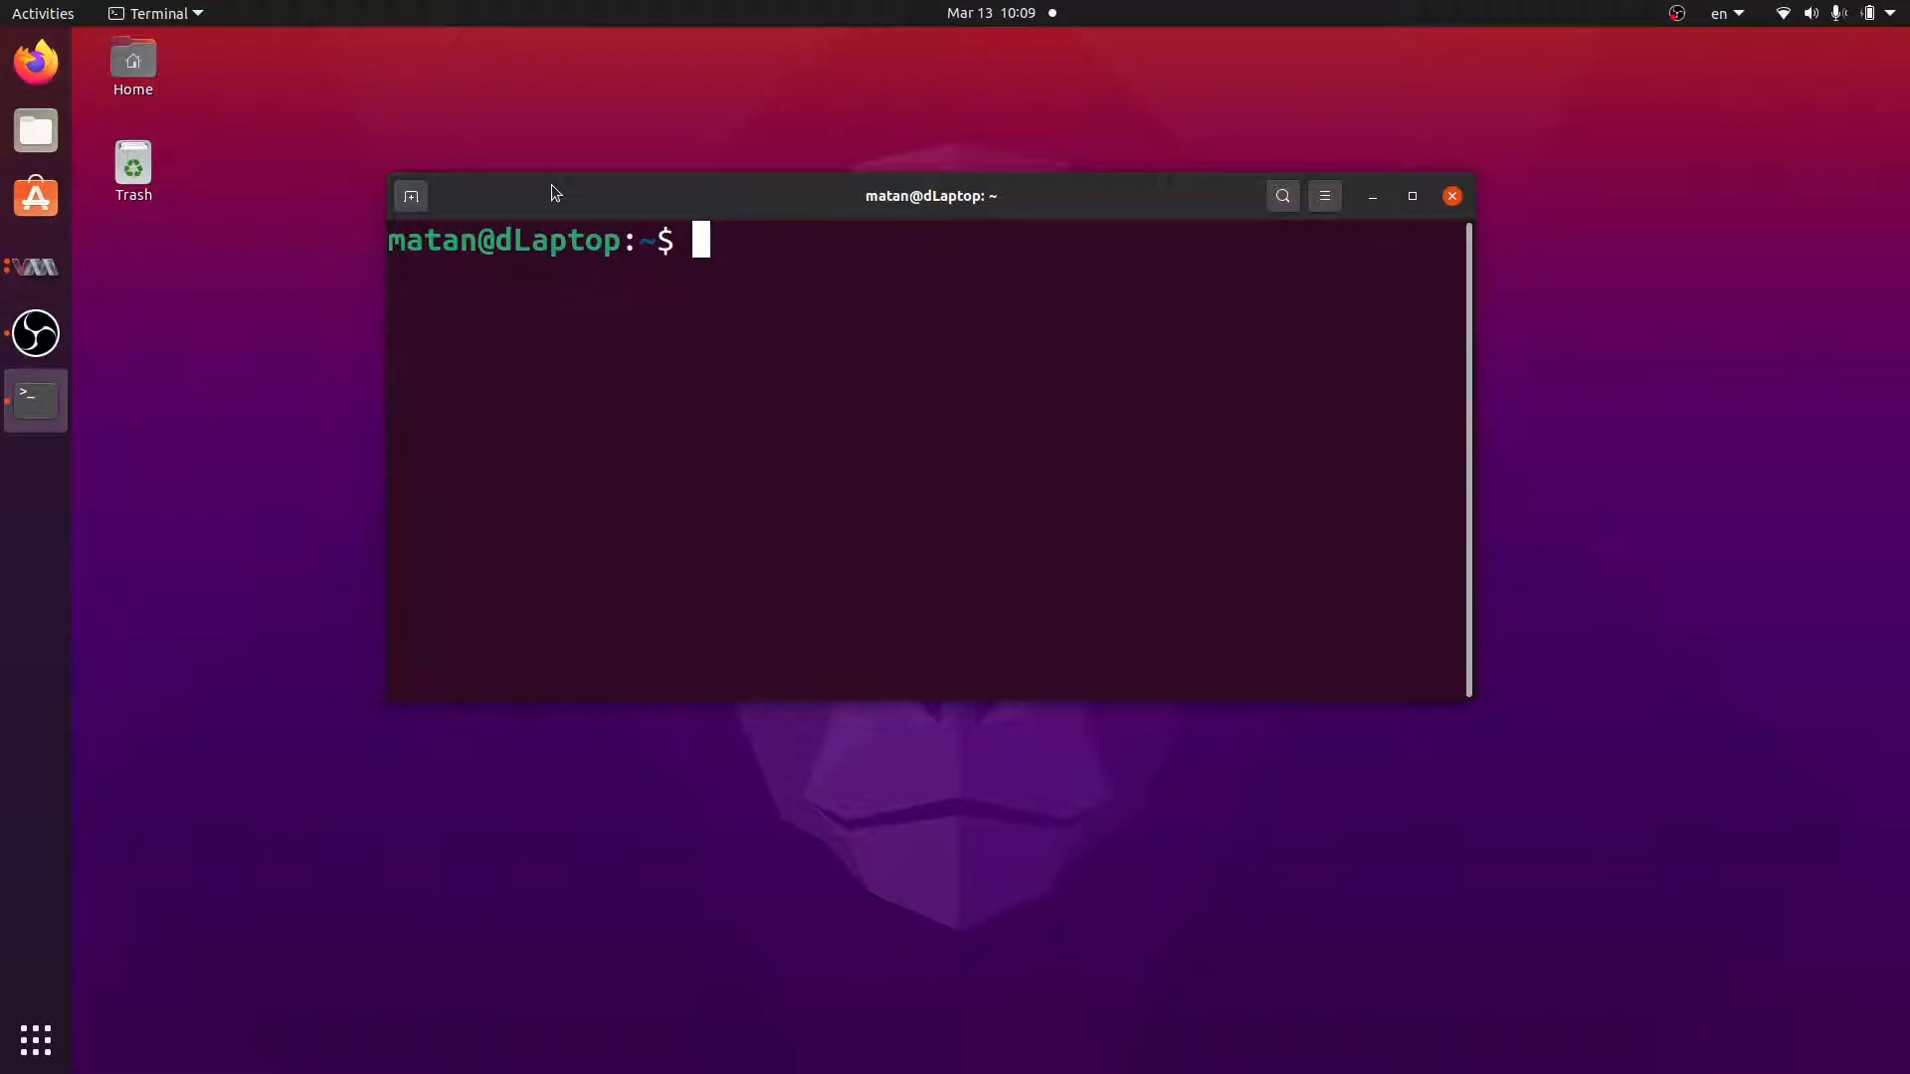
pyautogui.write('su')
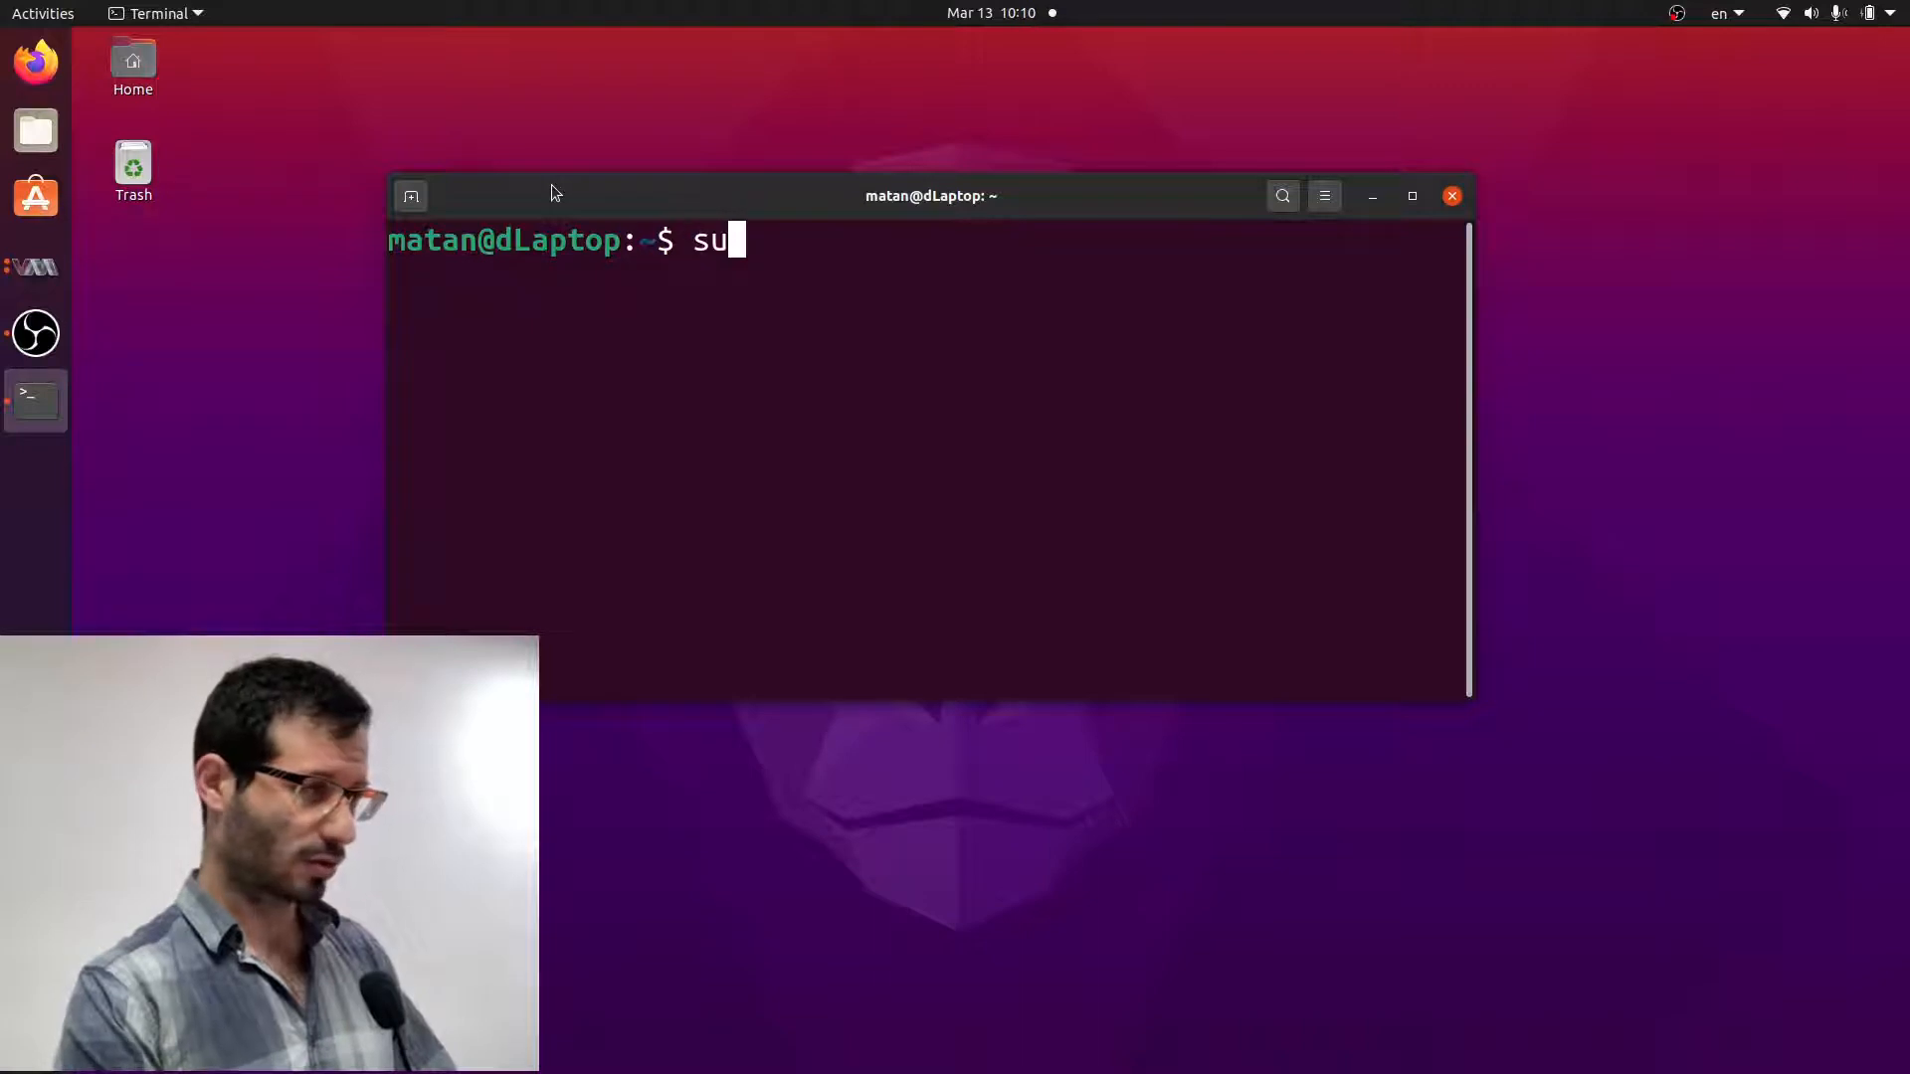
pyautogui.write('do apt insta')
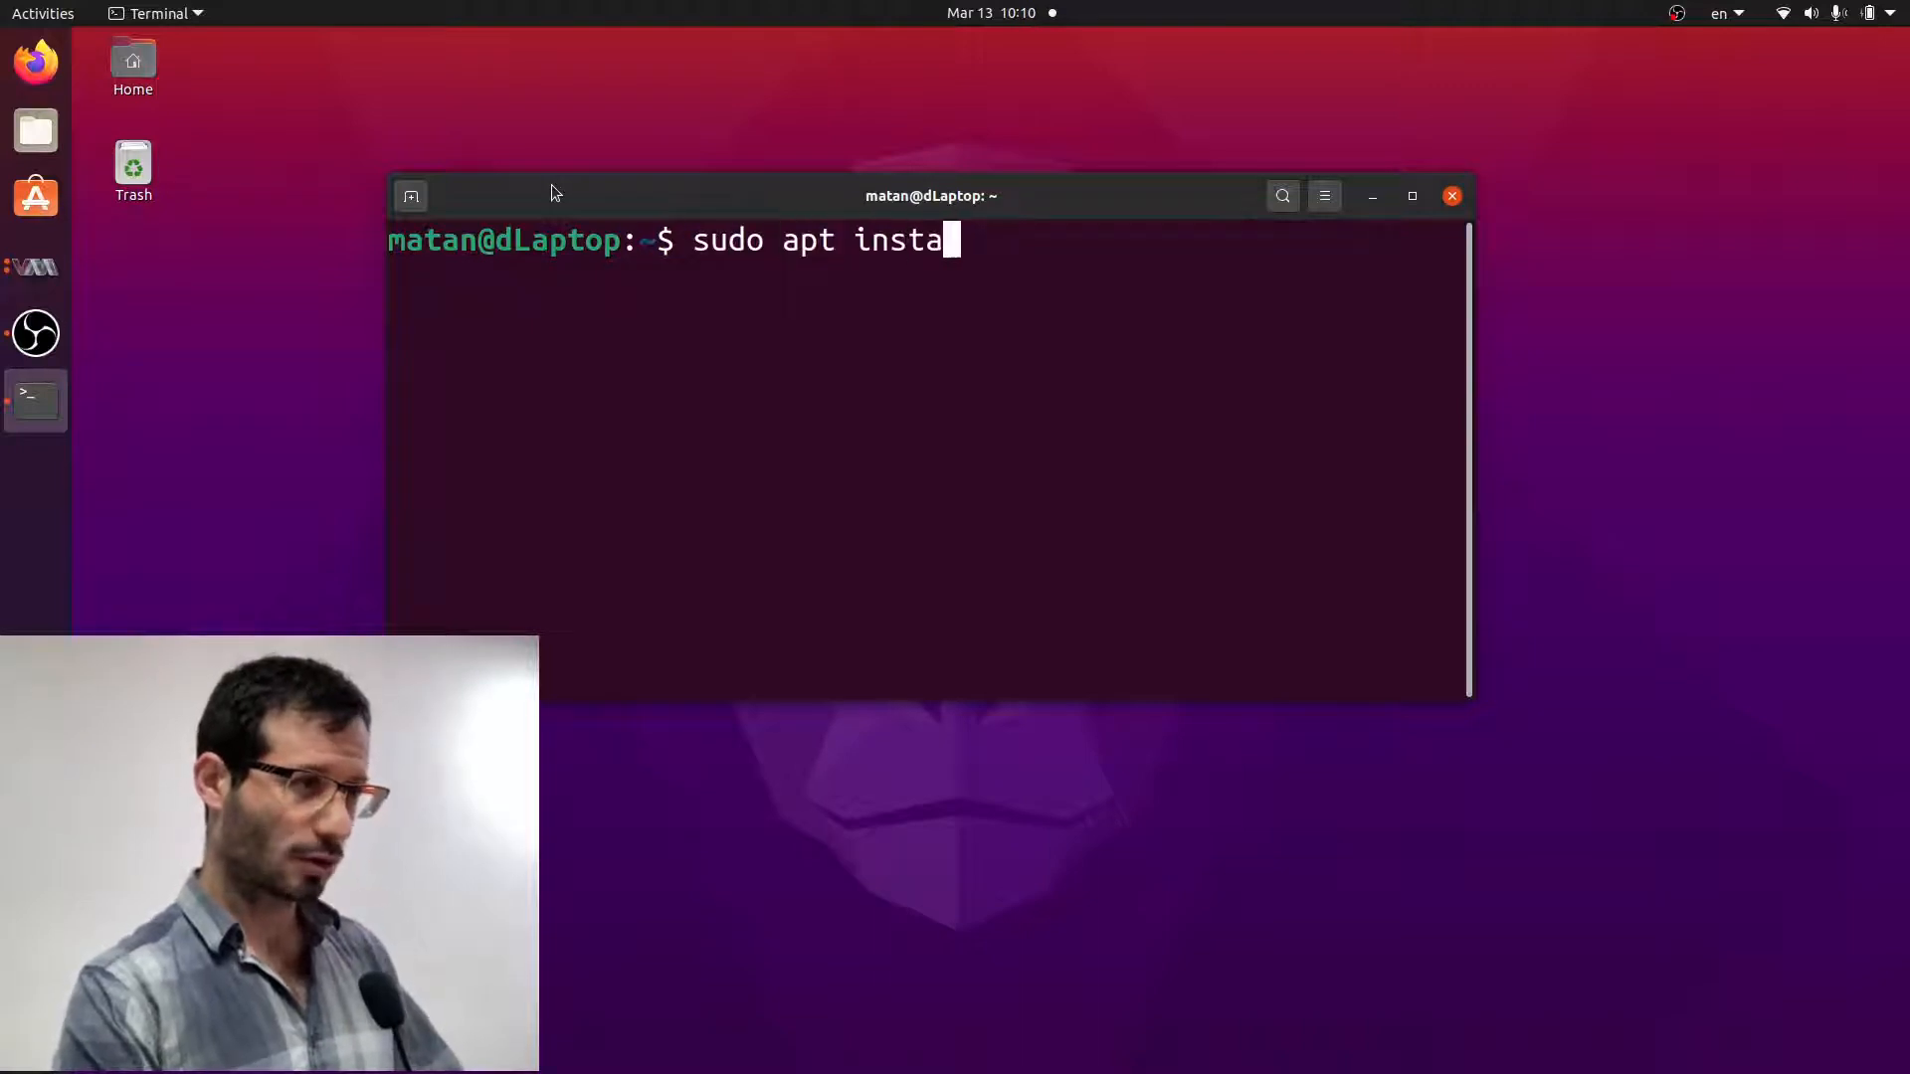
pyautogui.write('ll filezi')
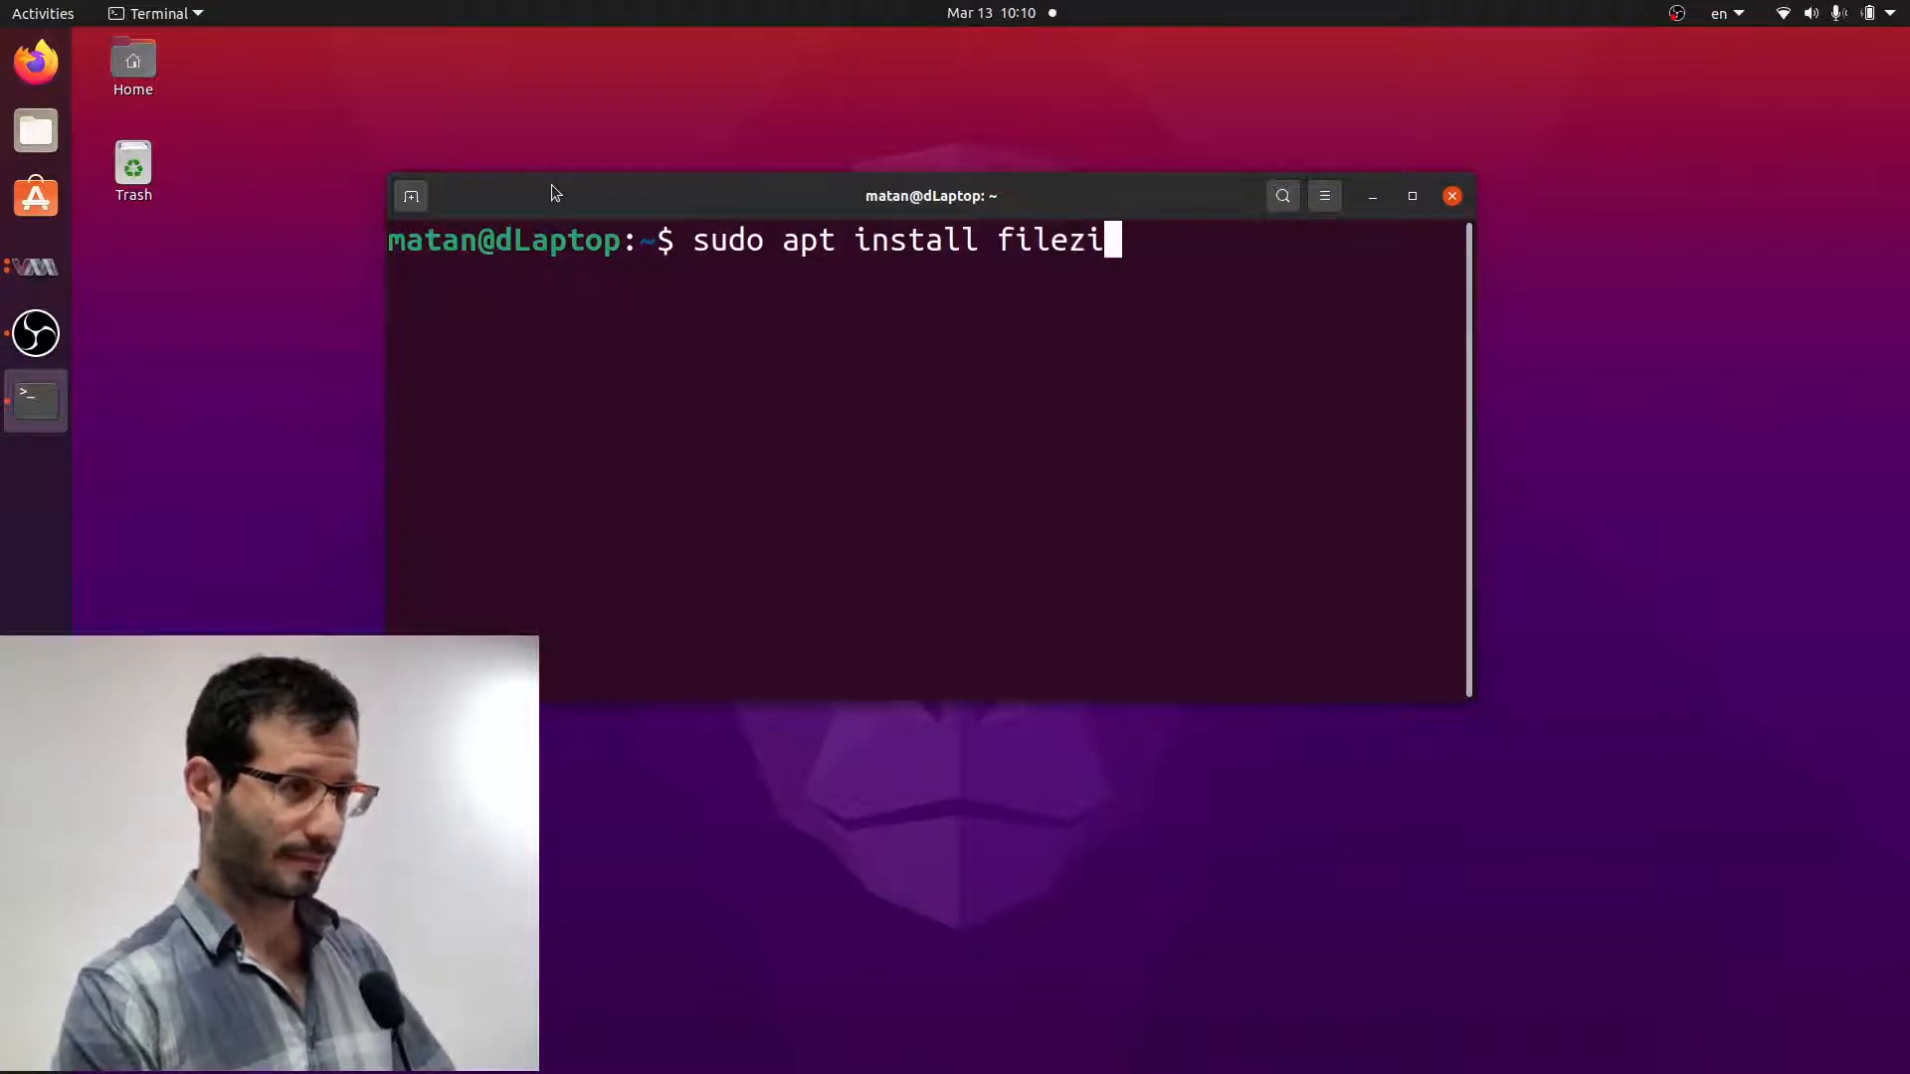
pyautogui.write('lla')
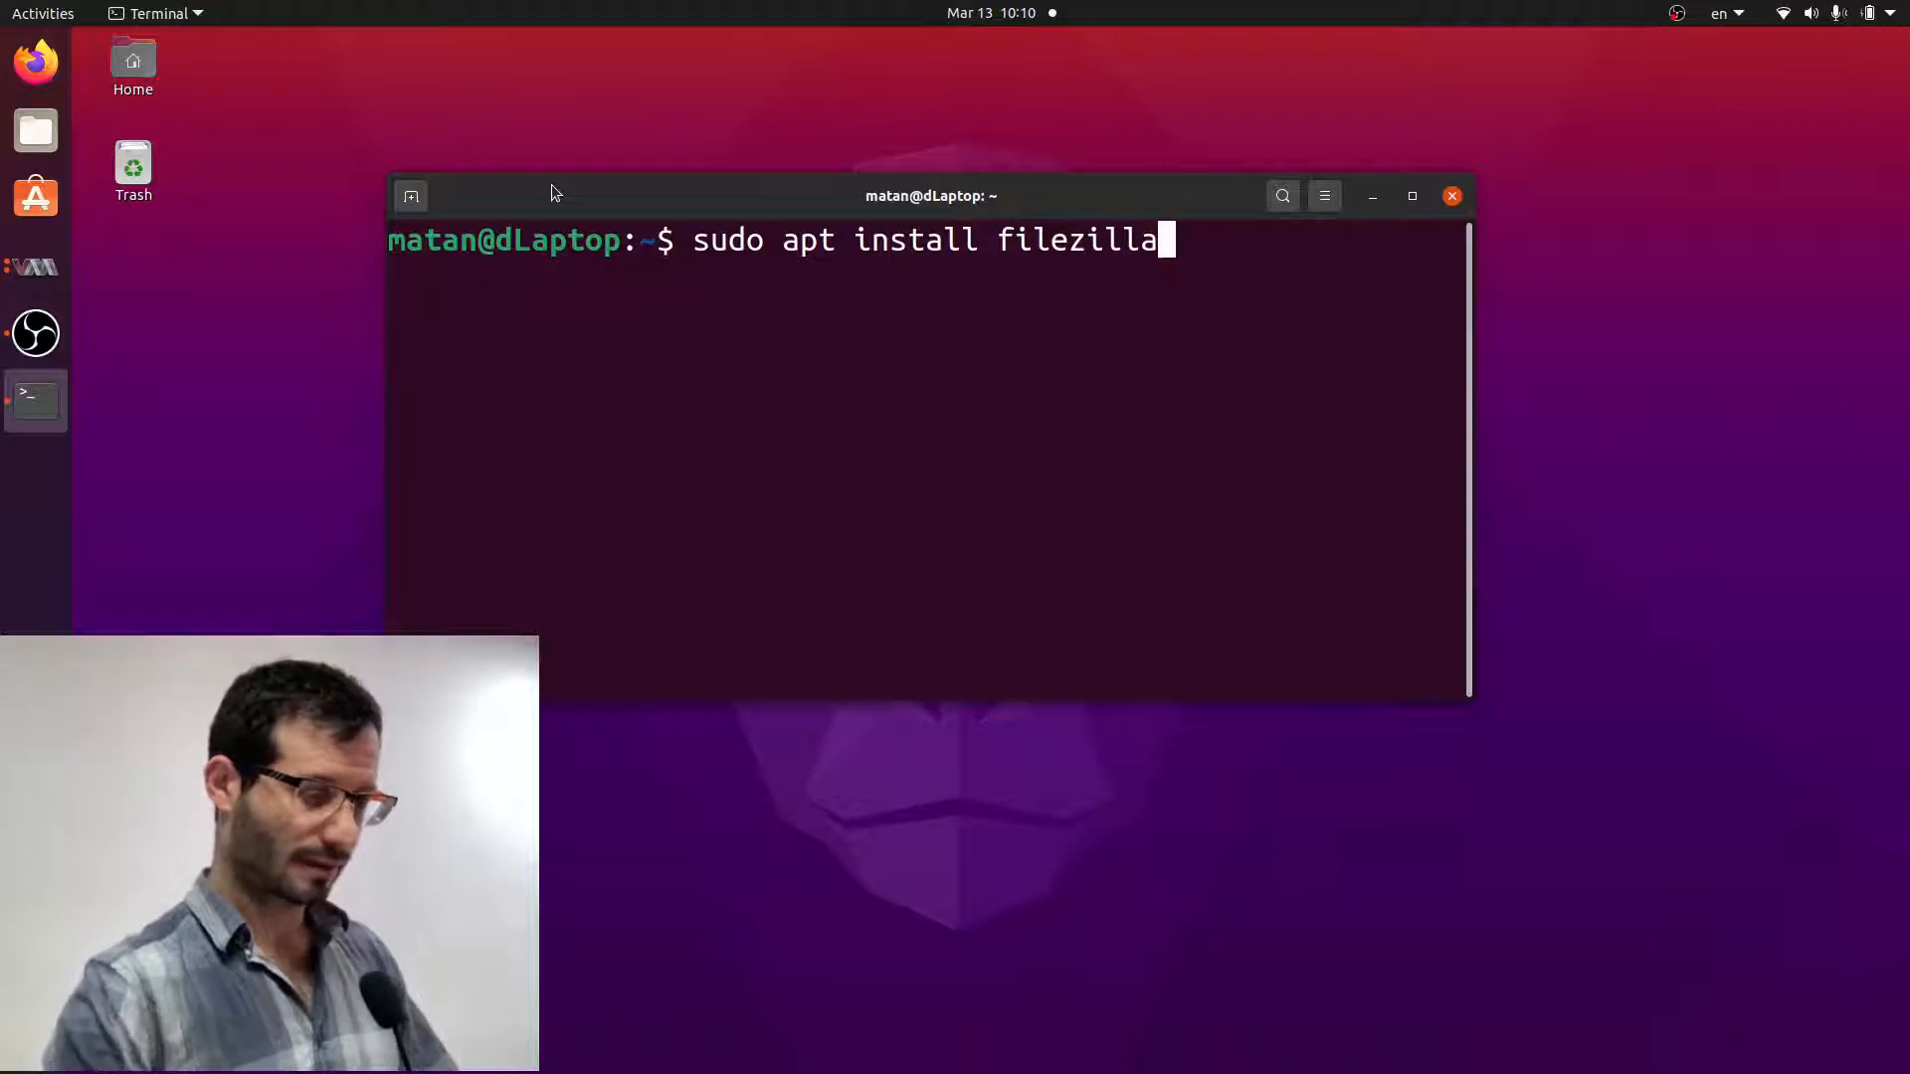
pyautogui.press('Return')
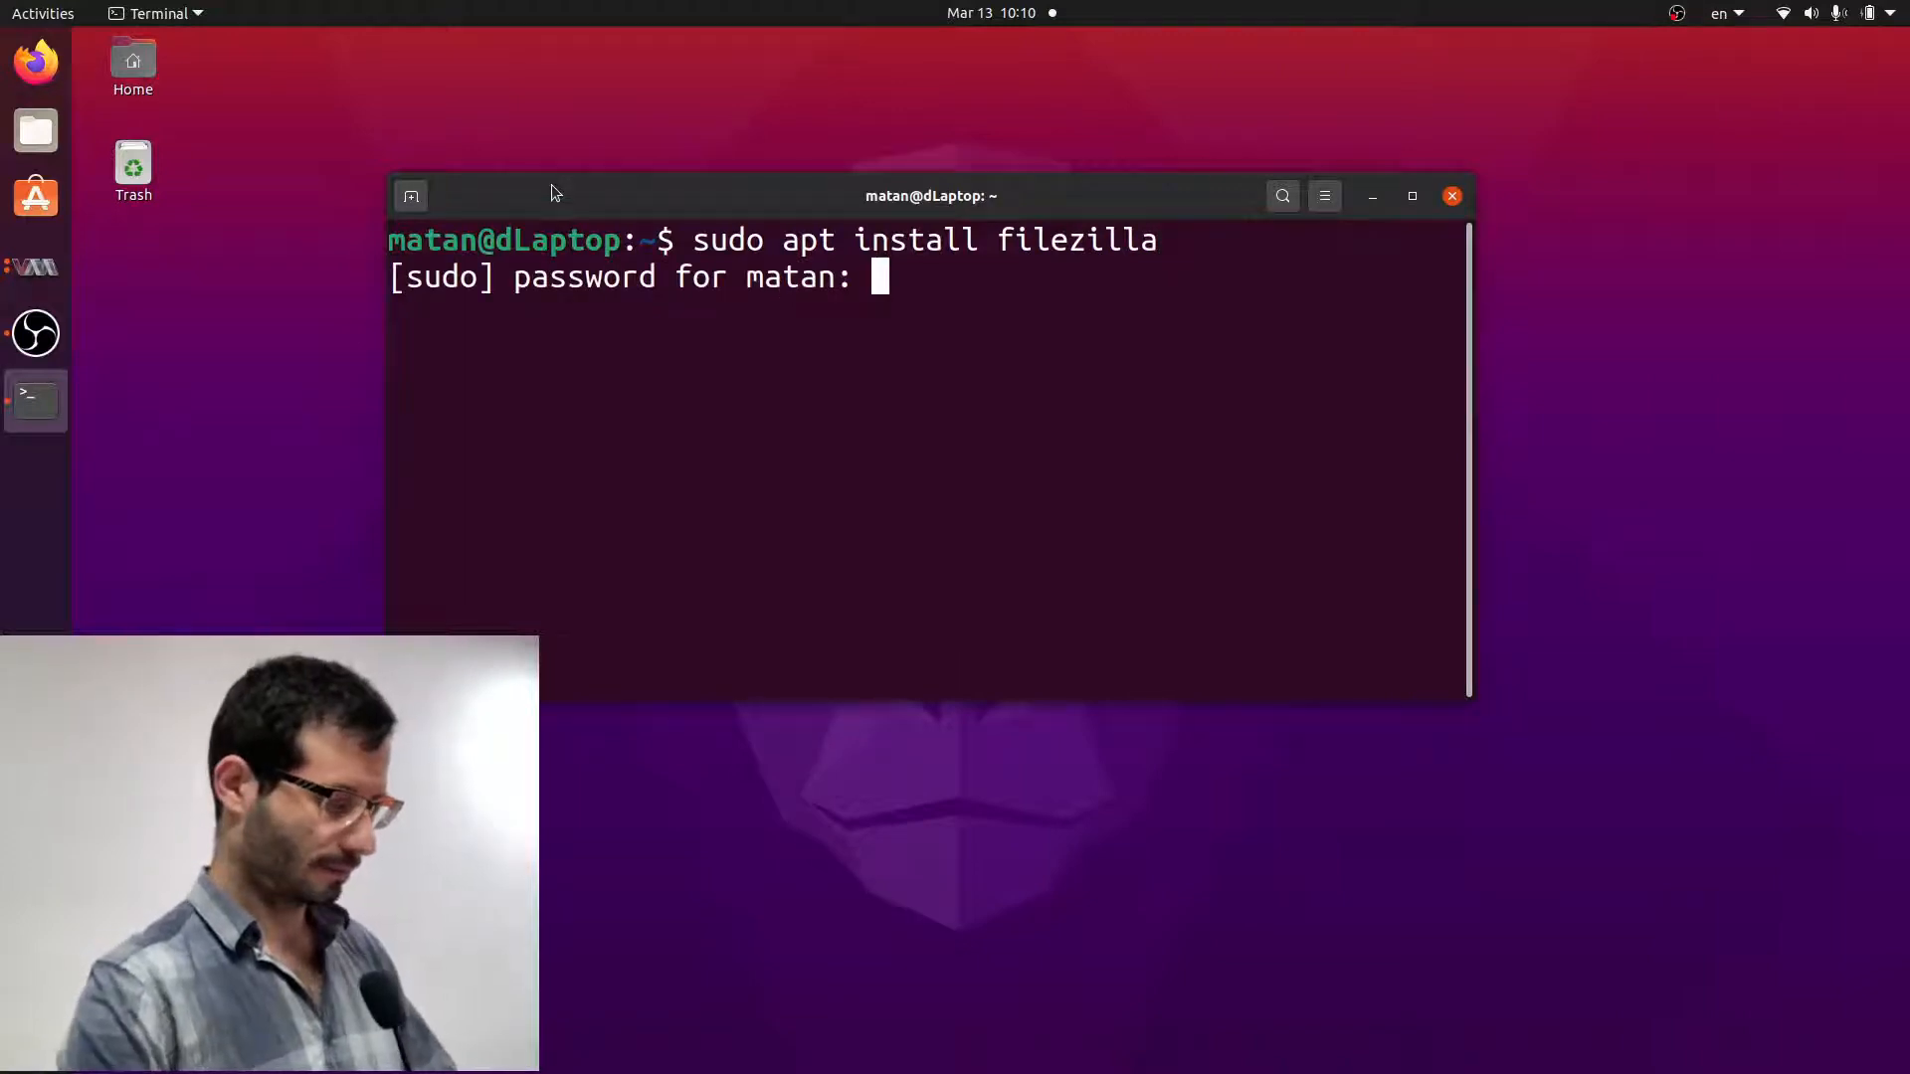
pyautogui.press('Return')
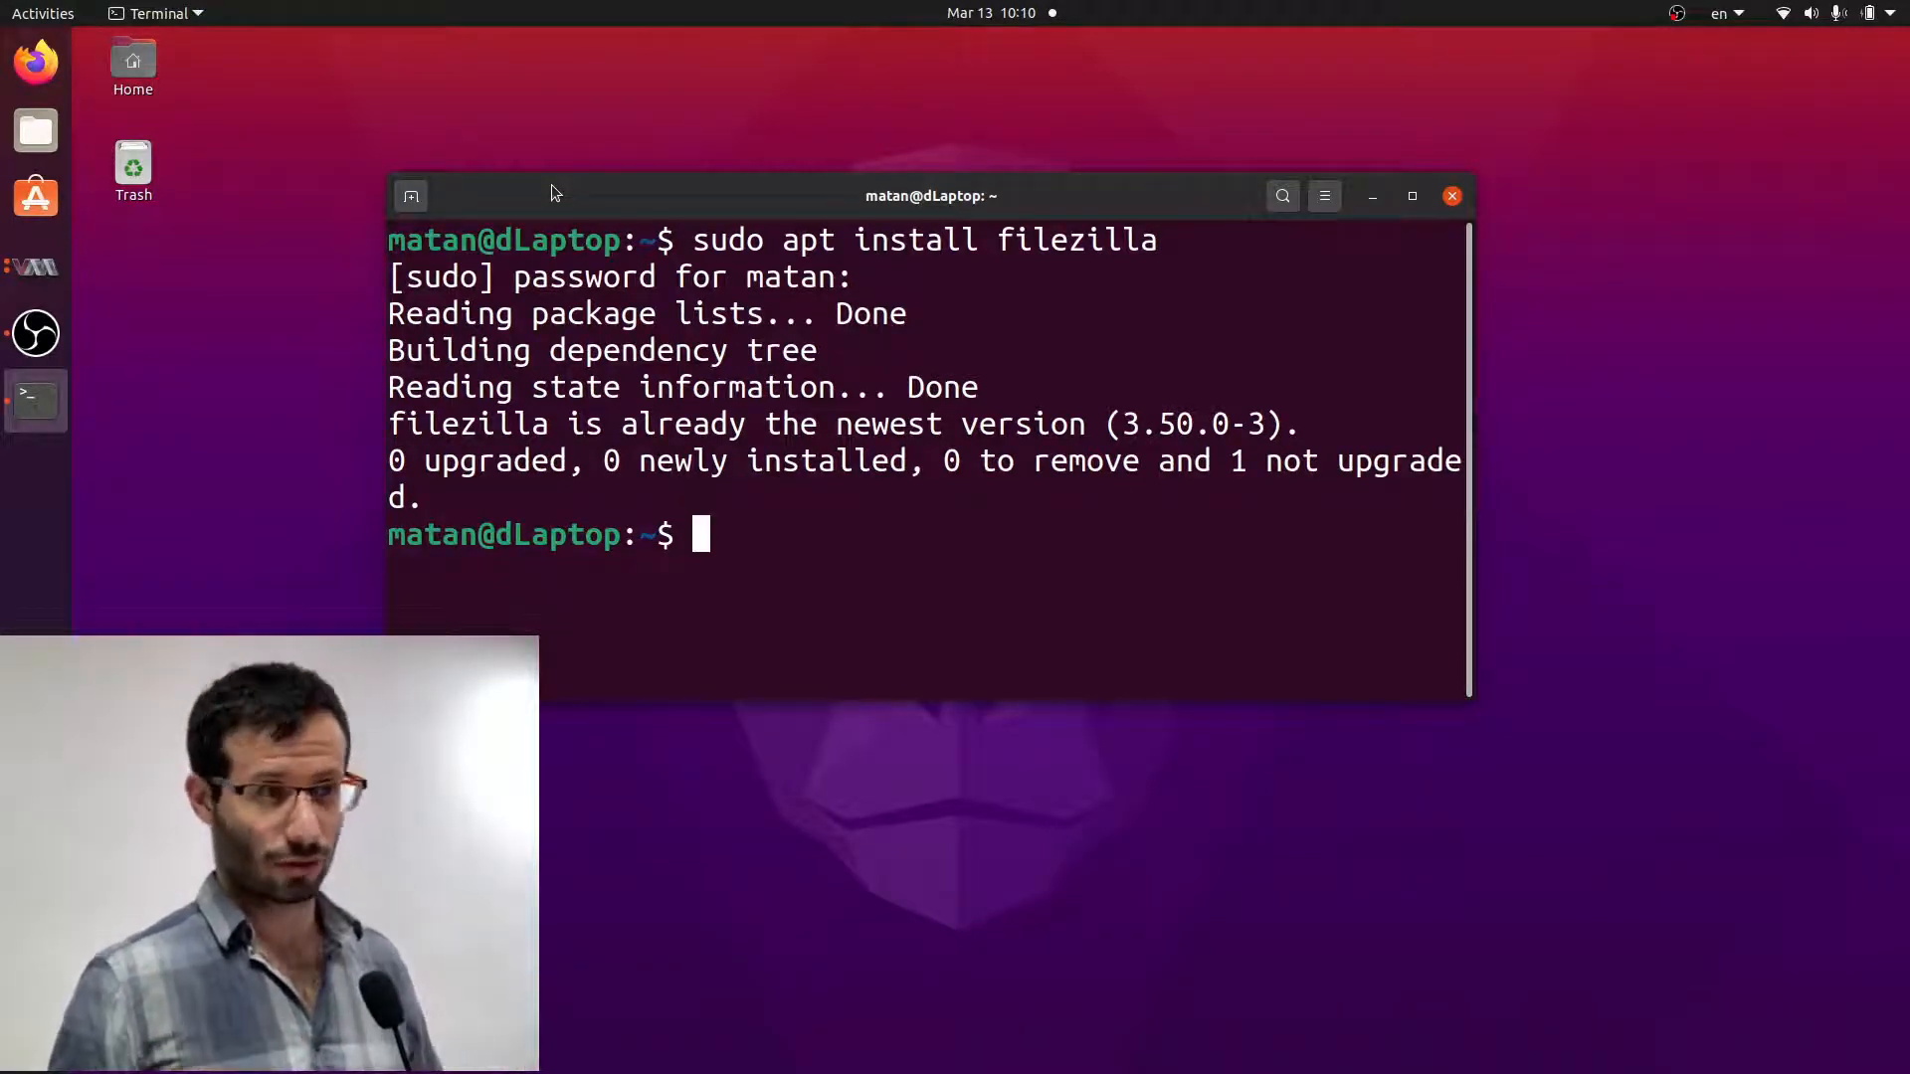
# Launch FileZilla from the Activities search on the Linux host.
pyautogui.click(42, 14)
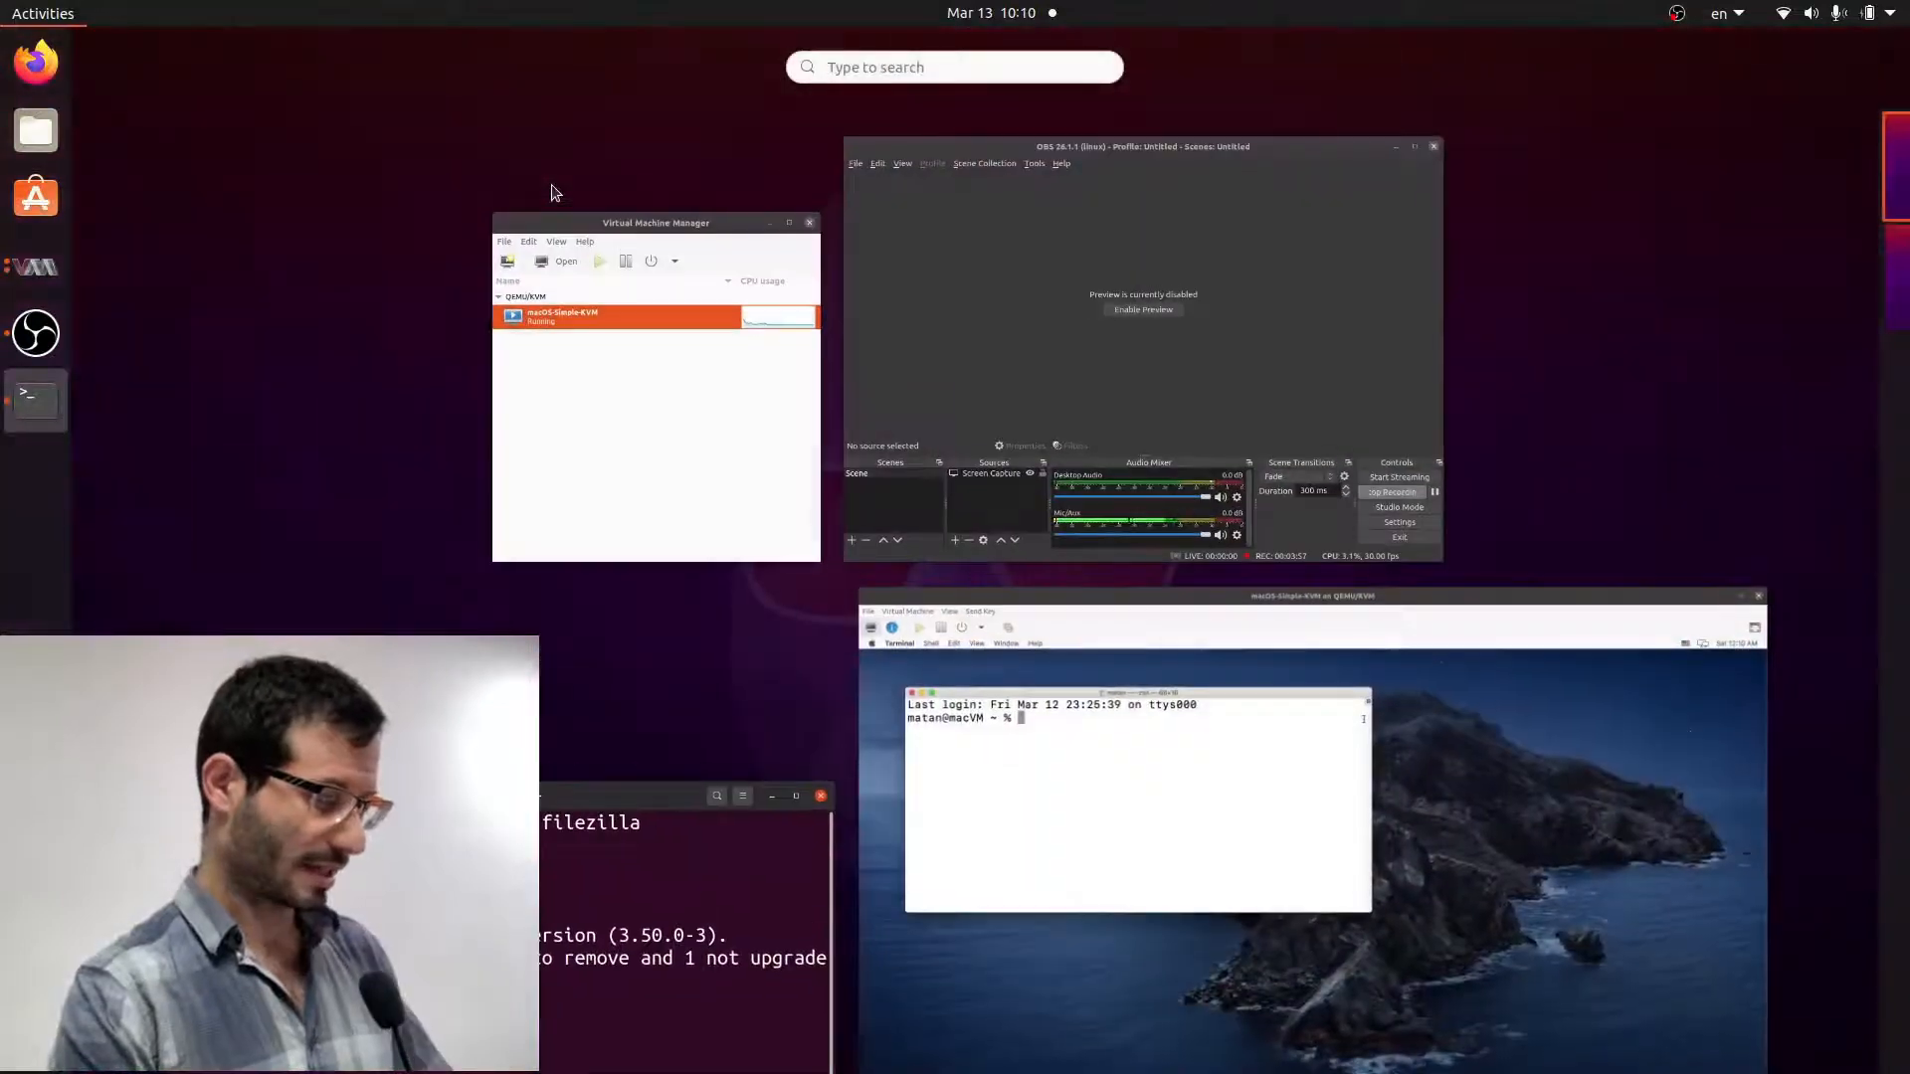
pyautogui.write('fil')
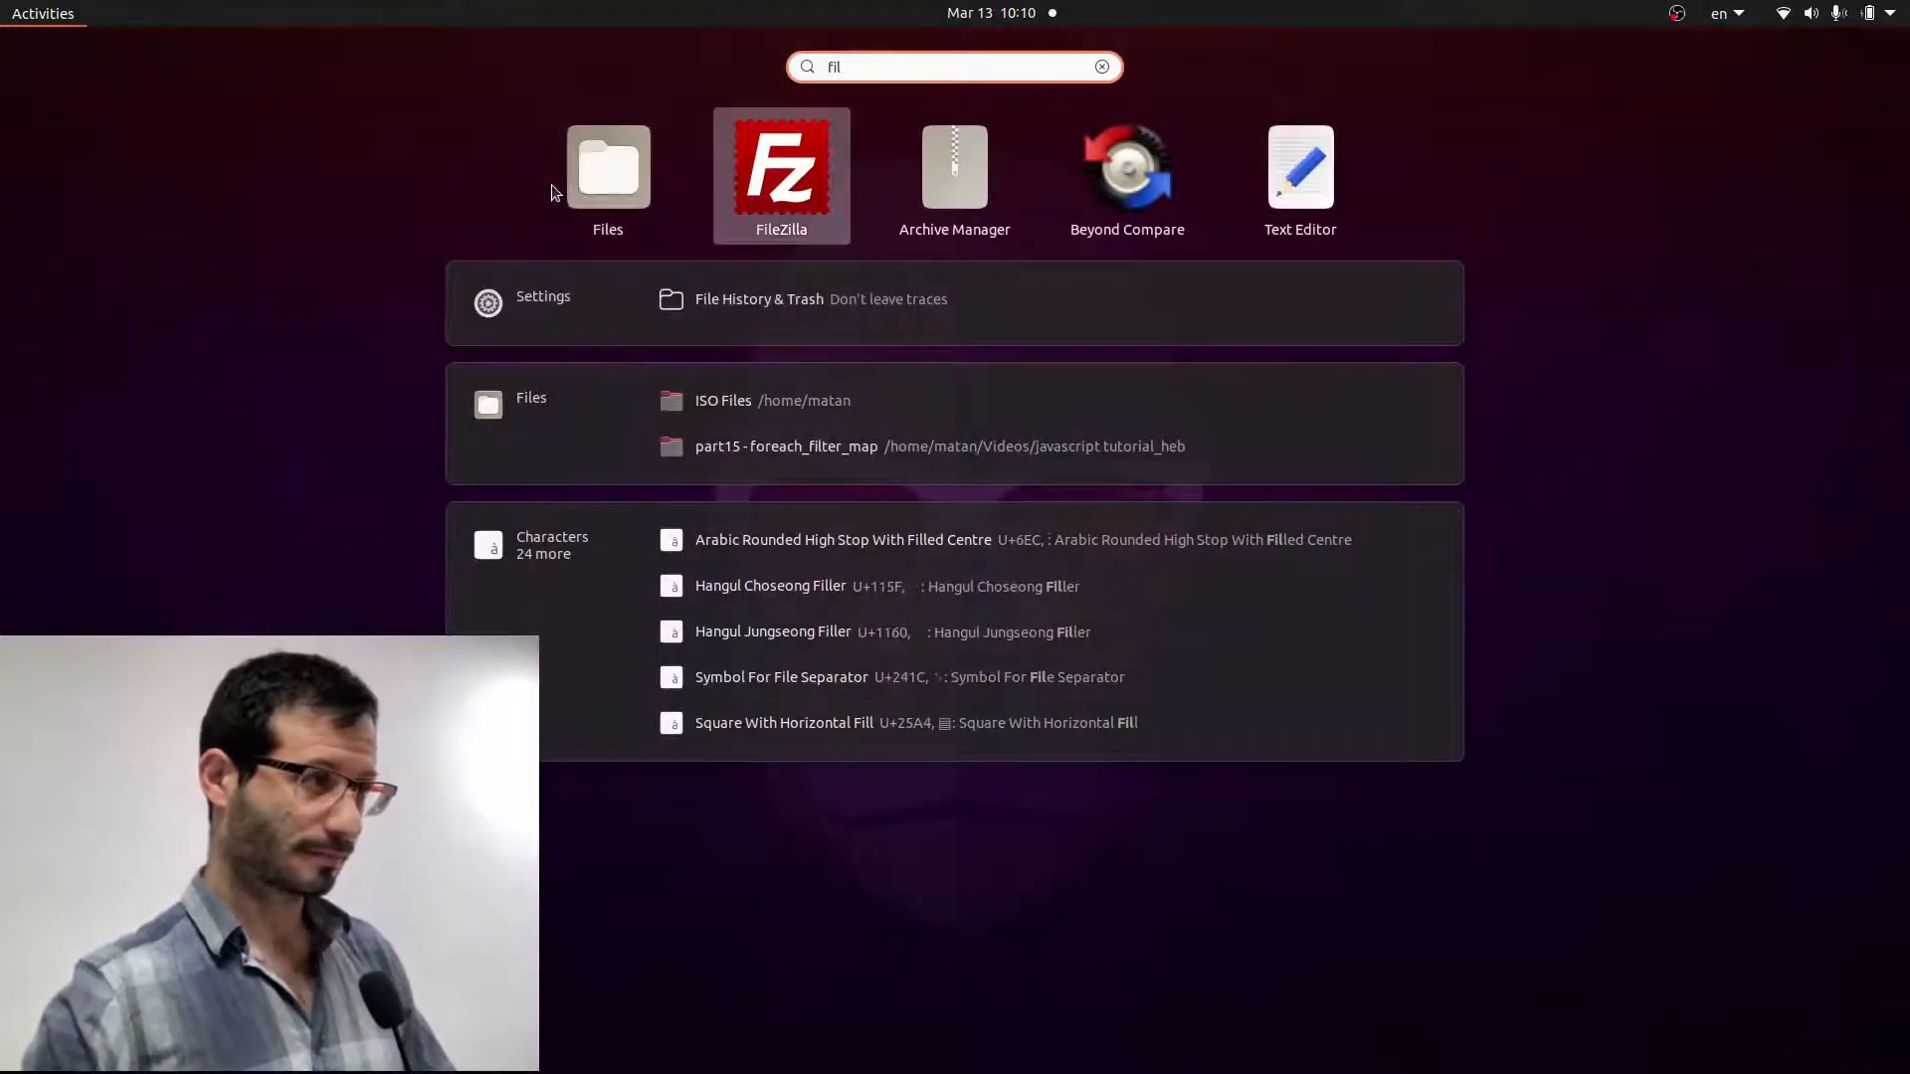
pyautogui.click(780, 175)
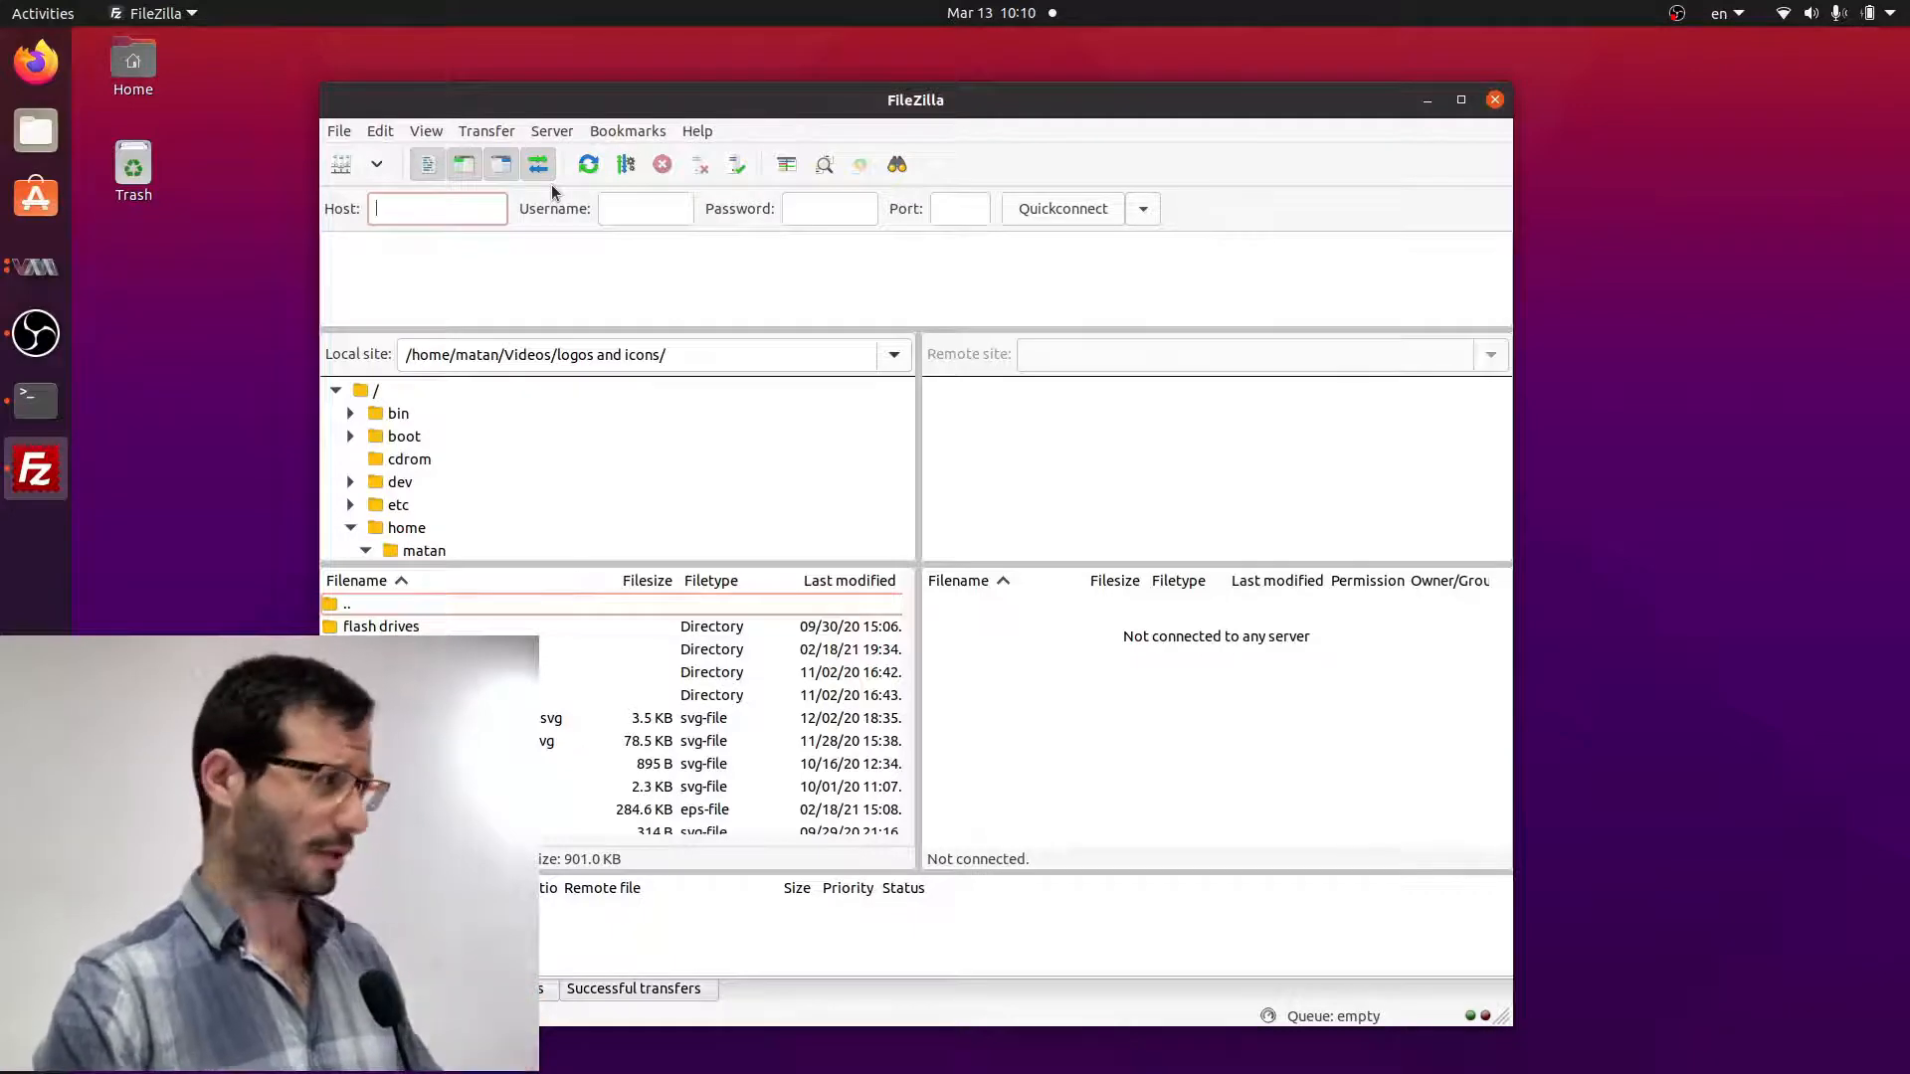
pyautogui.click(36, 265)
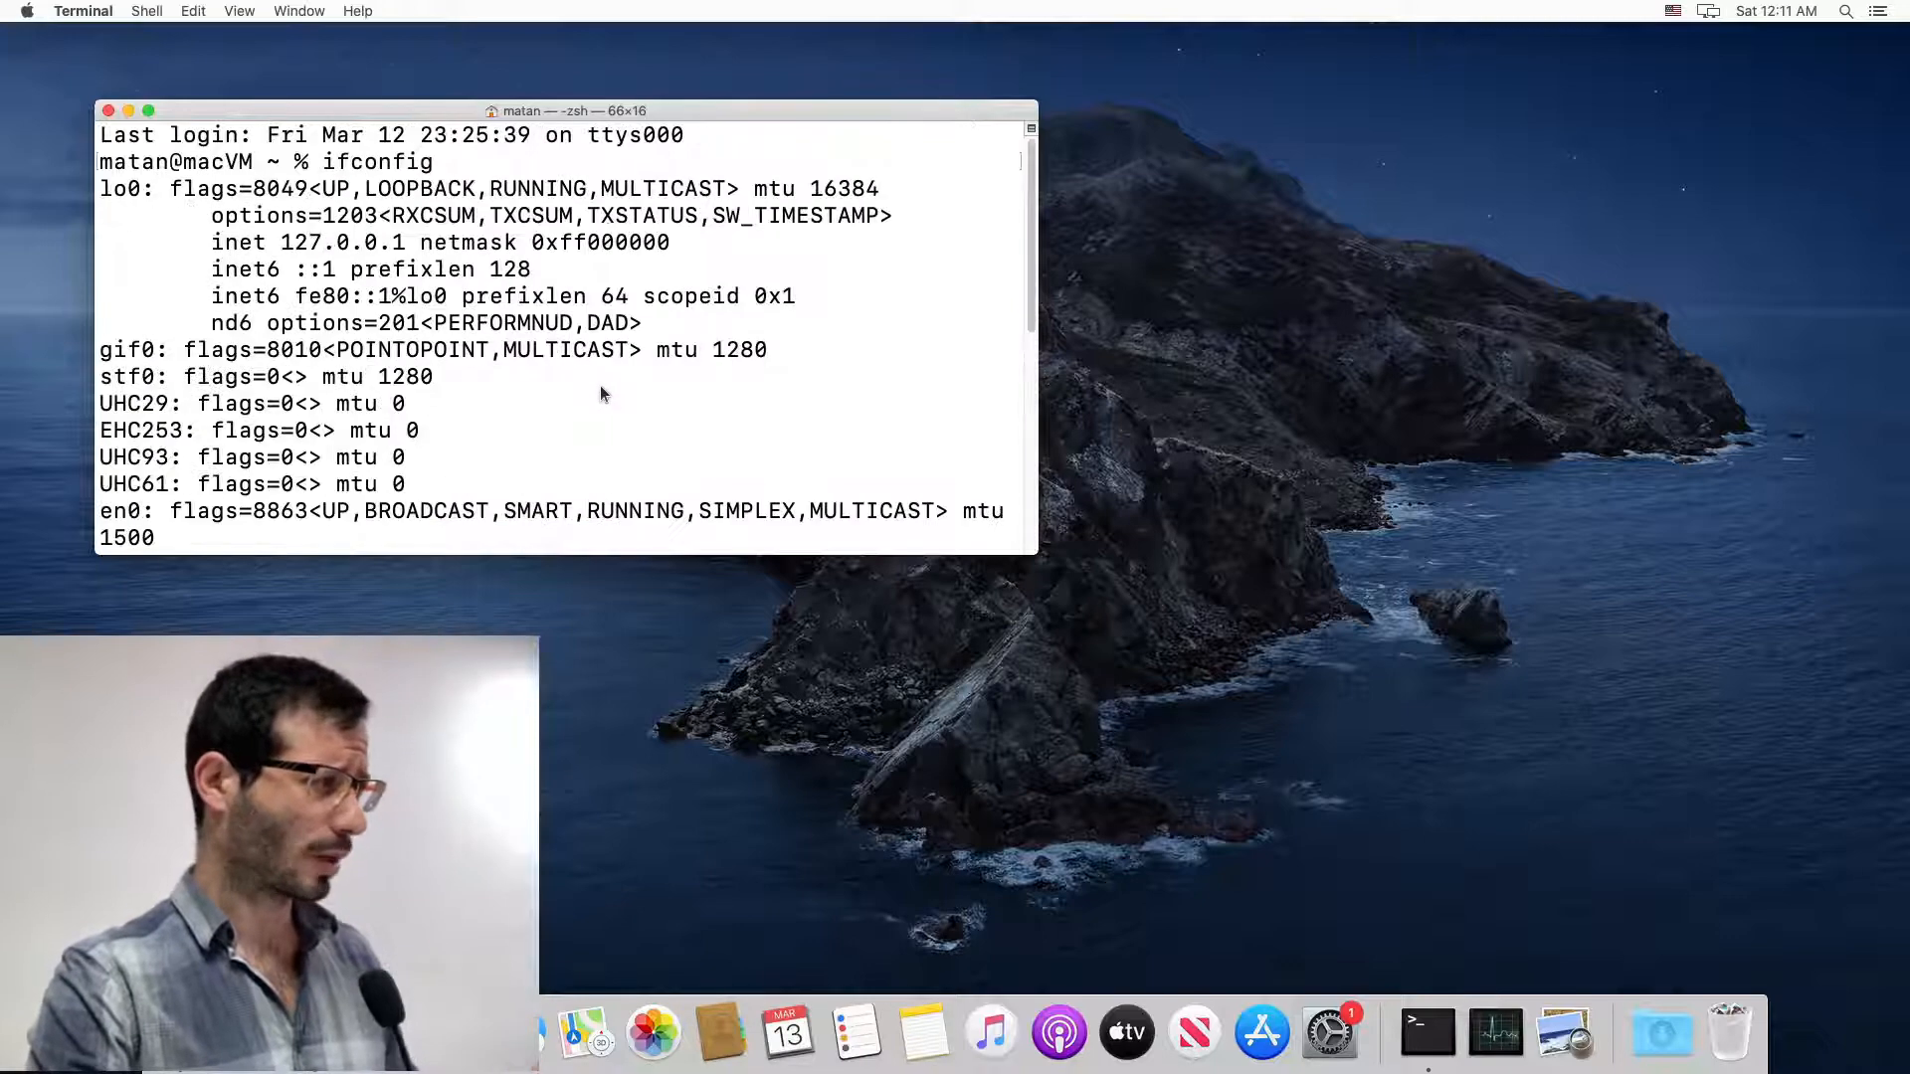
# Scroll the ifconfig output to the en0 interface showing 192.168.122.186.
pyautogui.scroll(-3)
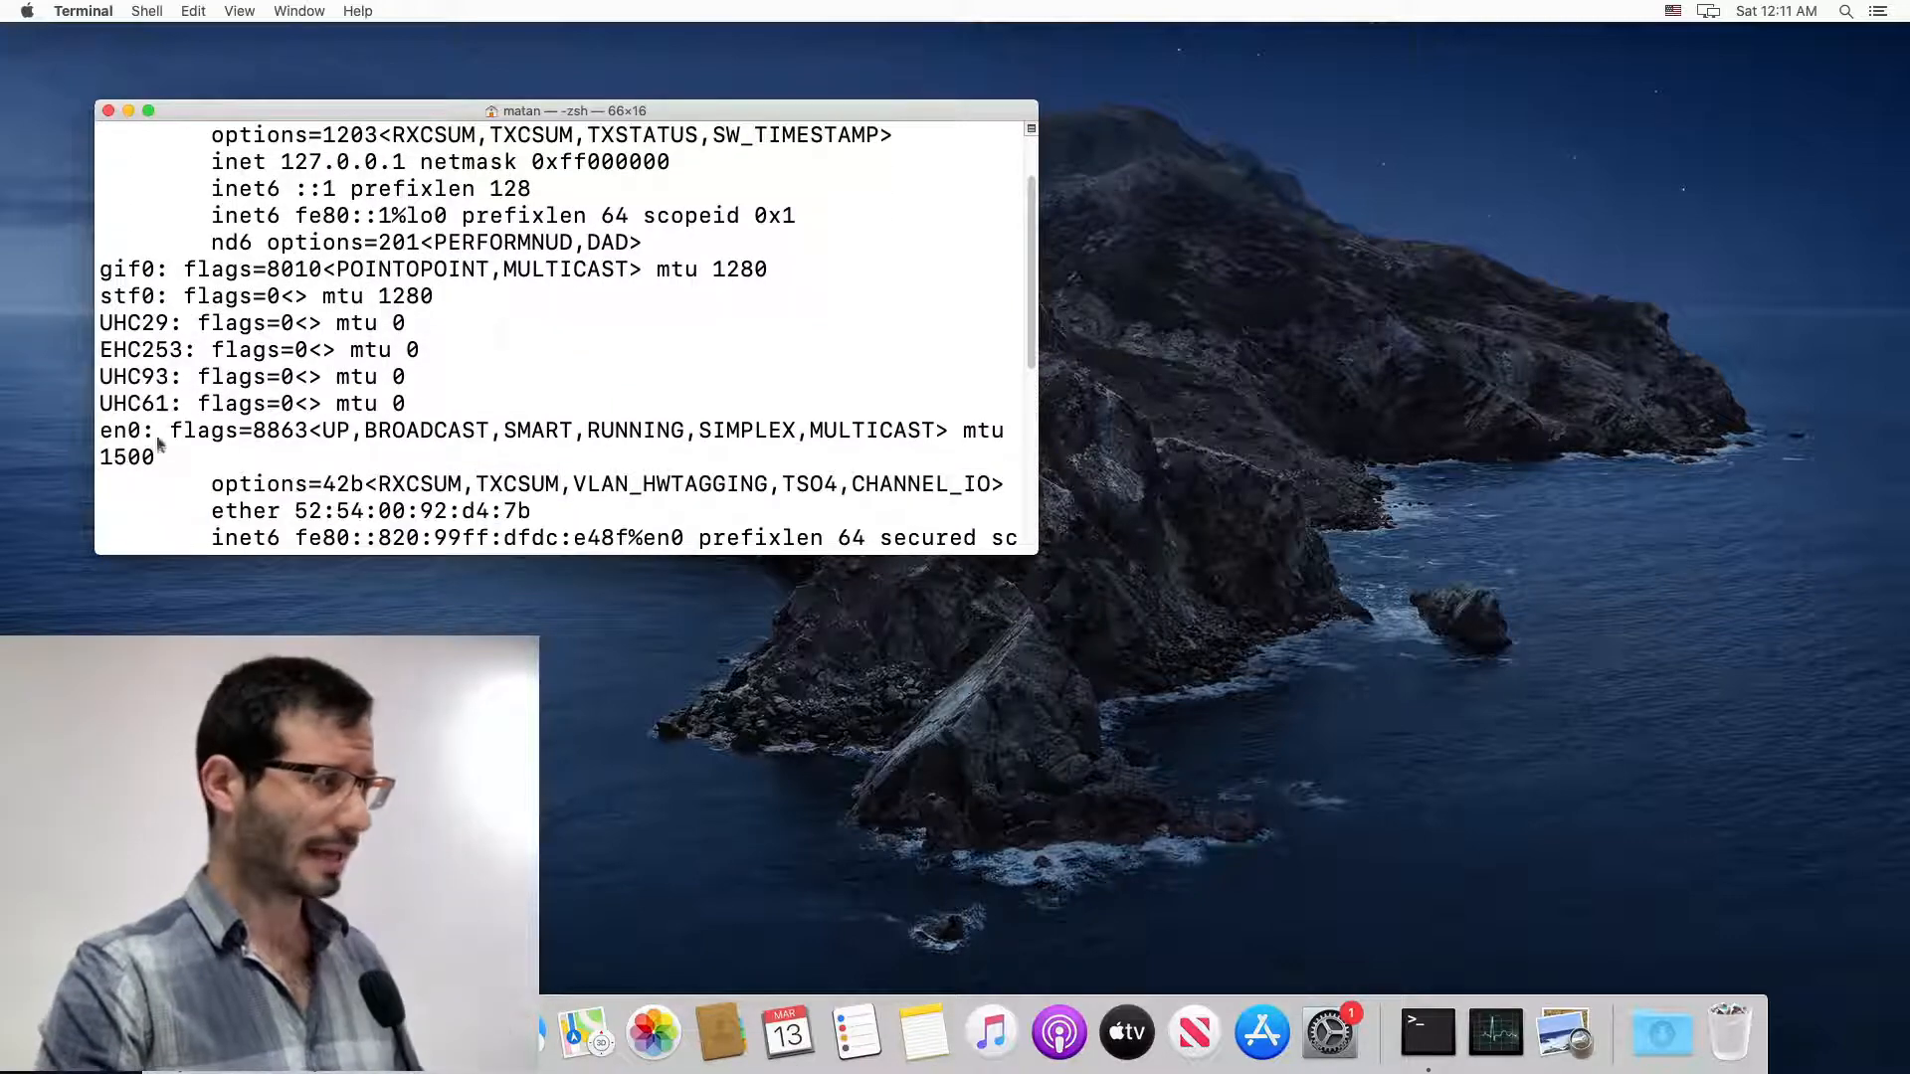
pyautogui.scroll(-3)
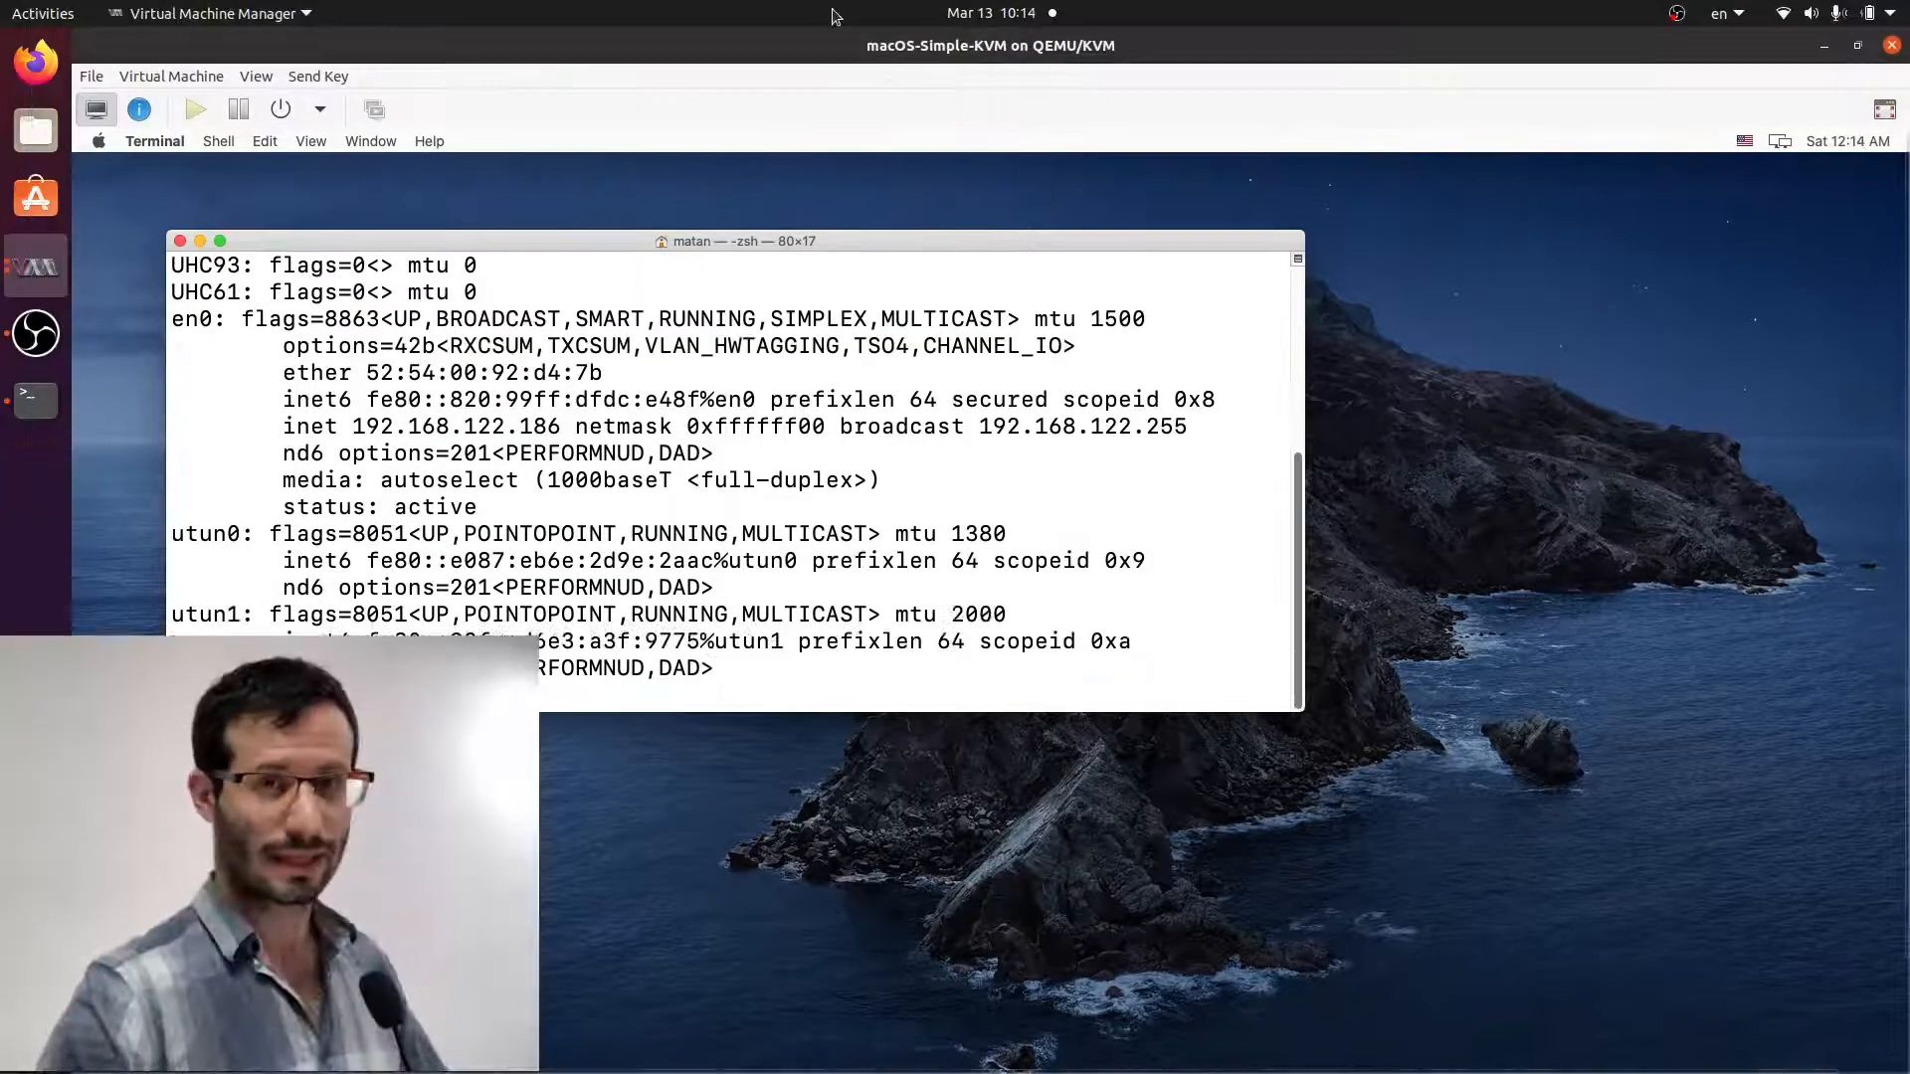
# Enter sftp host 192.168.122.186, username matan and the password in FileZilla's Quickconnect bar.
pyautogui.click(42, 14)
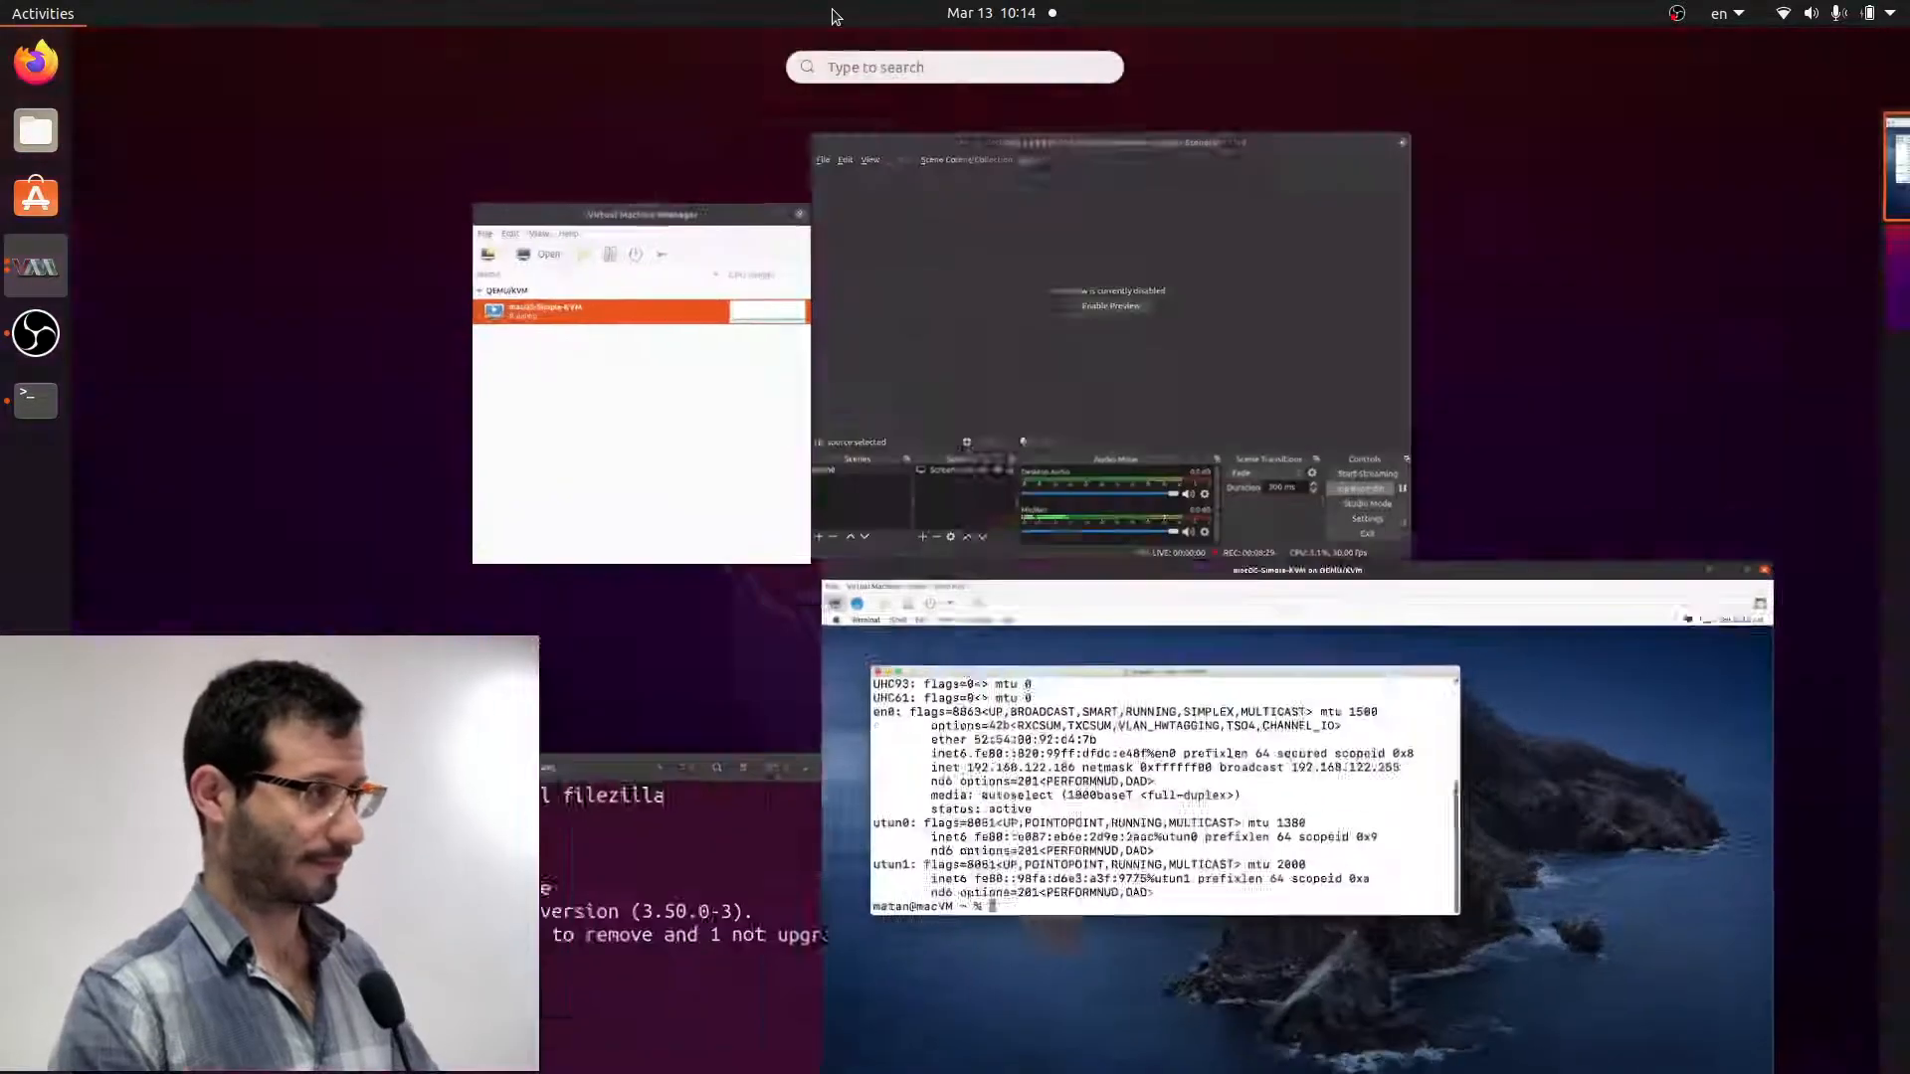
pyautogui.write('fil')
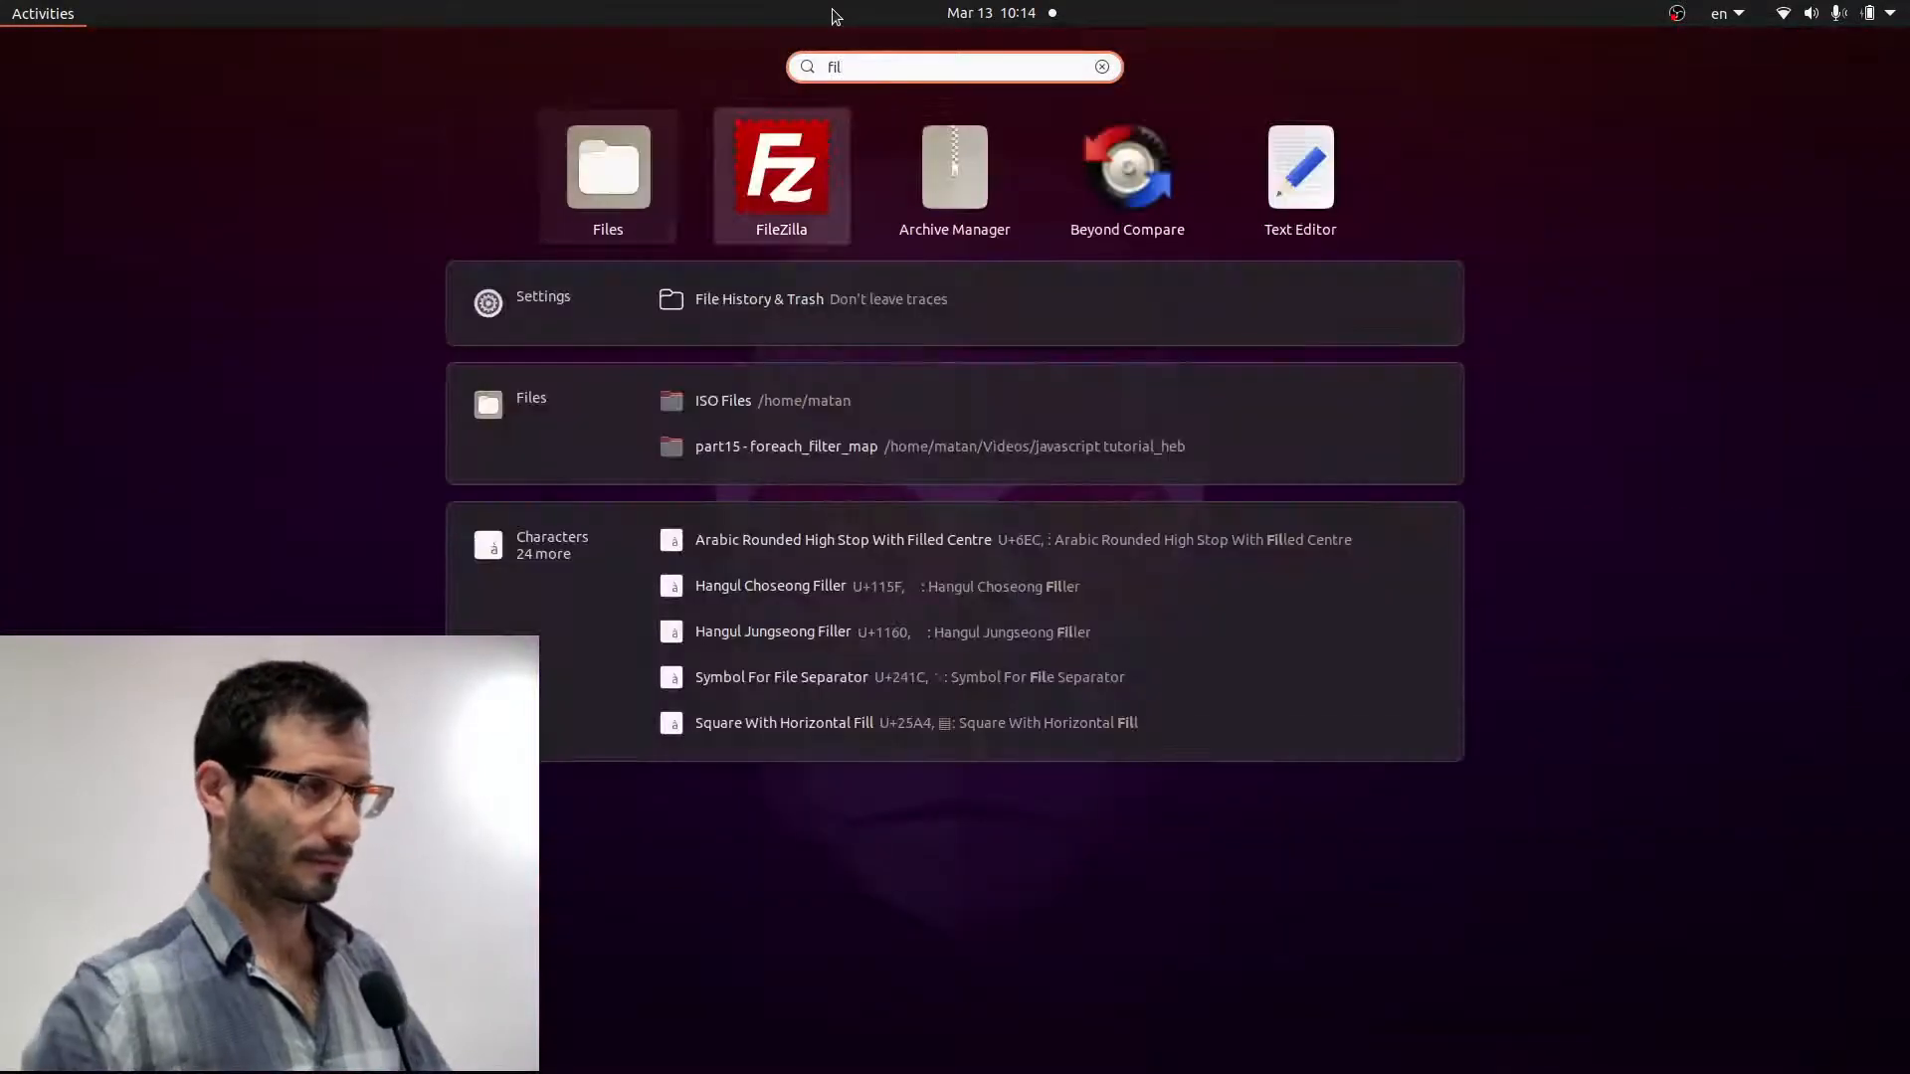
pyautogui.click(780, 167)
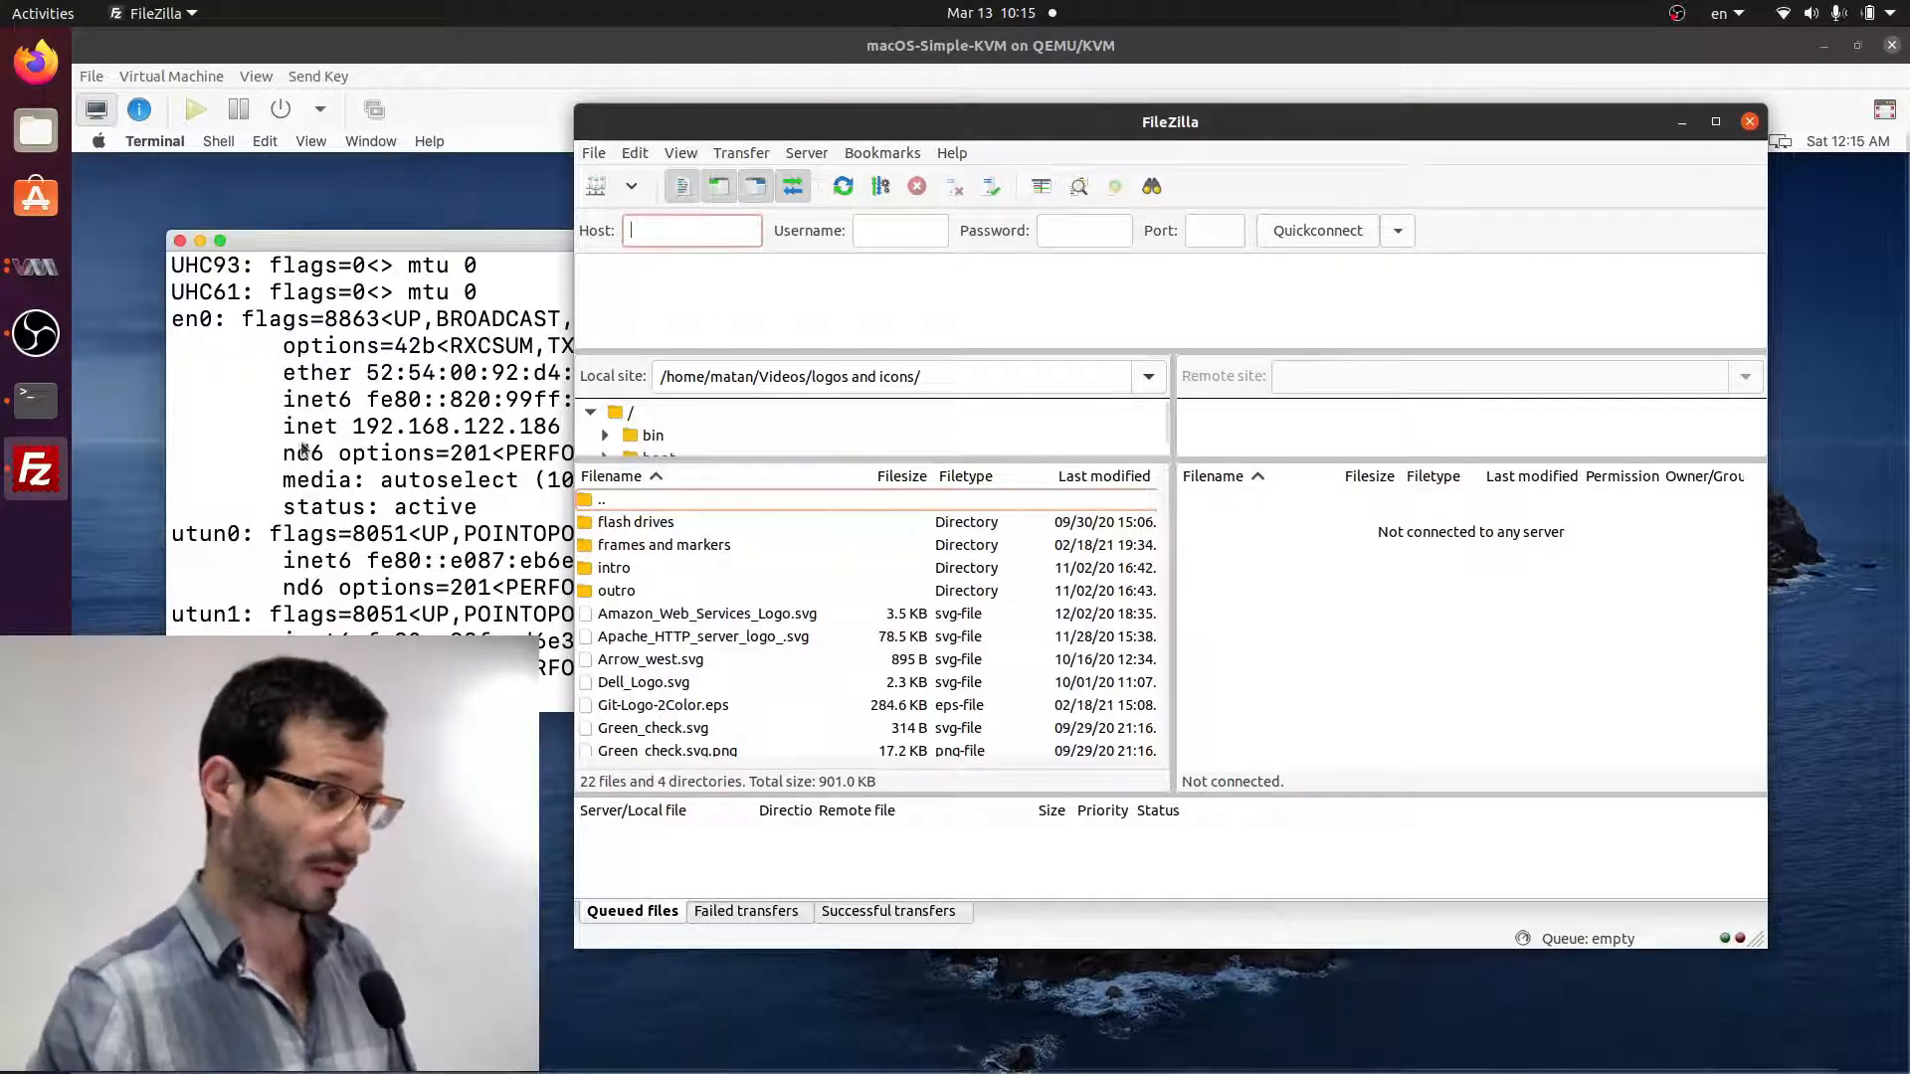
pyautogui.write('192.168.122')
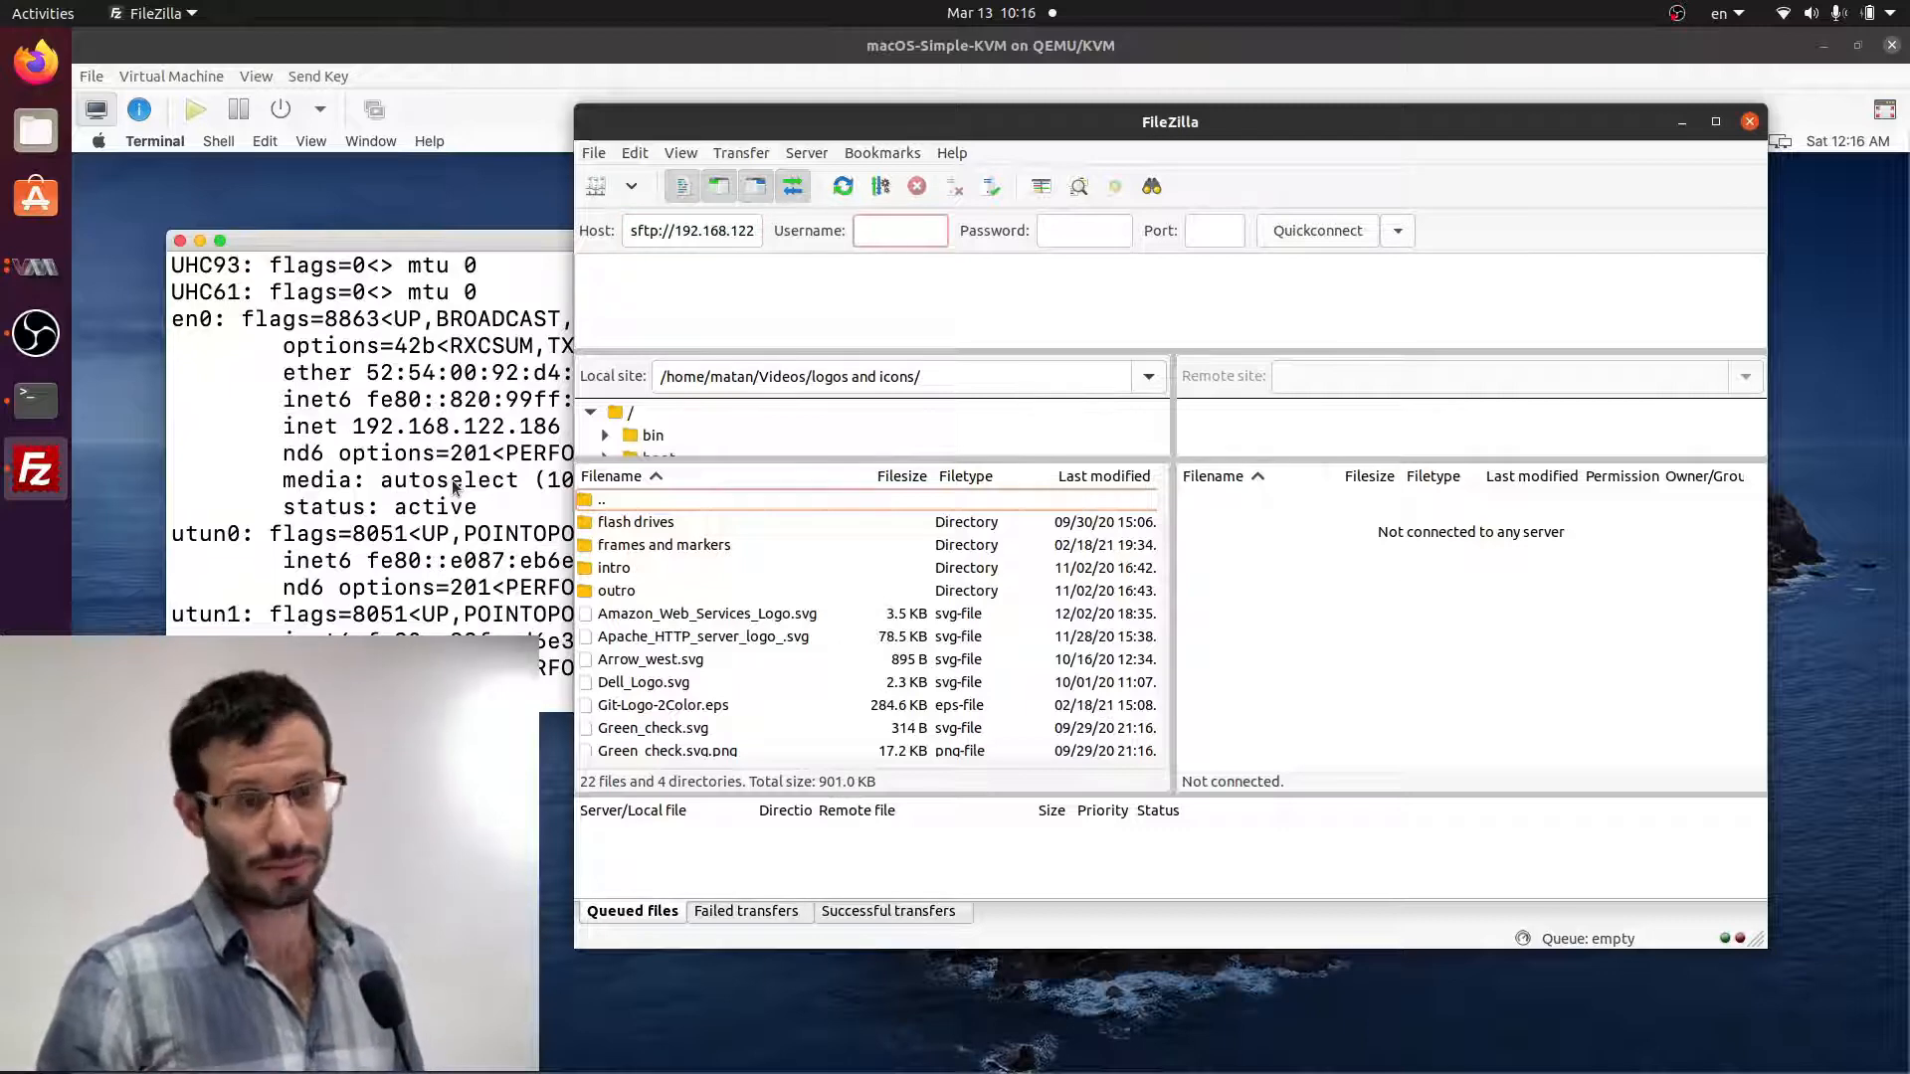
pyautogui.write('matan')
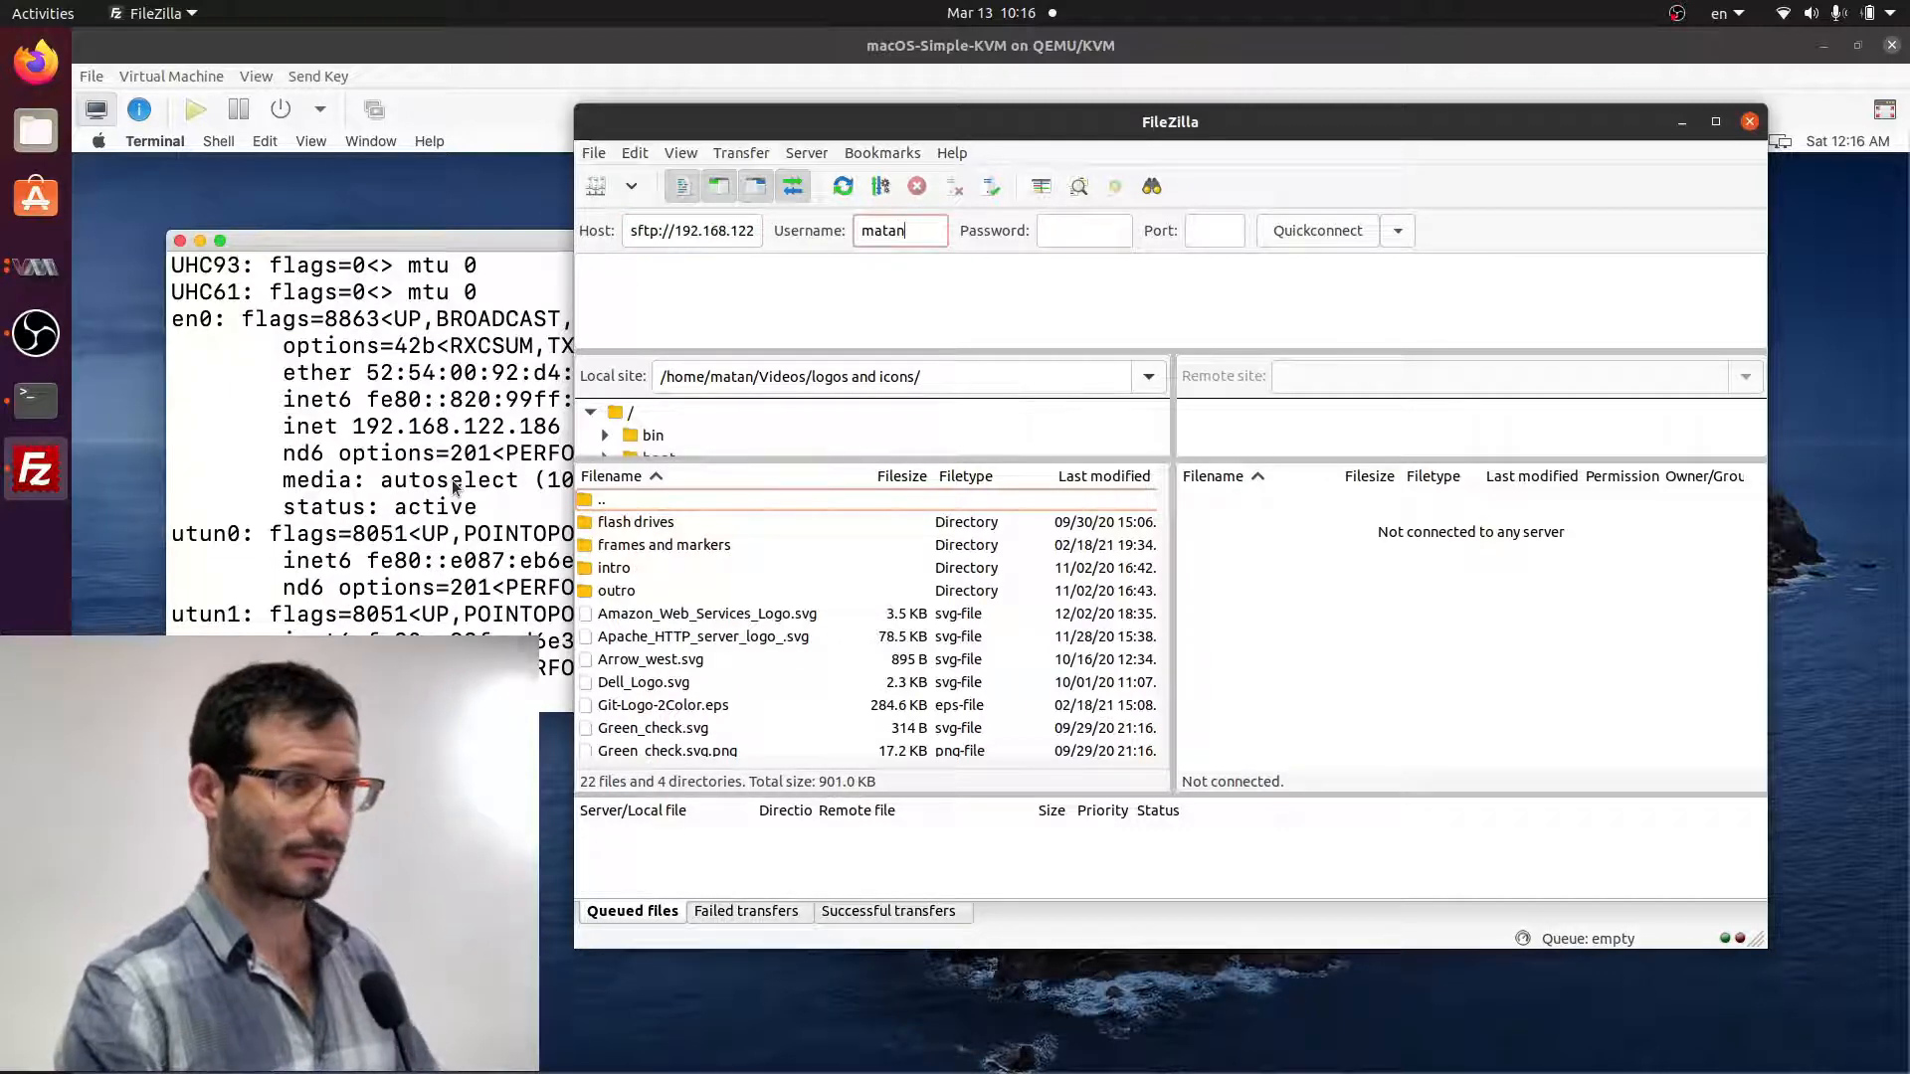
pyautogui.click(1083, 230)
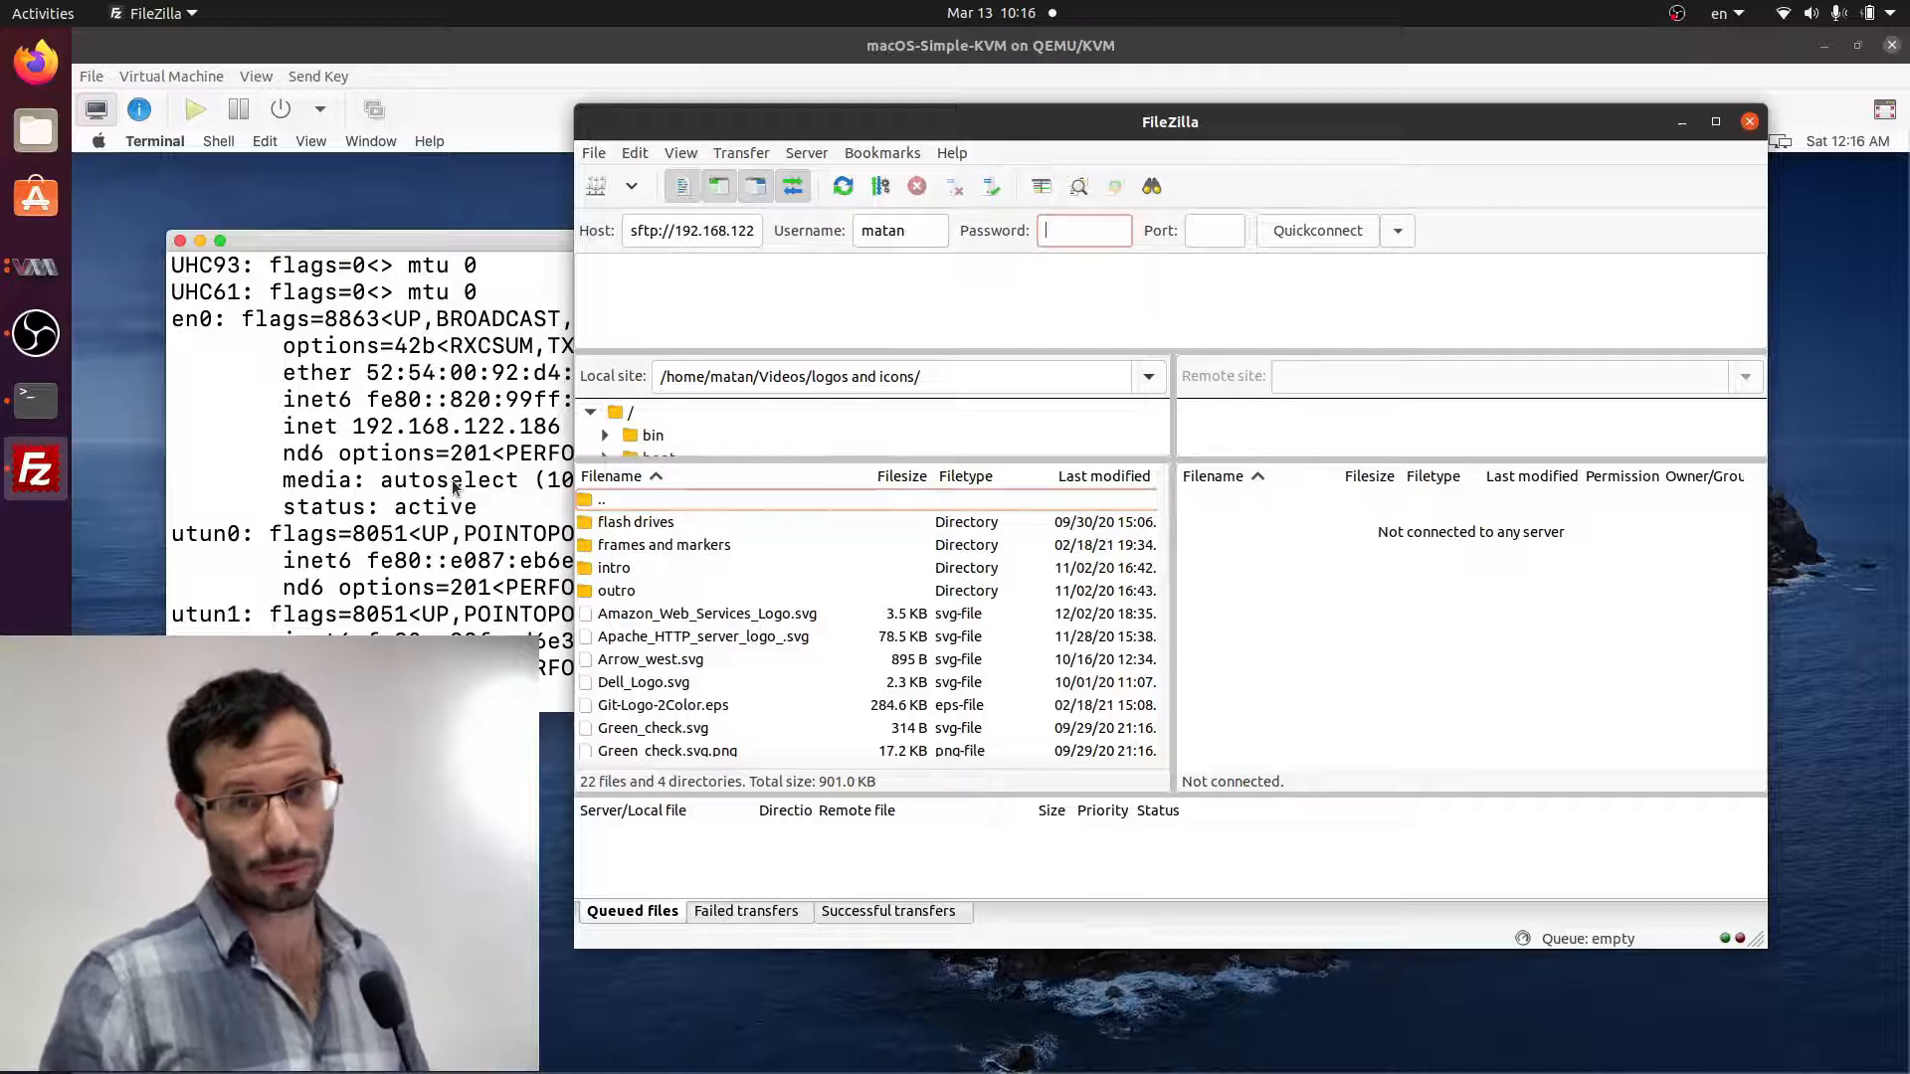
pyautogui.write('password')
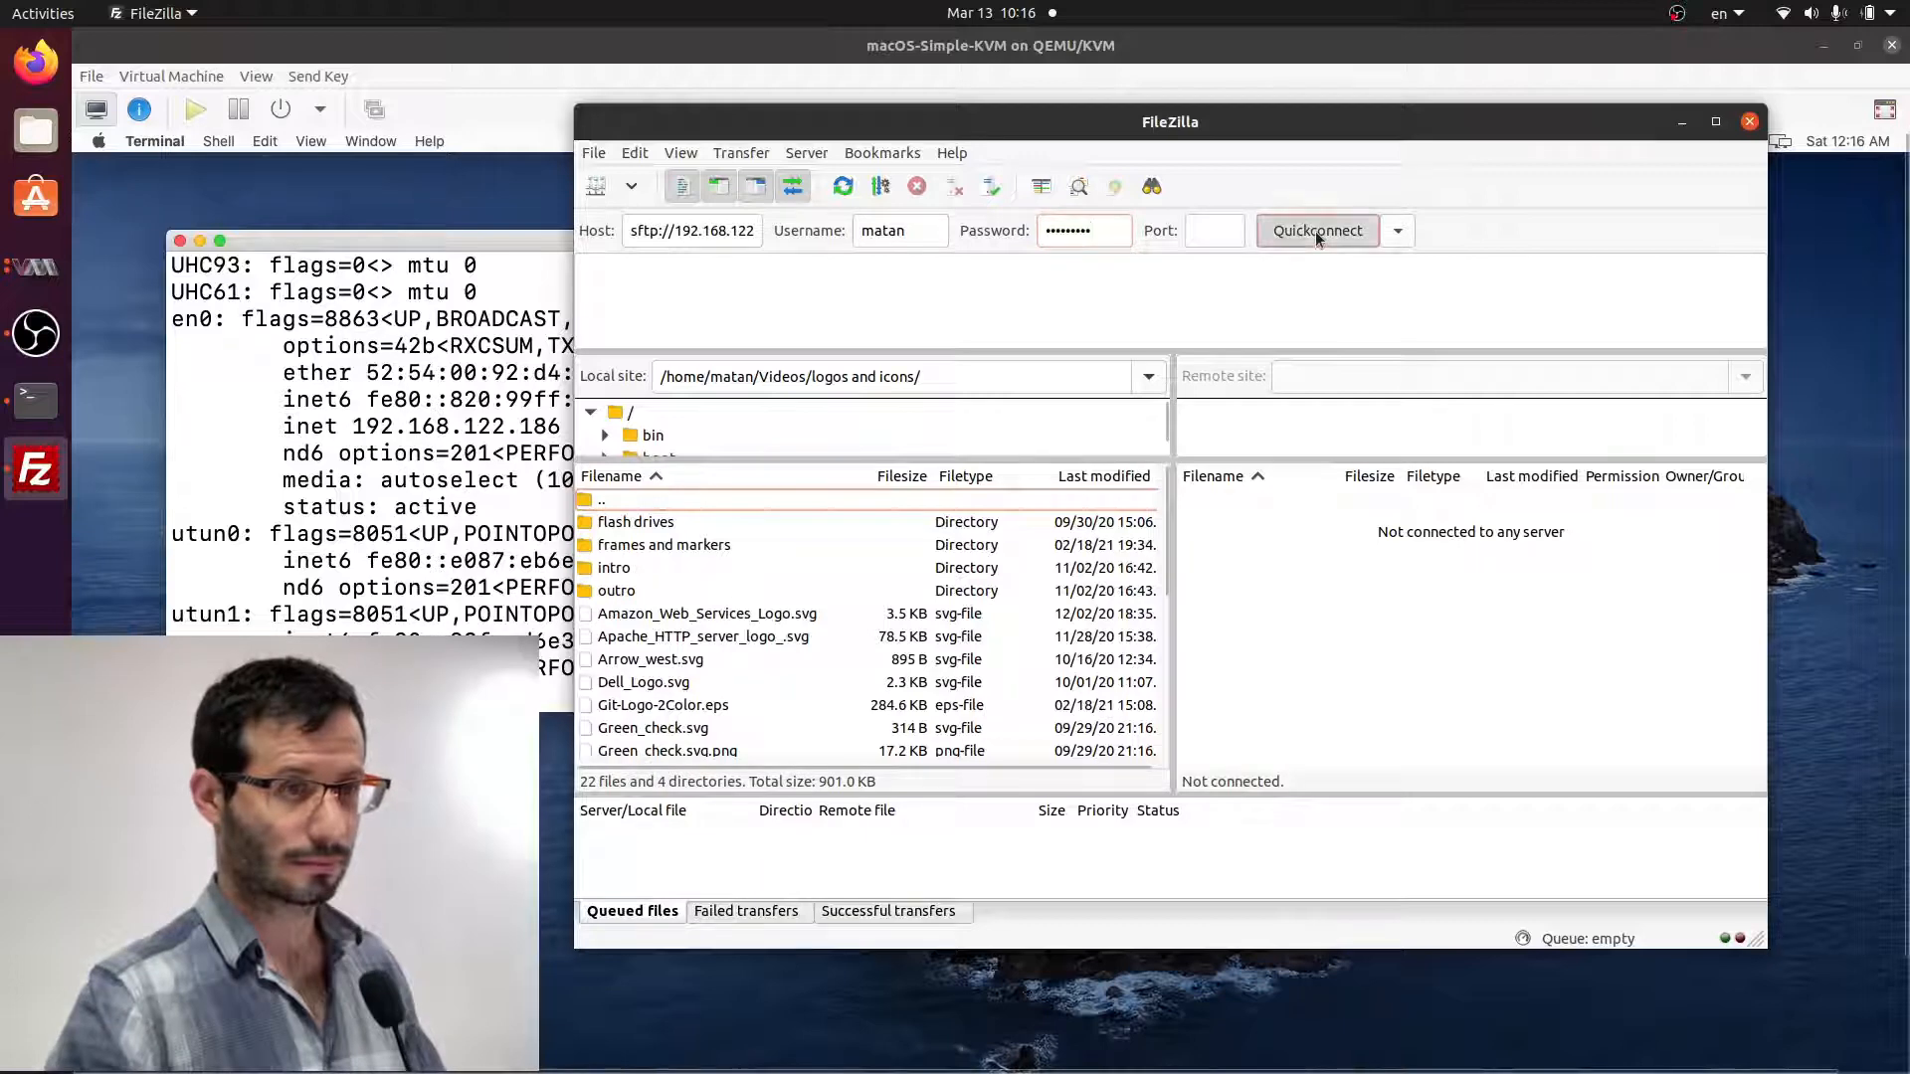
# Quickconnect to the Mac and open its remote Documents folder.
pyautogui.click(1318, 231)
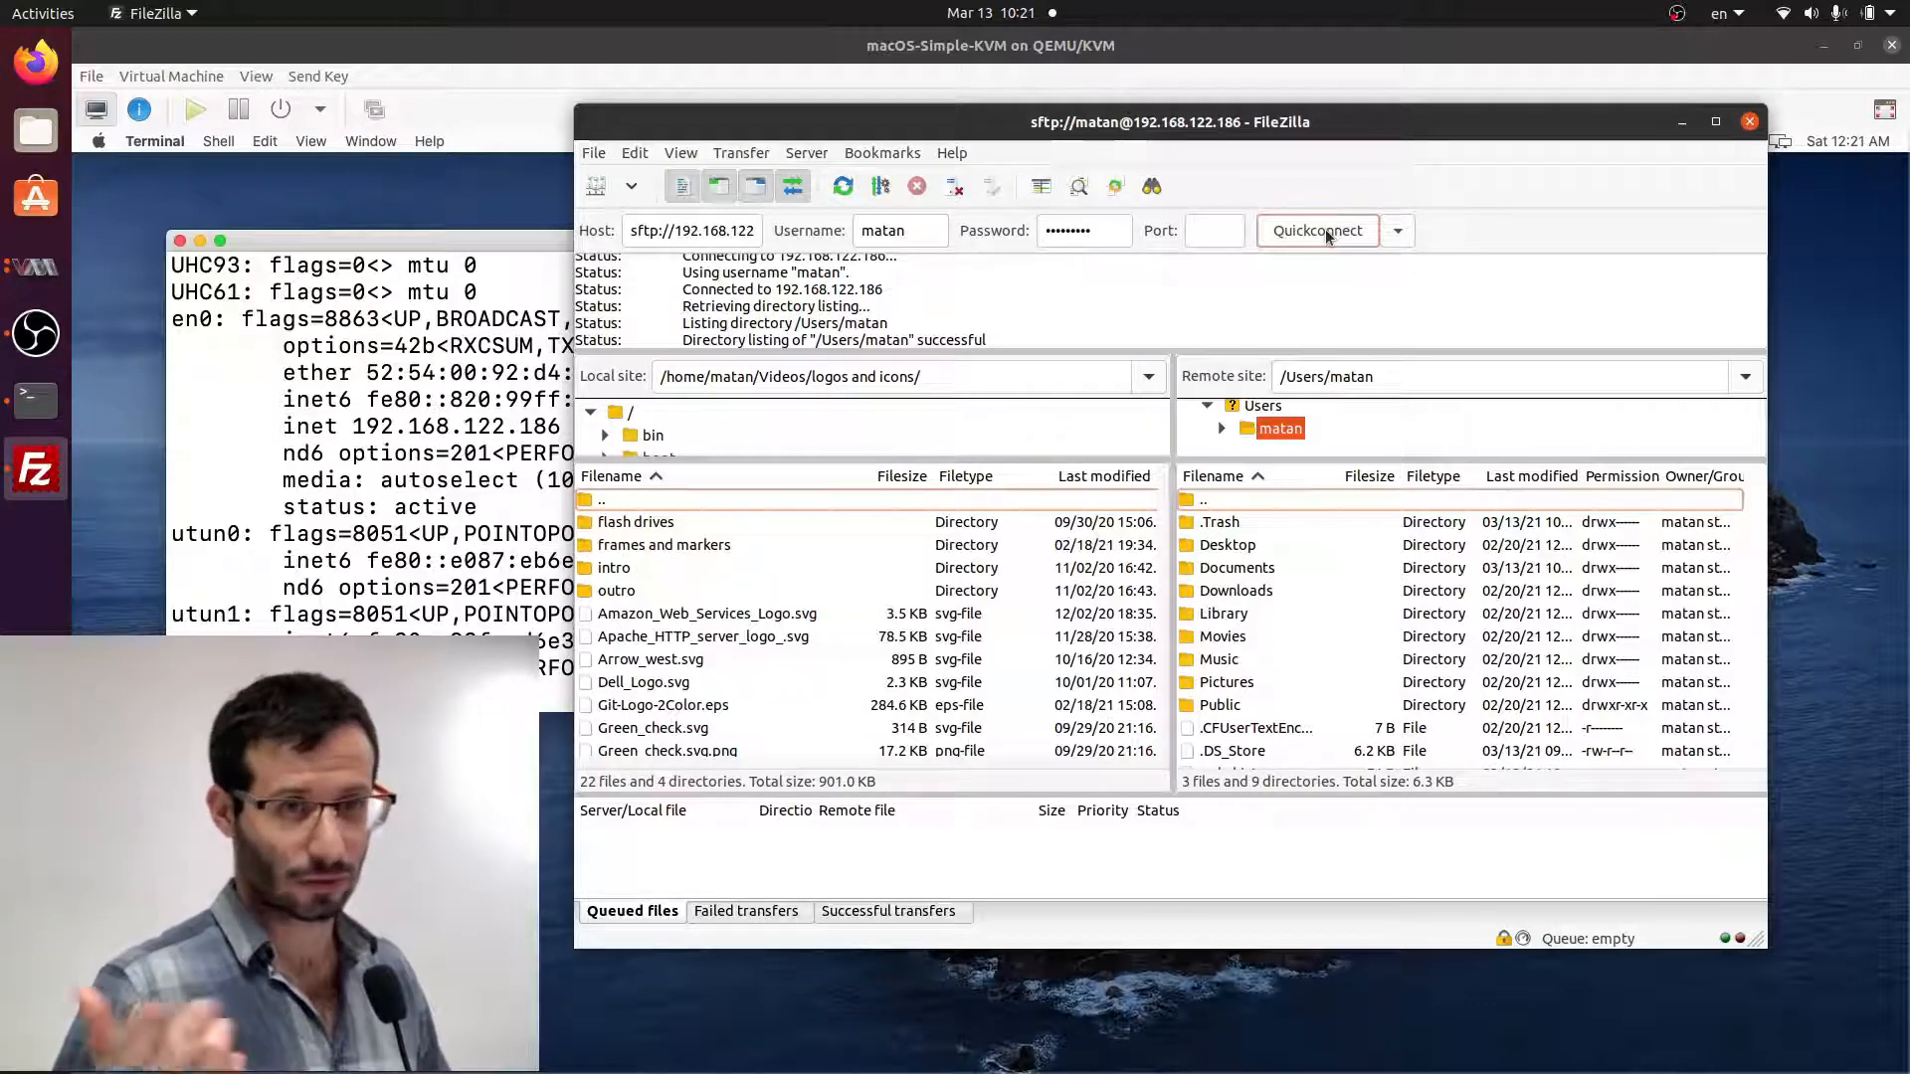
pyautogui.moveTo(1279, 509)
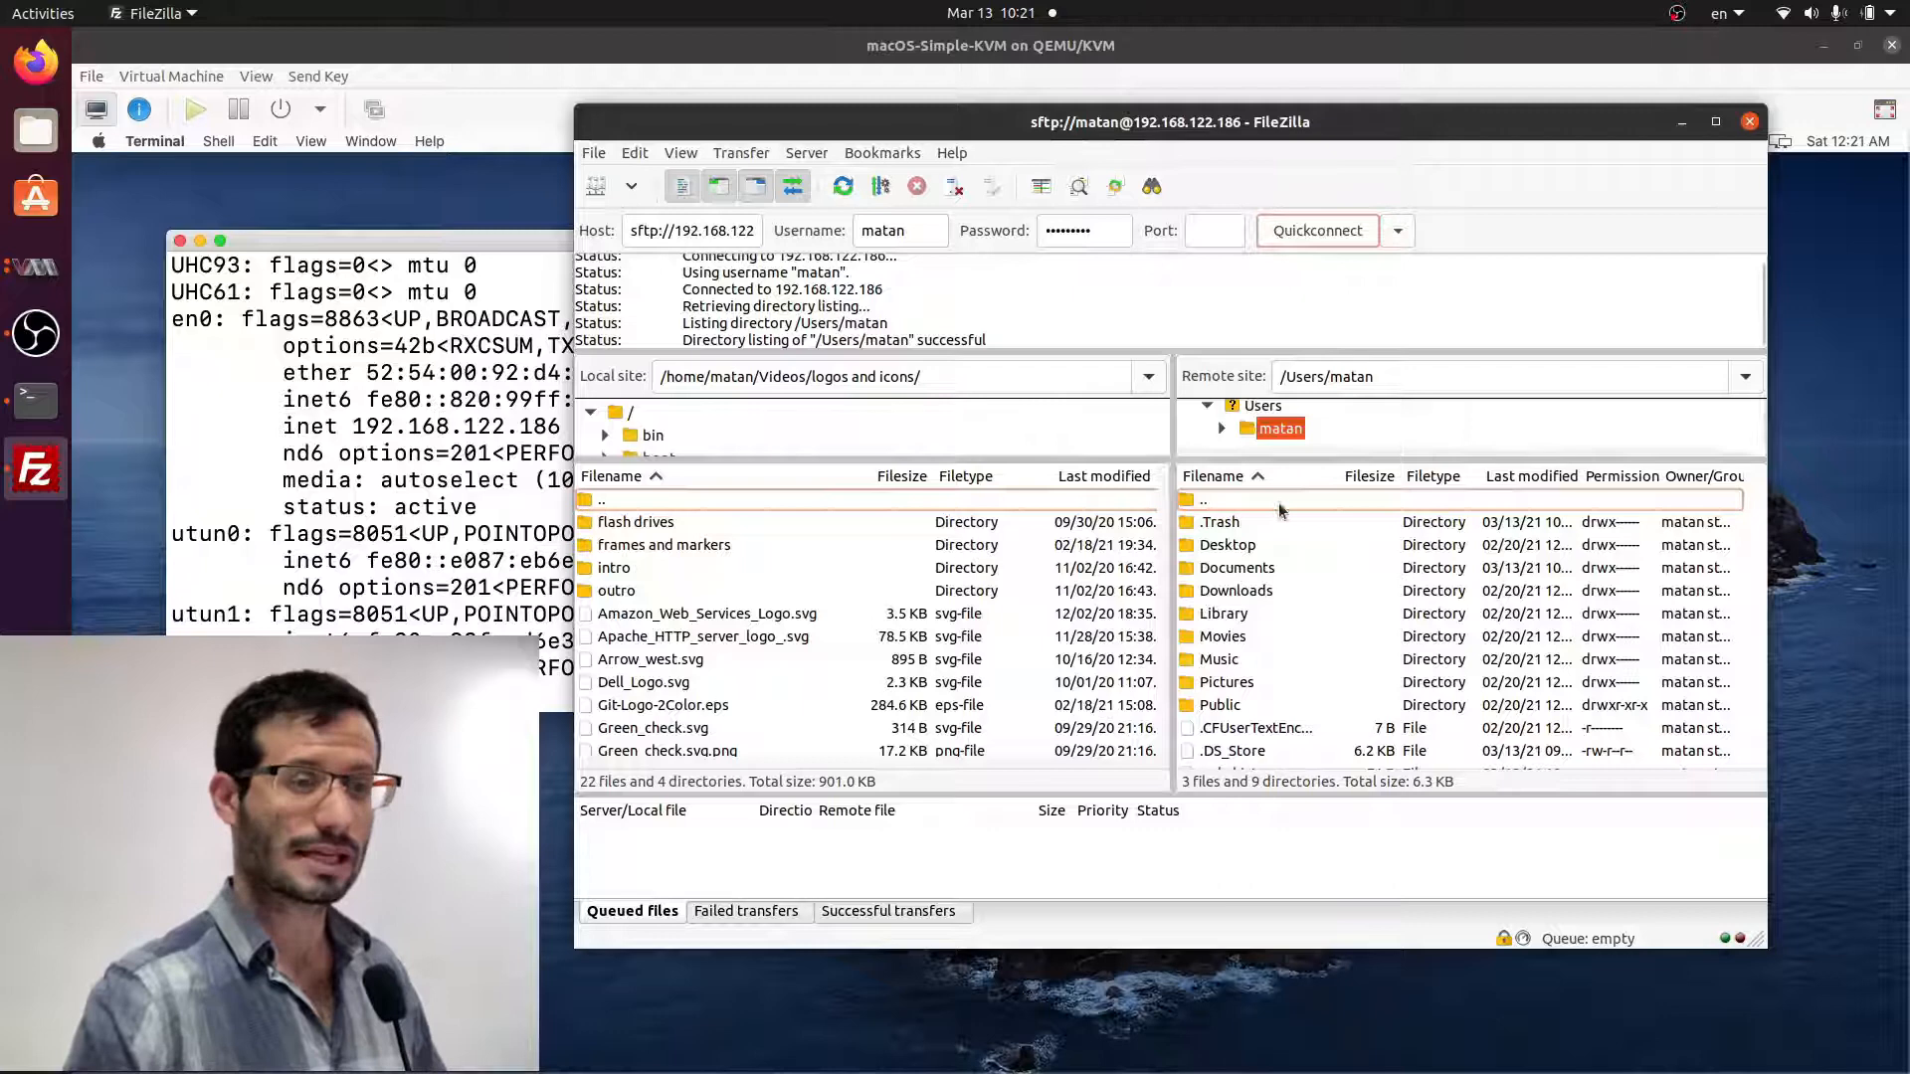
pyautogui.moveTo(1272, 661)
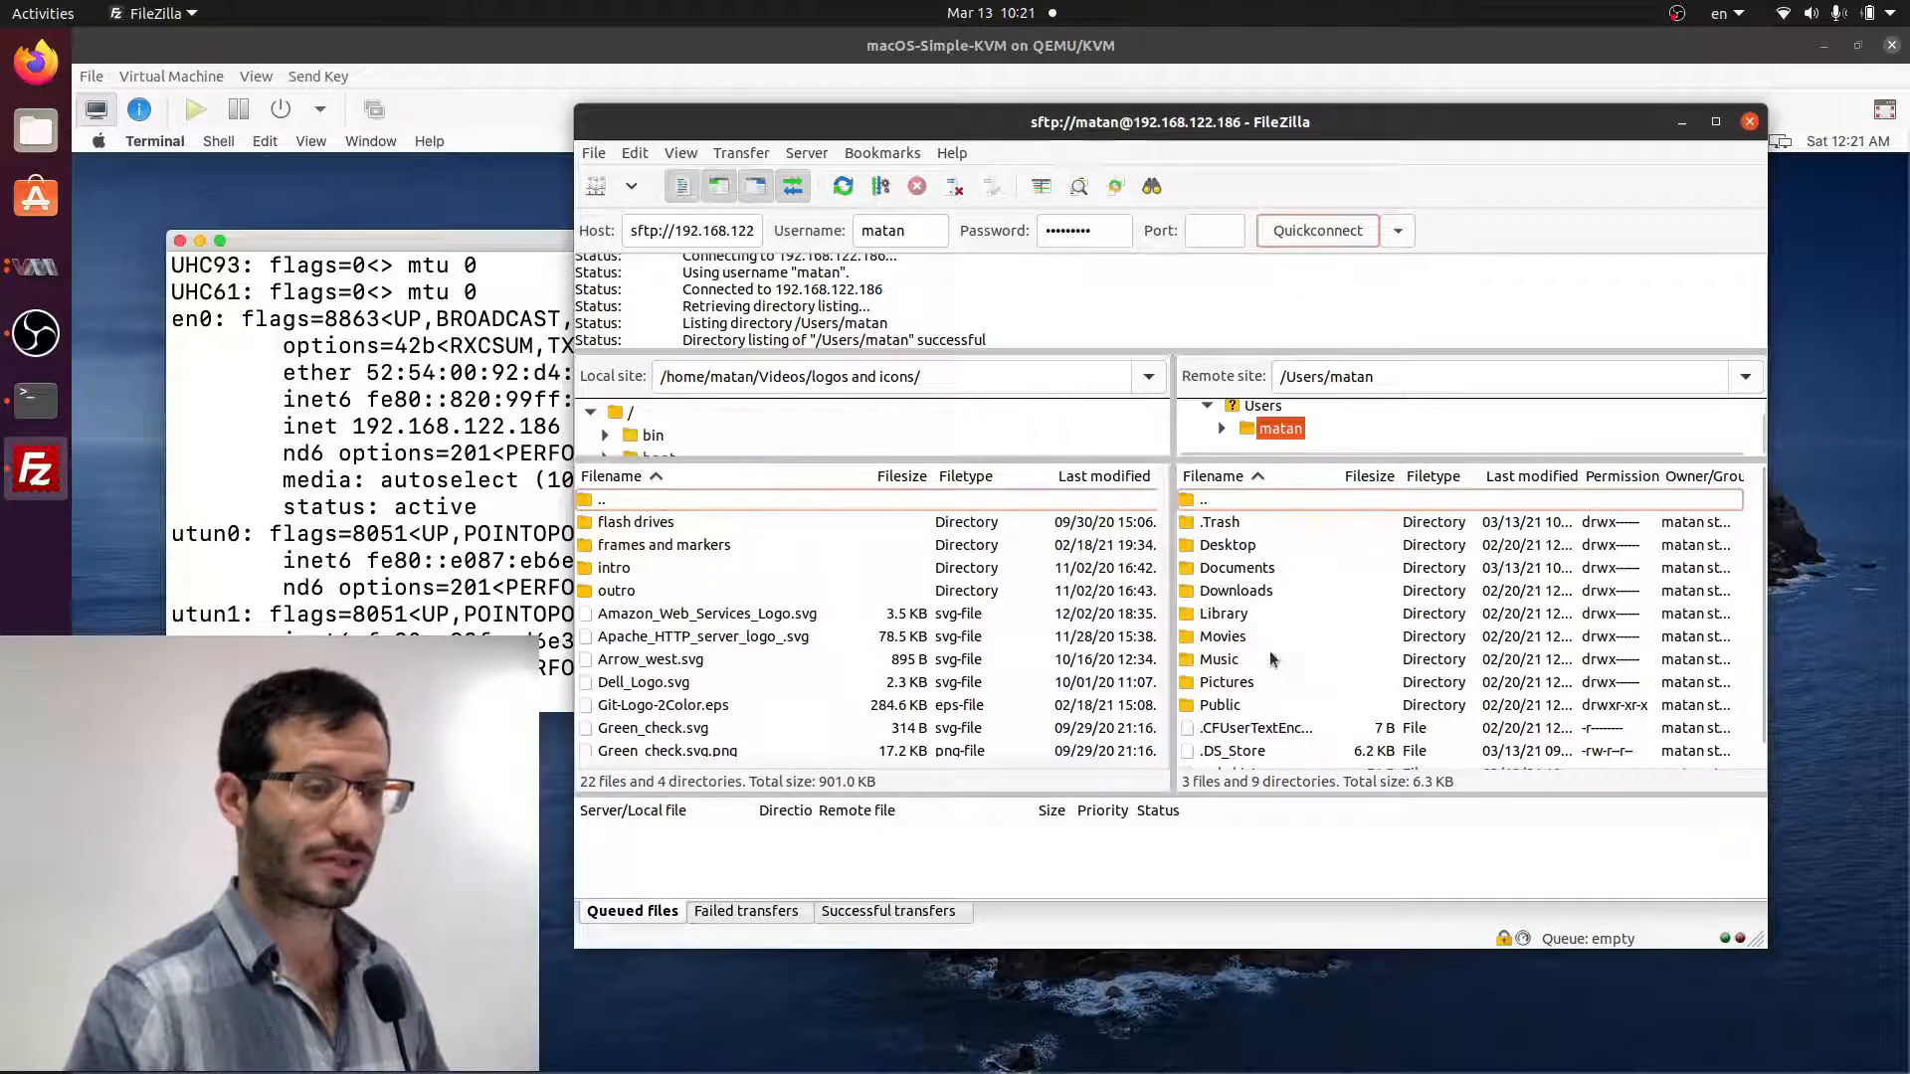
pyautogui.moveTo(1325, 502)
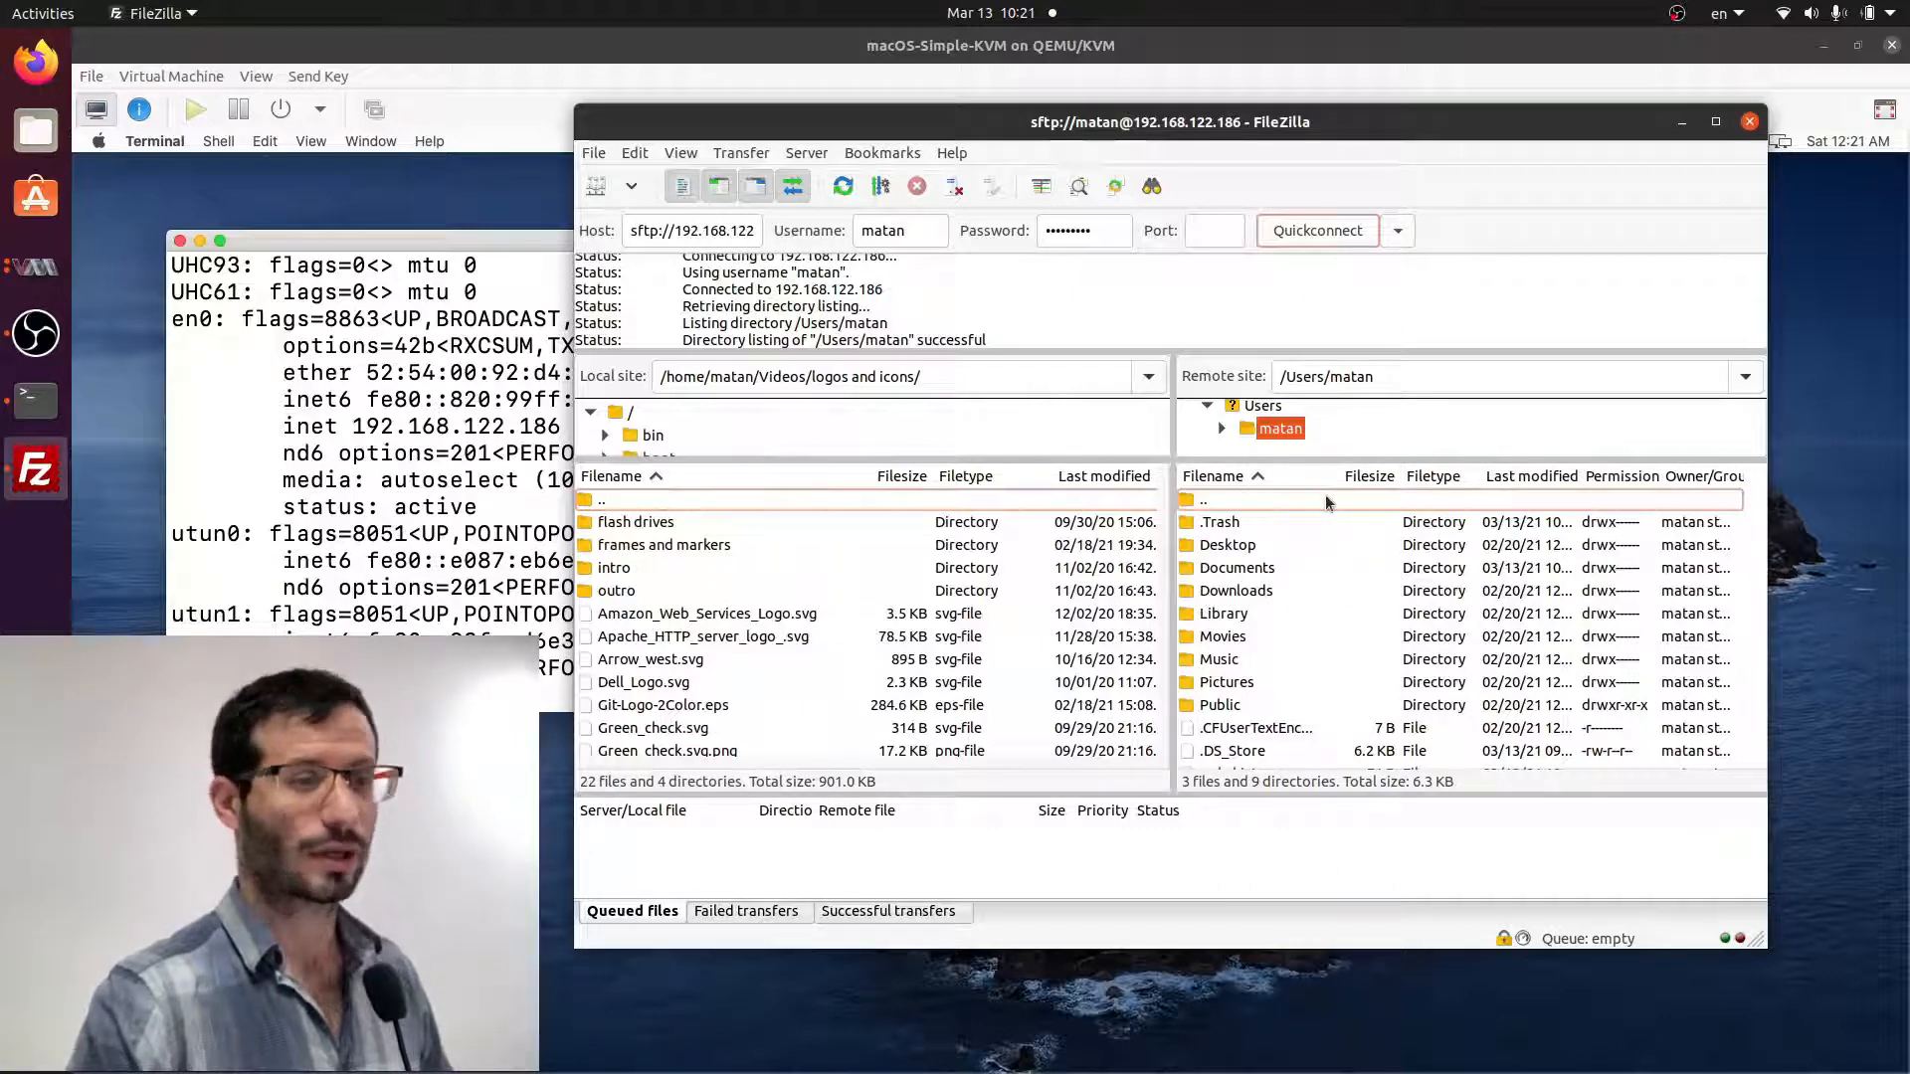
pyautogui.moveTo(1268, 571)
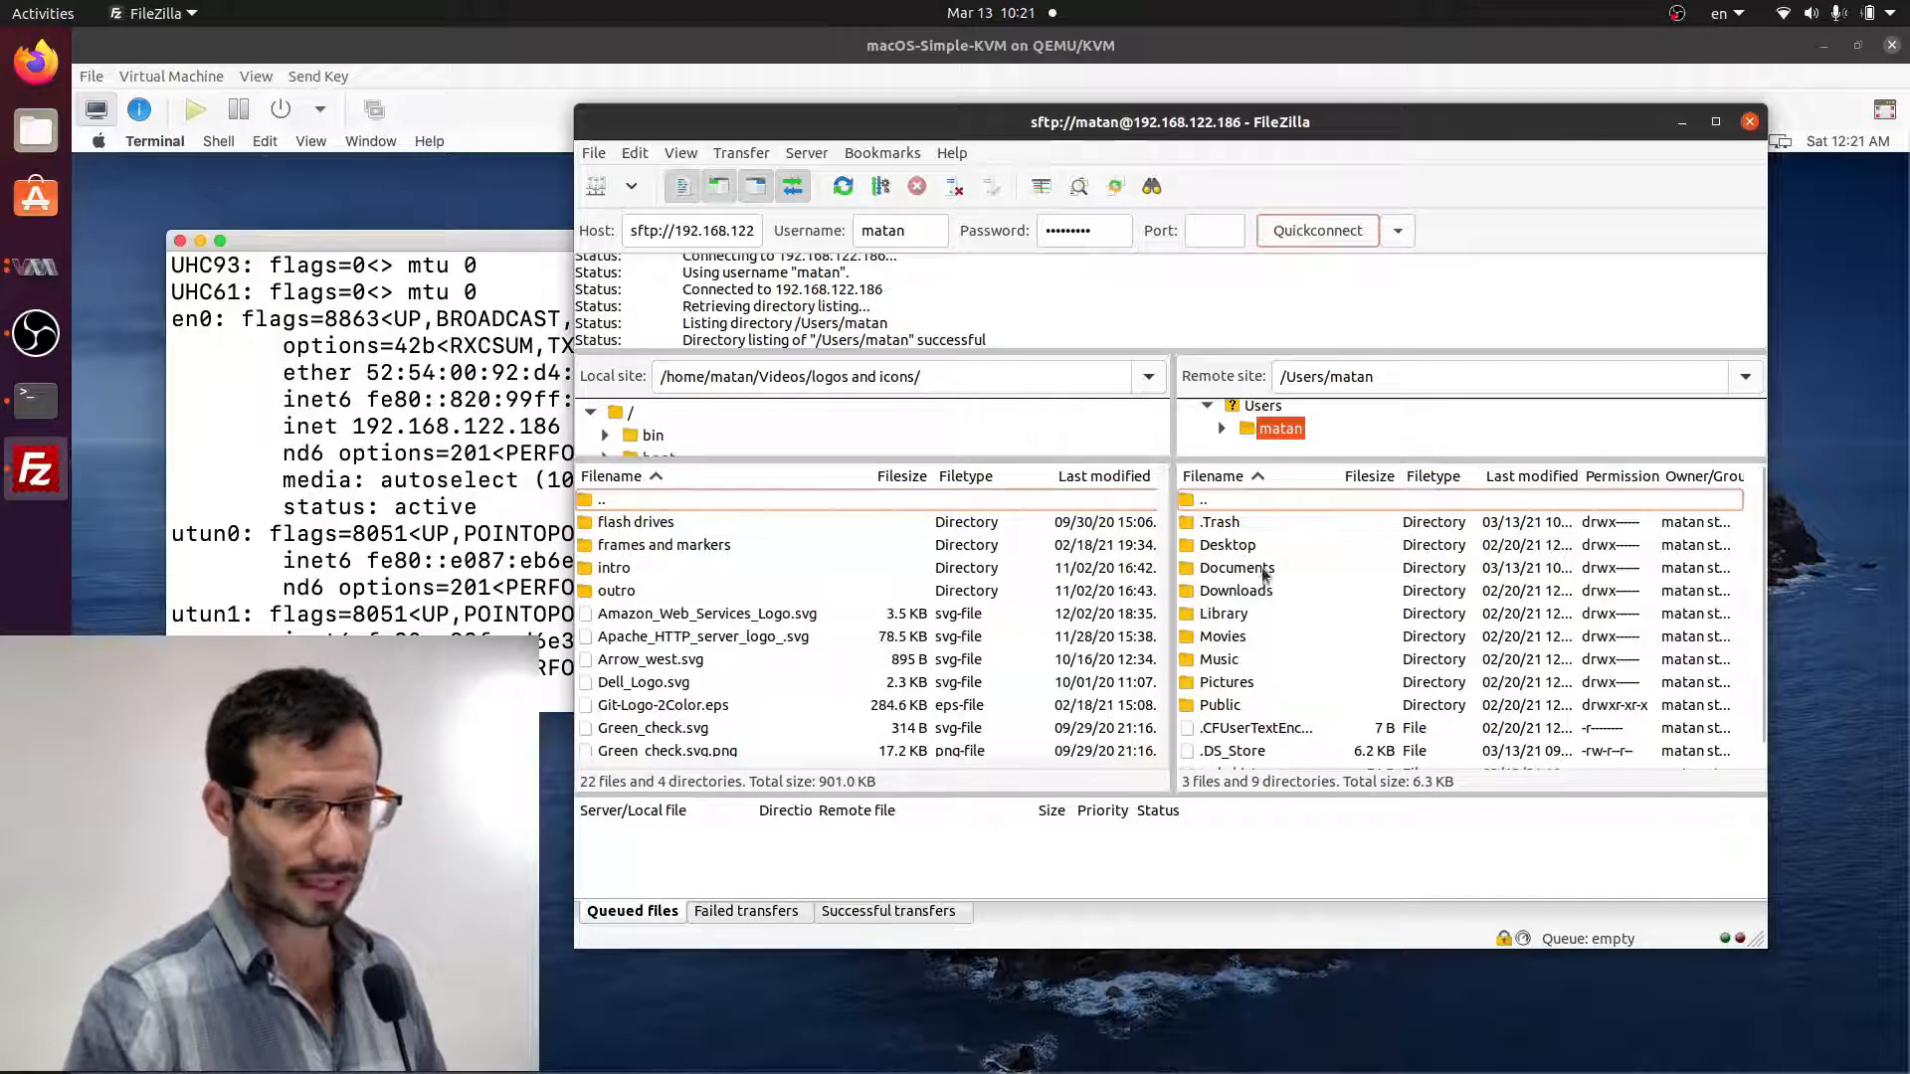
pyautogui.doubleClick(1233, 567)
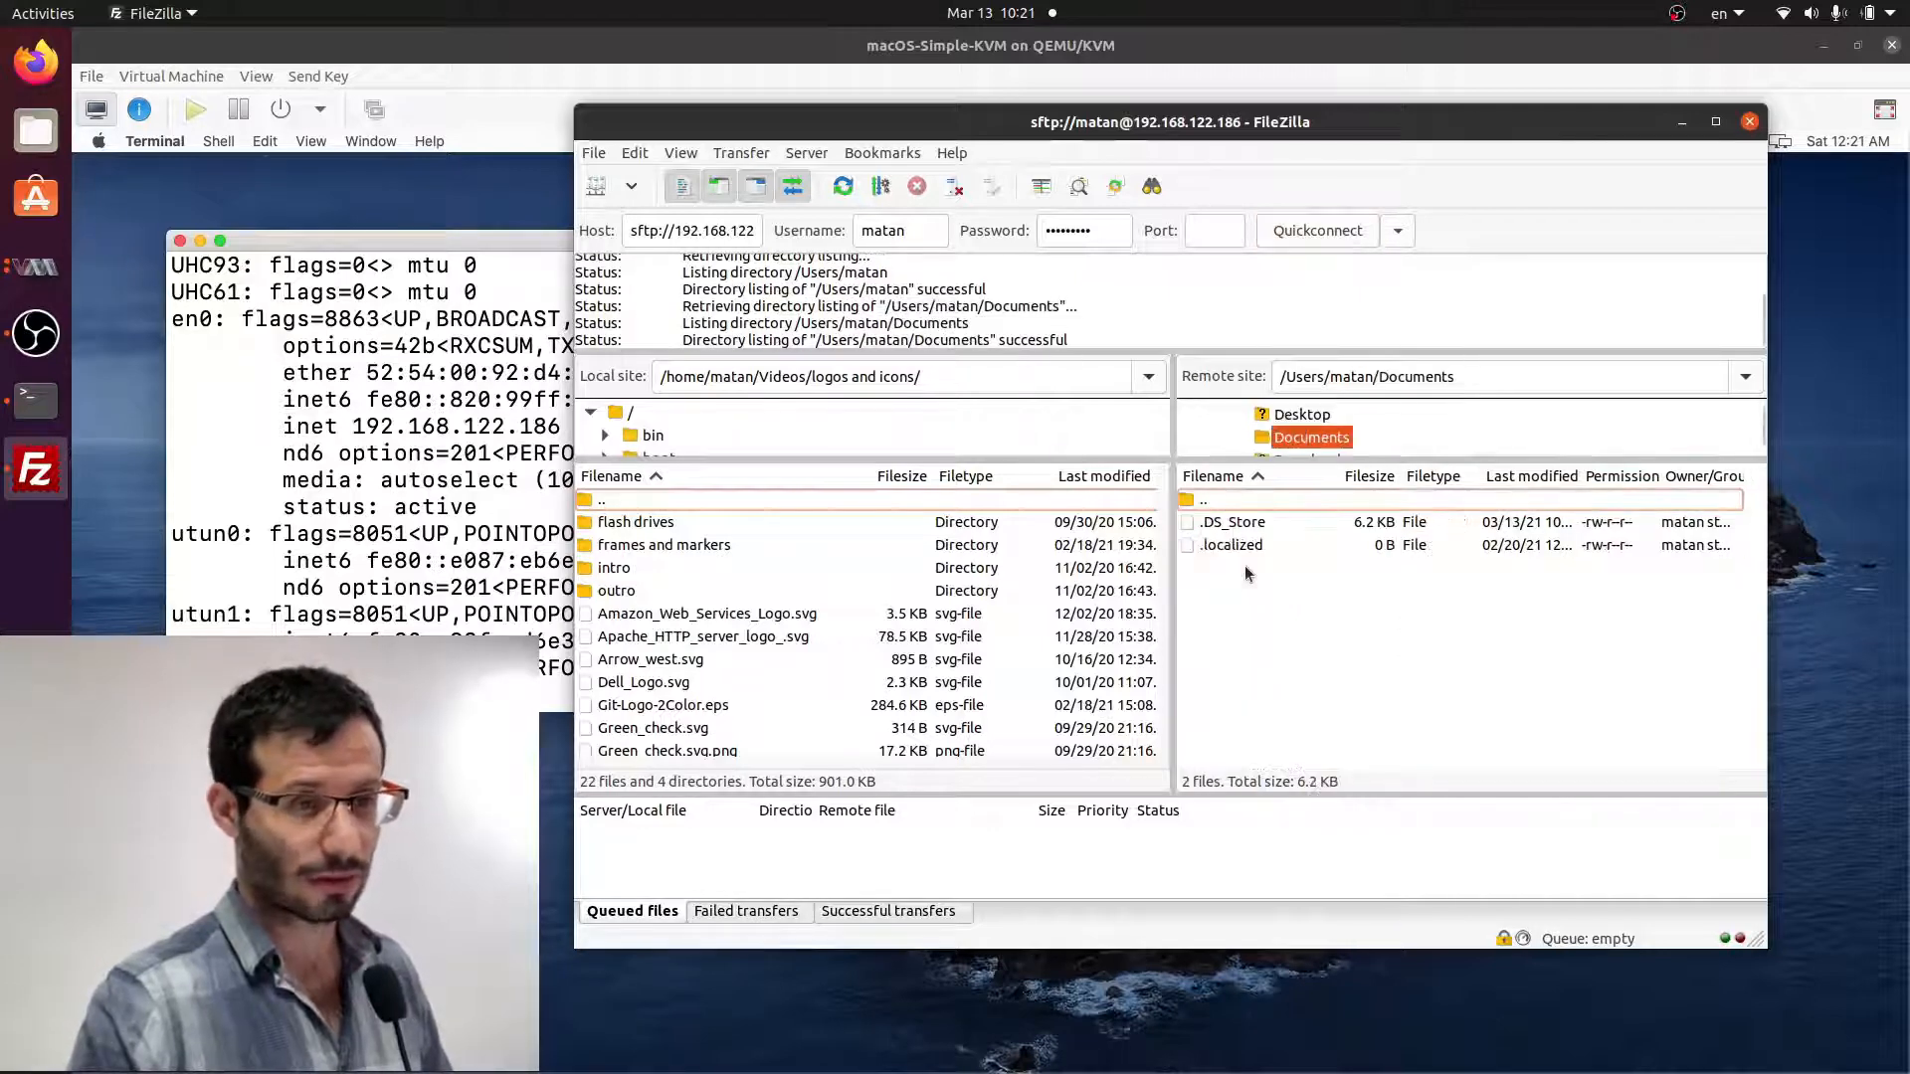
pyautogui.moveTo(1241, 611)
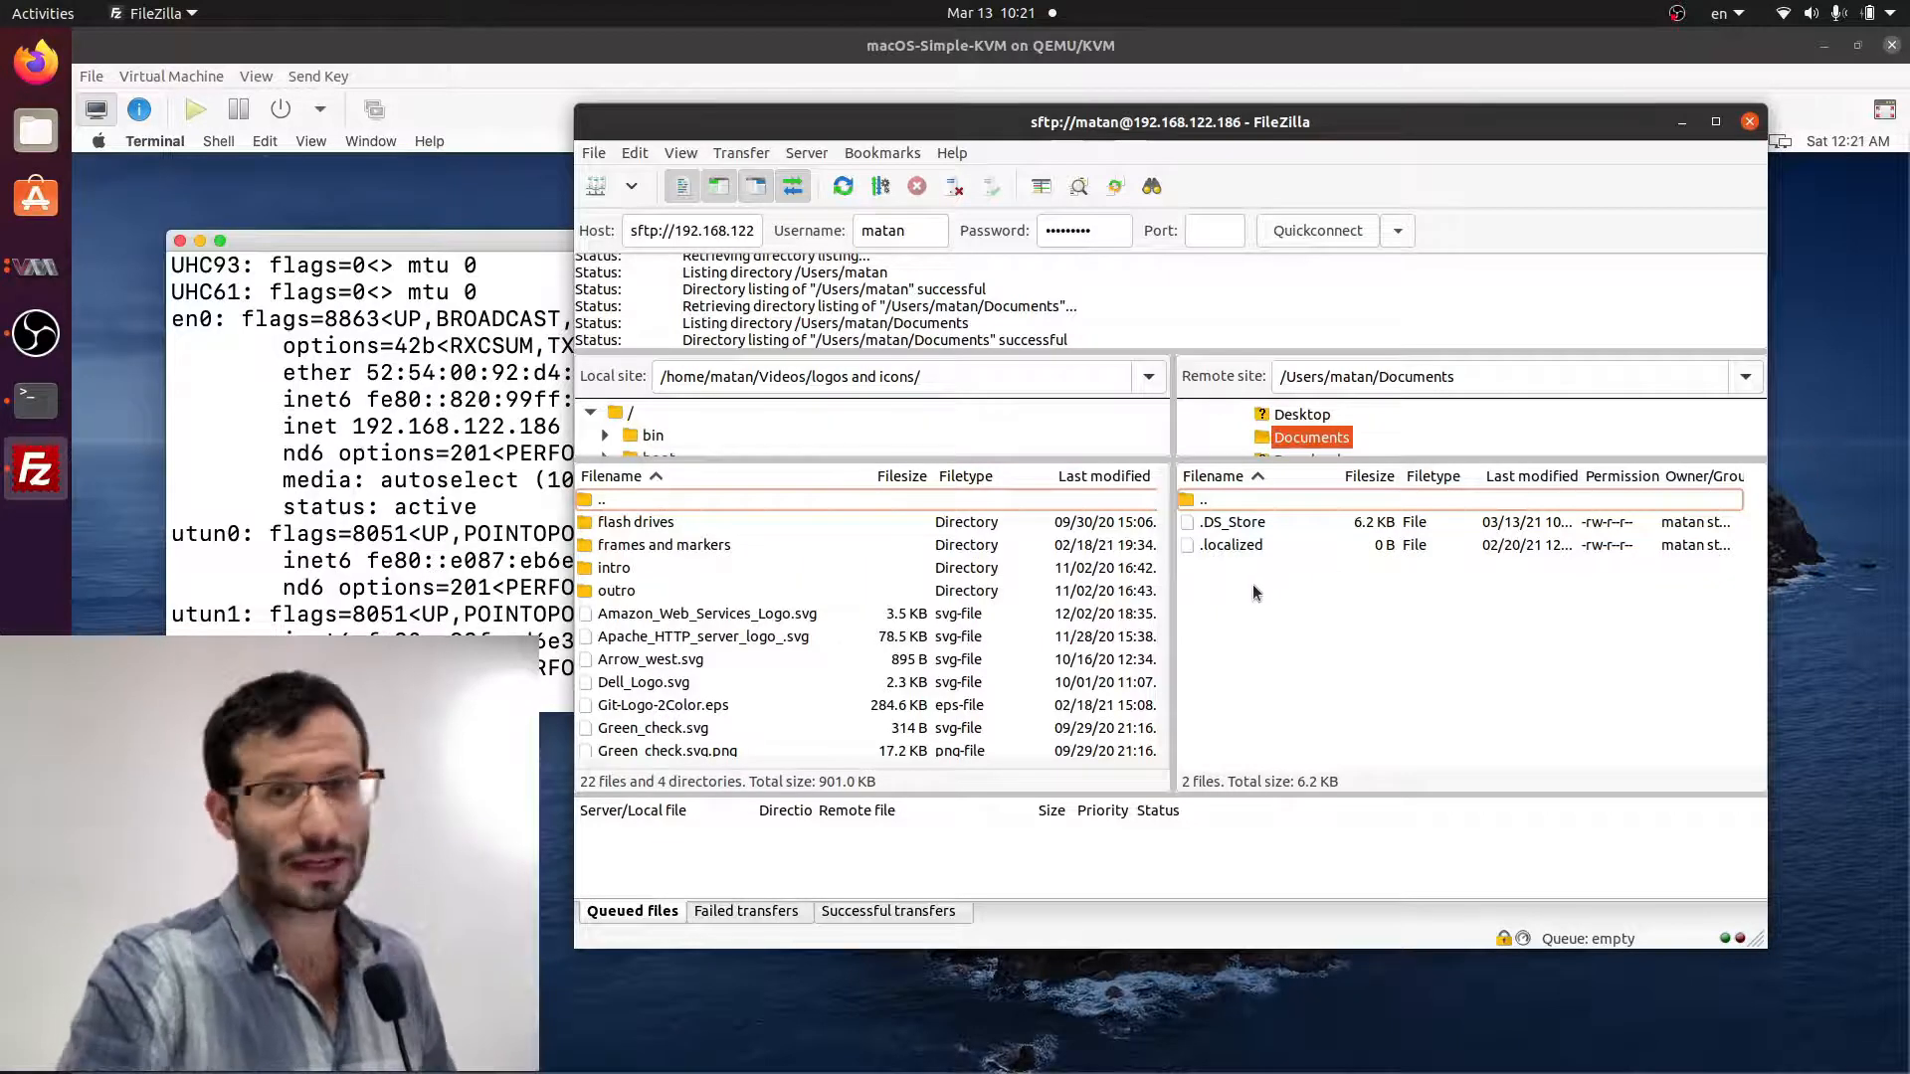
pyautogui.click(679, 414)
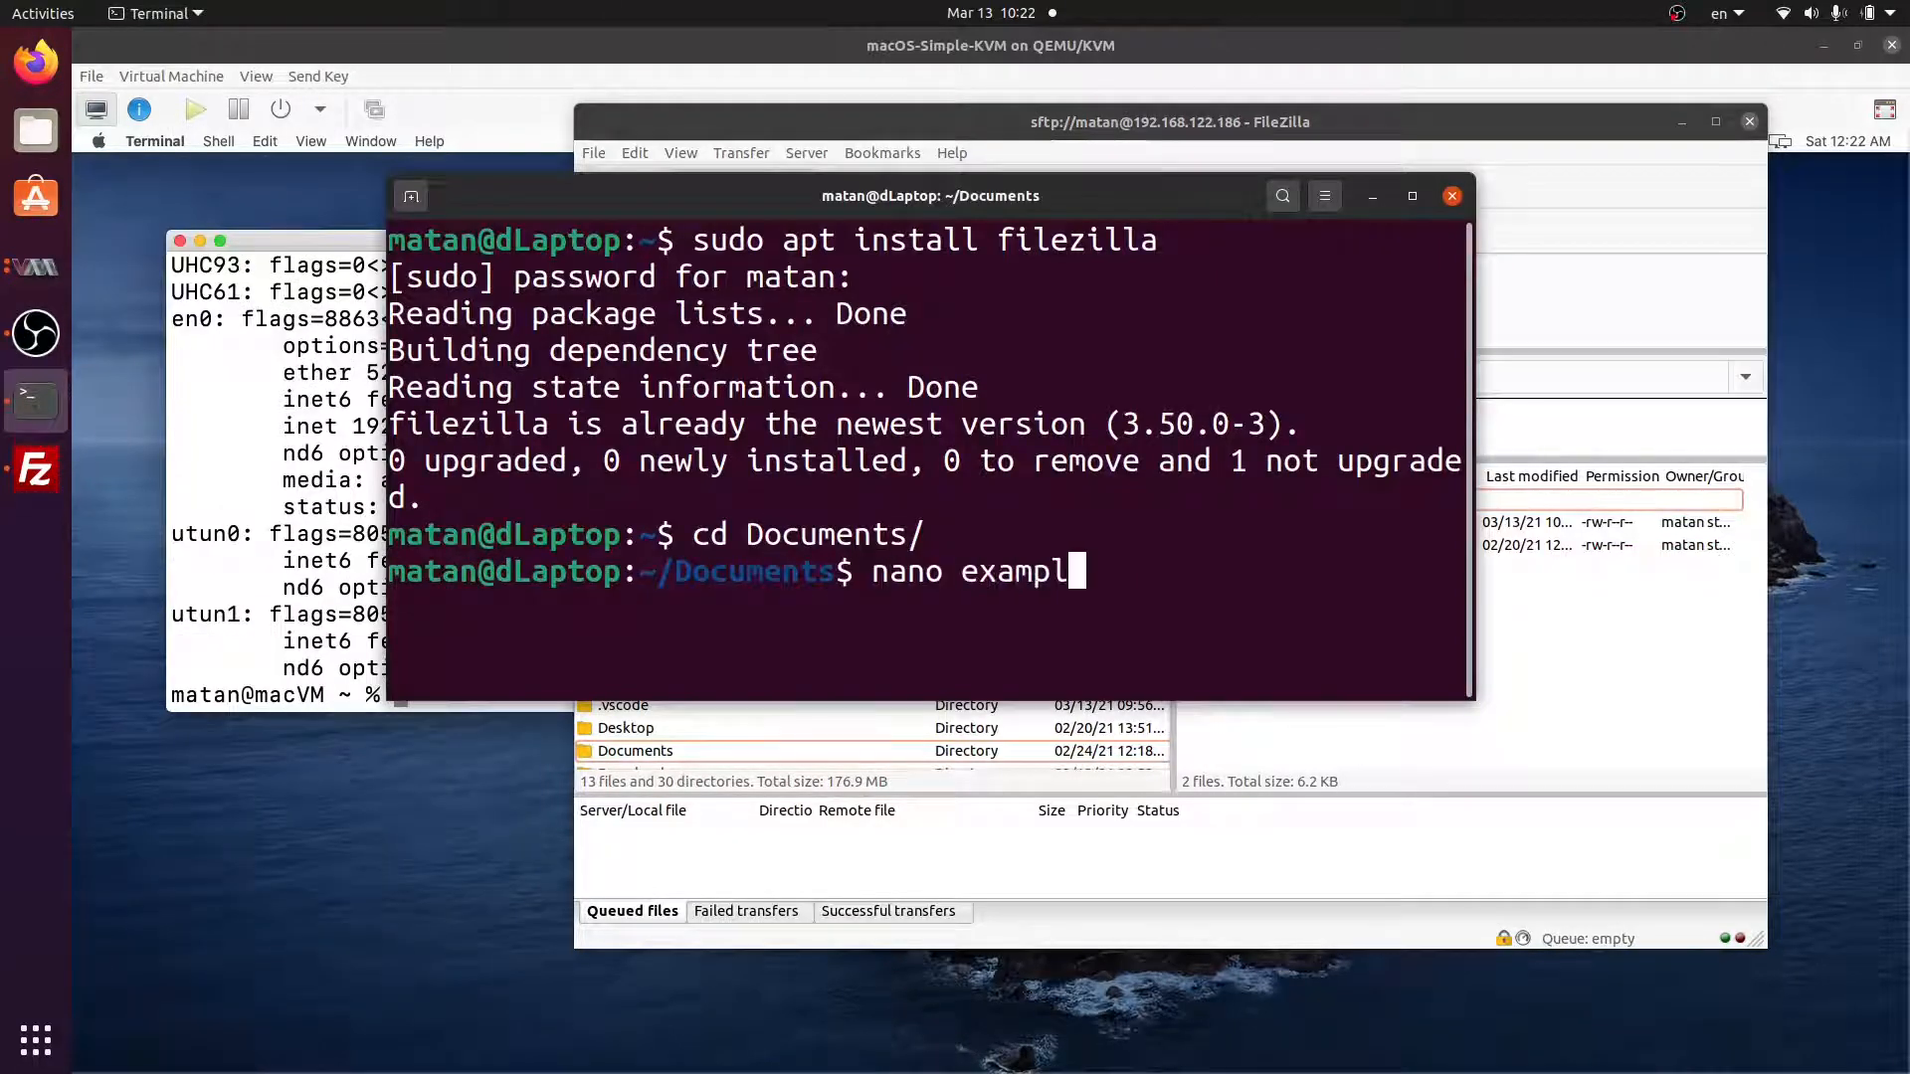
# Create examplefile.txt in nano with a short 'this is a test file :)' line.
pyautogui.press('Return')
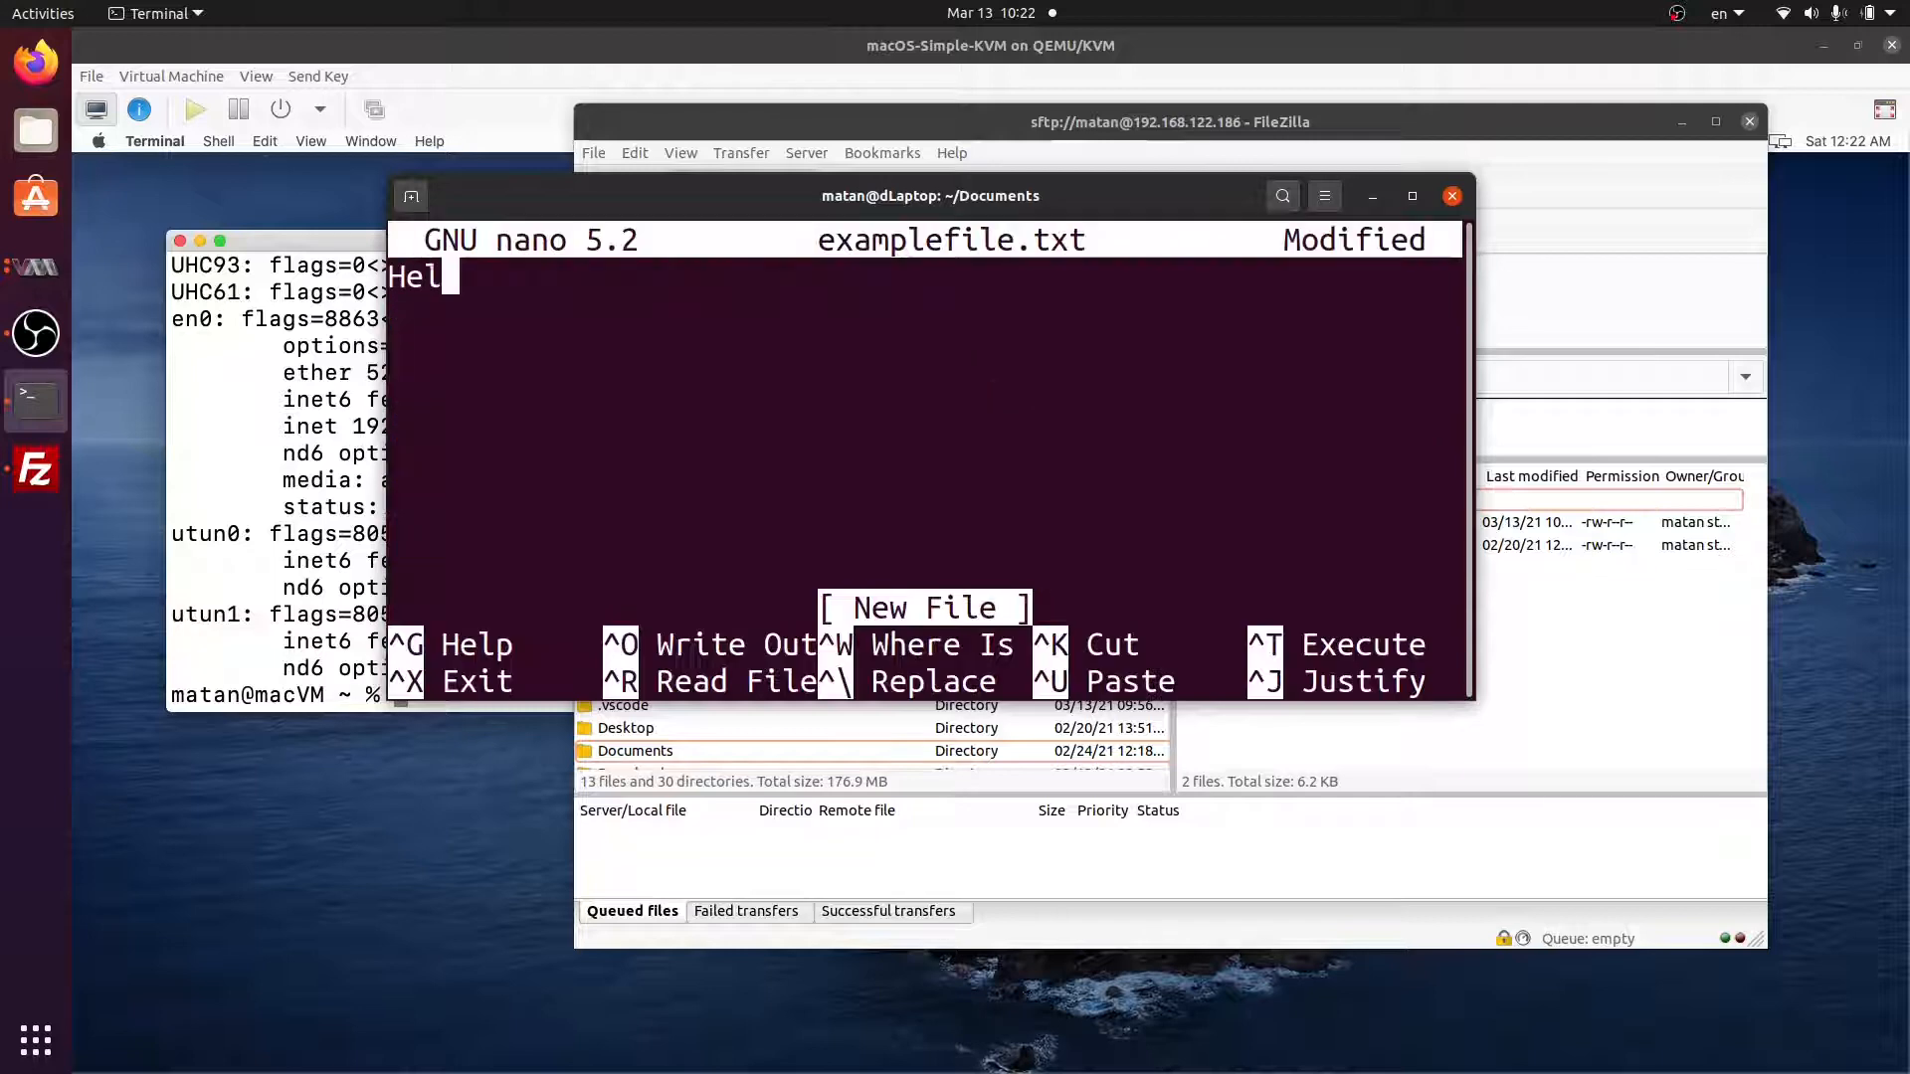
pyautogui.write('lo this is a test file :')
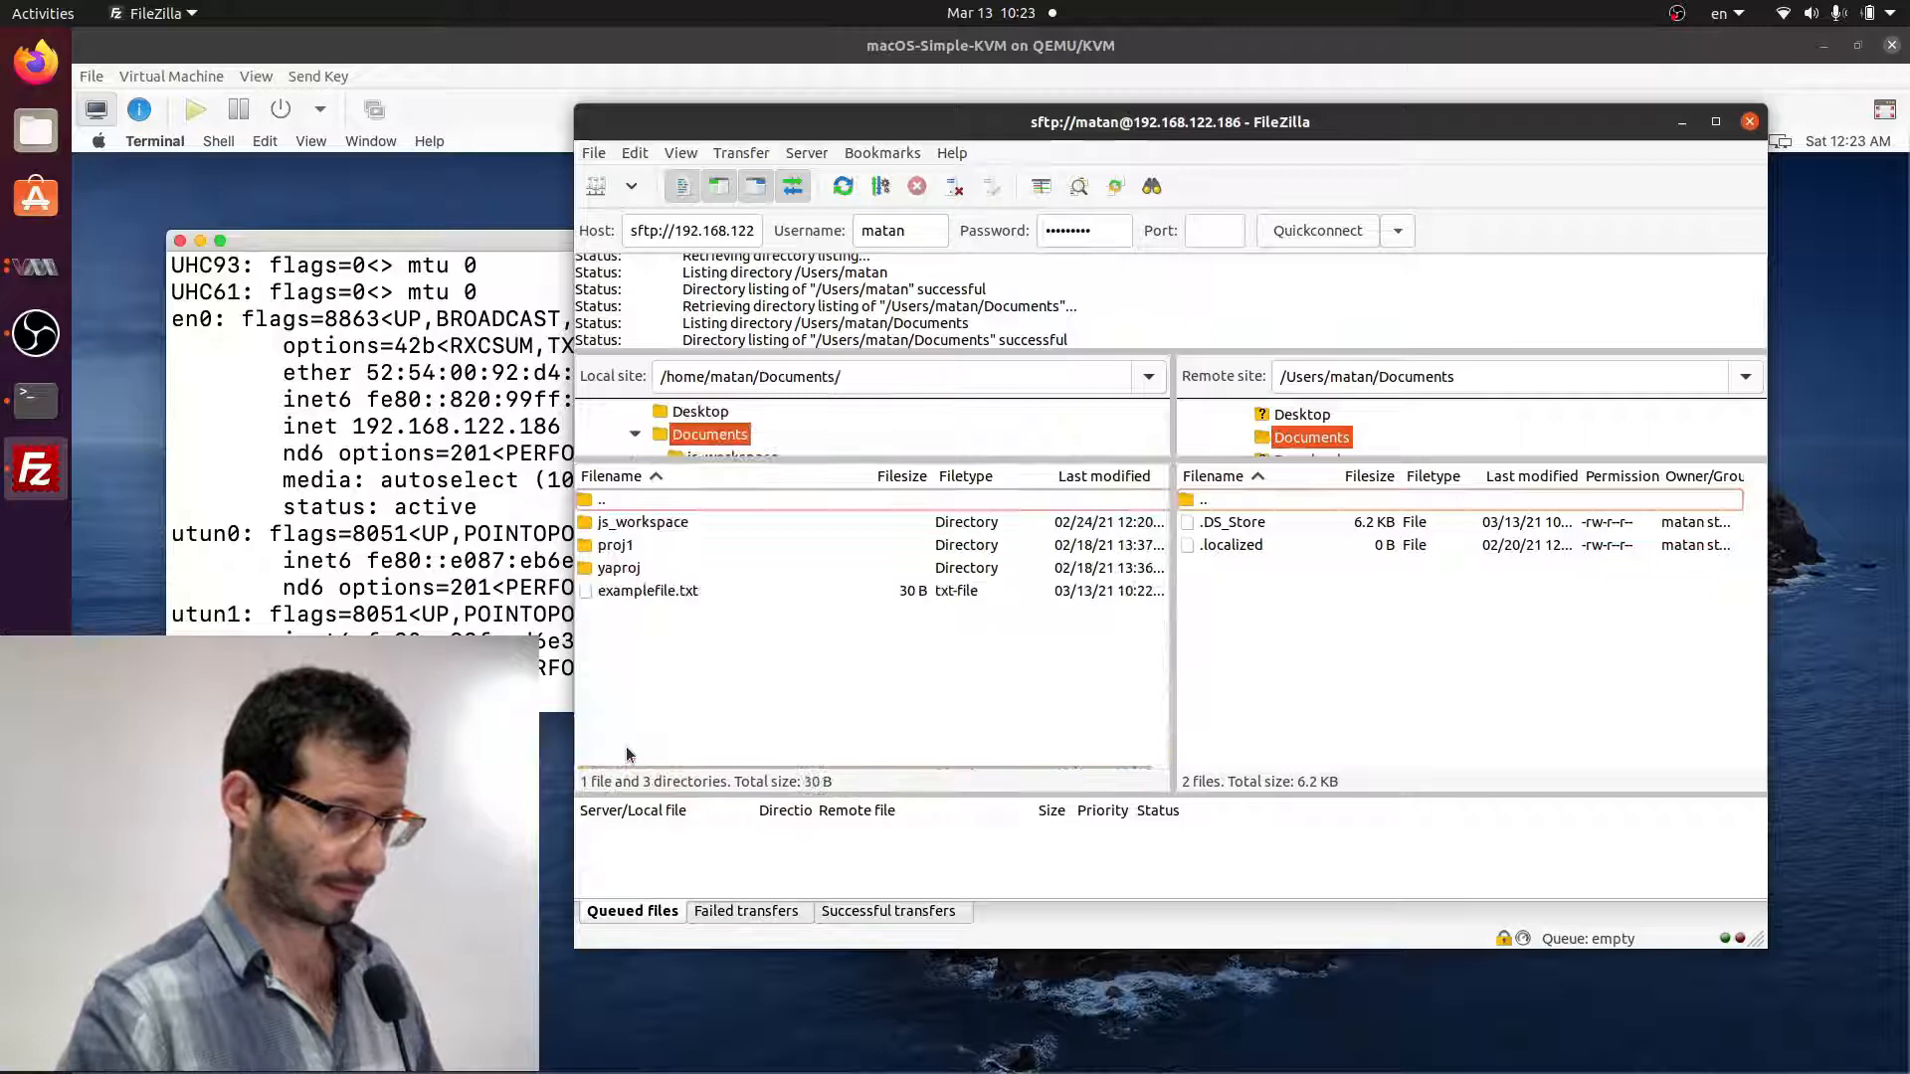
# Upload examplefile.txt from the local pane to the remote Documents folder.
pyautogui.click(649, 589)
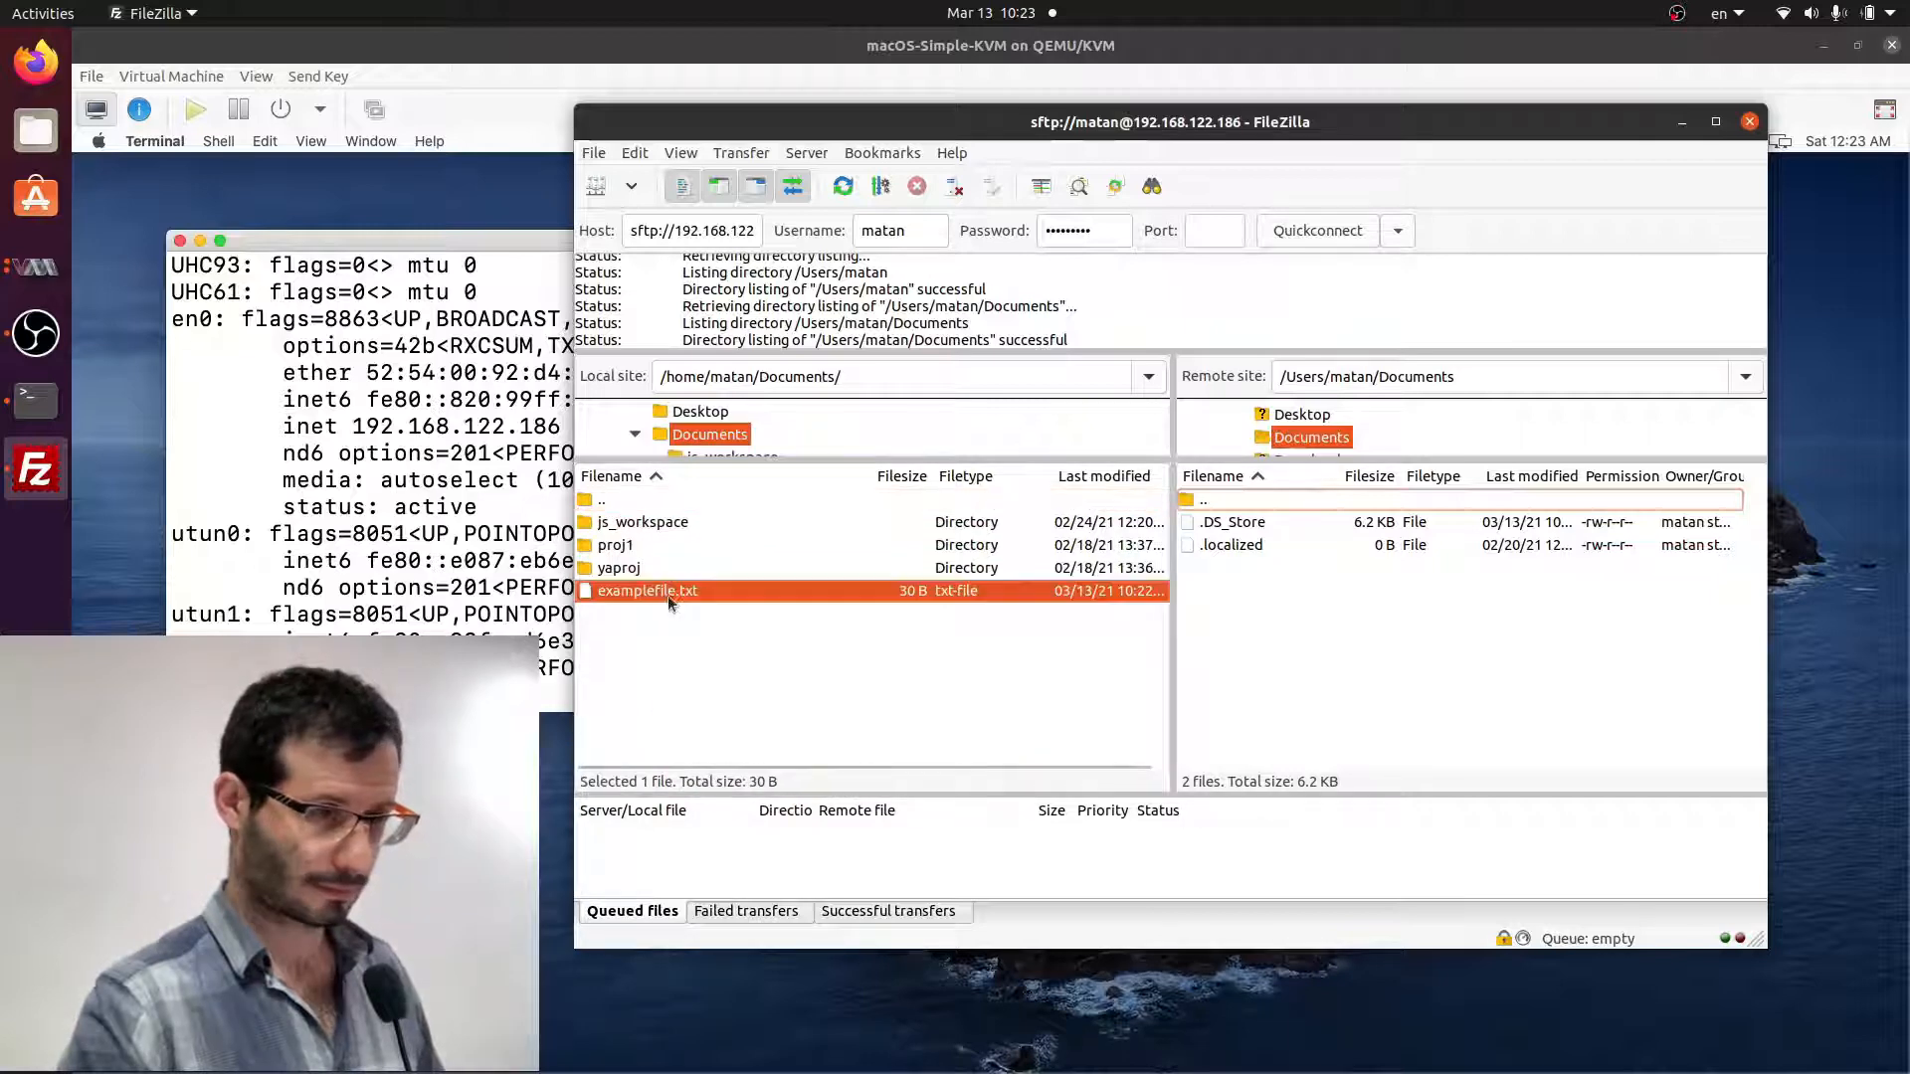
pyautogui.doubleClick(647, 589)
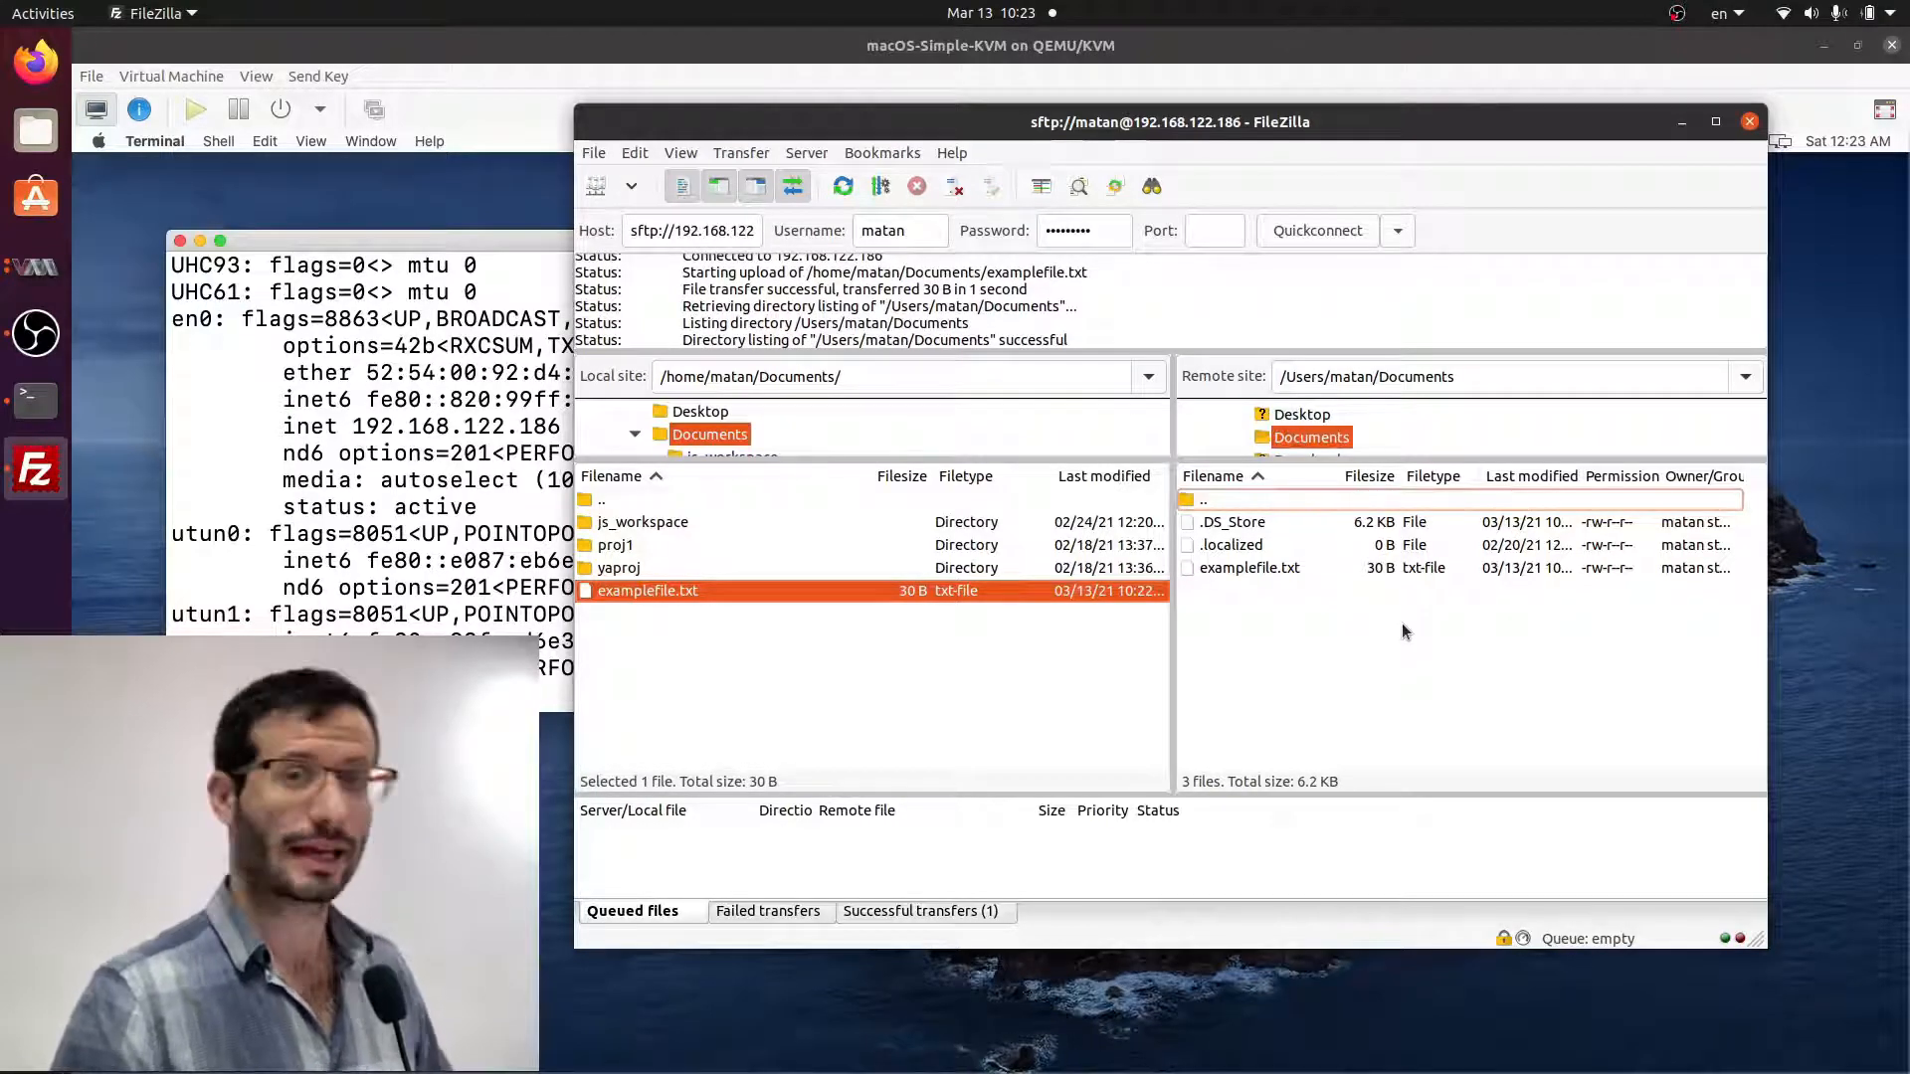
pyautogui.click(1751, 121)
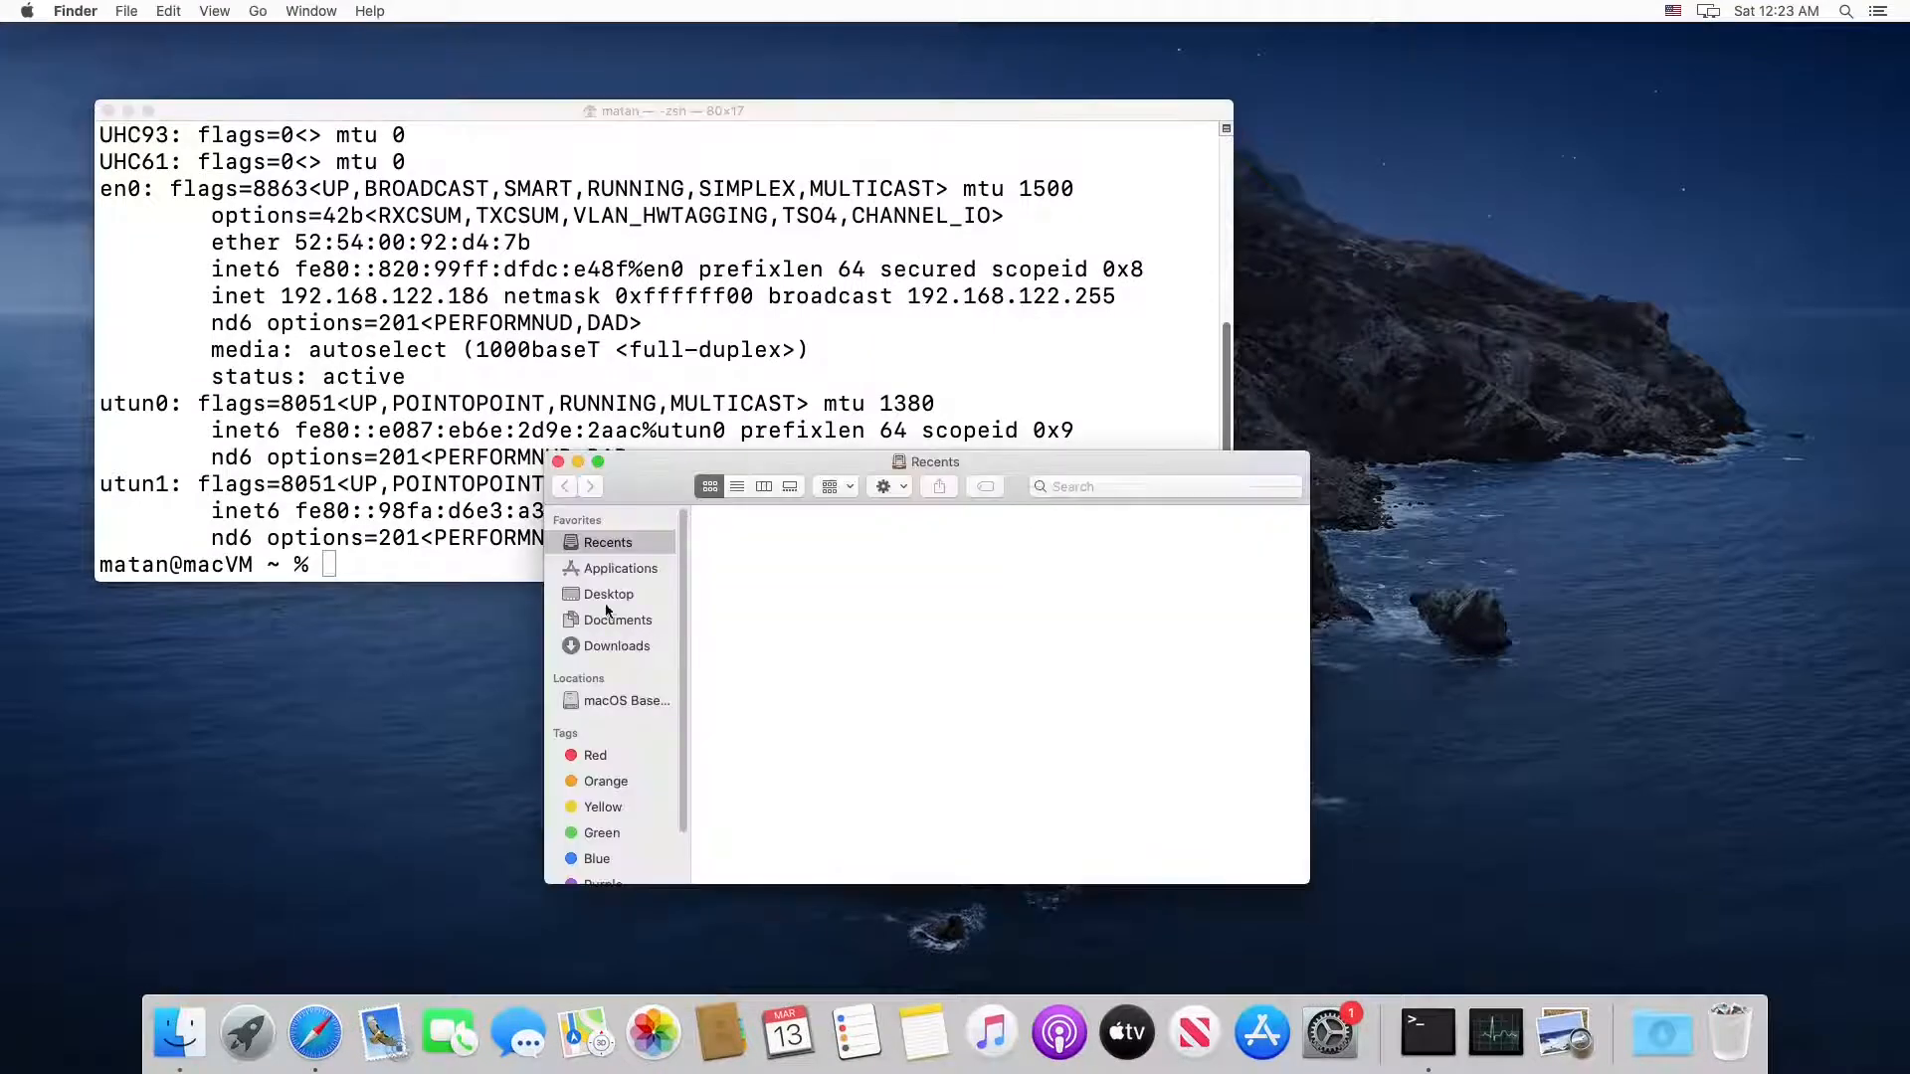
# Open examplefile.txt from the Mac's Documents folder in Finder to check it arrived.
pyautogui.click(616, 618)
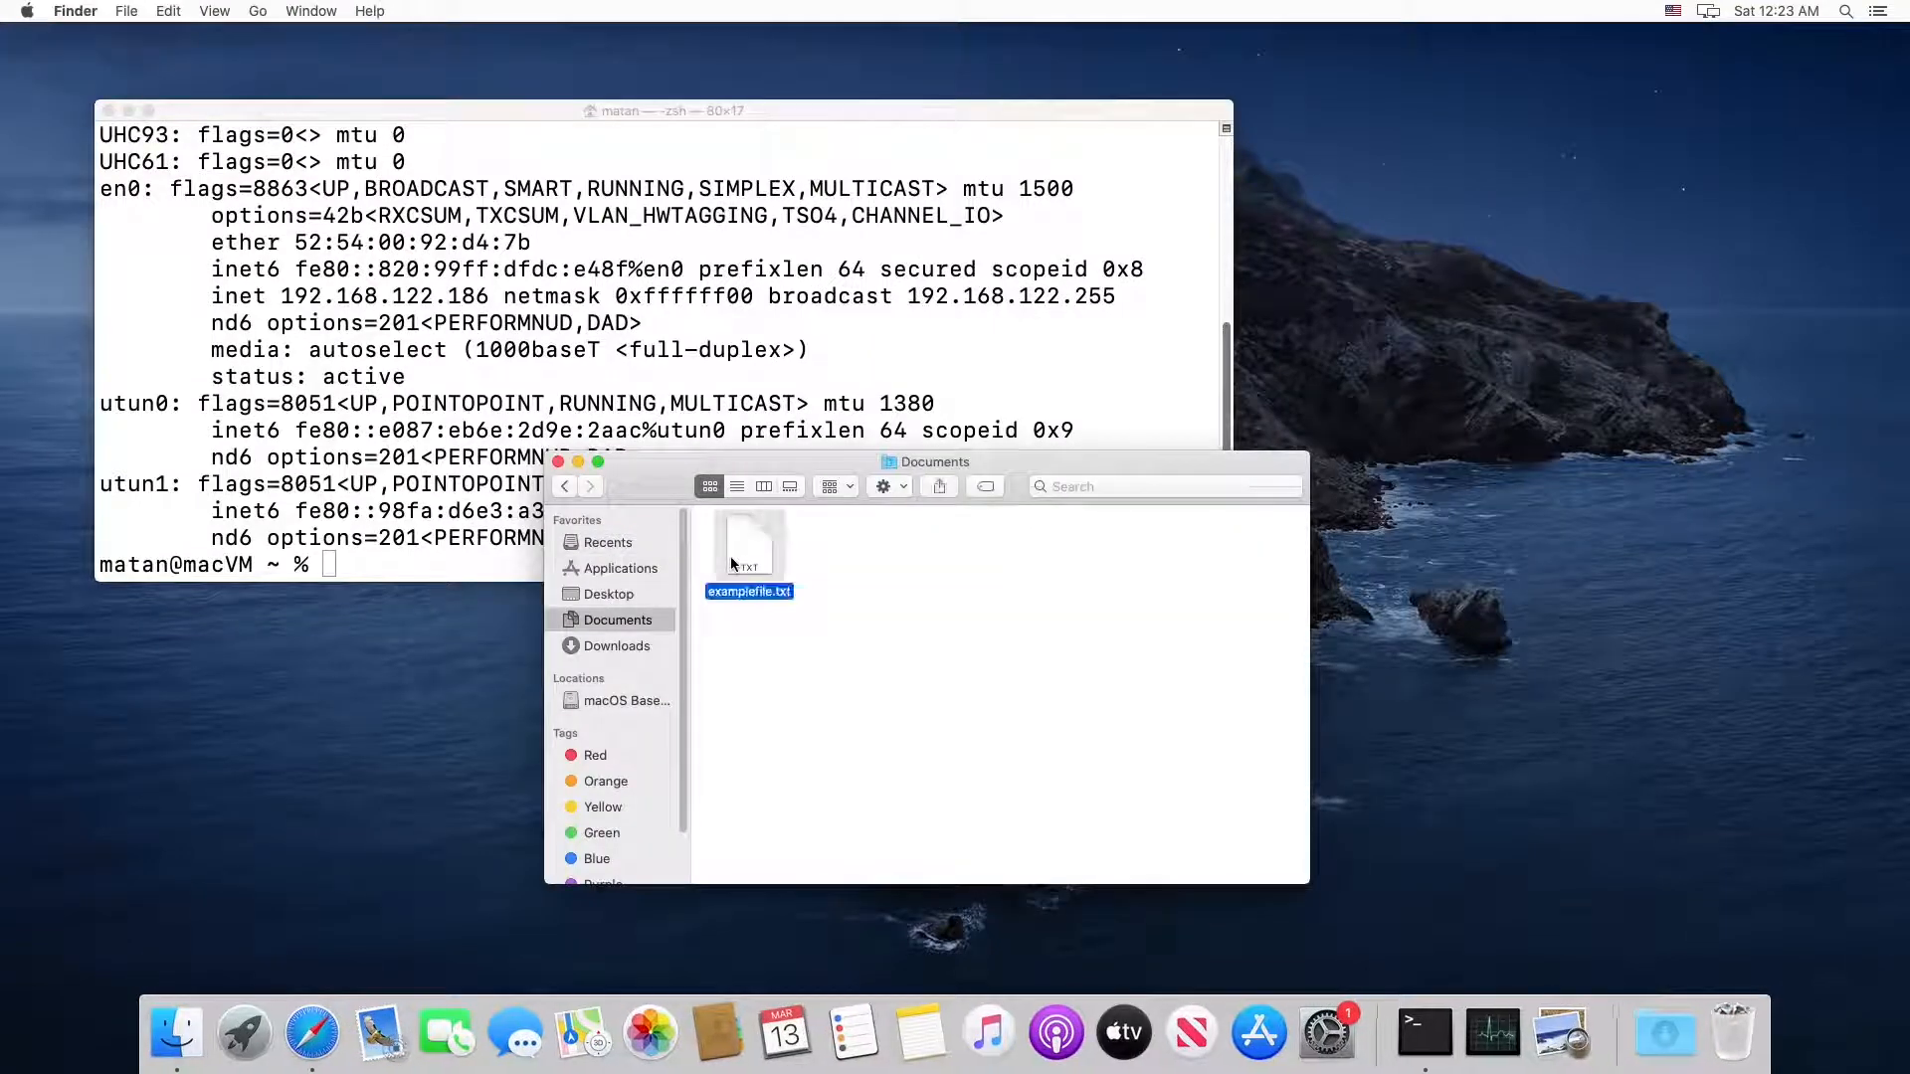
pyautogui.doubleClick(749, 543)
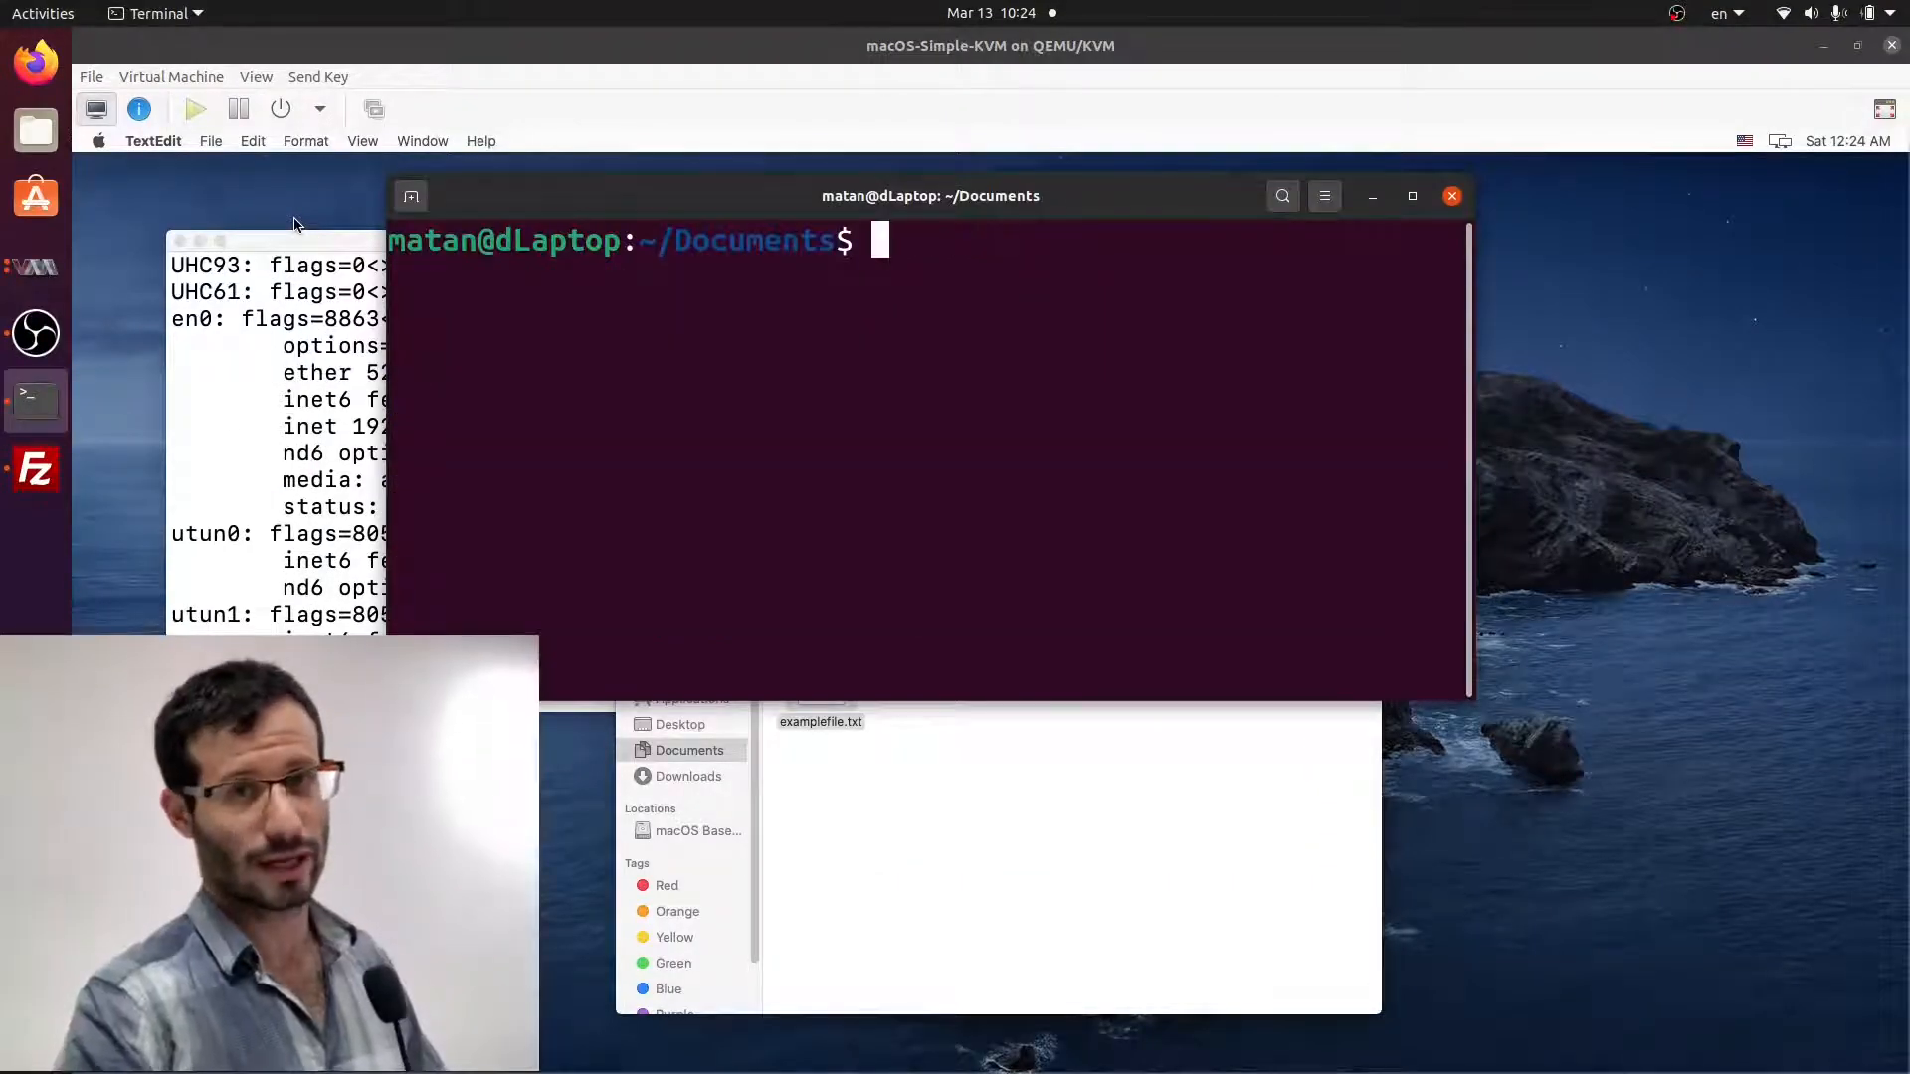
# Run 'sudo apt install openssh-server', then 'service --status-all' to confirm ssh is running.
pyautogui.write('sudo apt')
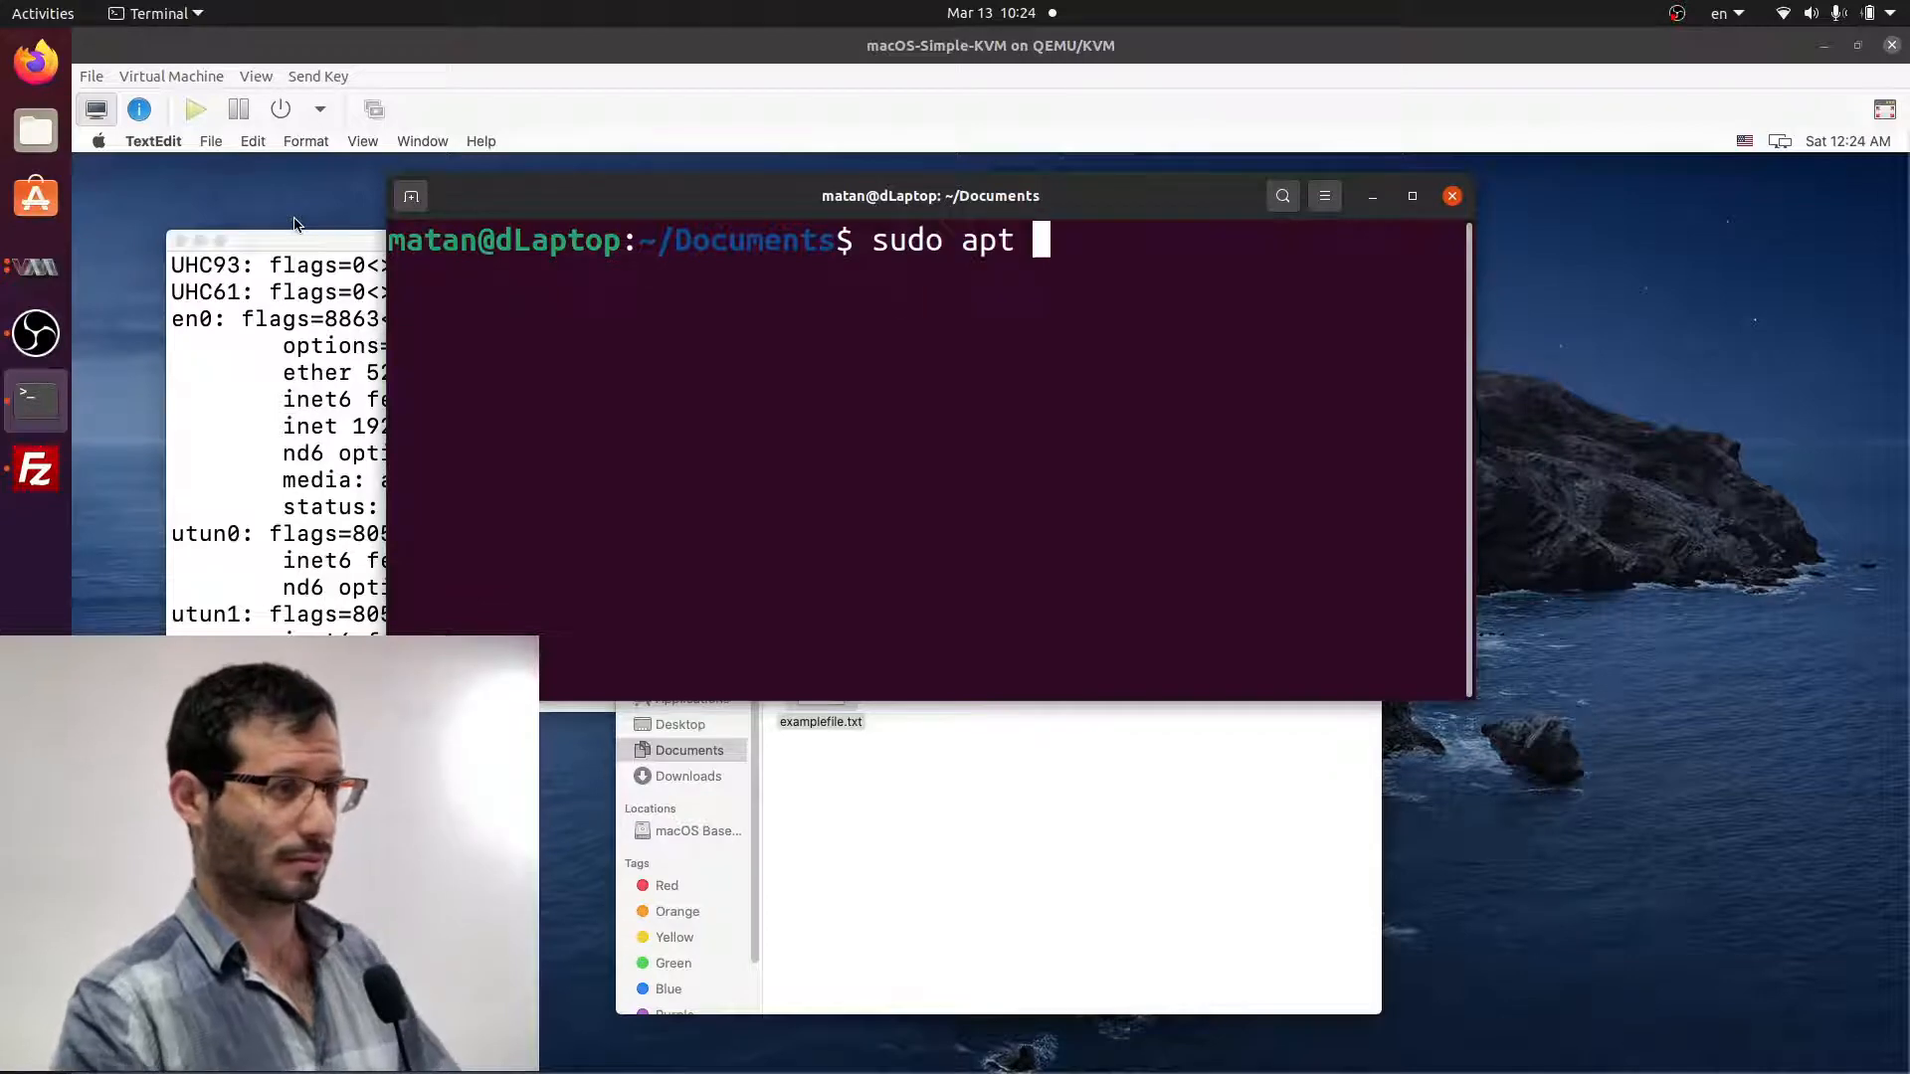
pyautogui.write('install open')
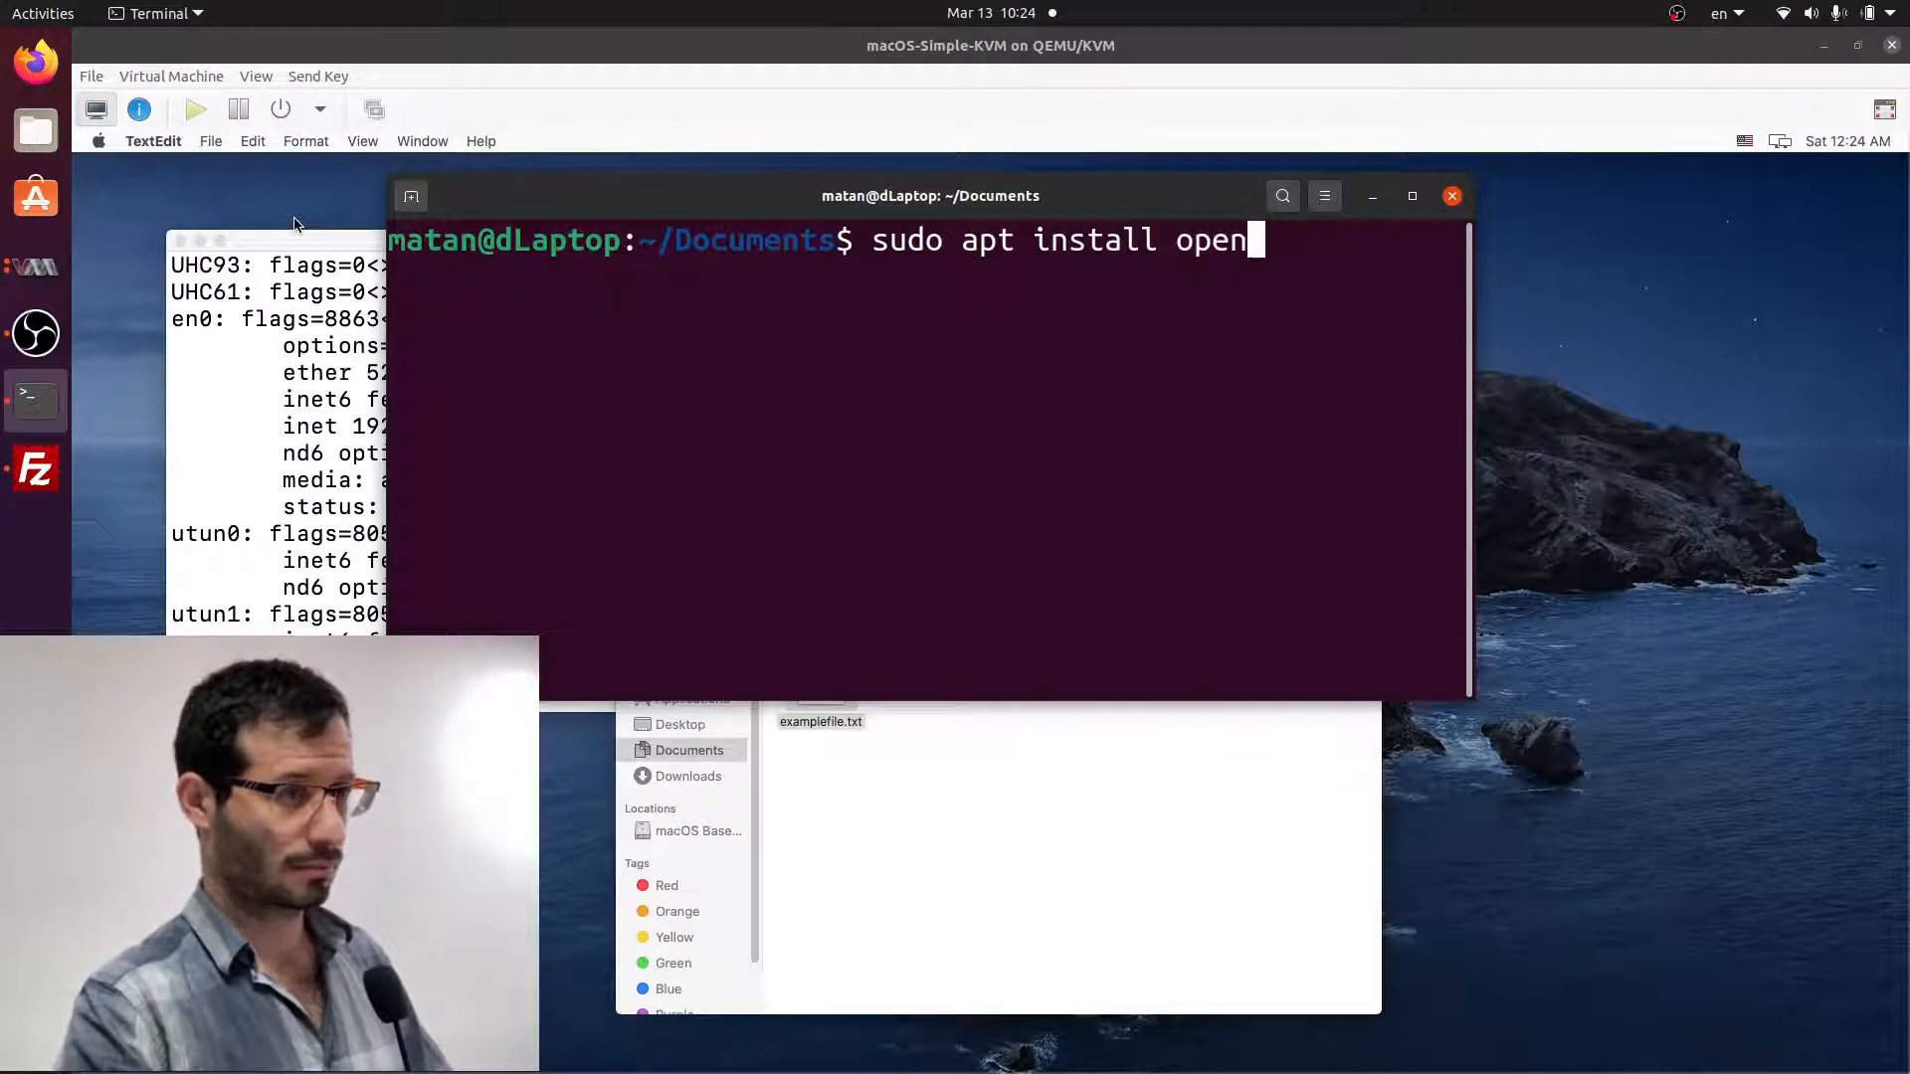
pyautogui.write('ssh-server')
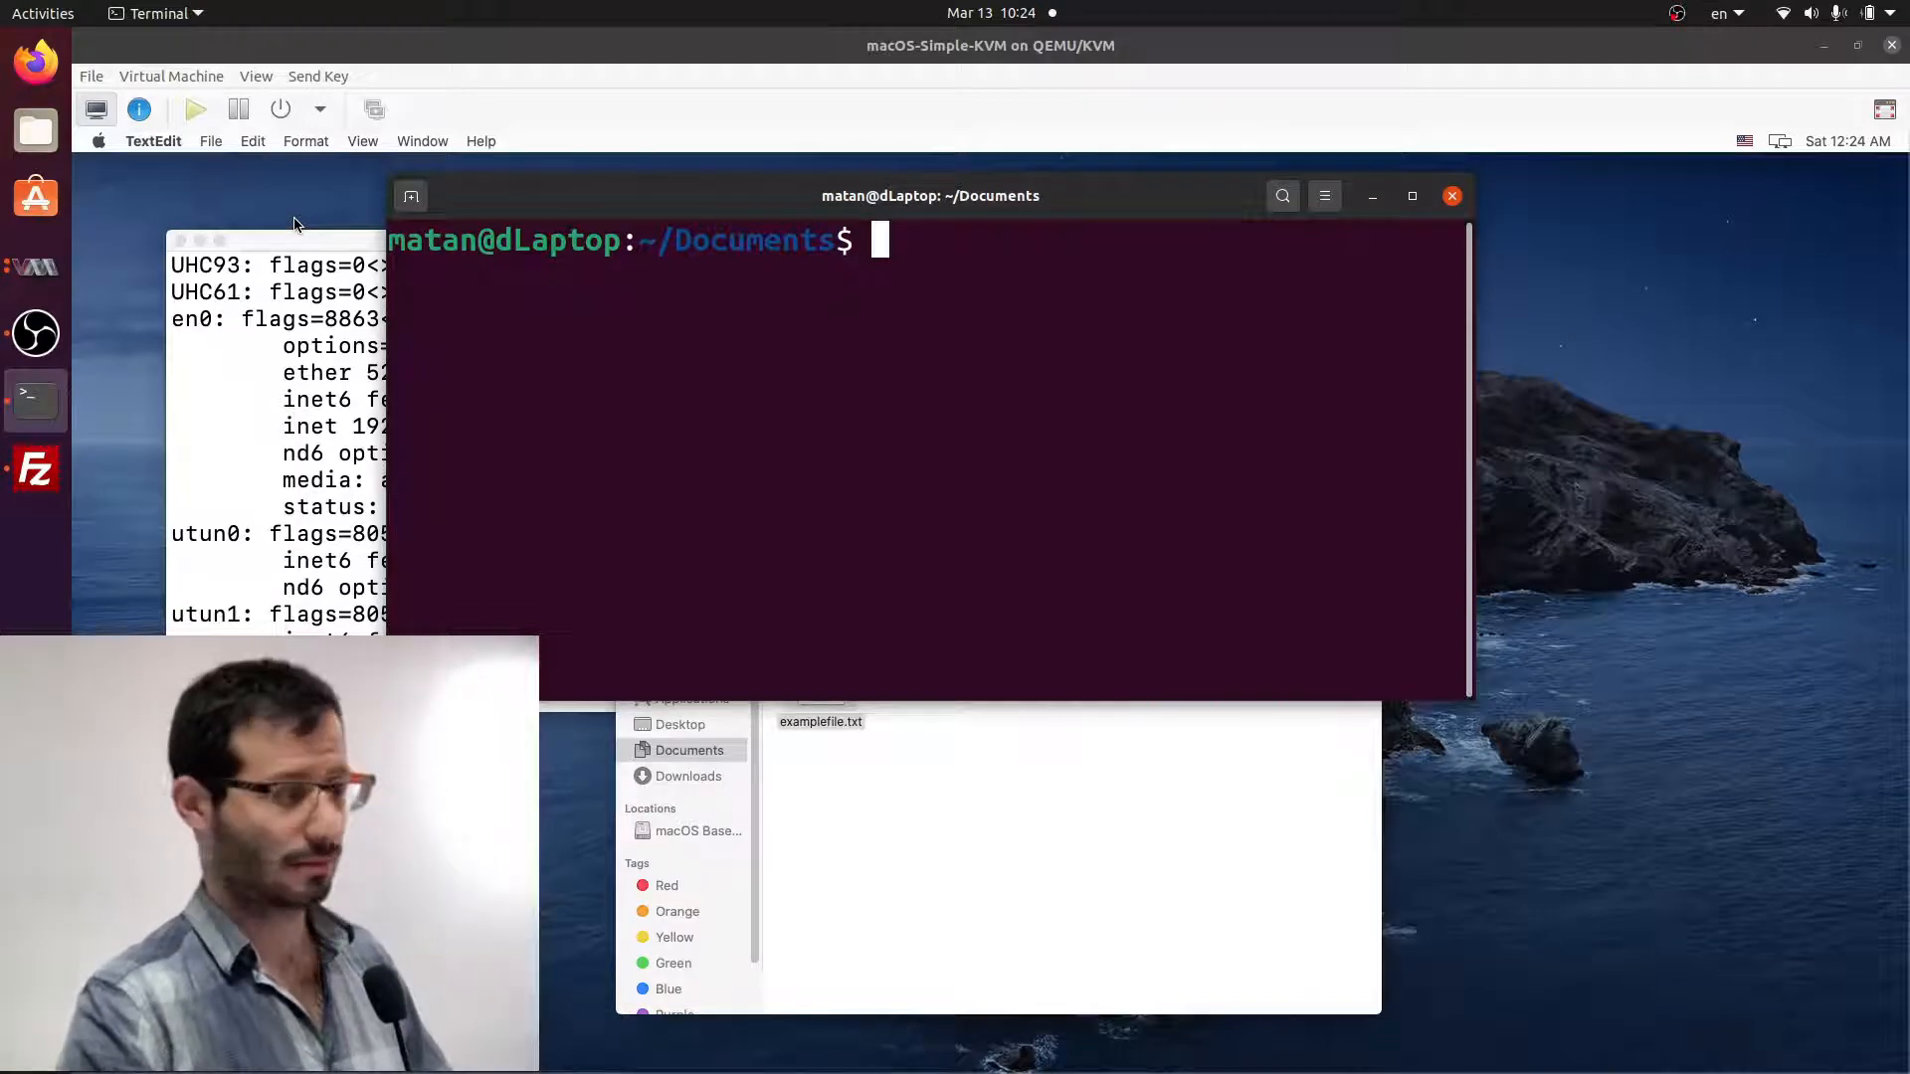
pyautogui.write('service --s')
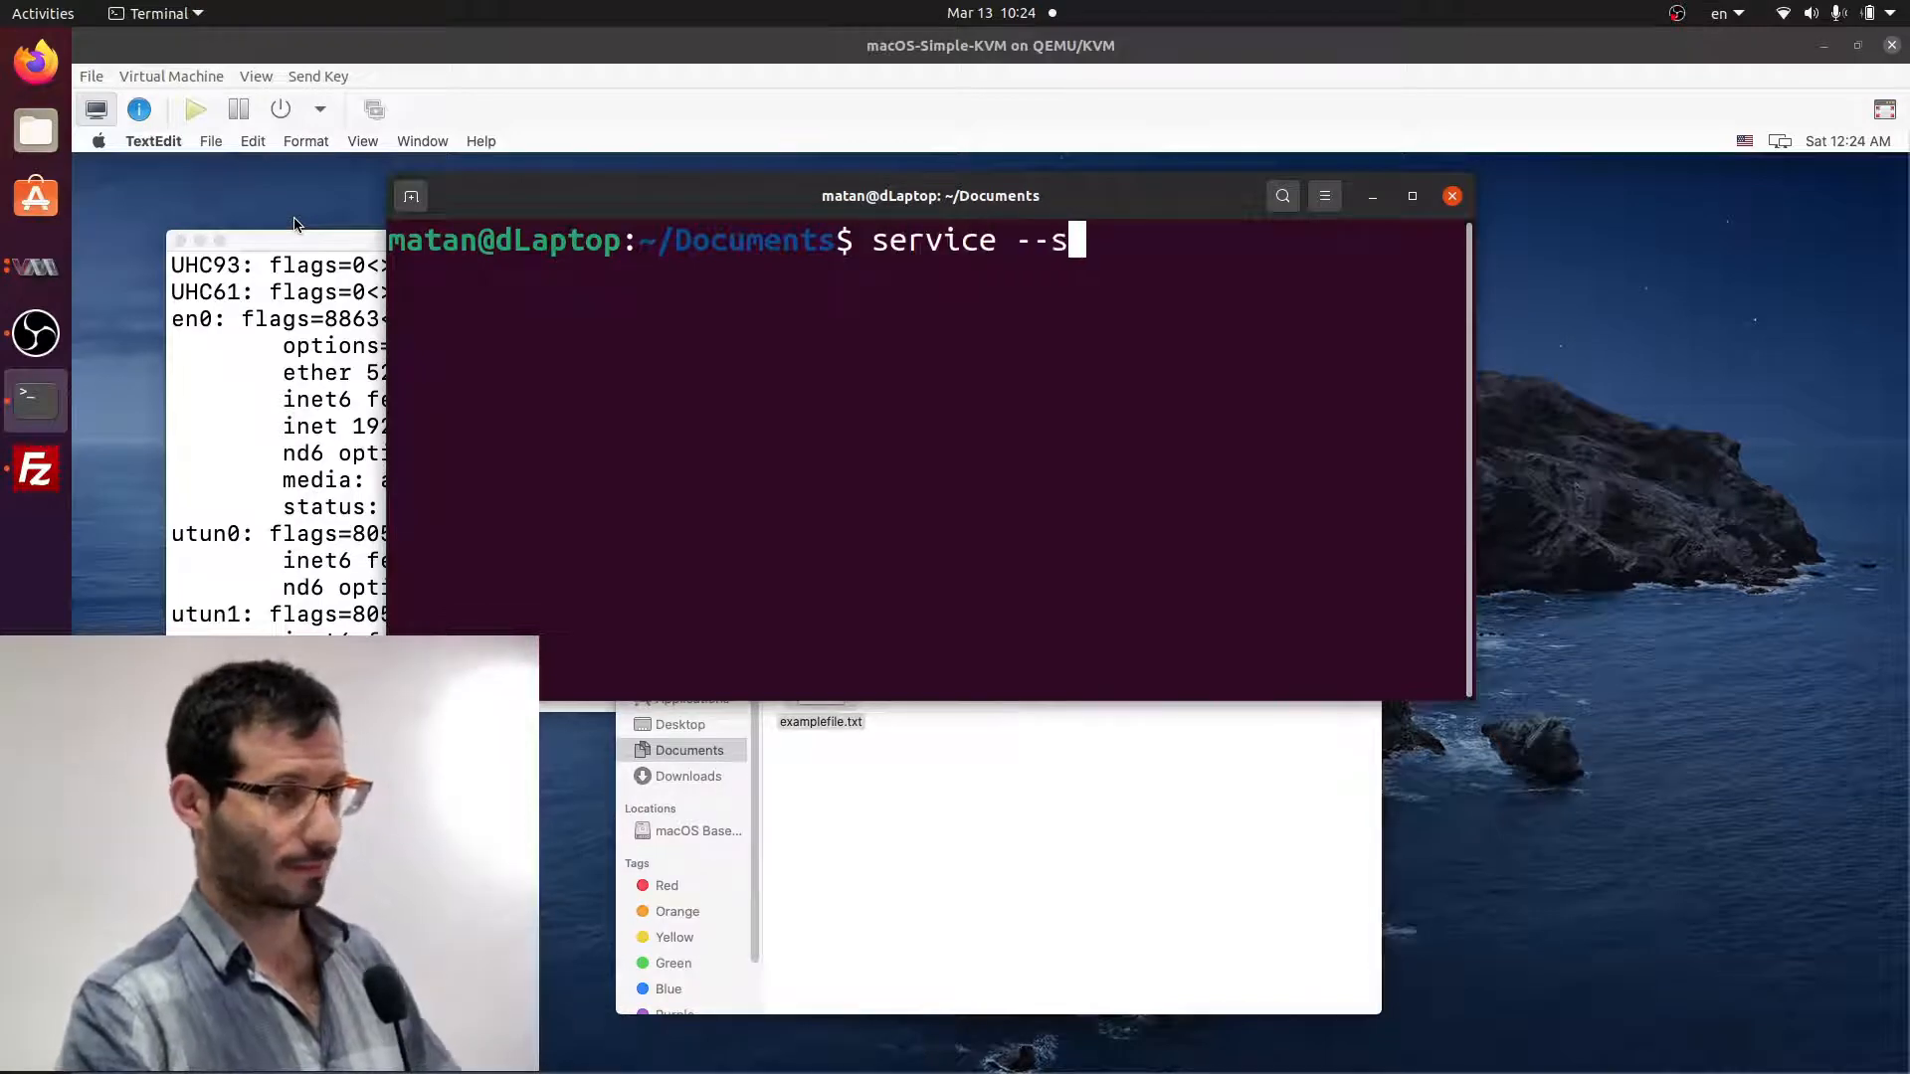
pyautogui.press('Return')
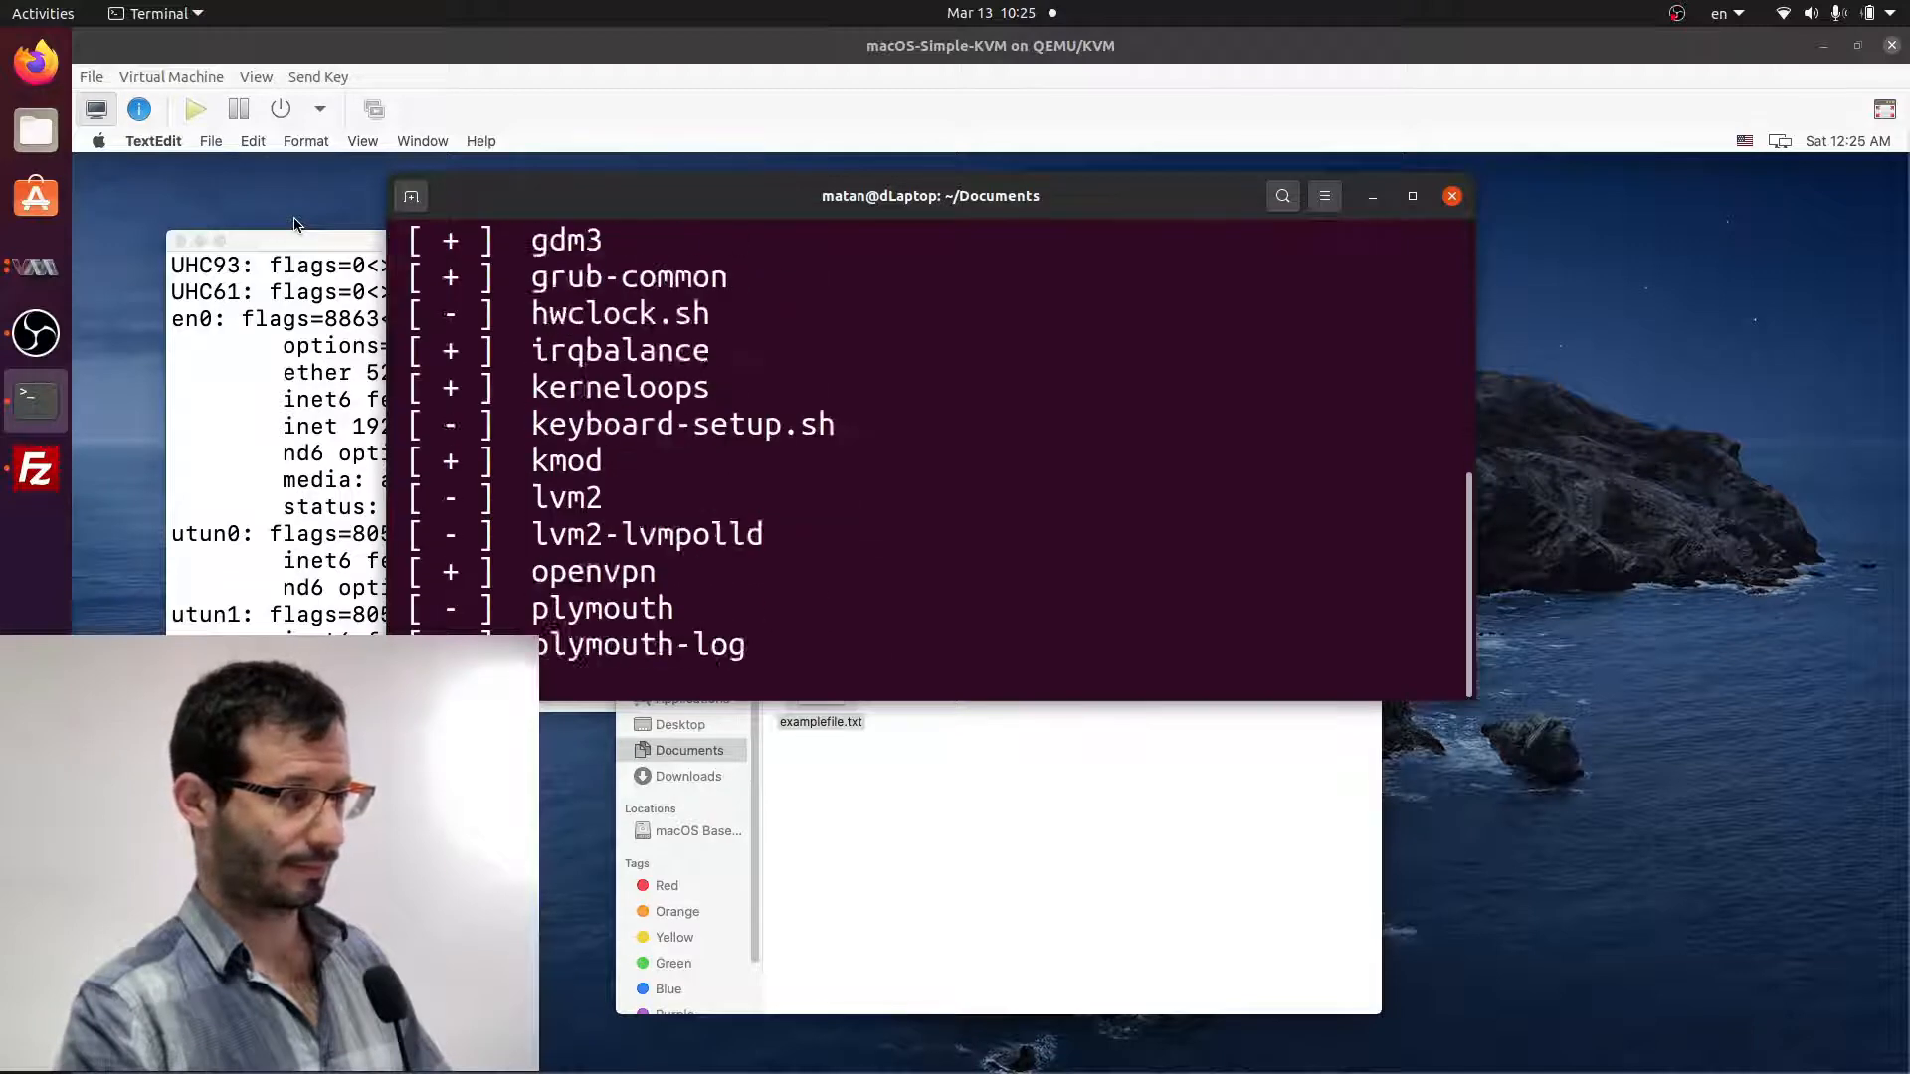
pyautogui.scroll(-3)
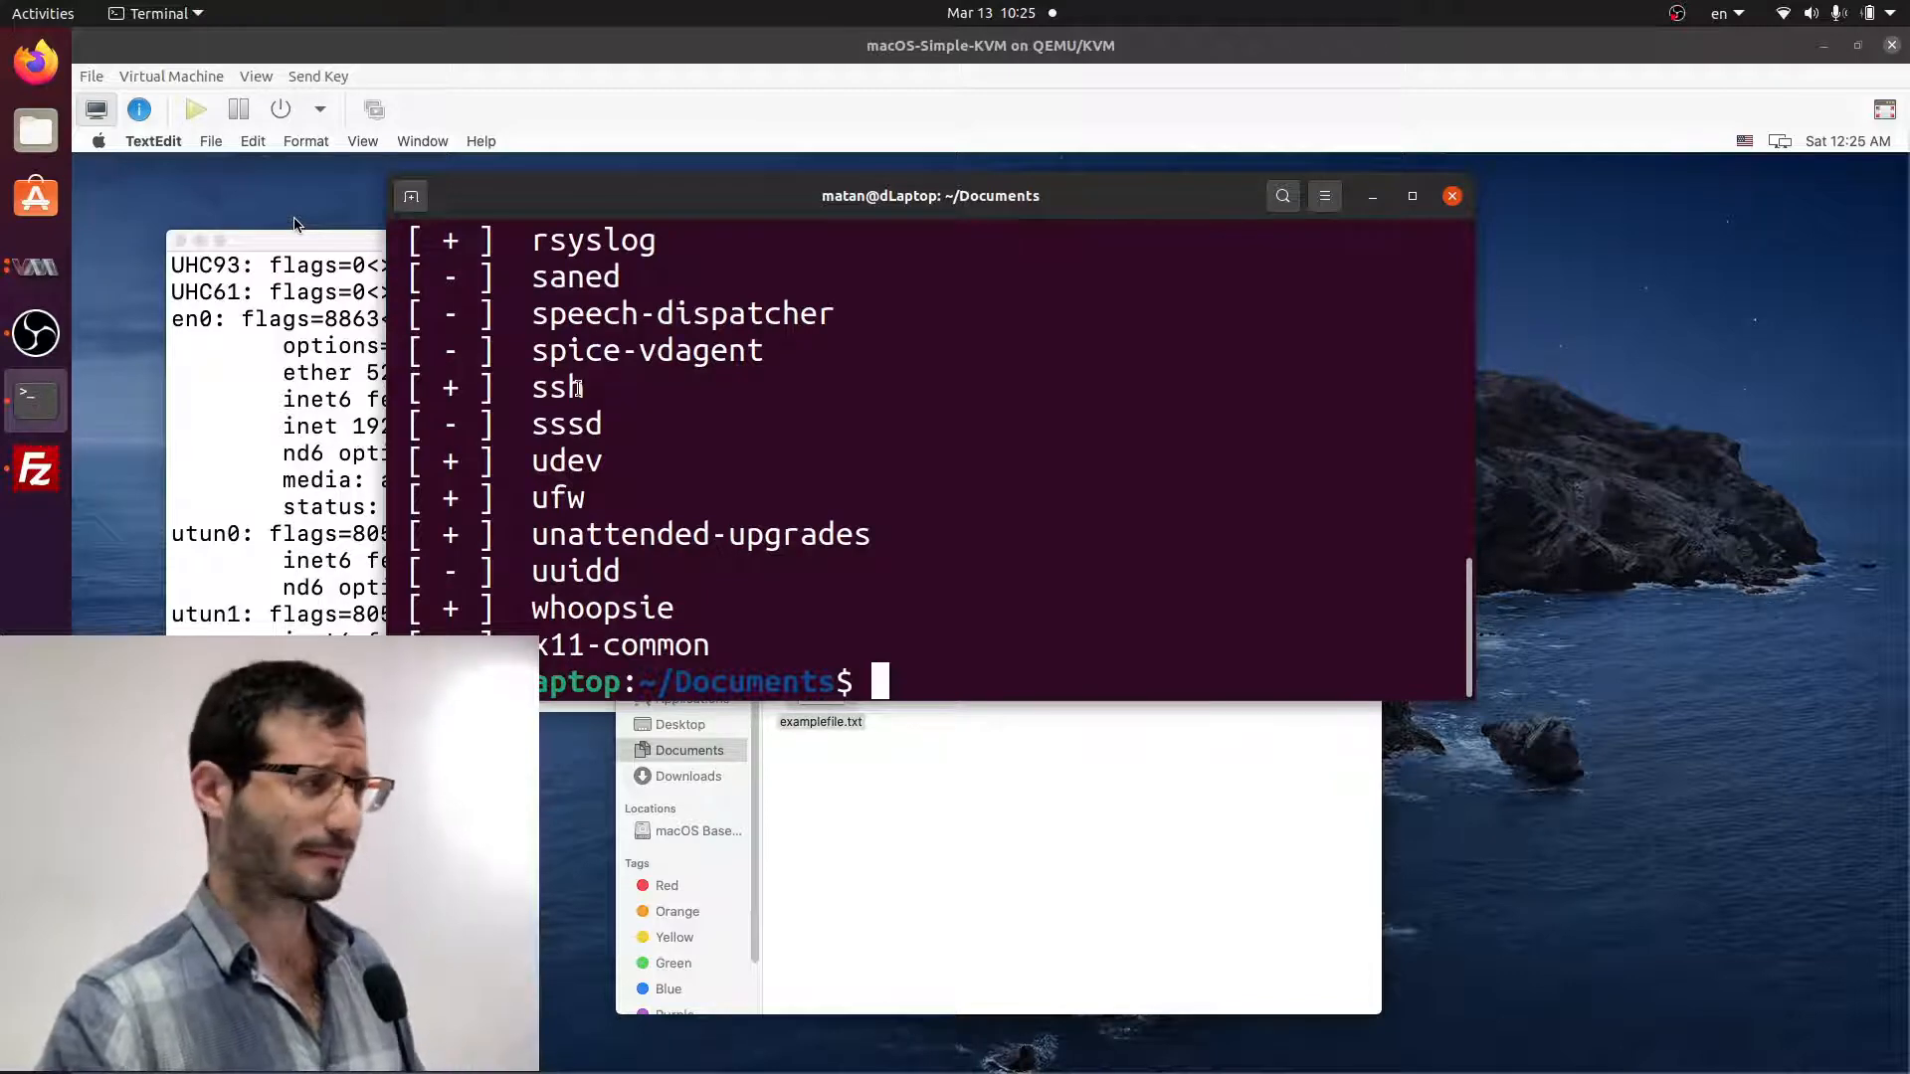
pyautogui.moveTo(1067, 327)
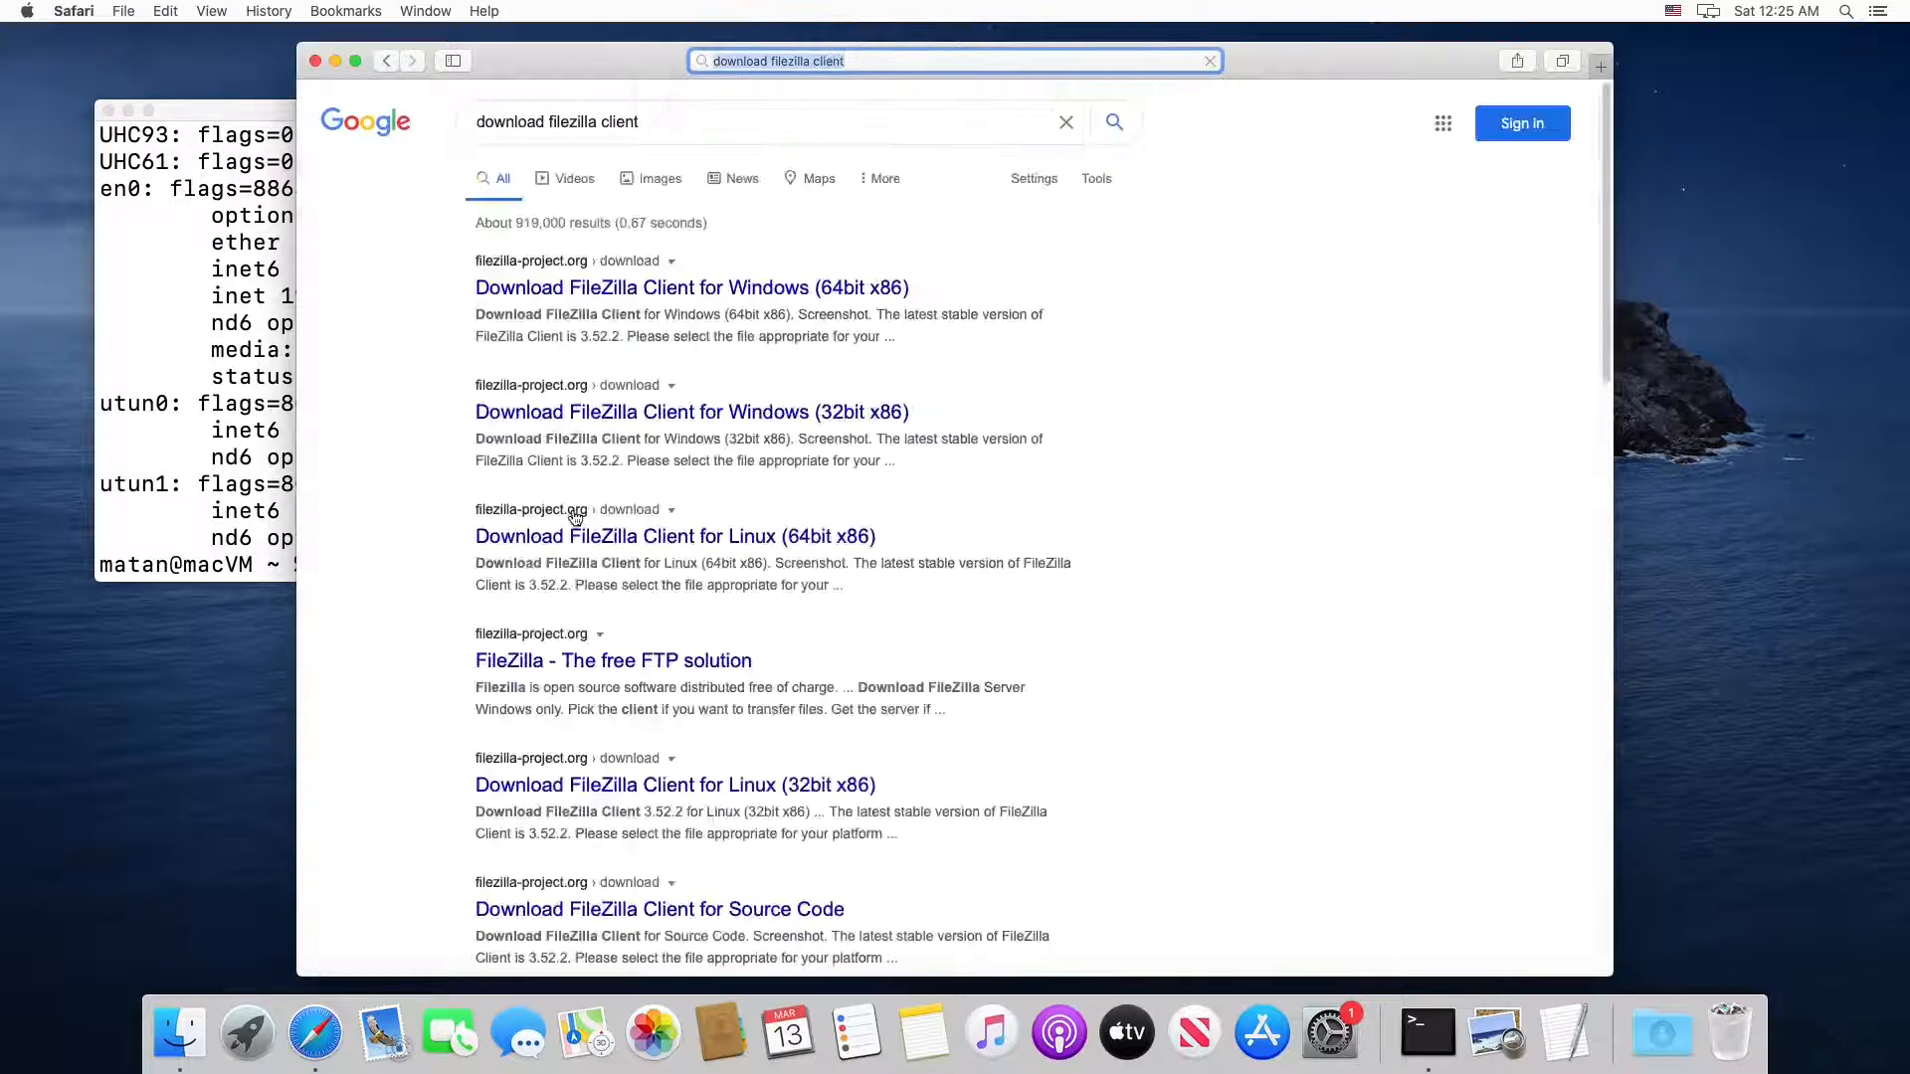
# Download the free FileZilla 3.52.2 macOS client from the FileZilla project site.
pyautogui.click(691, 287)
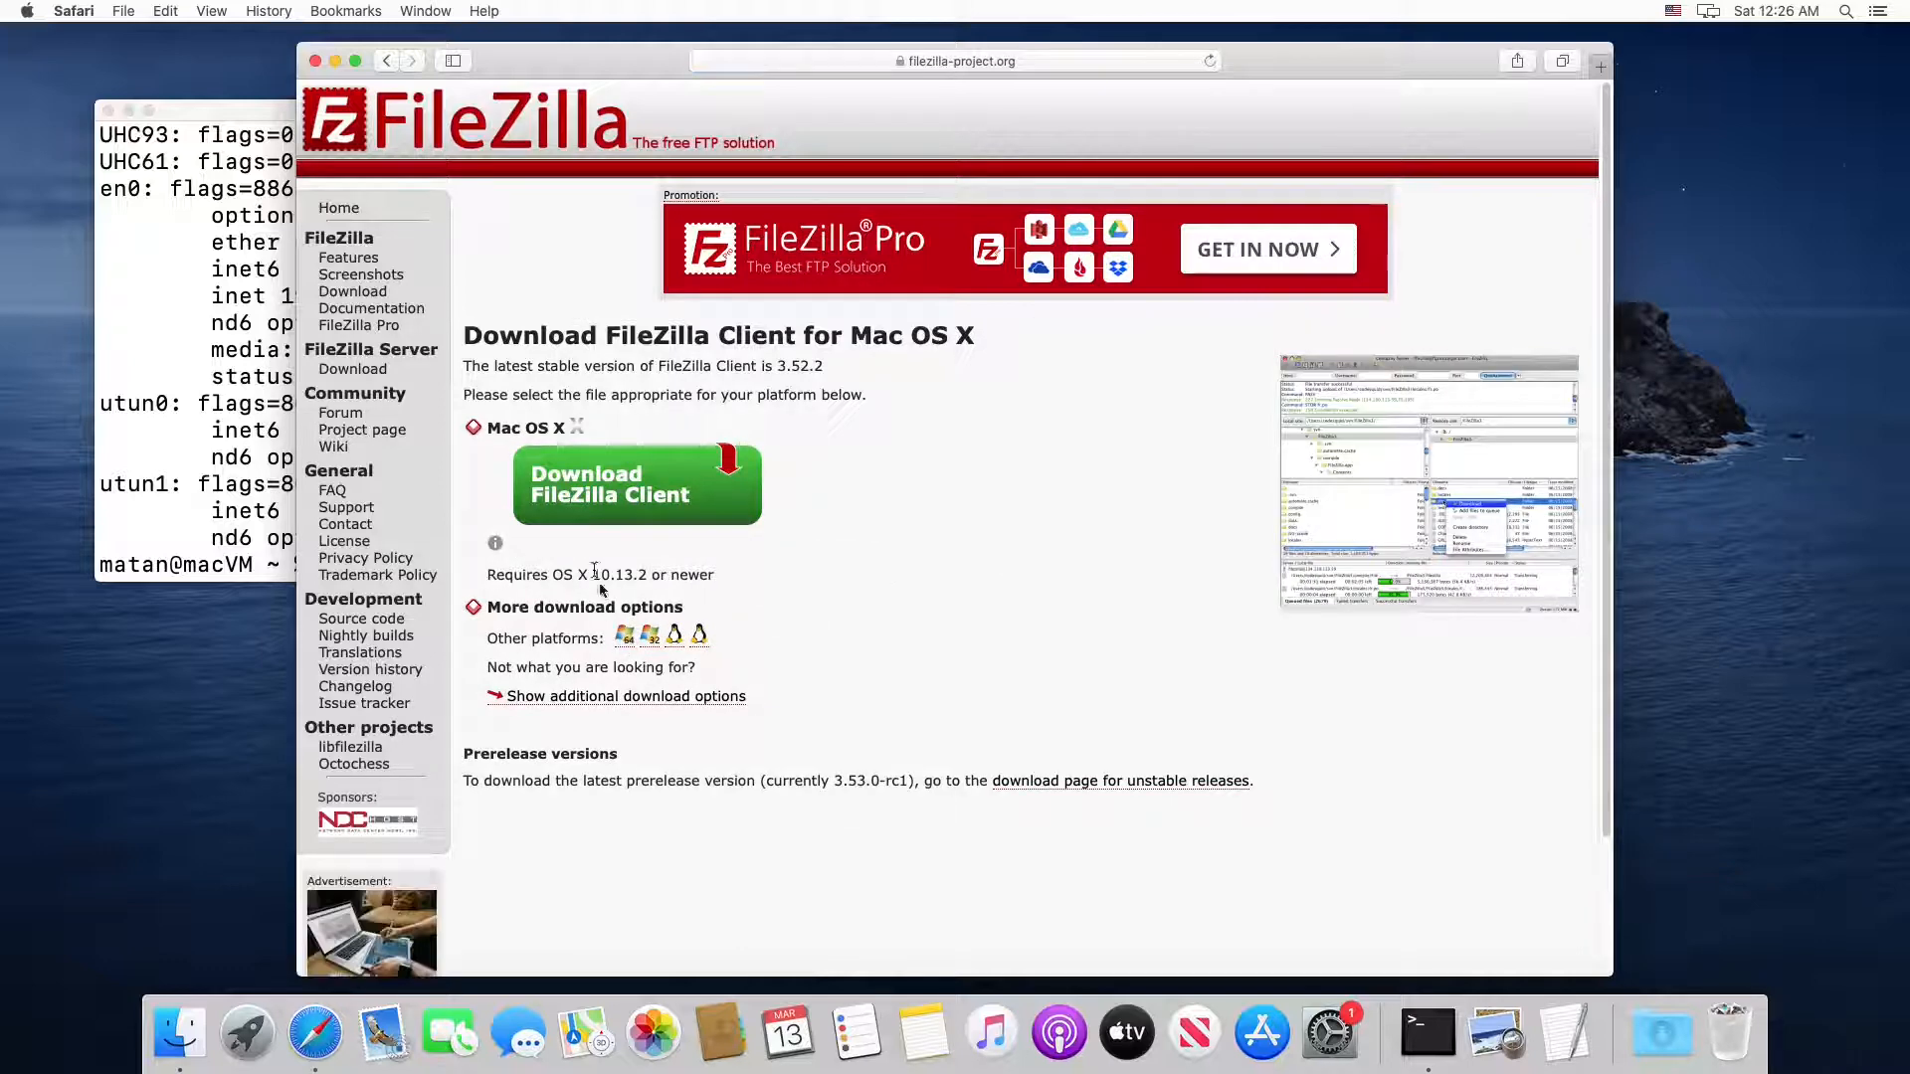
pyautogui.click(635, 483)
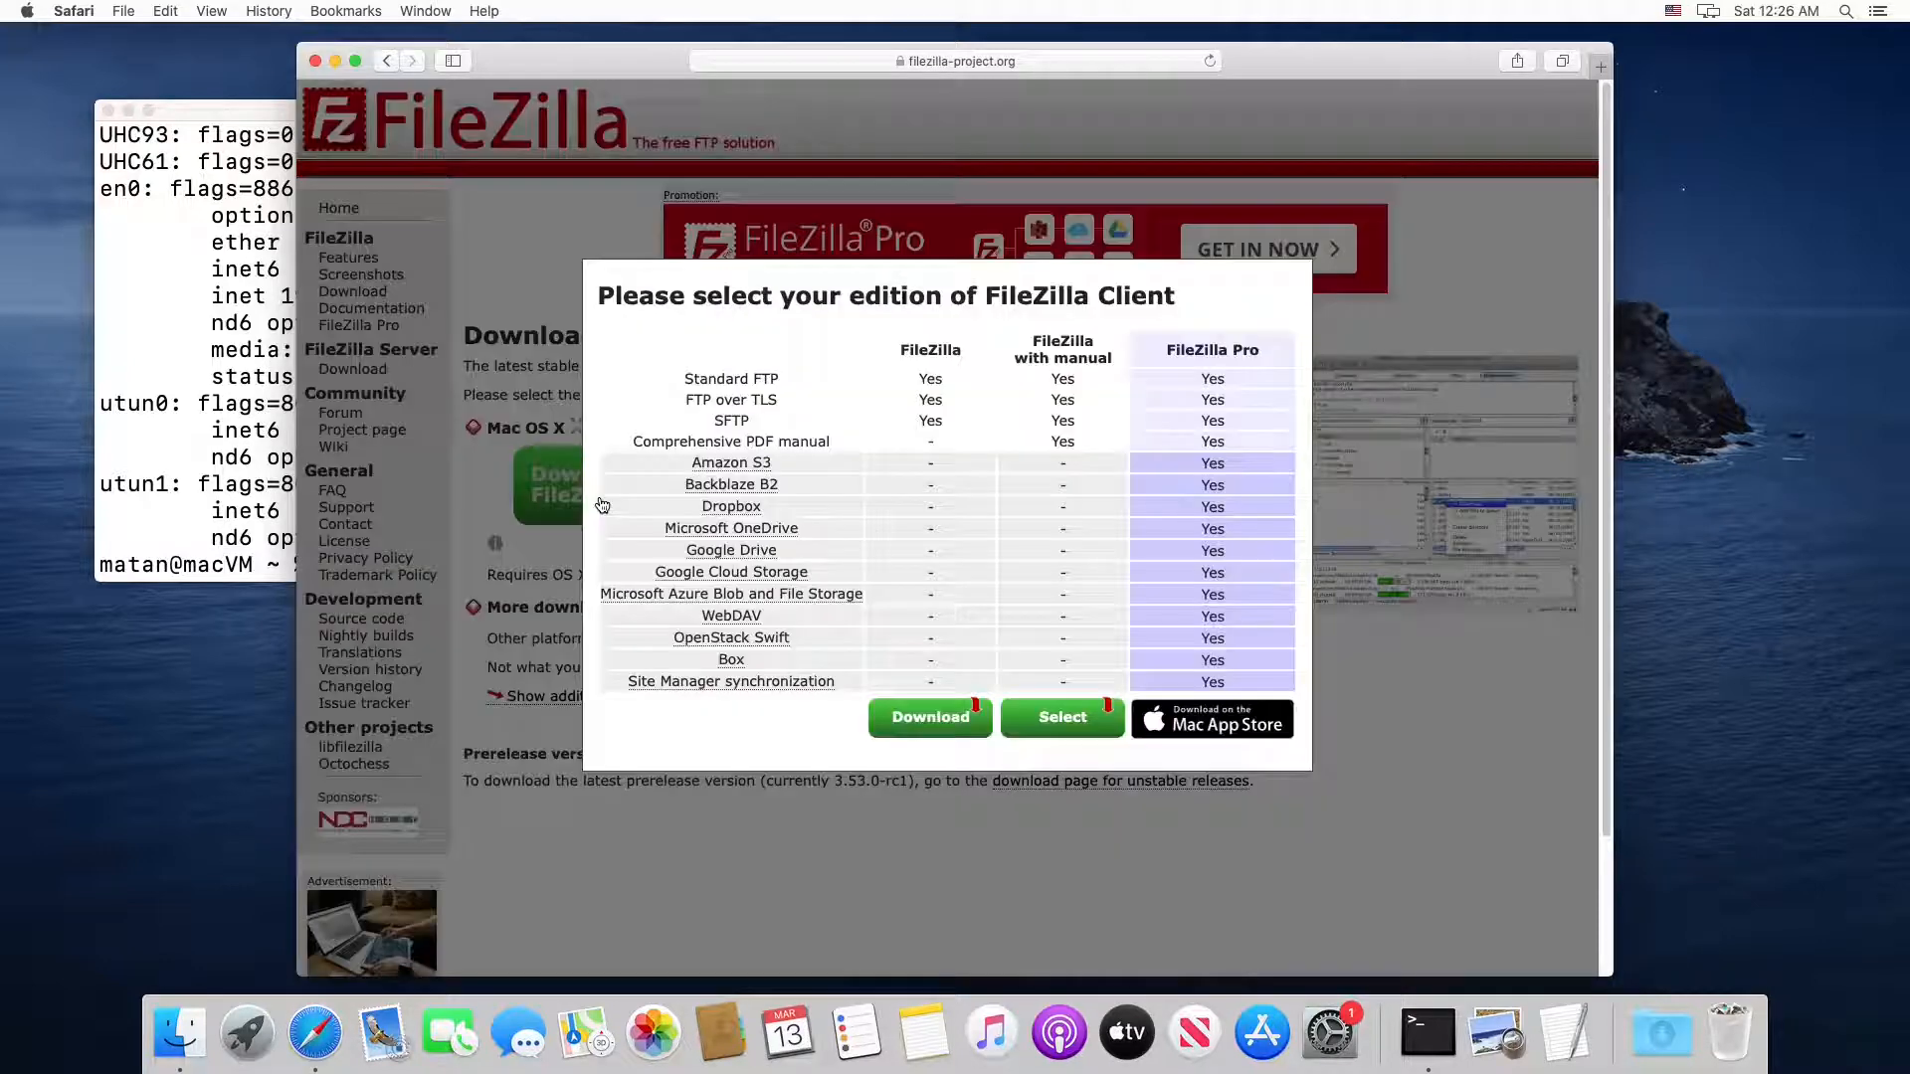
pyautogui.moveTo(929, 717)
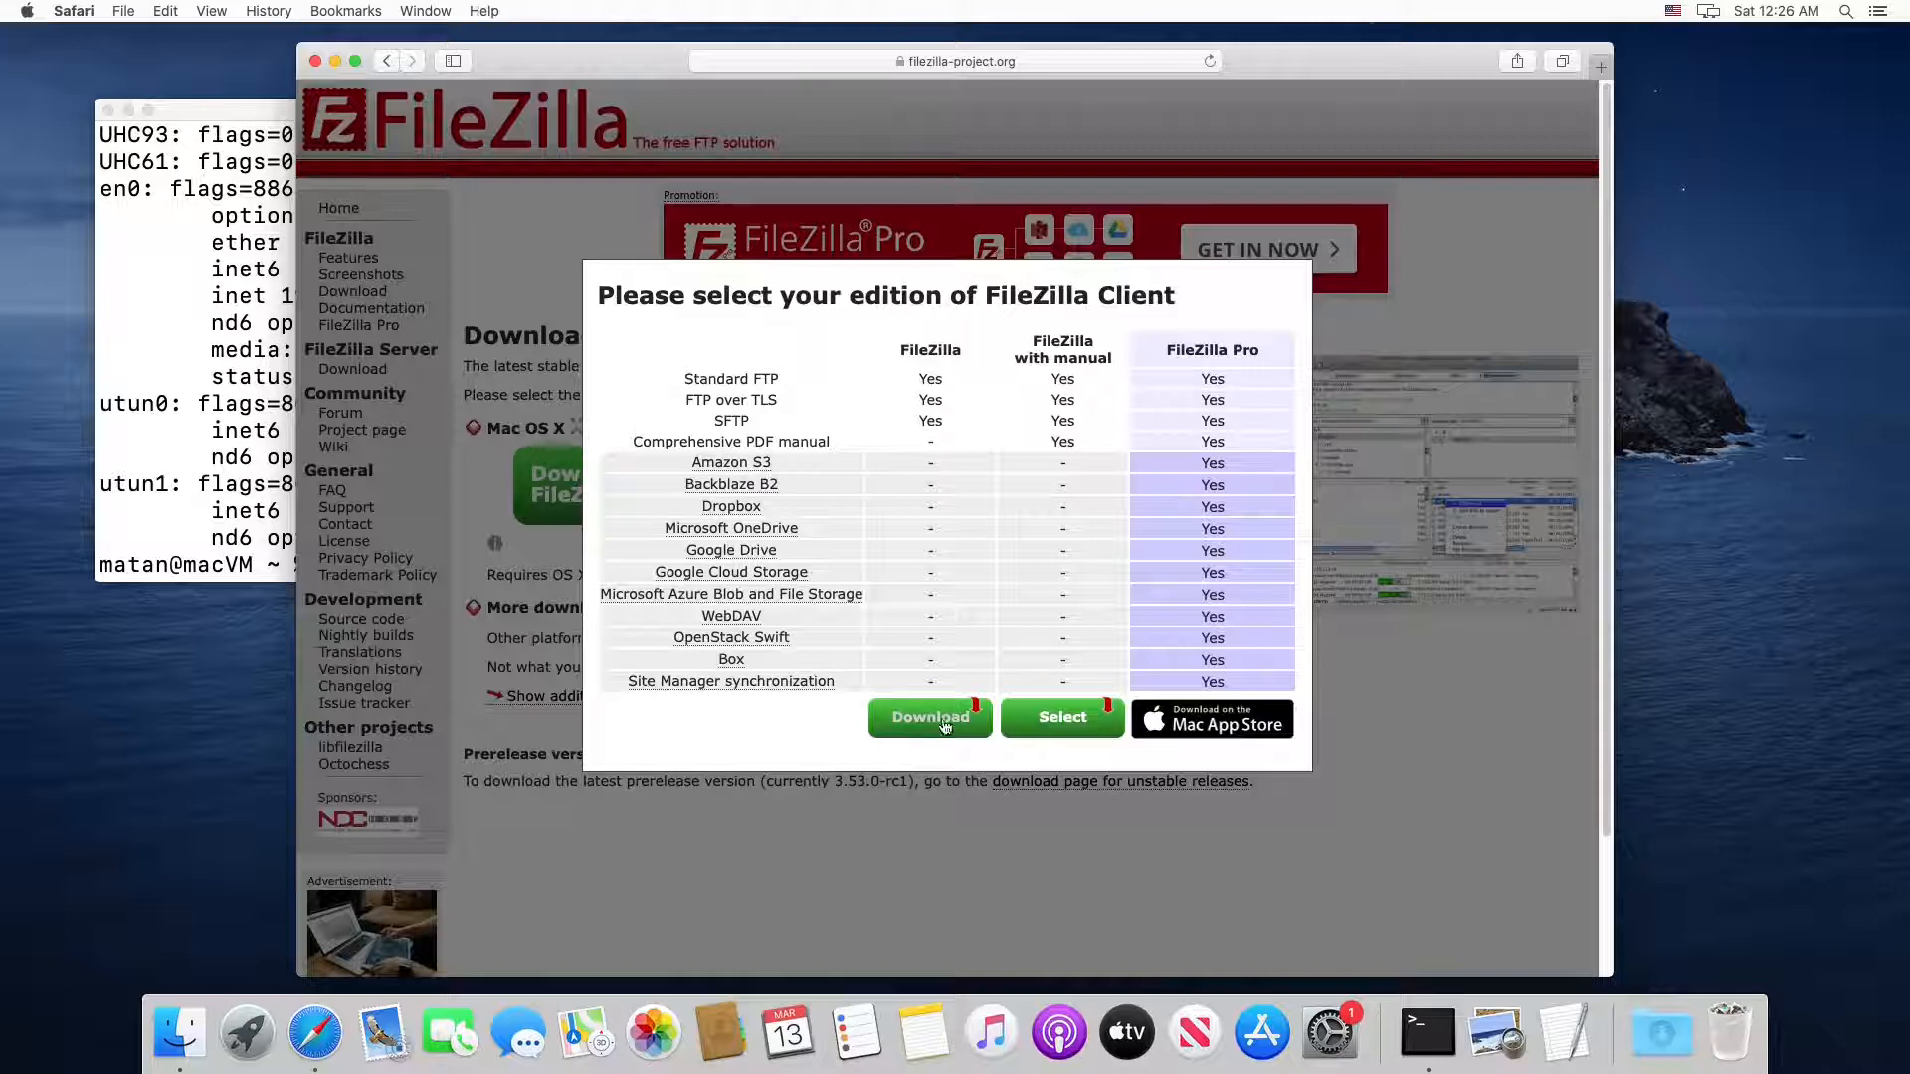
pyautogui.click(930, 718)
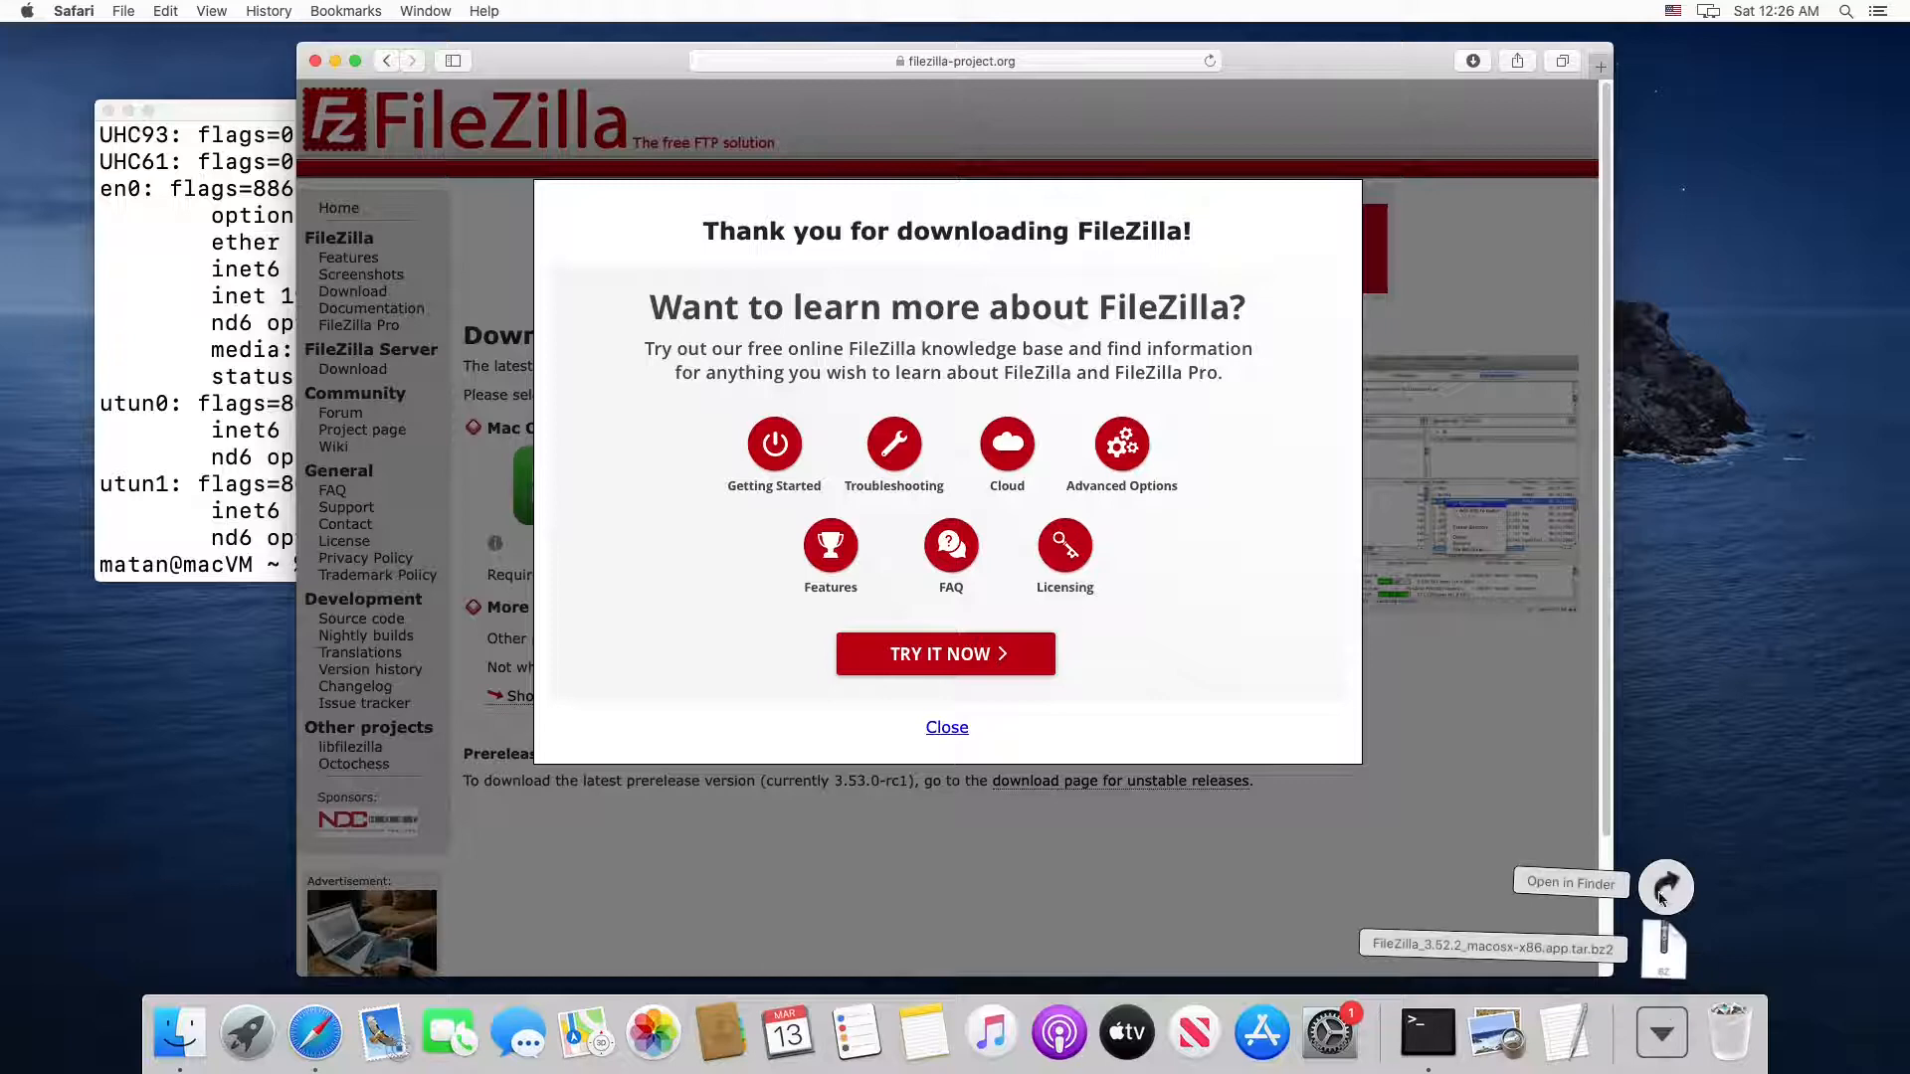
# Unpack the downloaded .tar.bz2 archive in Downloads and launch FileZilla, accepting the security and welcome prompts.
pyautogui.click(1570, 884)
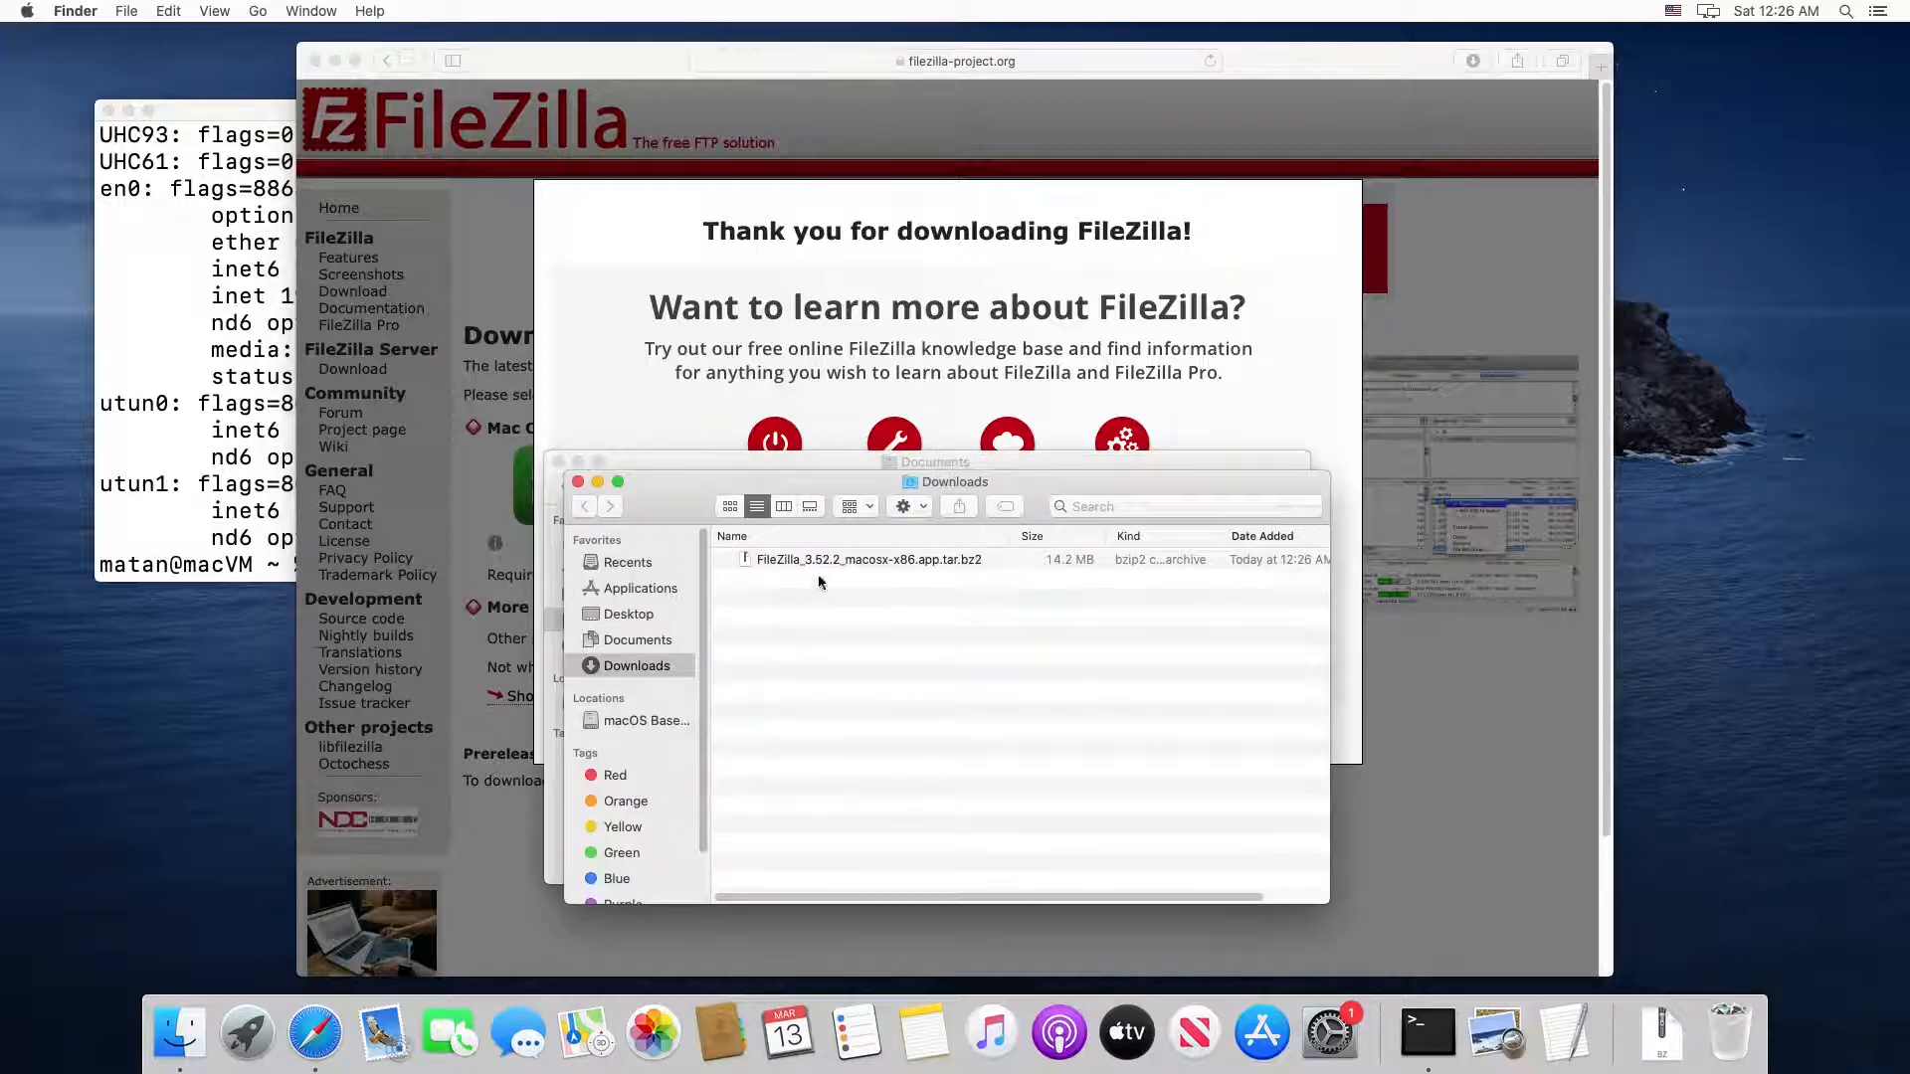
pyautogui.doubleClick(867, 560)
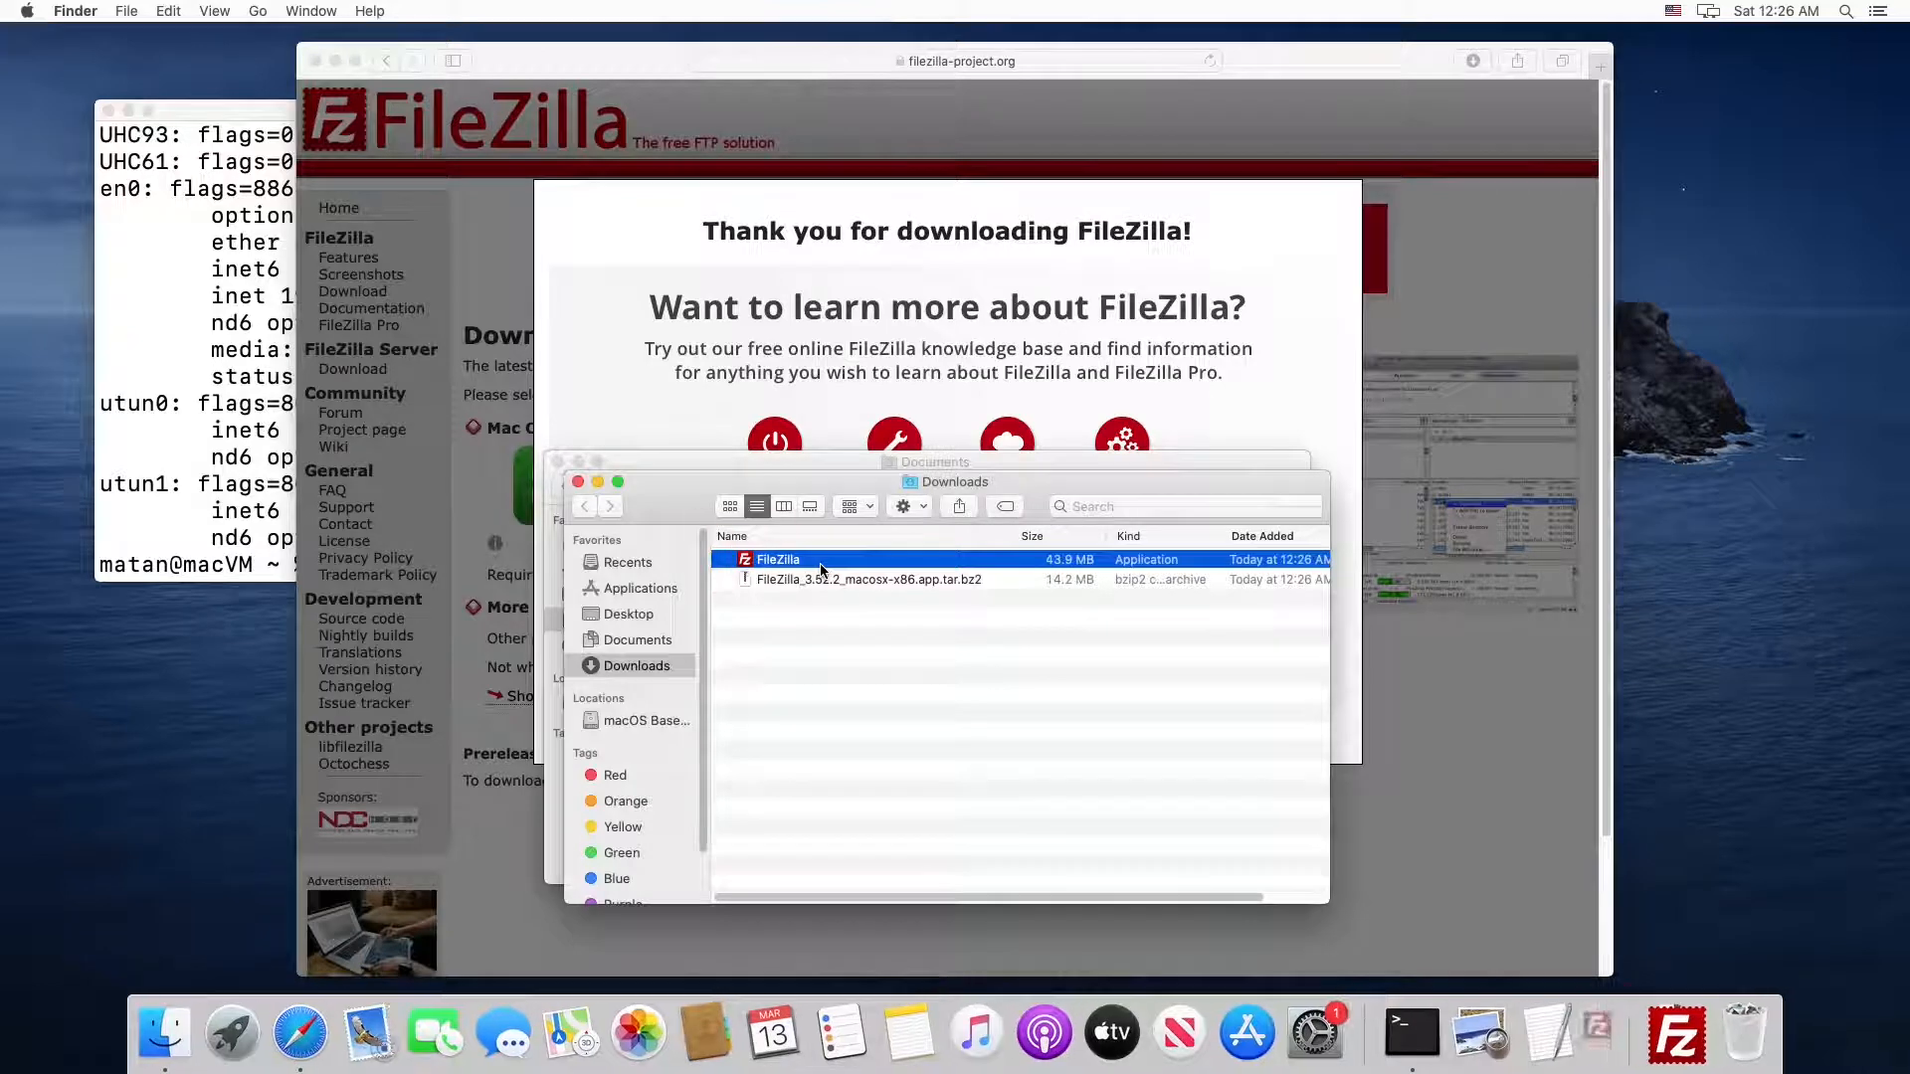
pyautogui.doubleClick(778, 559)
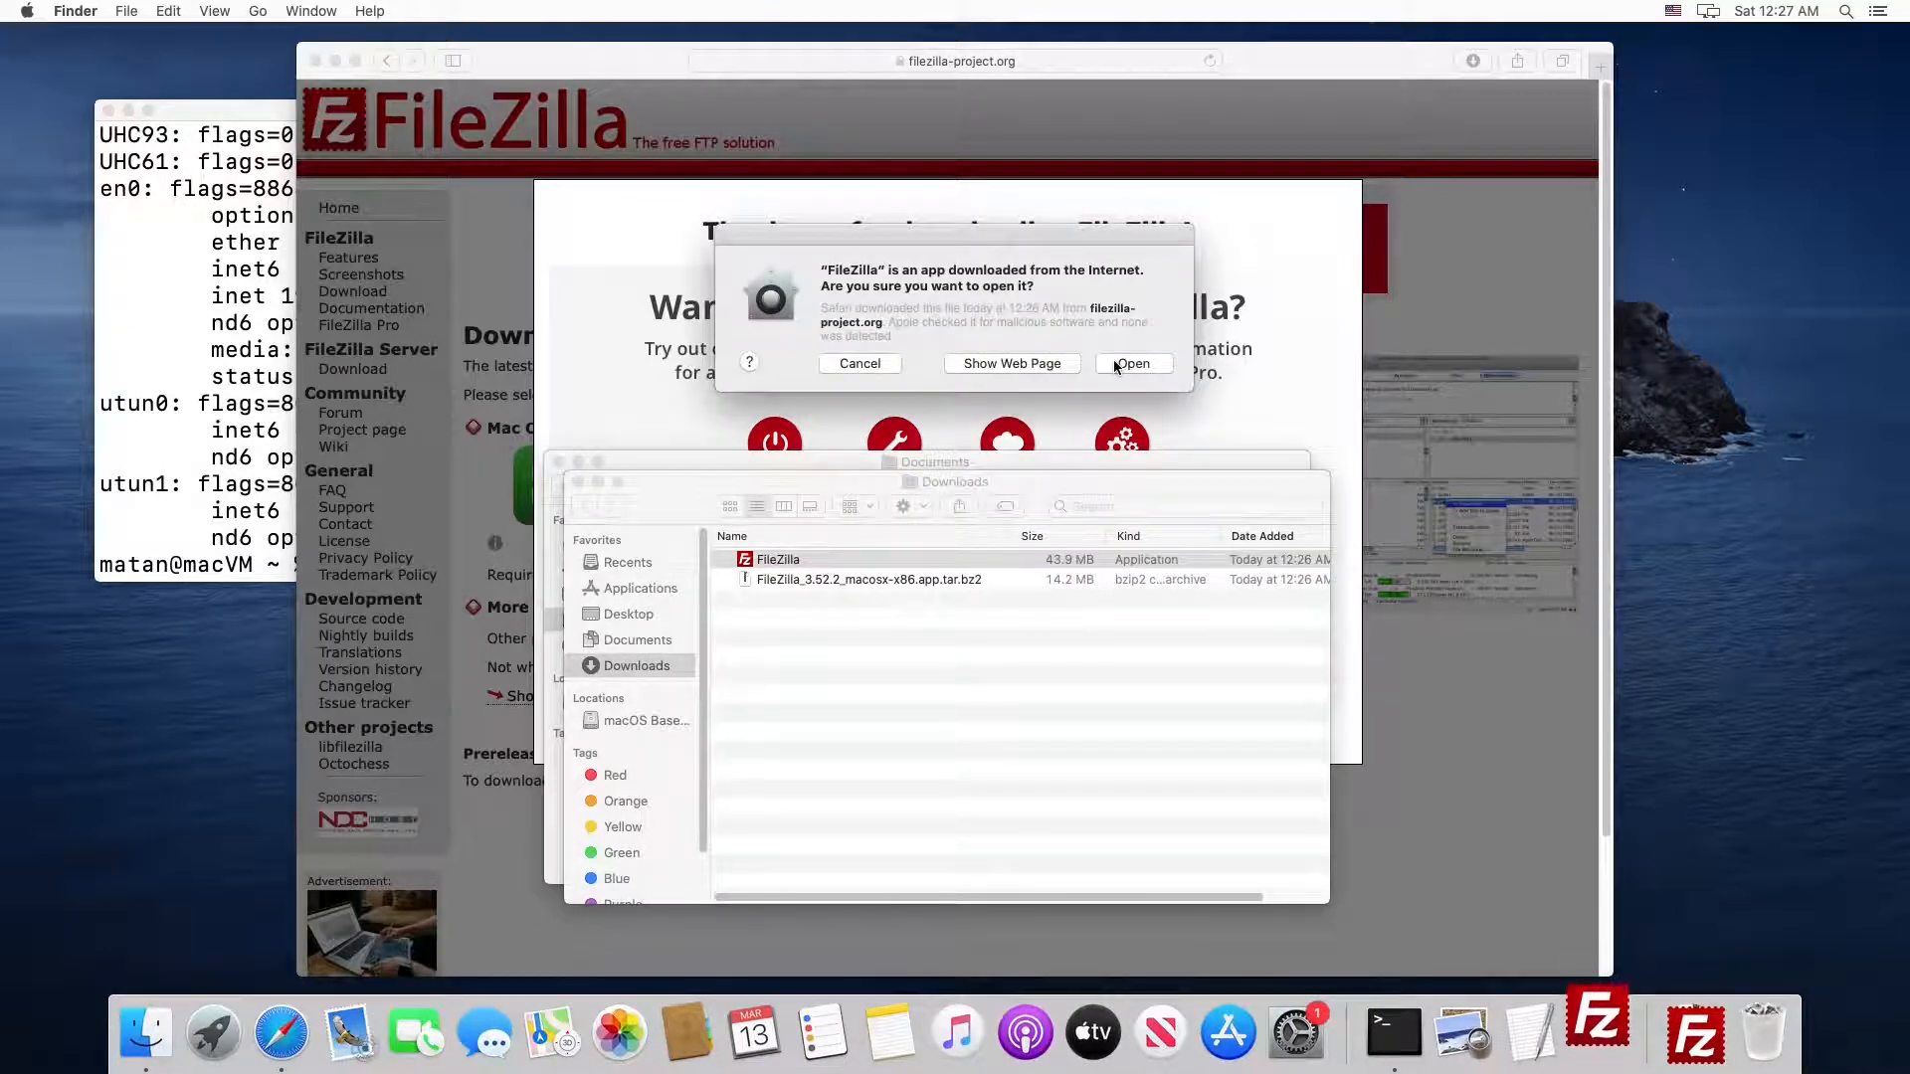
pyautogui.click(1132, 362)
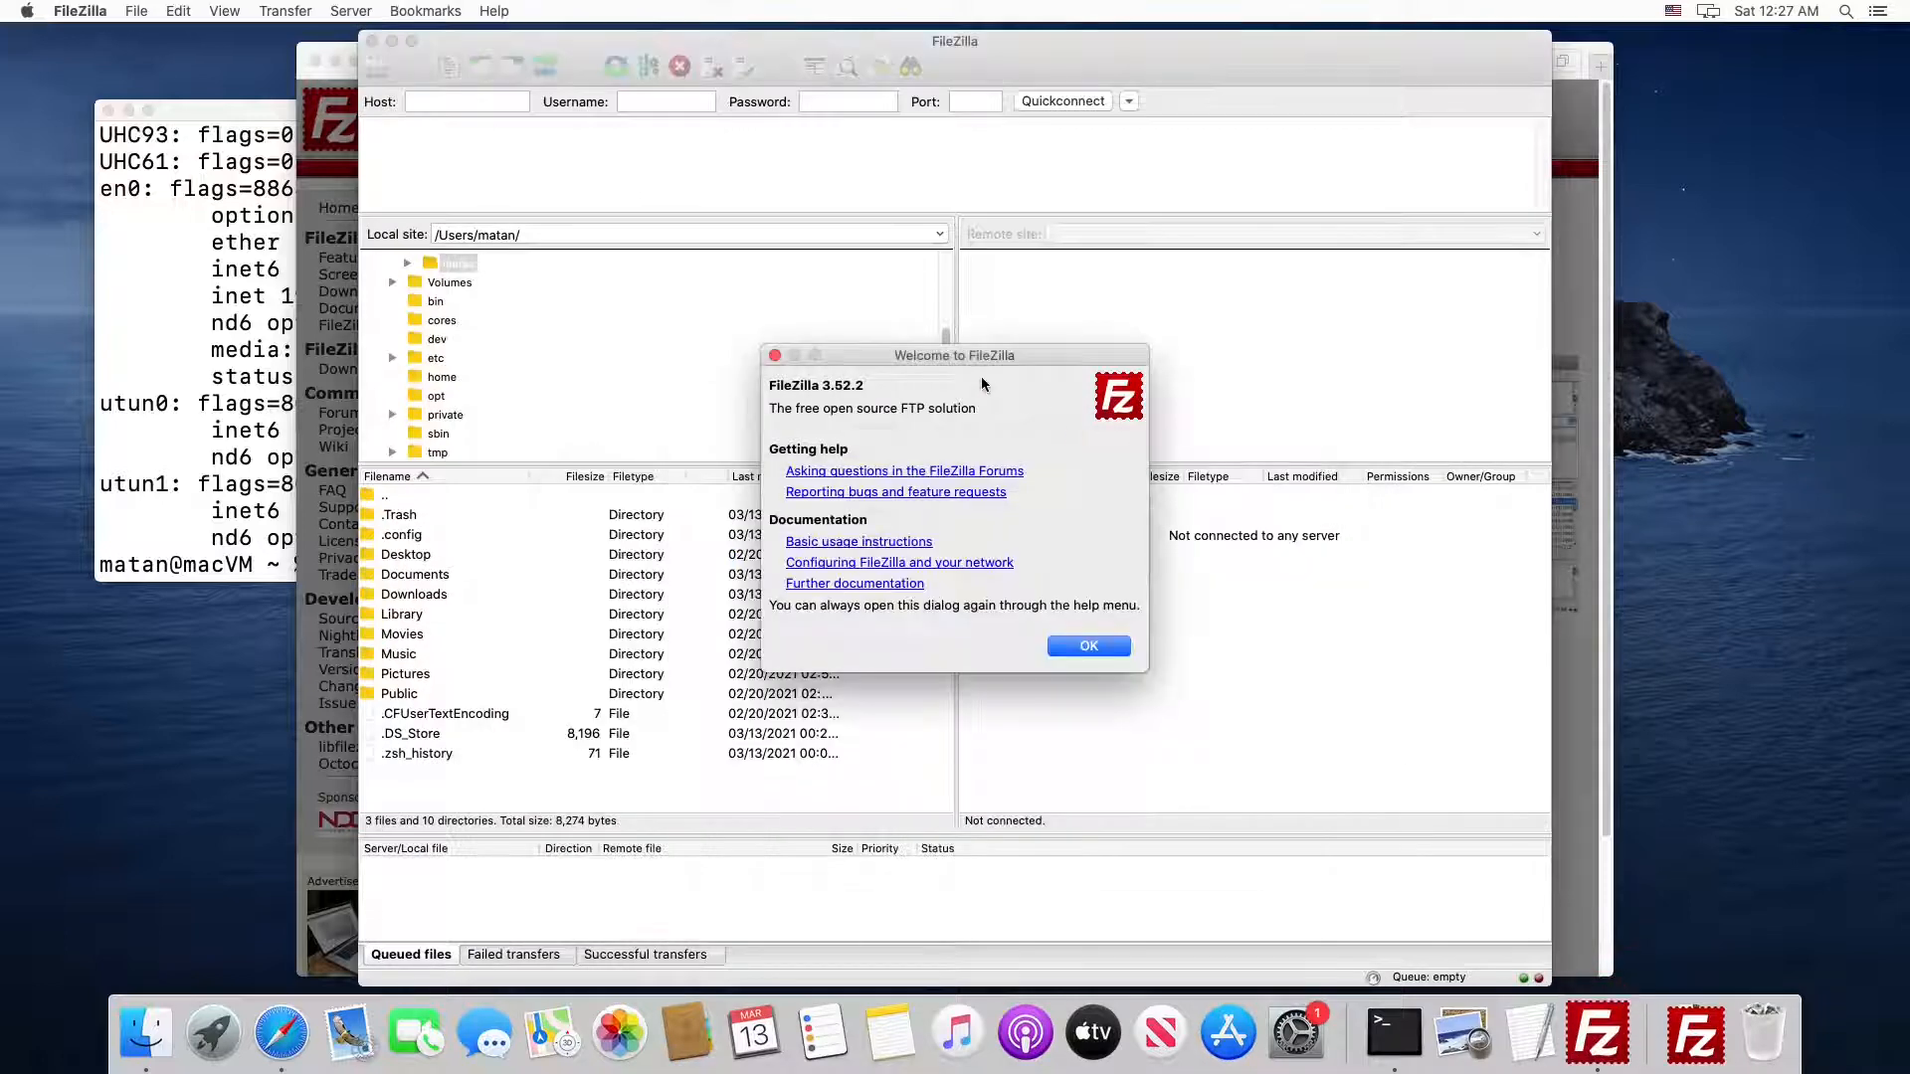
pyautogui.click(1087, 645)
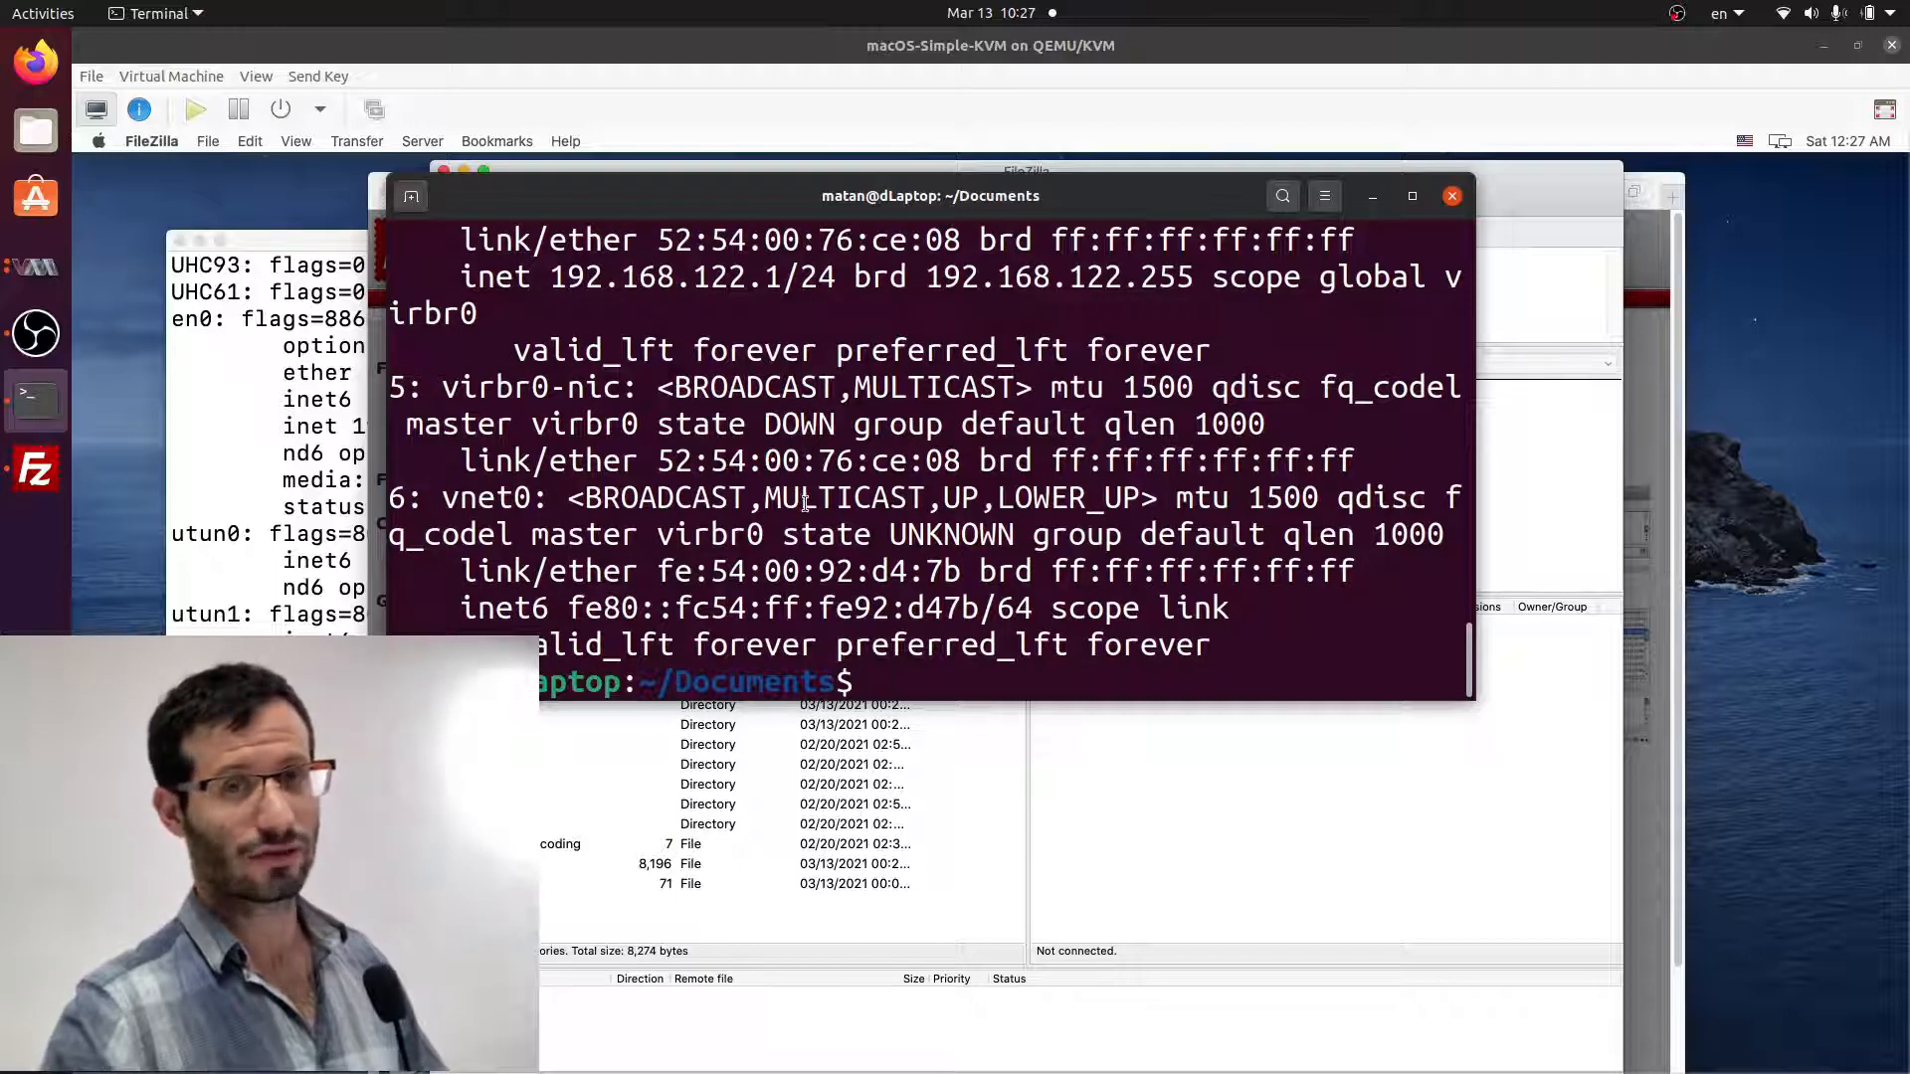
# Scroll the ip addr output to the virbr0 entry showing inet 192.168.122.1.
pyautogui.scroll(3)
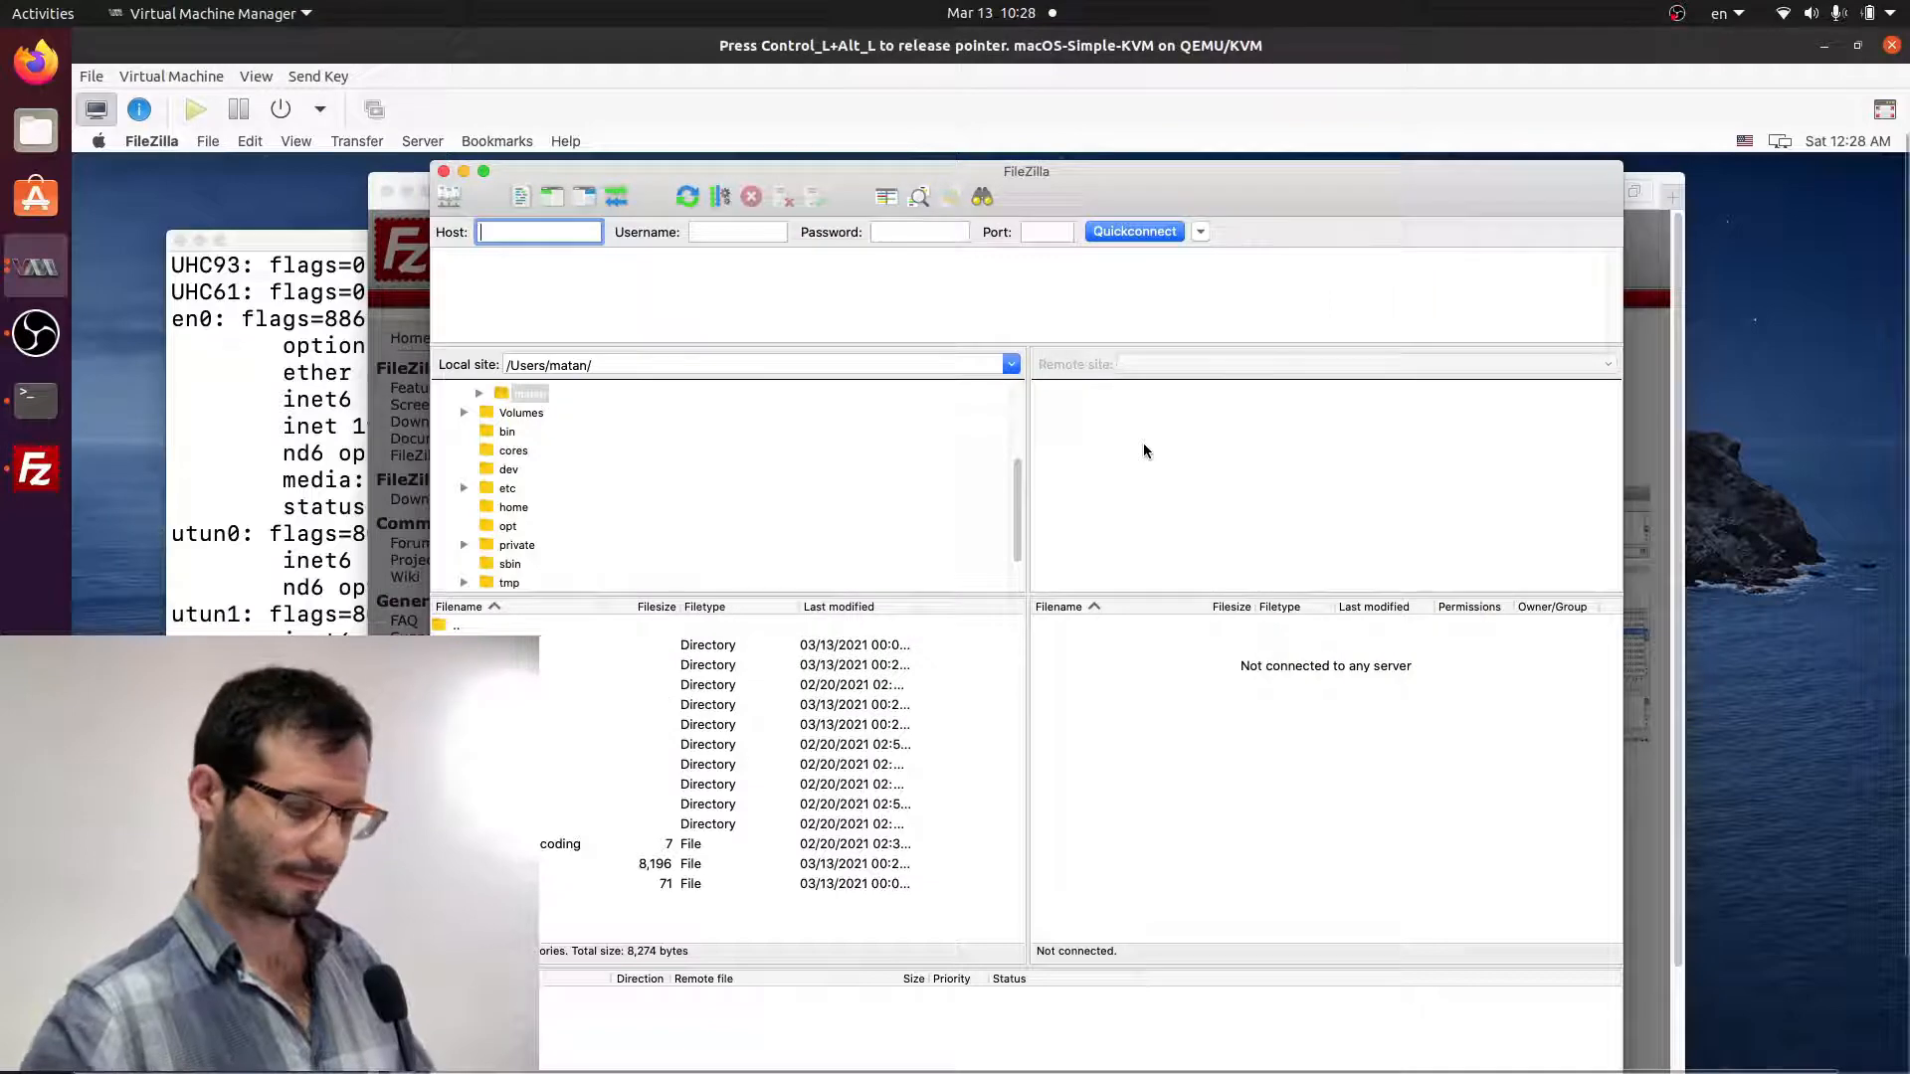
# Enter host 192.168.122.1, username matan and the password in Quickconnect, then connect.
pyautogui.write('192.168.122.')
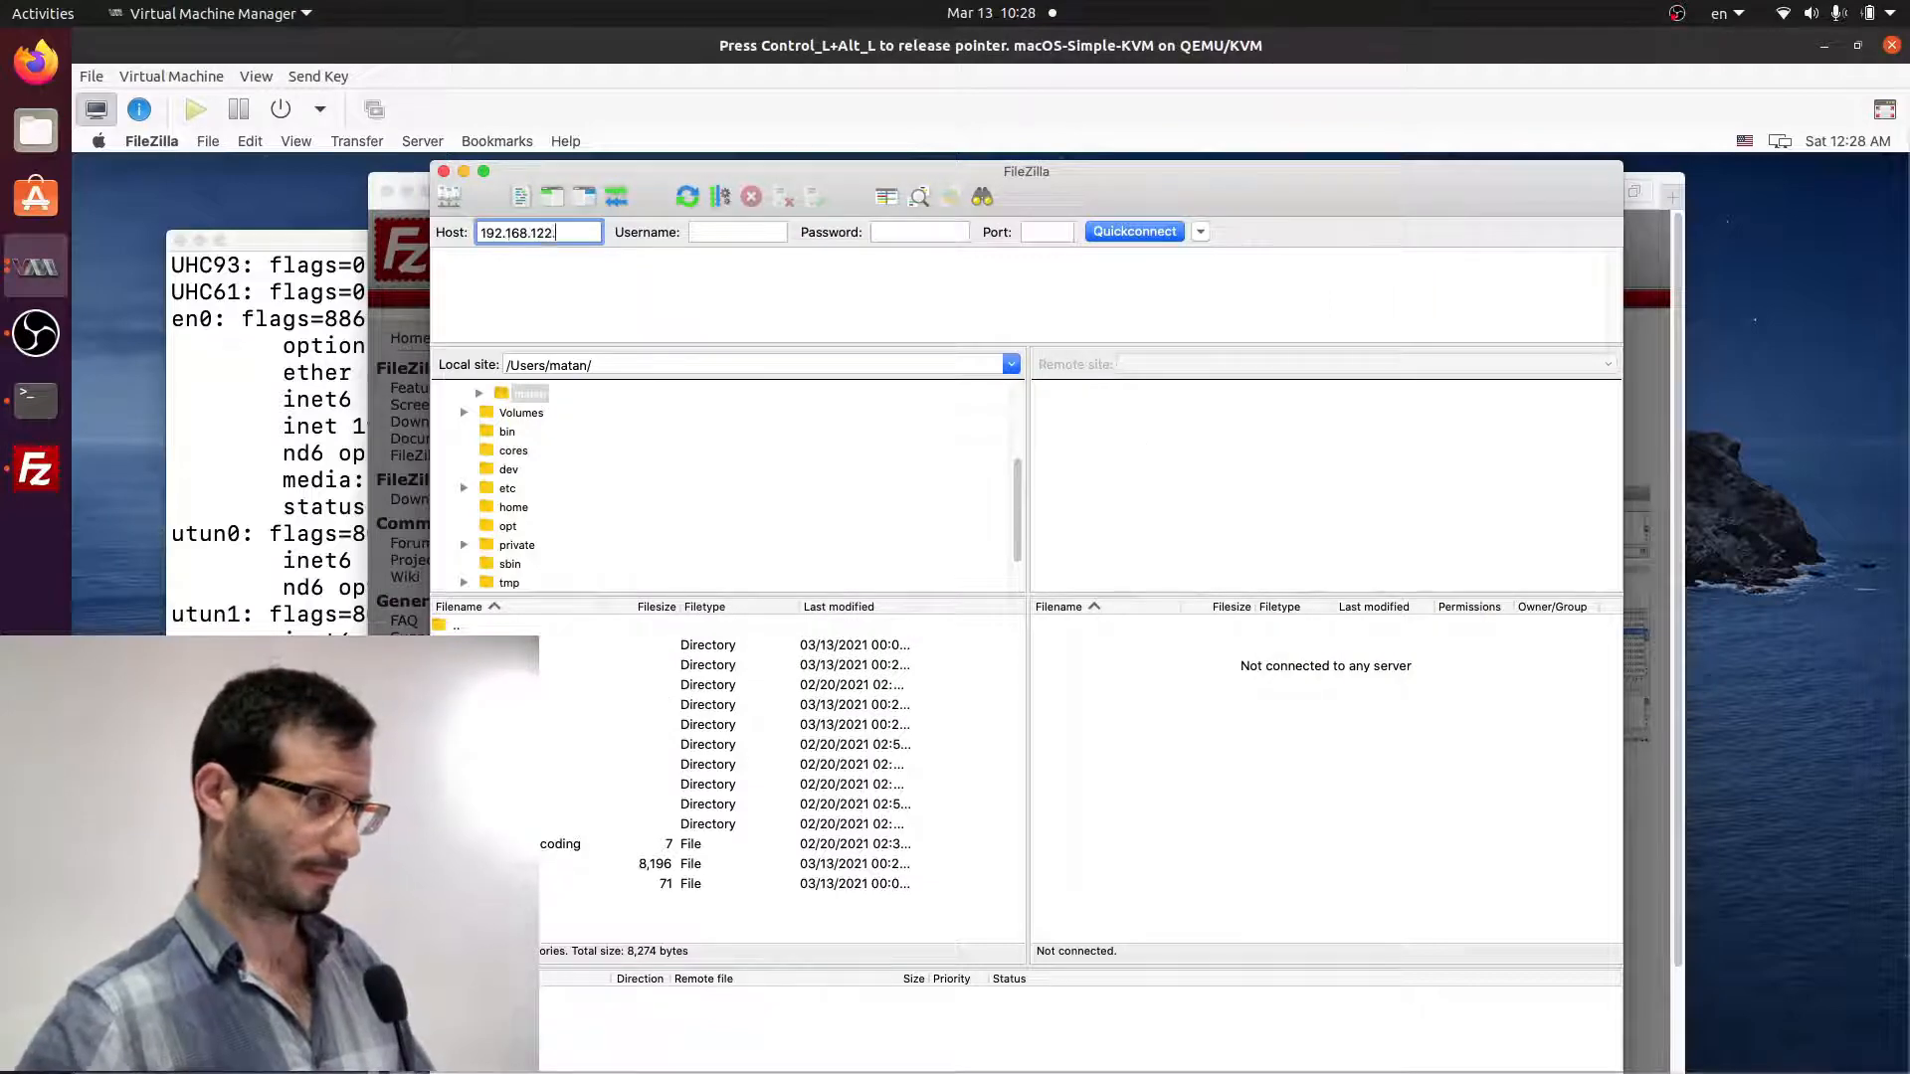
pyautogui.write('1')
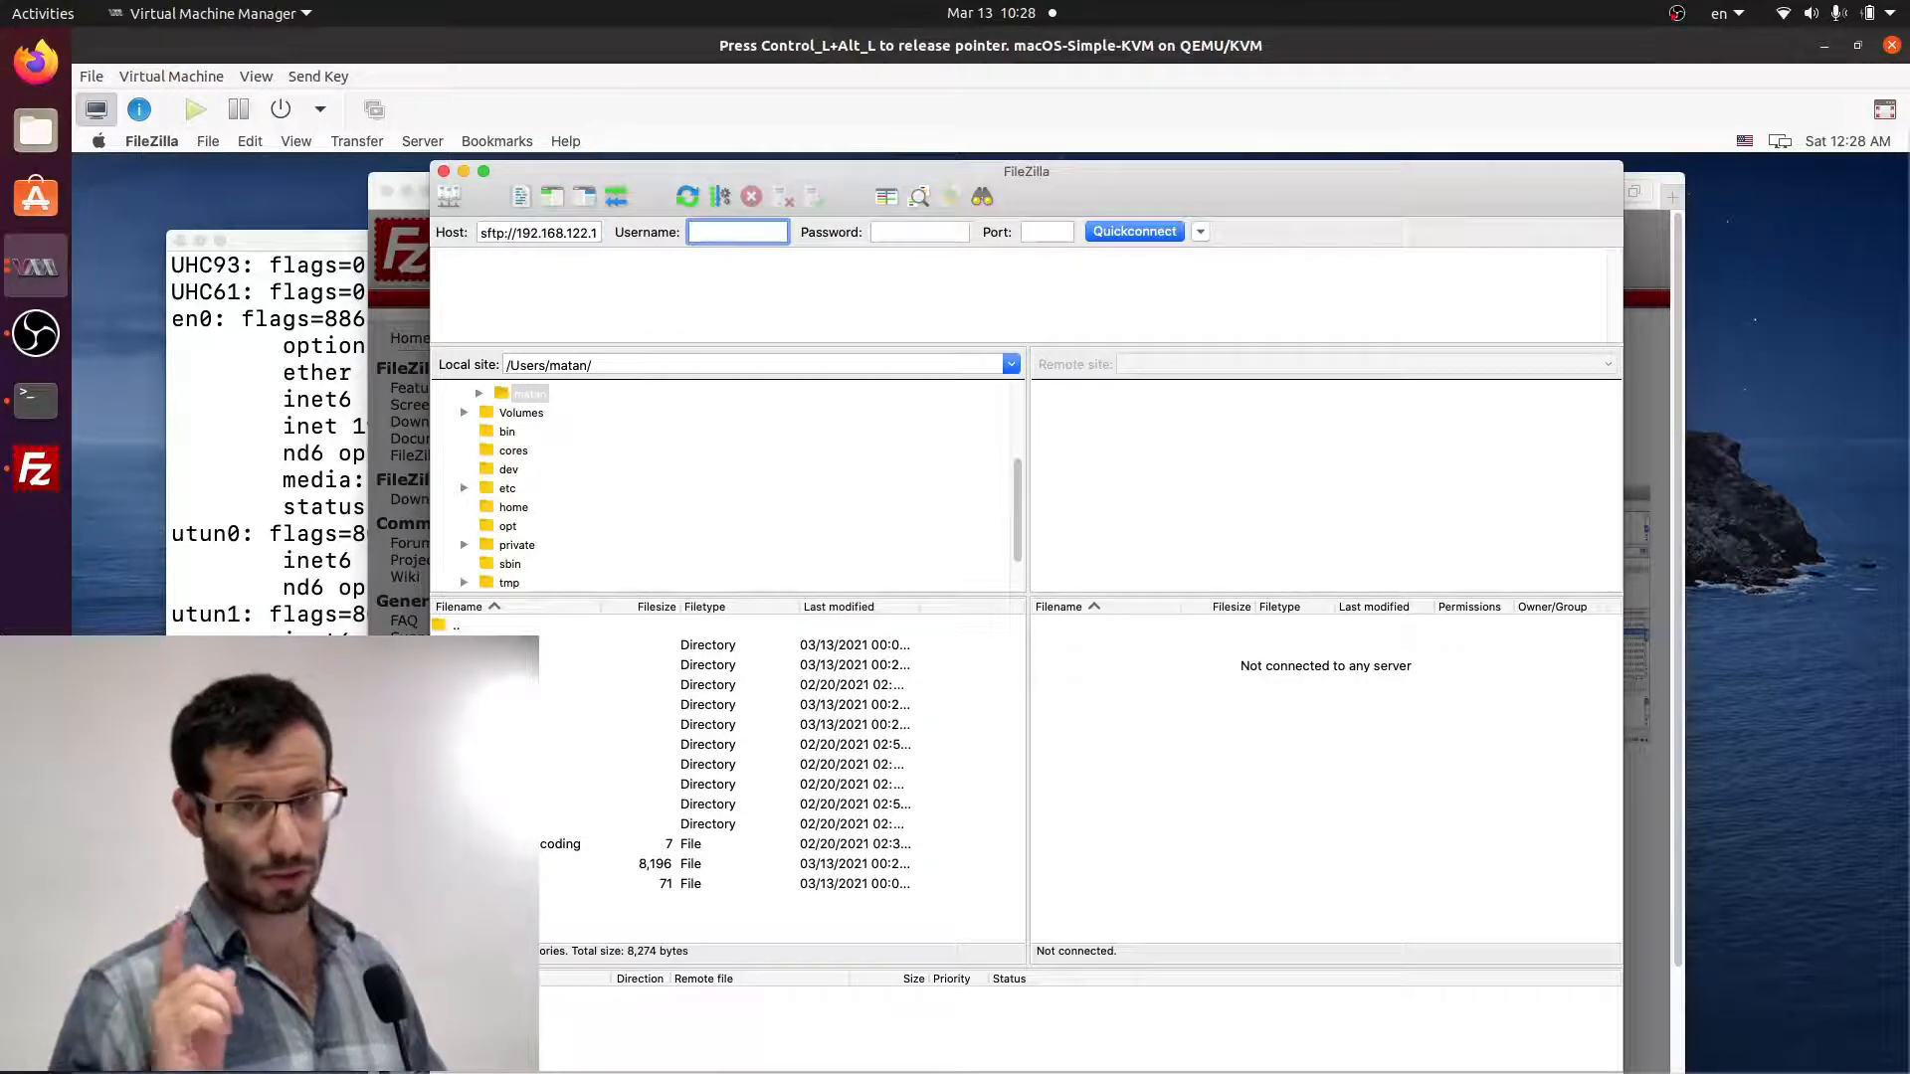
pyautogui.write('matan')
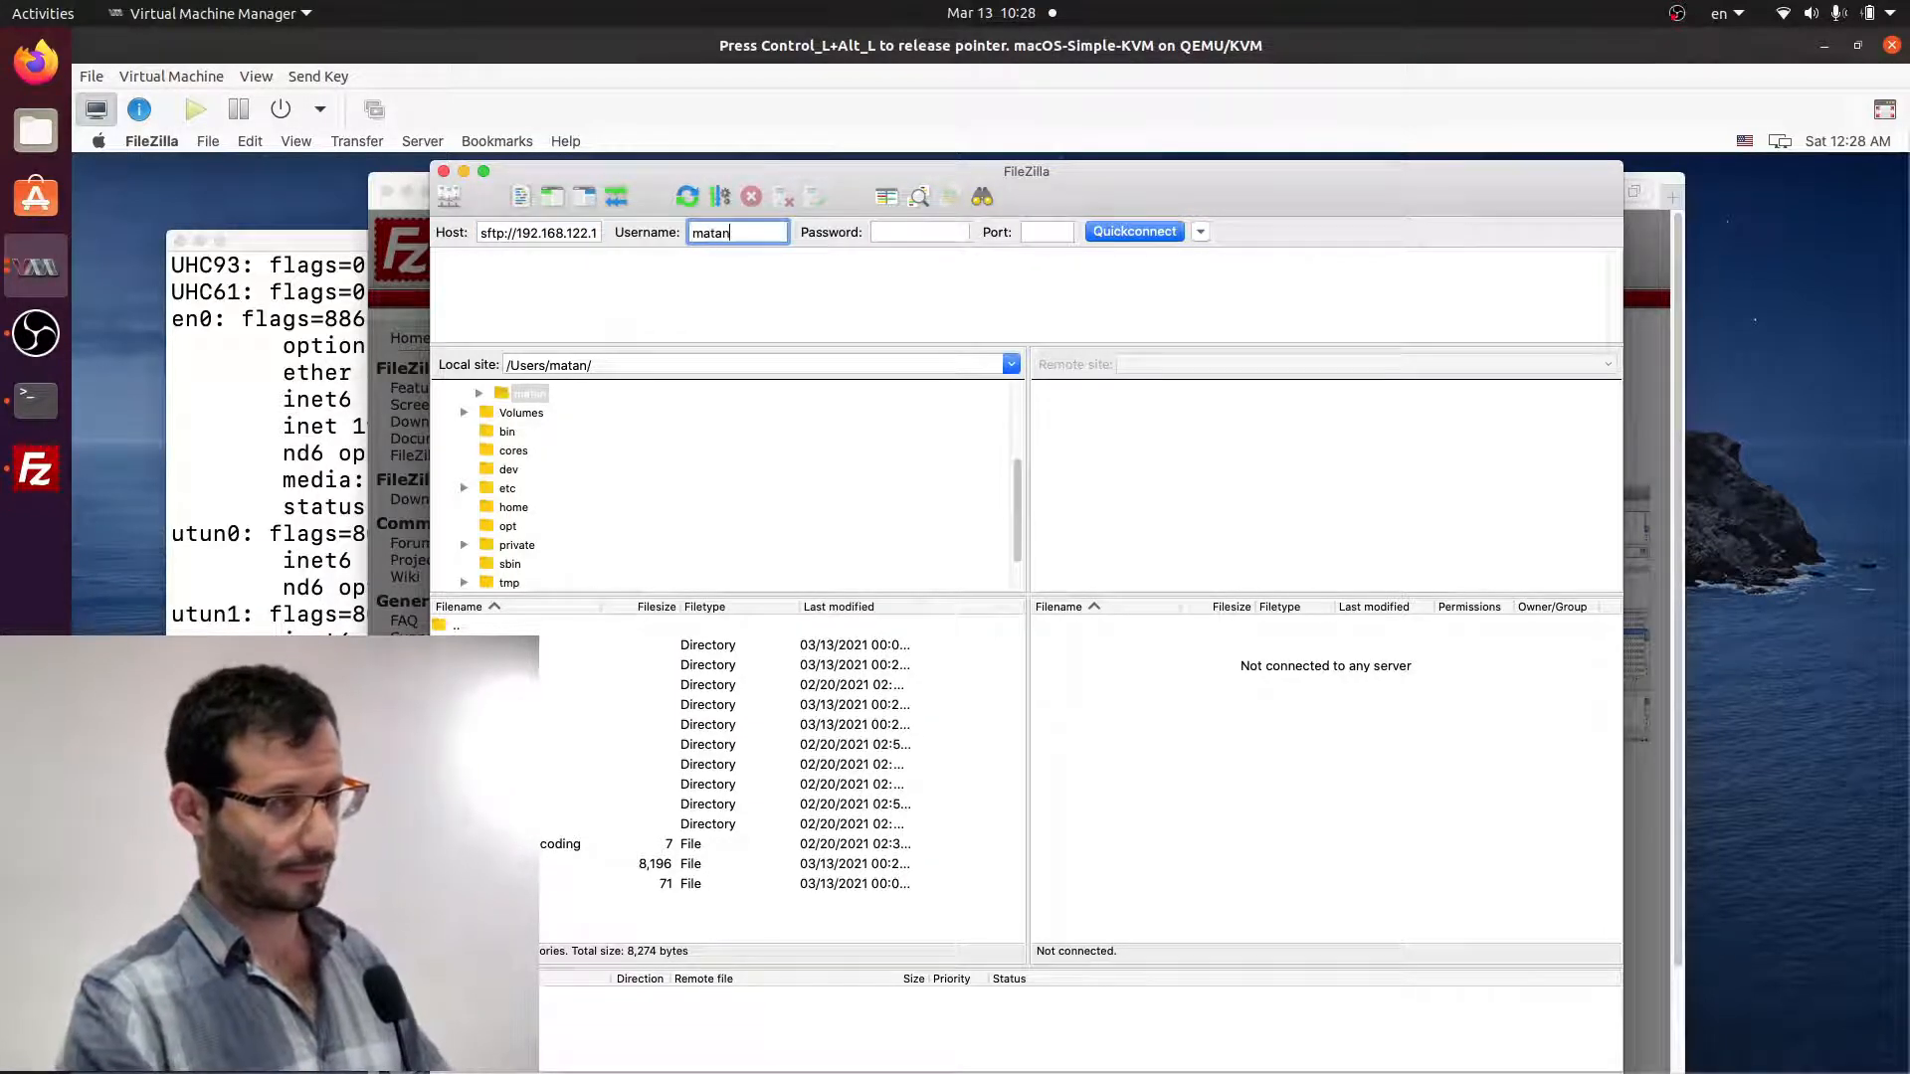
pyautogui.click(919, 231)
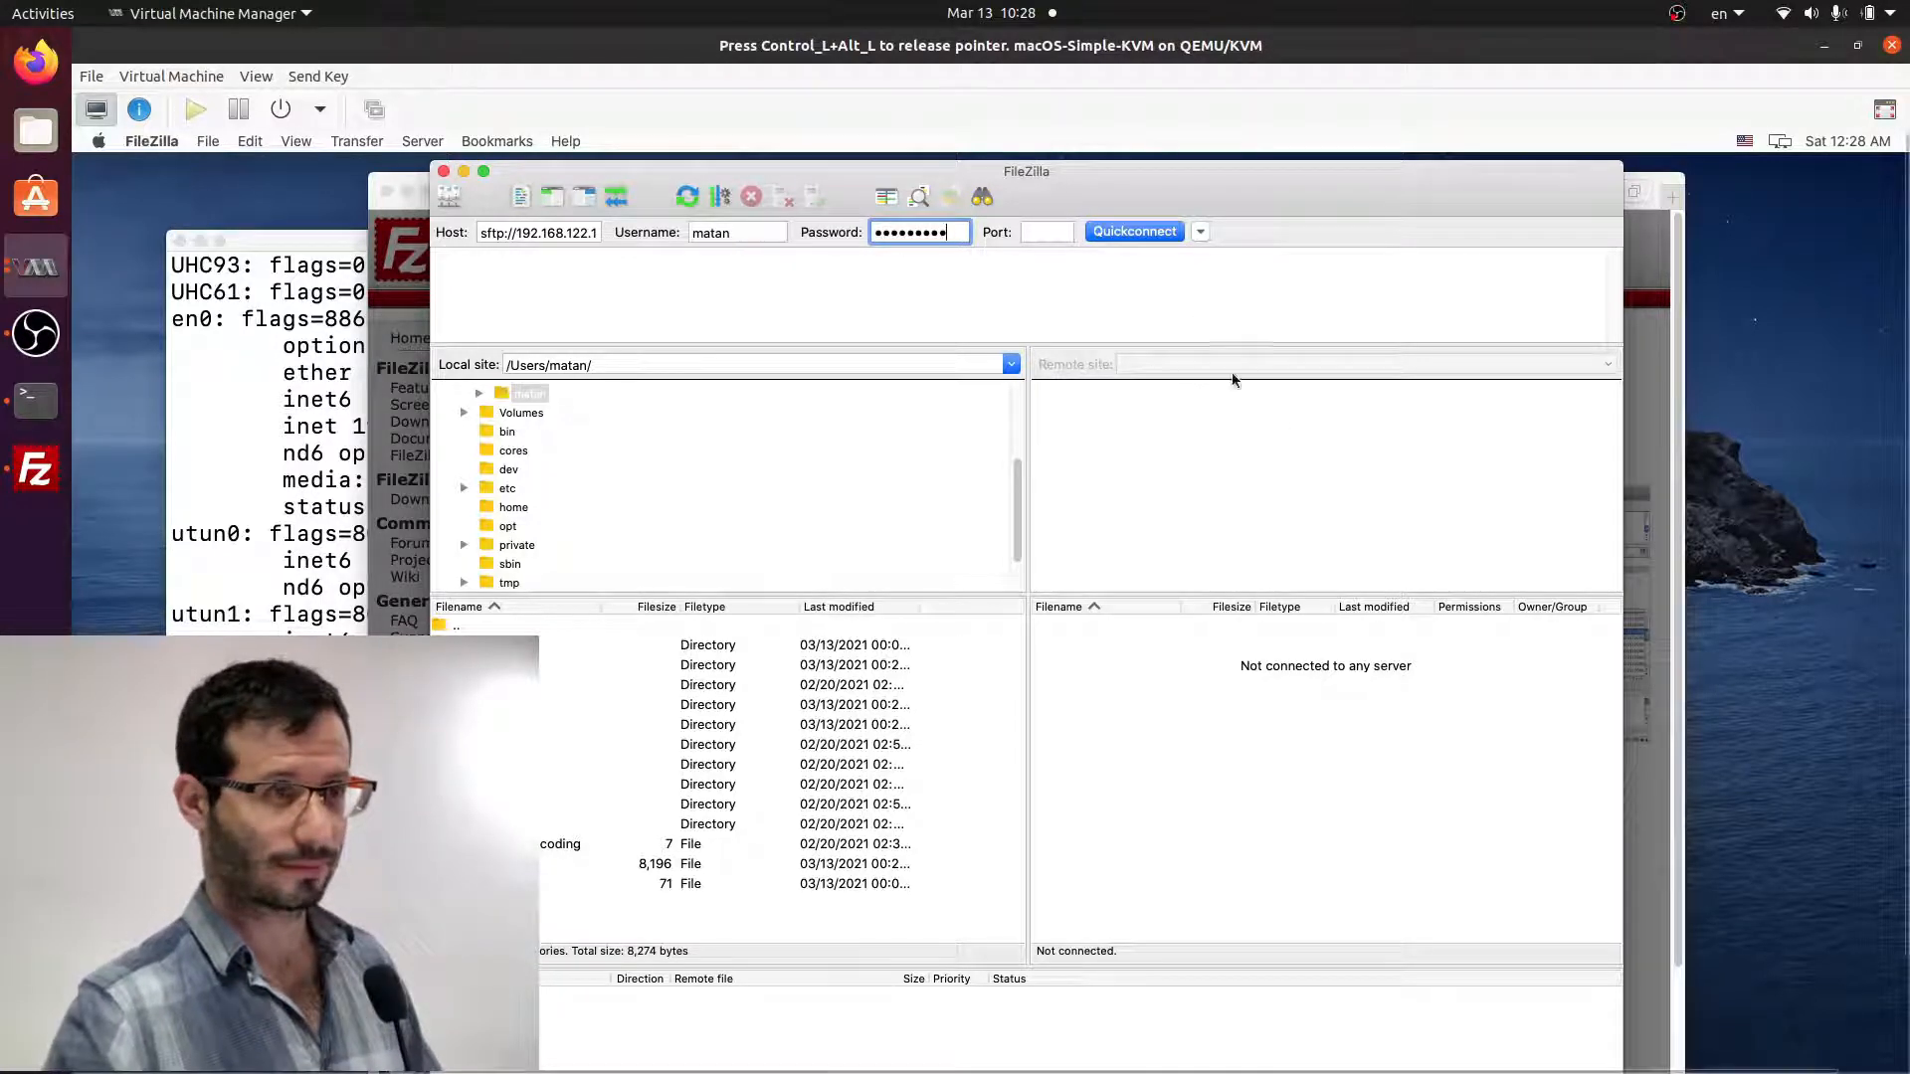
pyautogui.click(1132, 231)
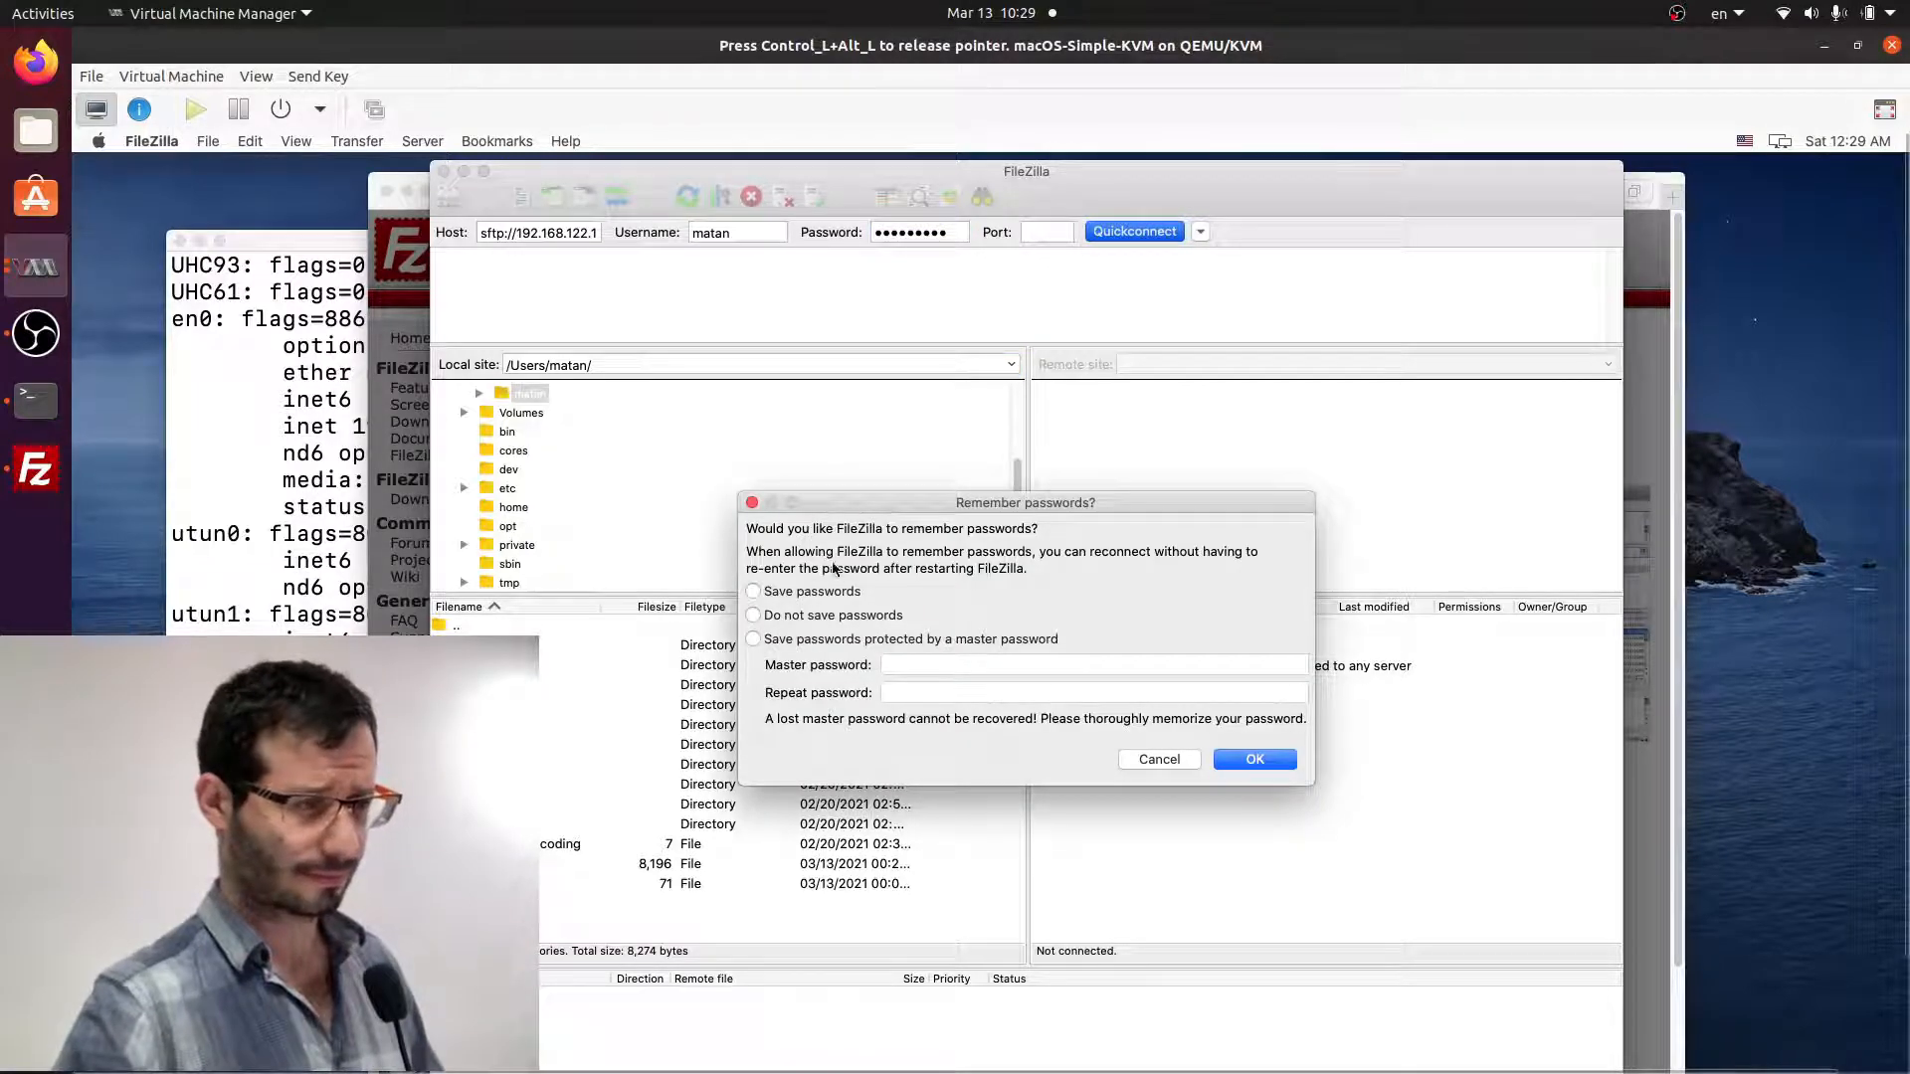
# Save the password and trust the unknown host key so /home/matan is listed.
pyautogui.click(752, 591)
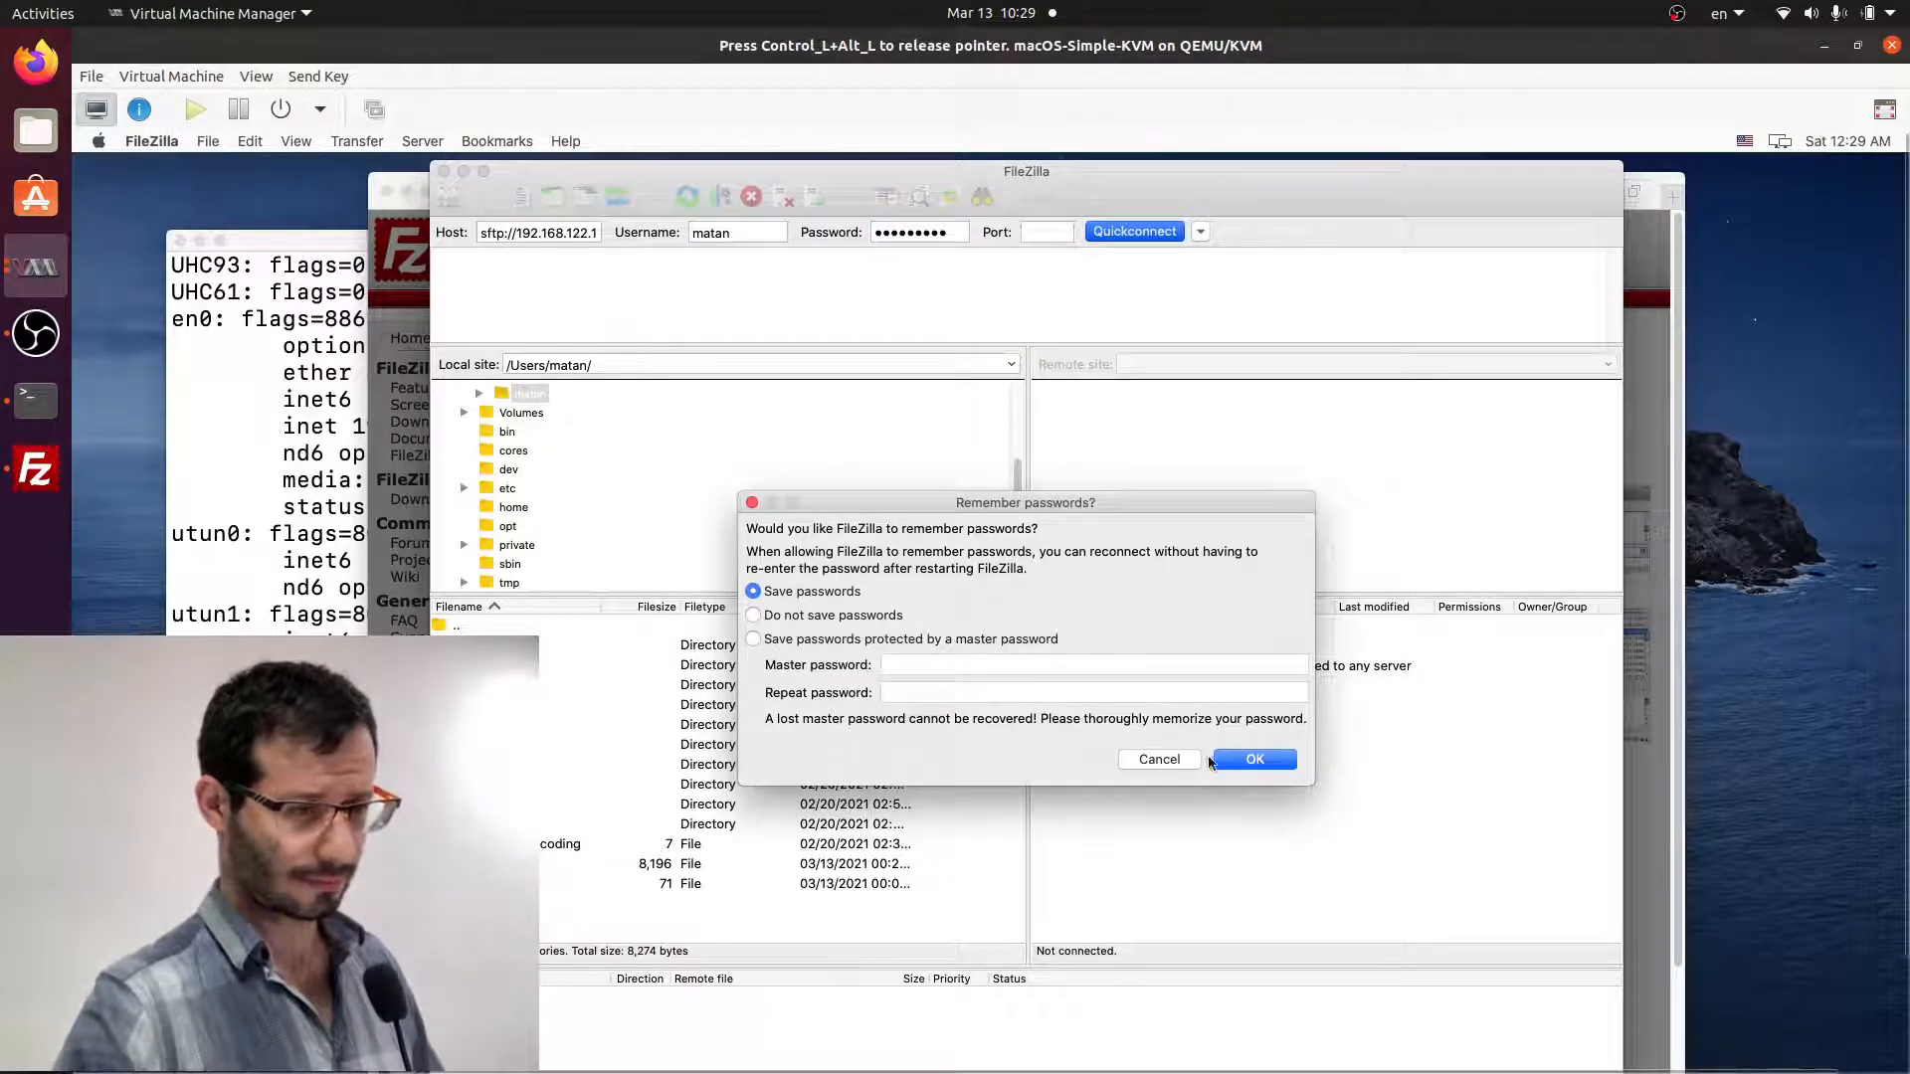
pyautogui.click(1255, 758)
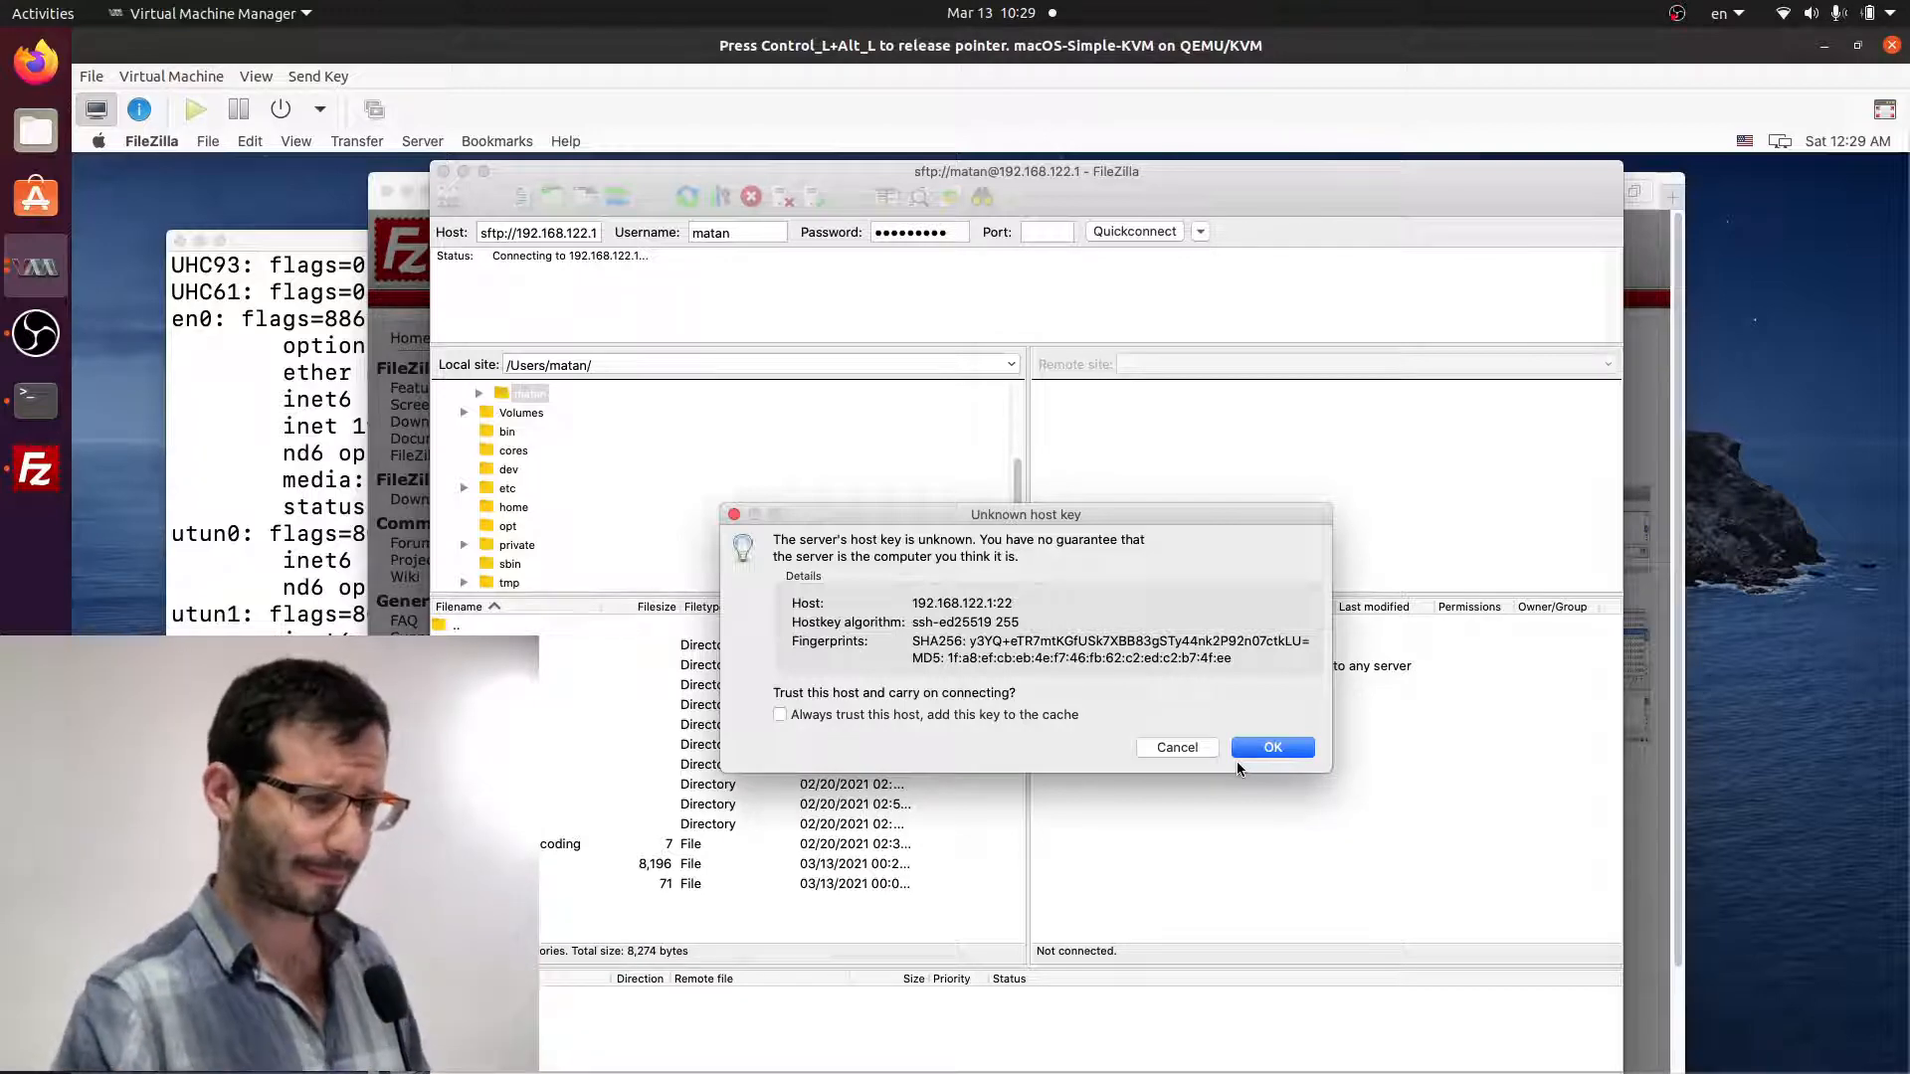
pyautogui.click(1271, 746)
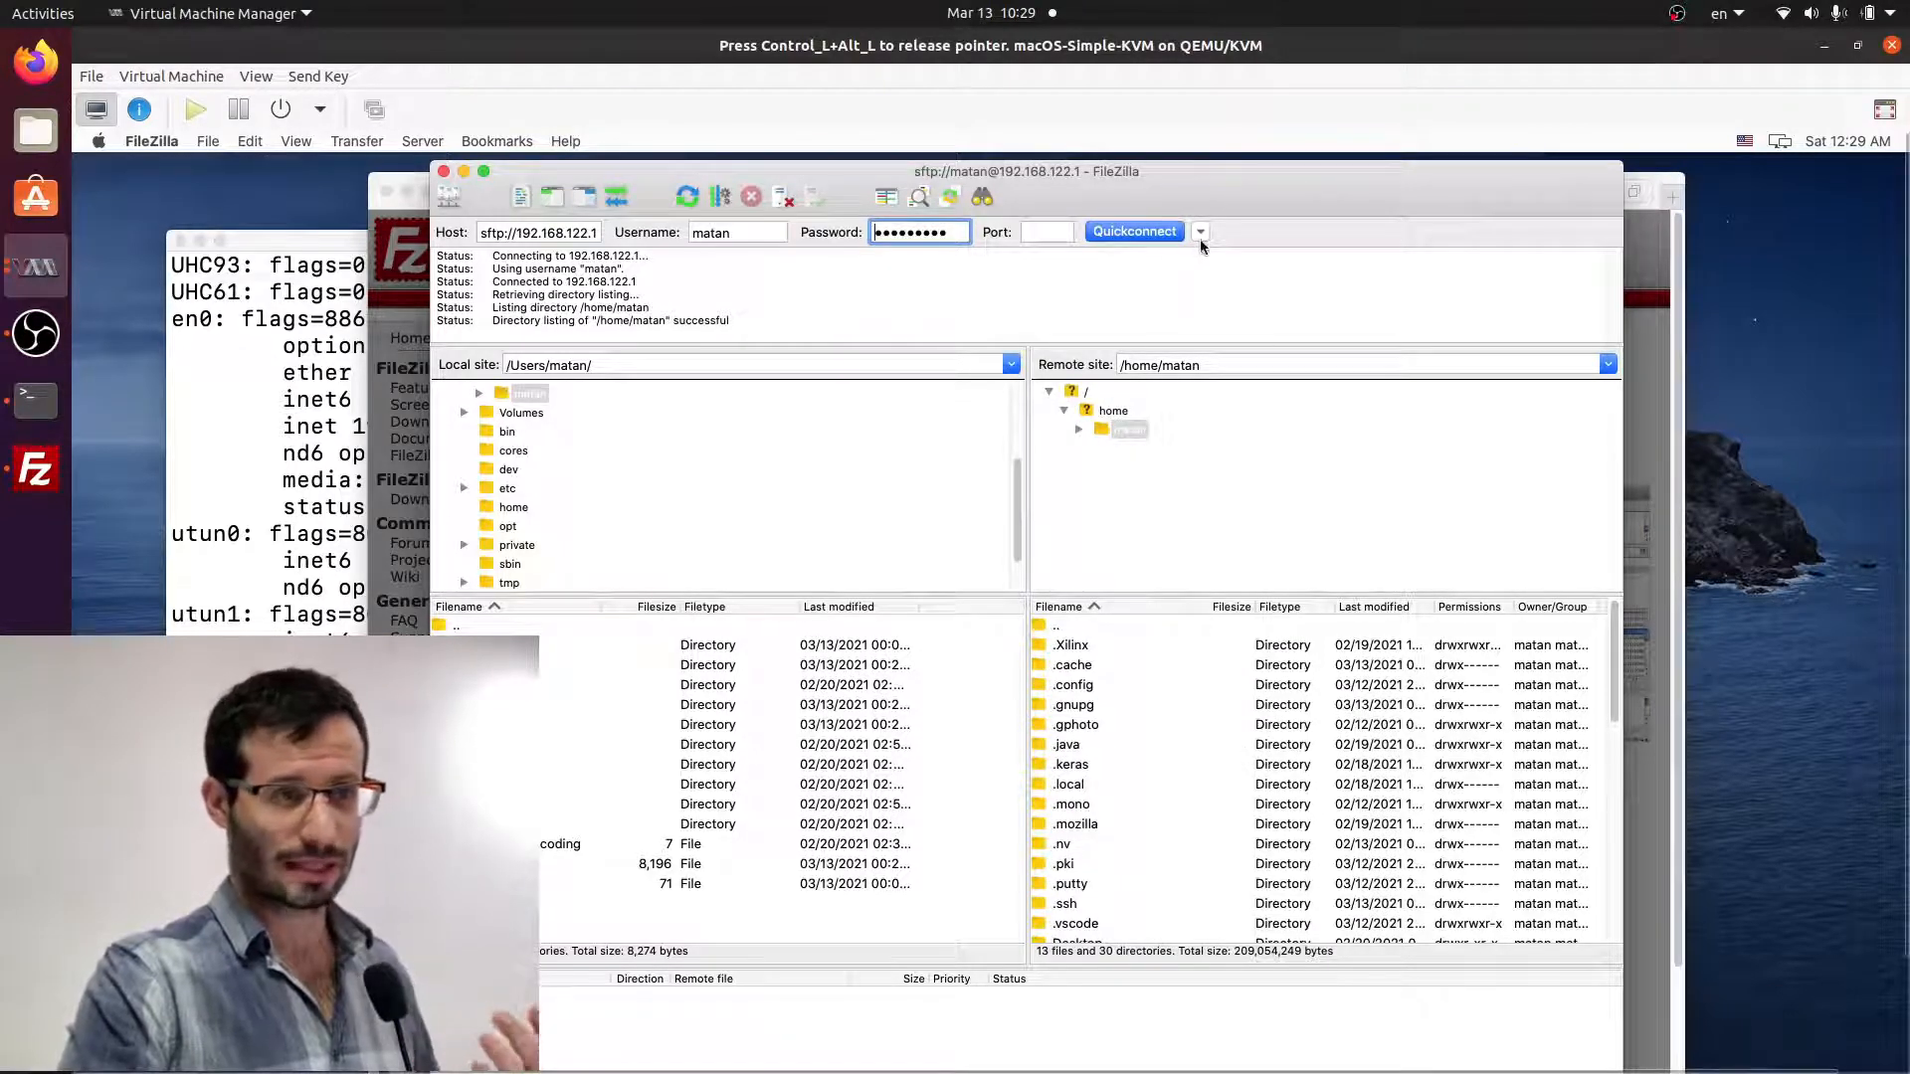
pyautogui.click(1200, 231)
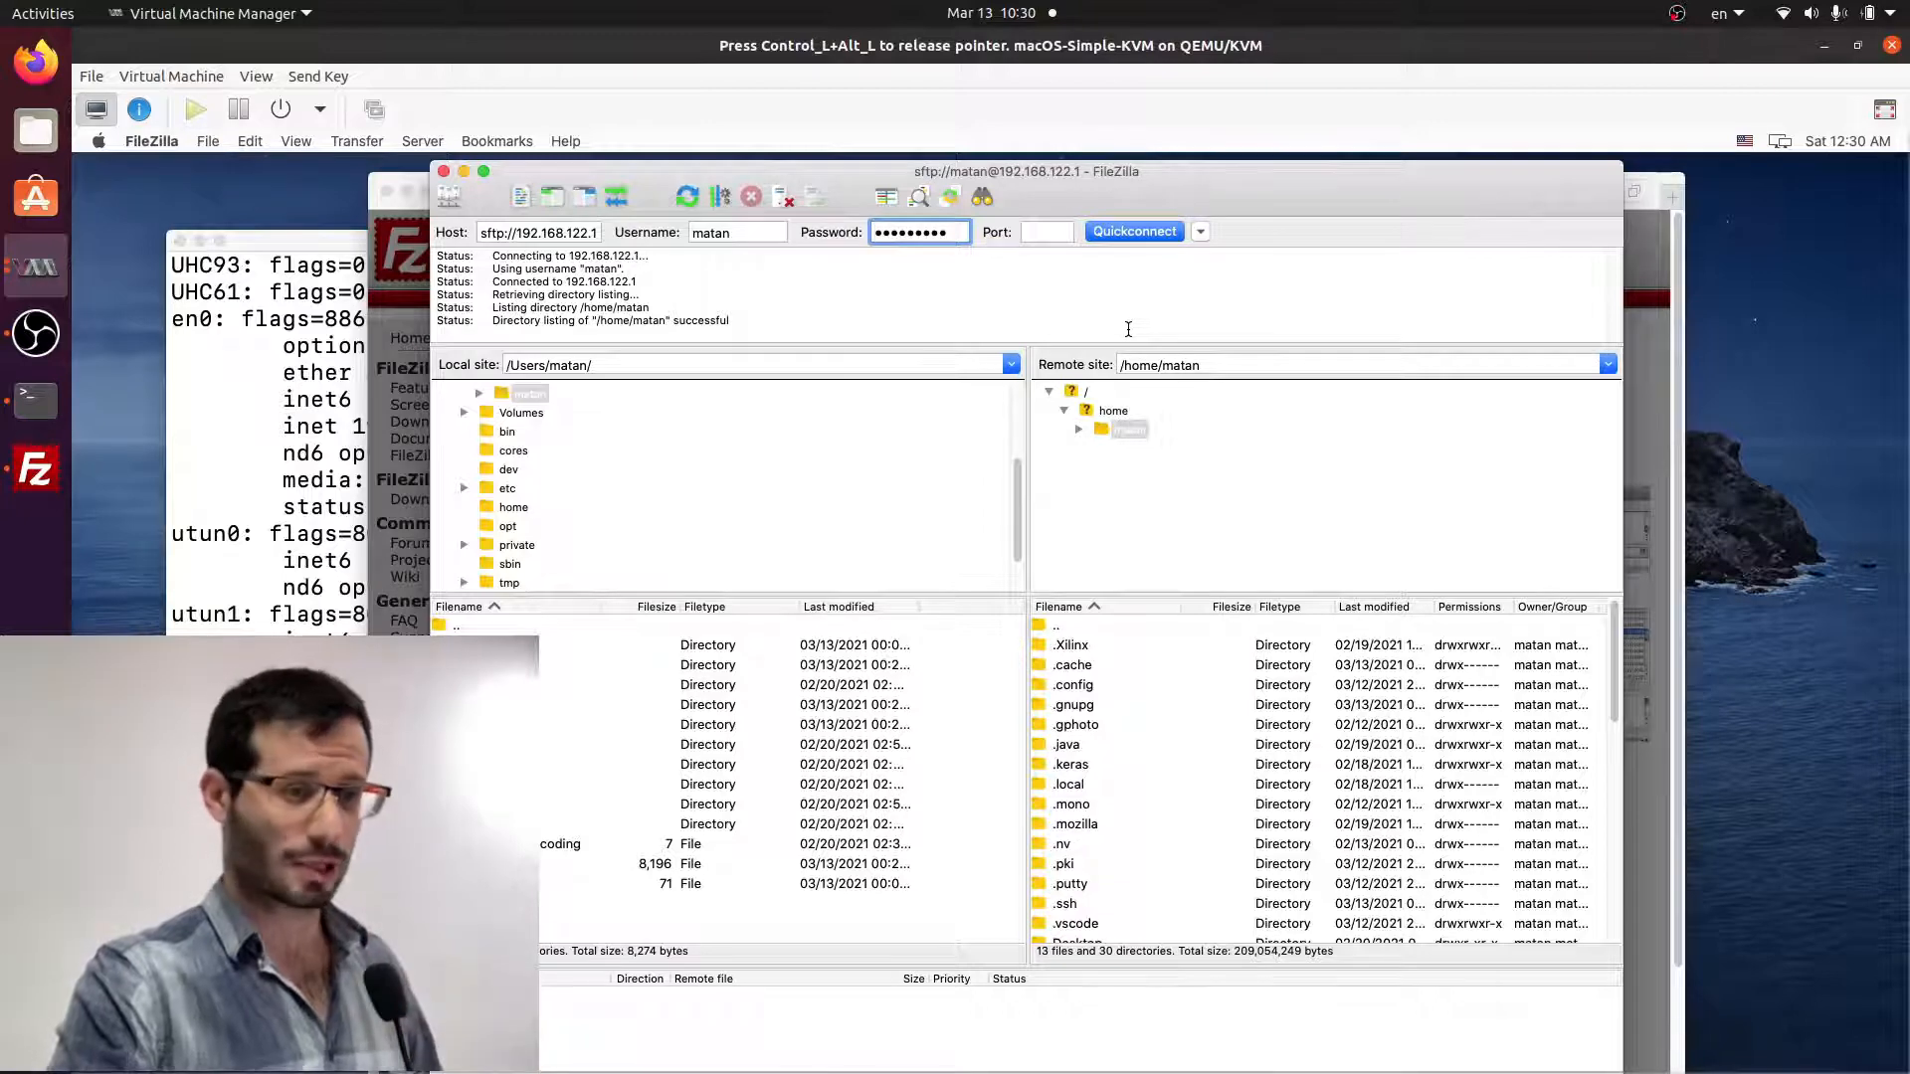
pyautogui.moveTo(1239, 818)
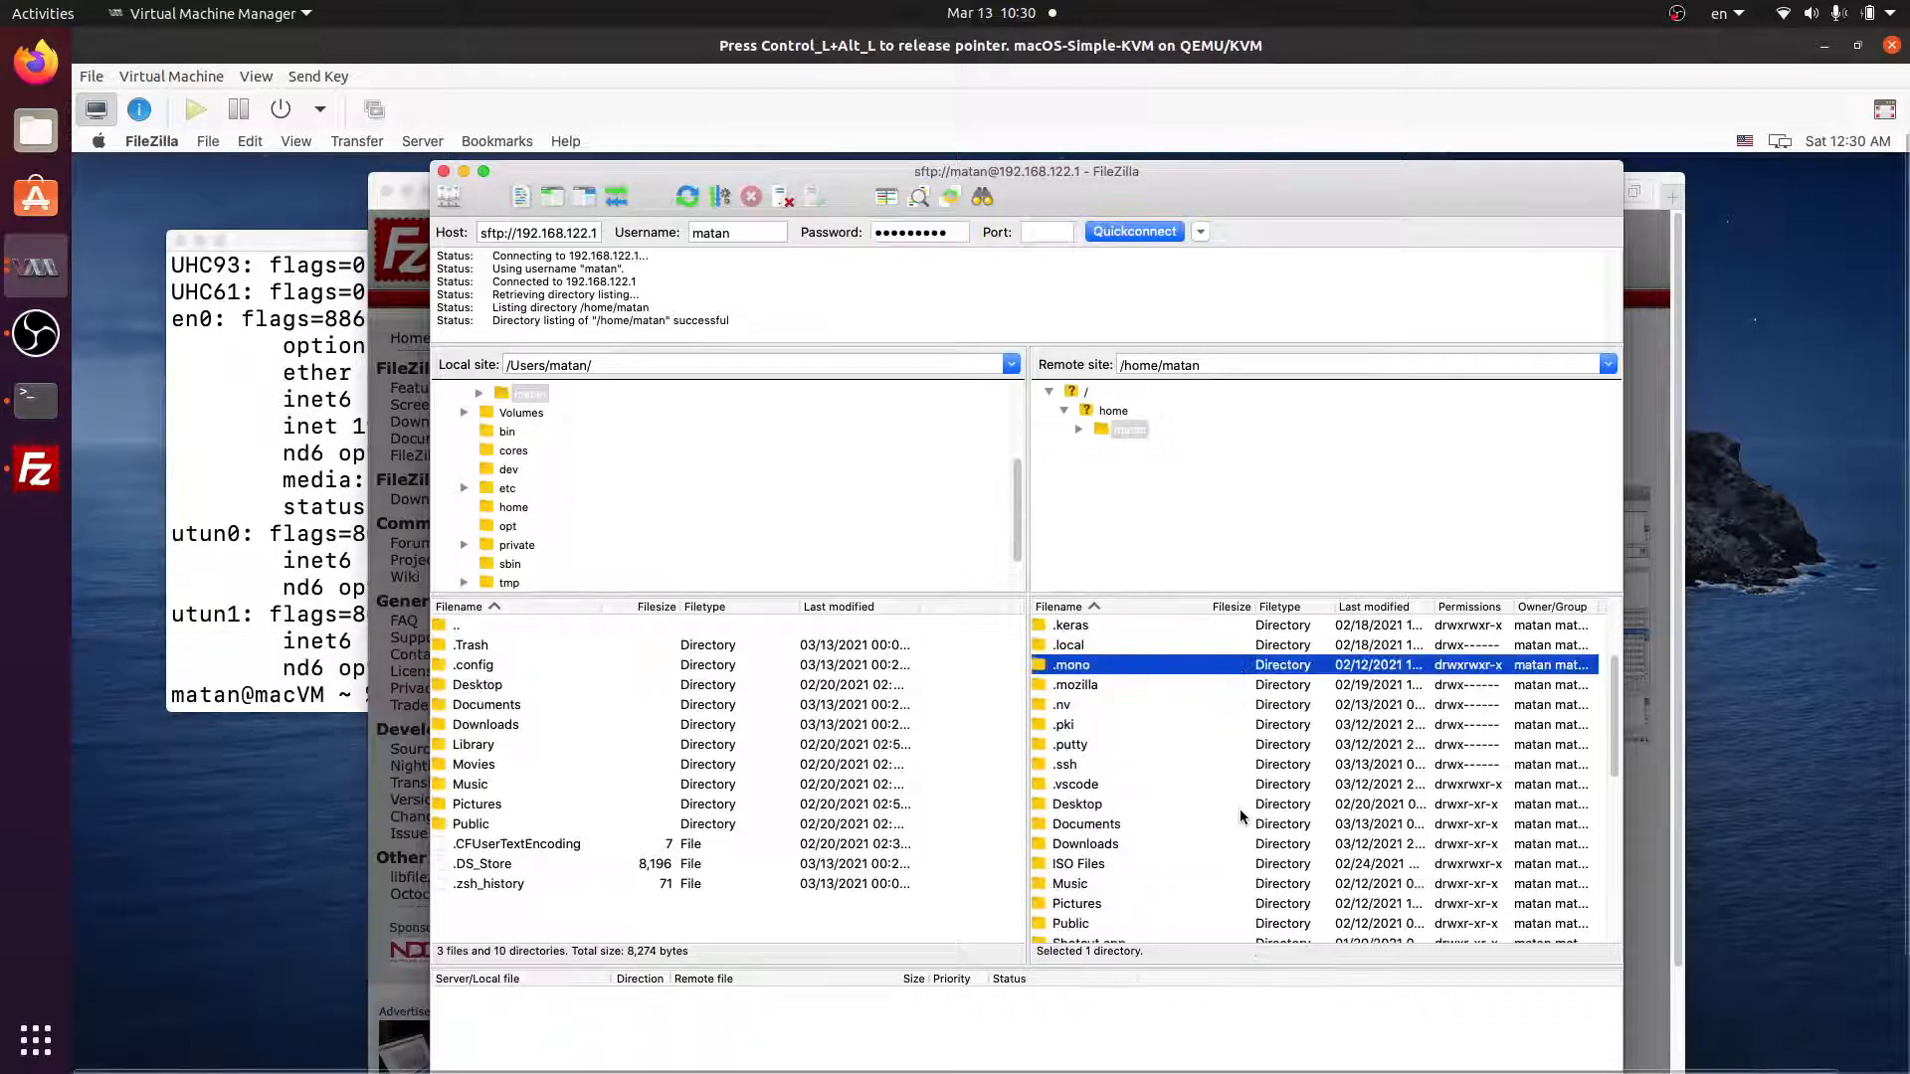
# Enter the remote /home/matan/Documents folder showing examplefile.txt and the local Documents folder.
pyautogui.doubleClick(1087, 824)
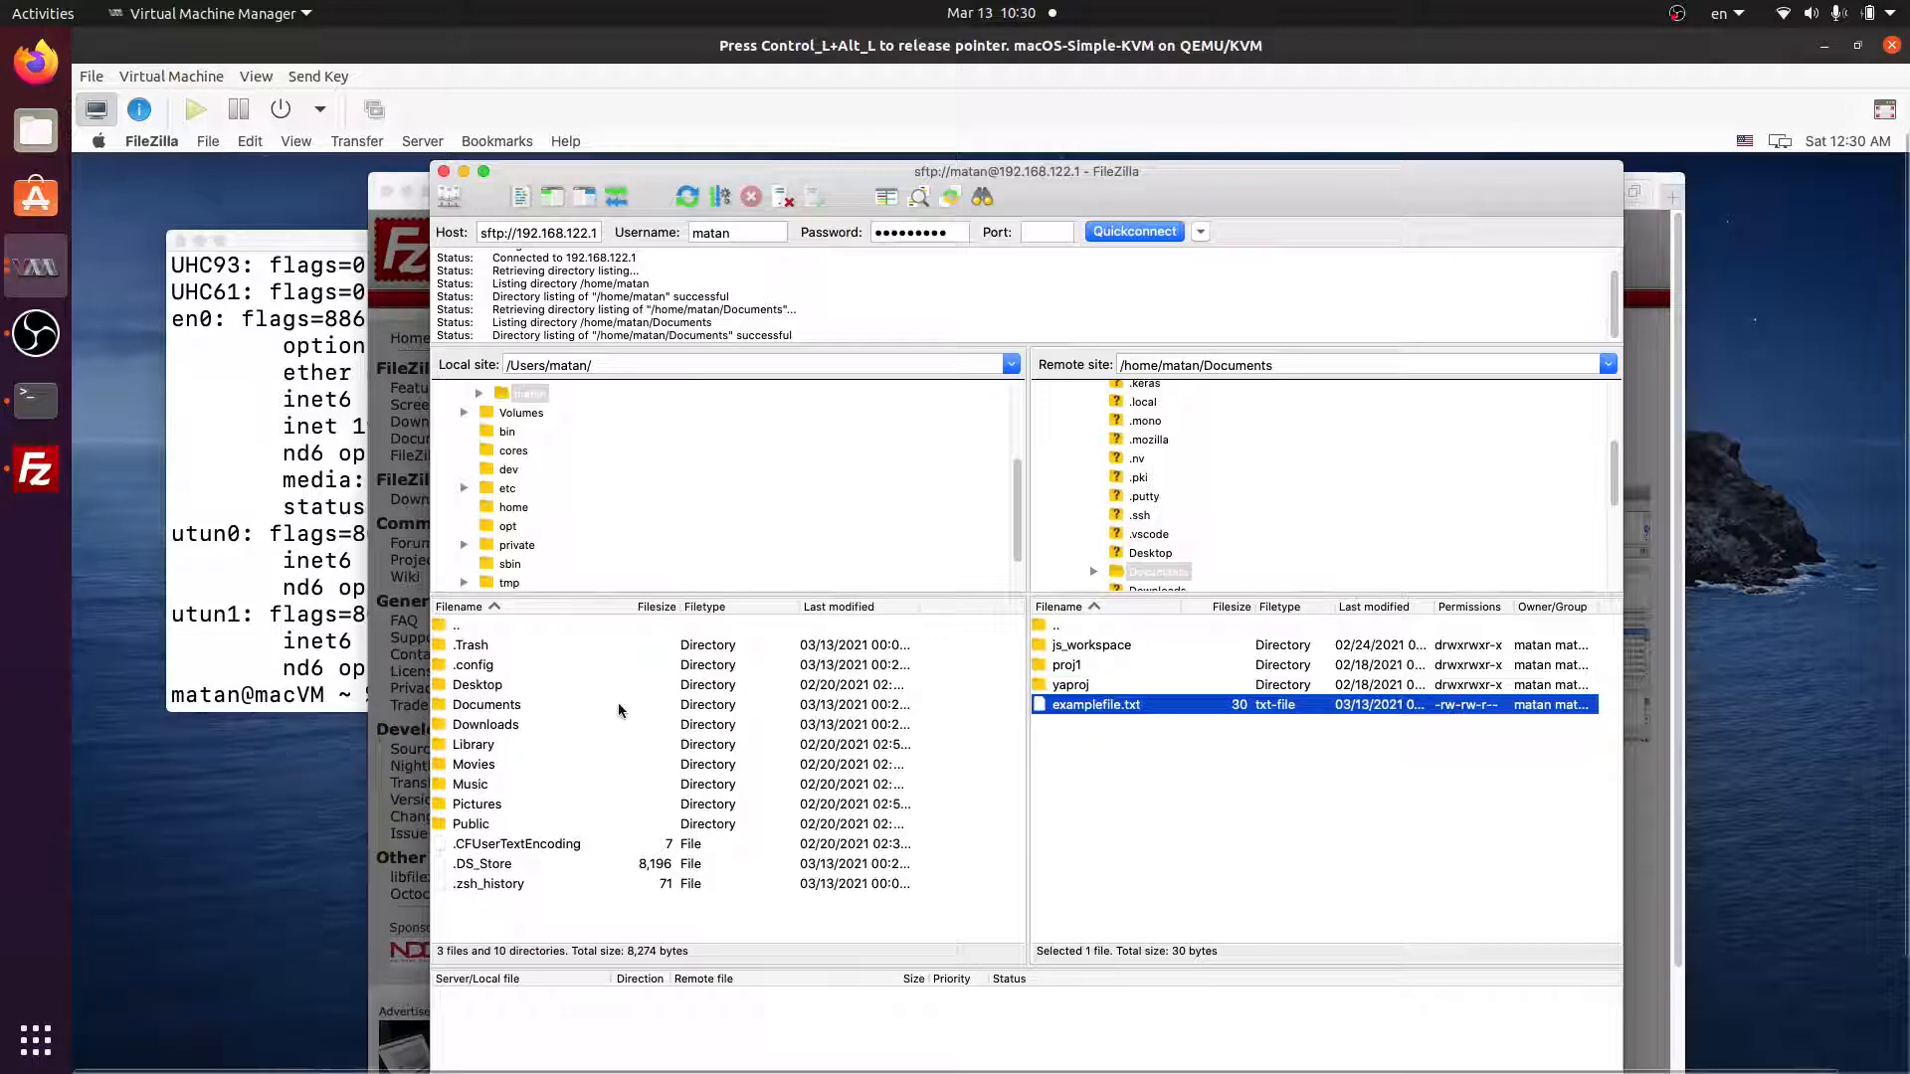
pyautogui.doubleClick(486, 704)
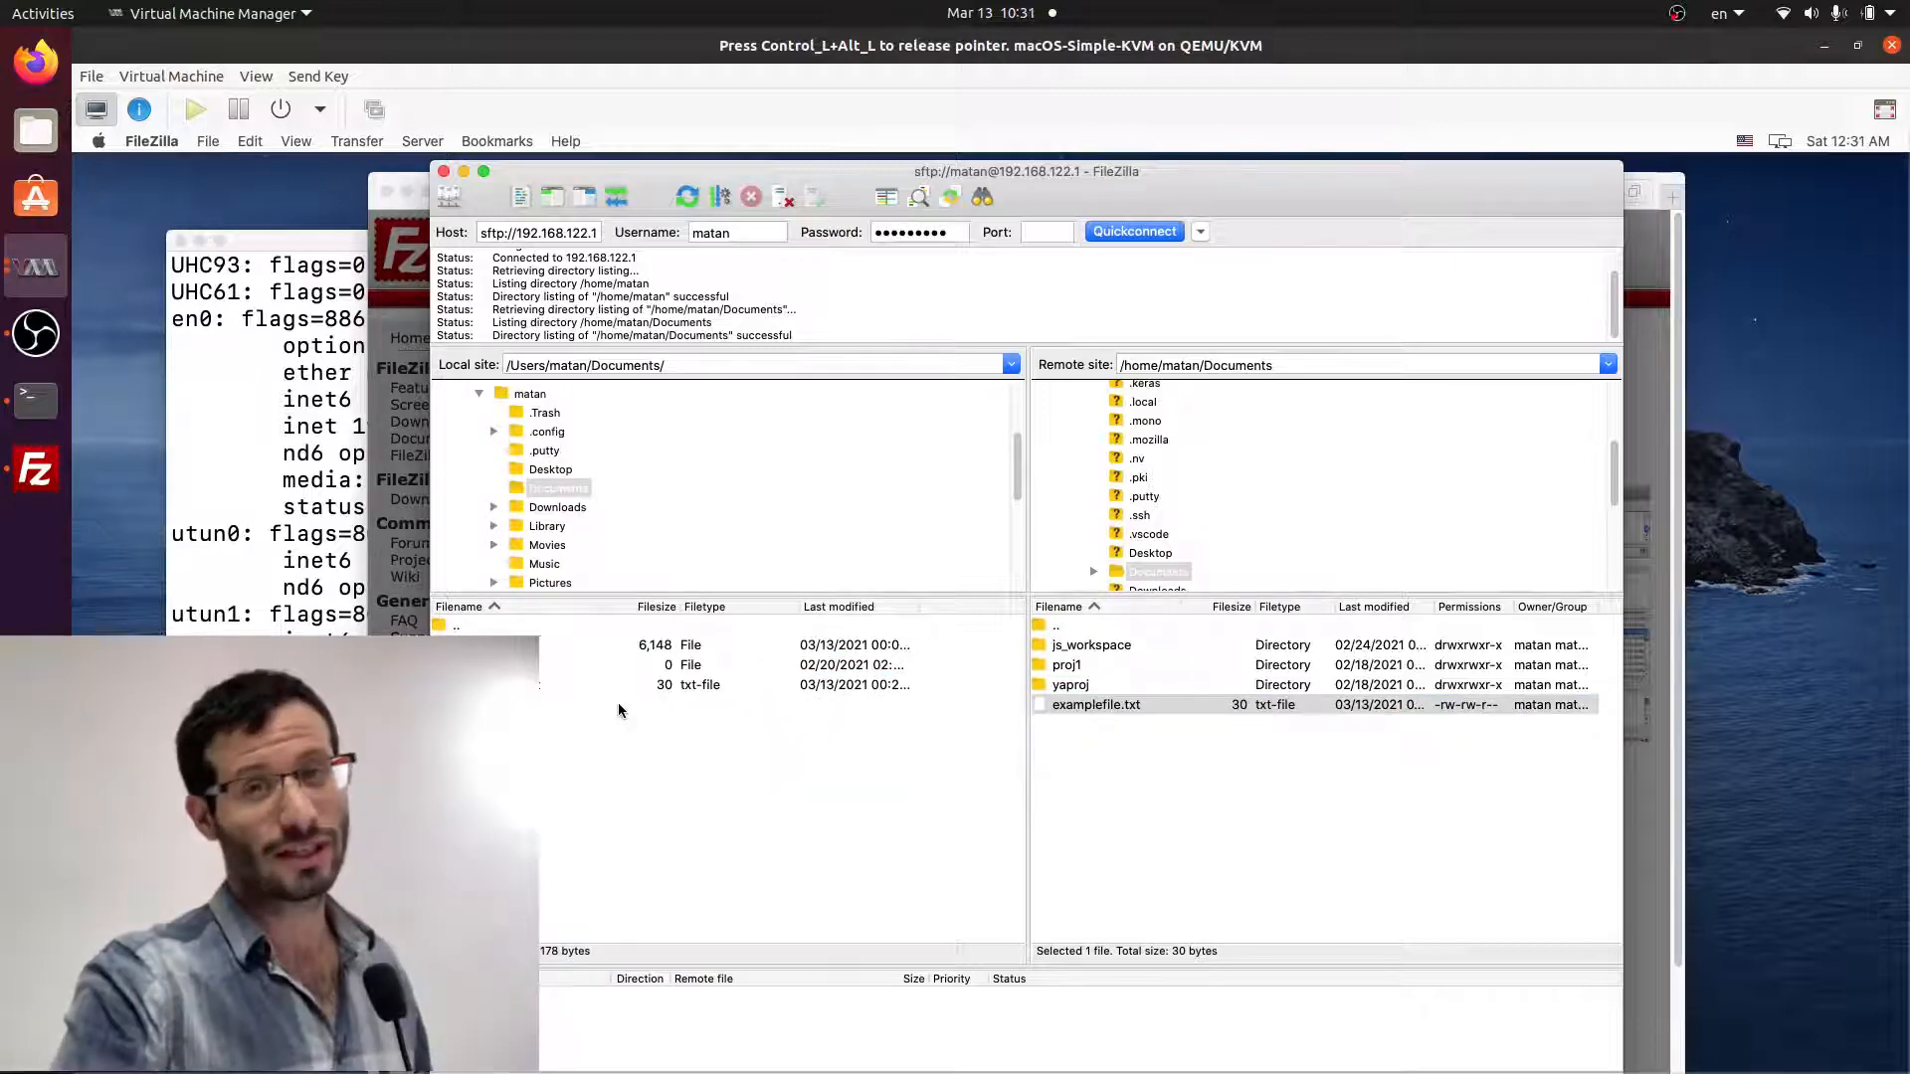